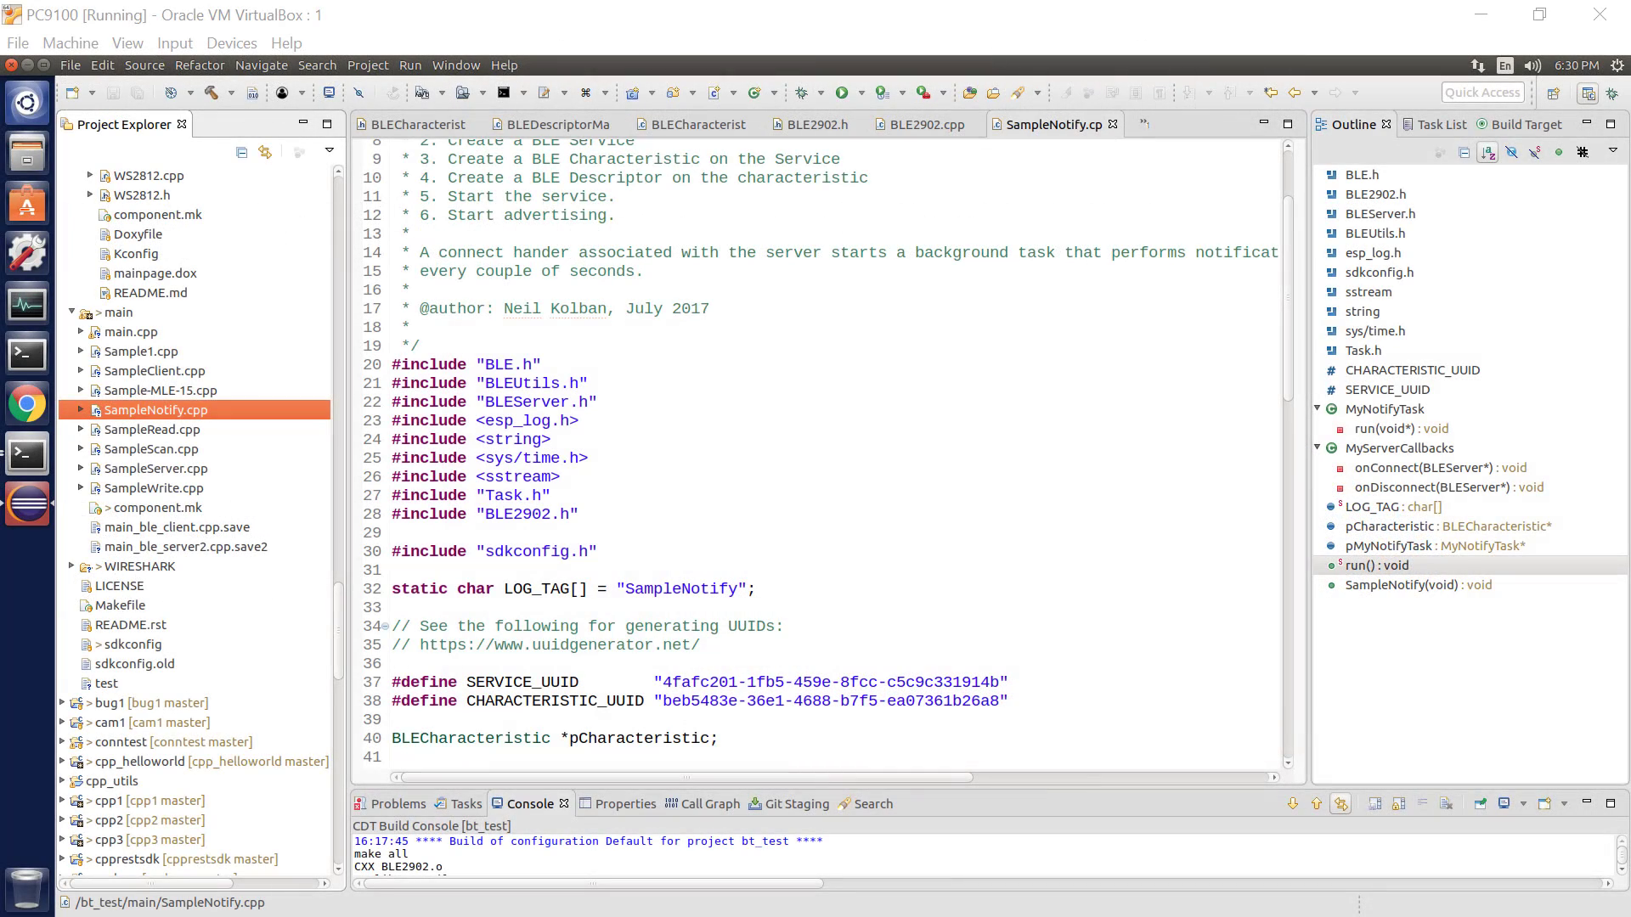
{"action": "mouse_move", "coordinate": [1451, 274]}
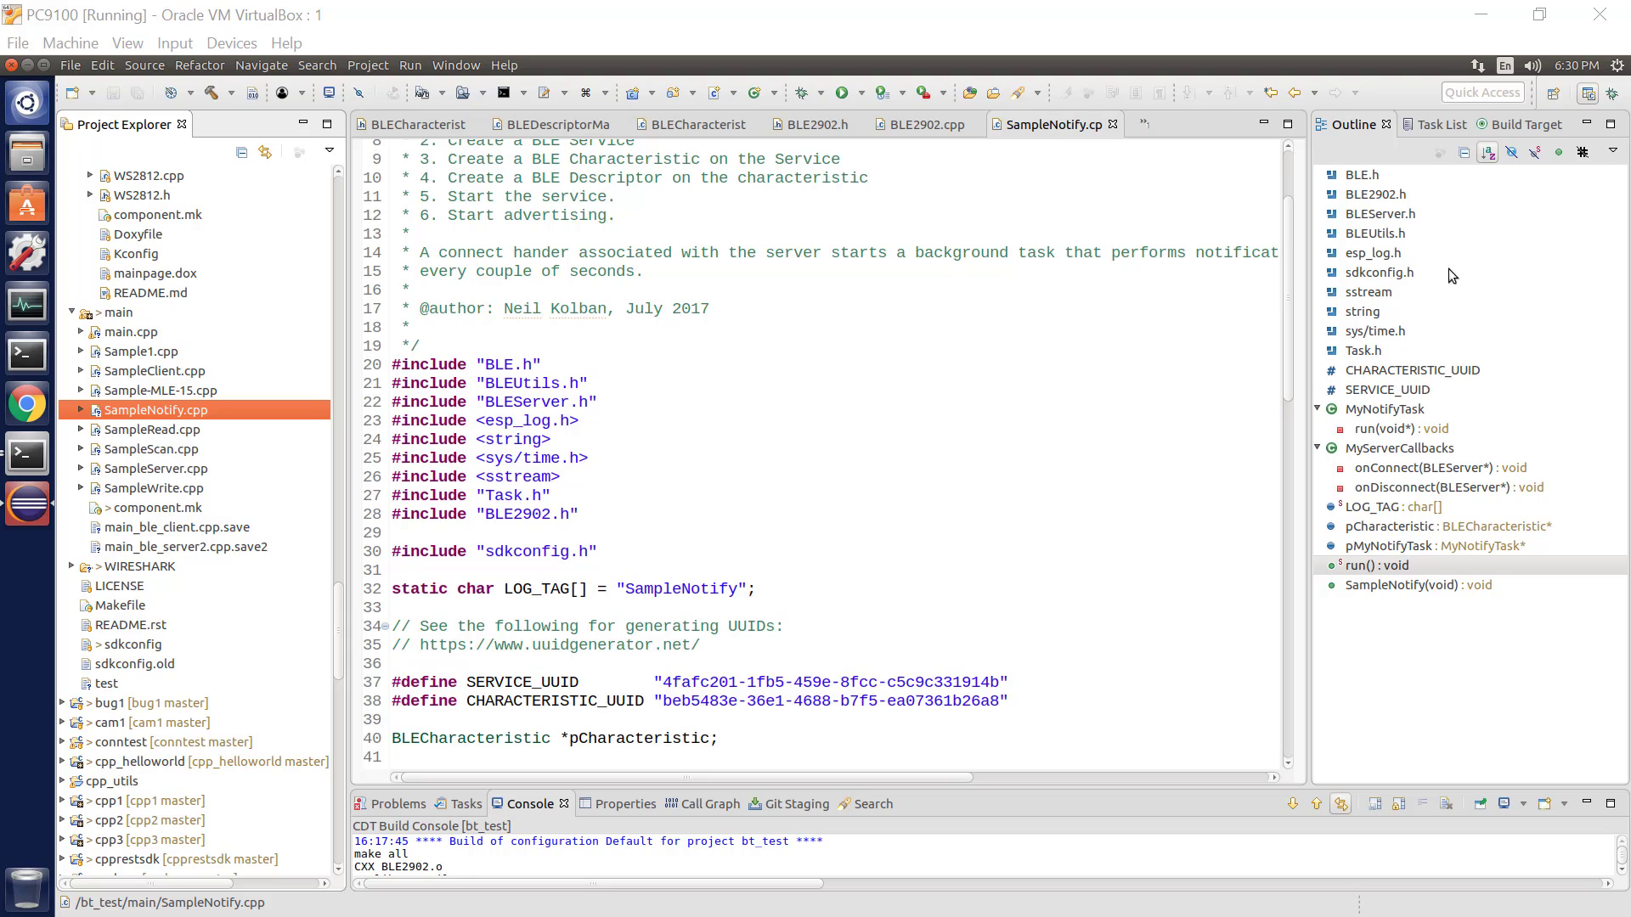
{"action": "mouse_move", "coordinate": [1206, 316]}
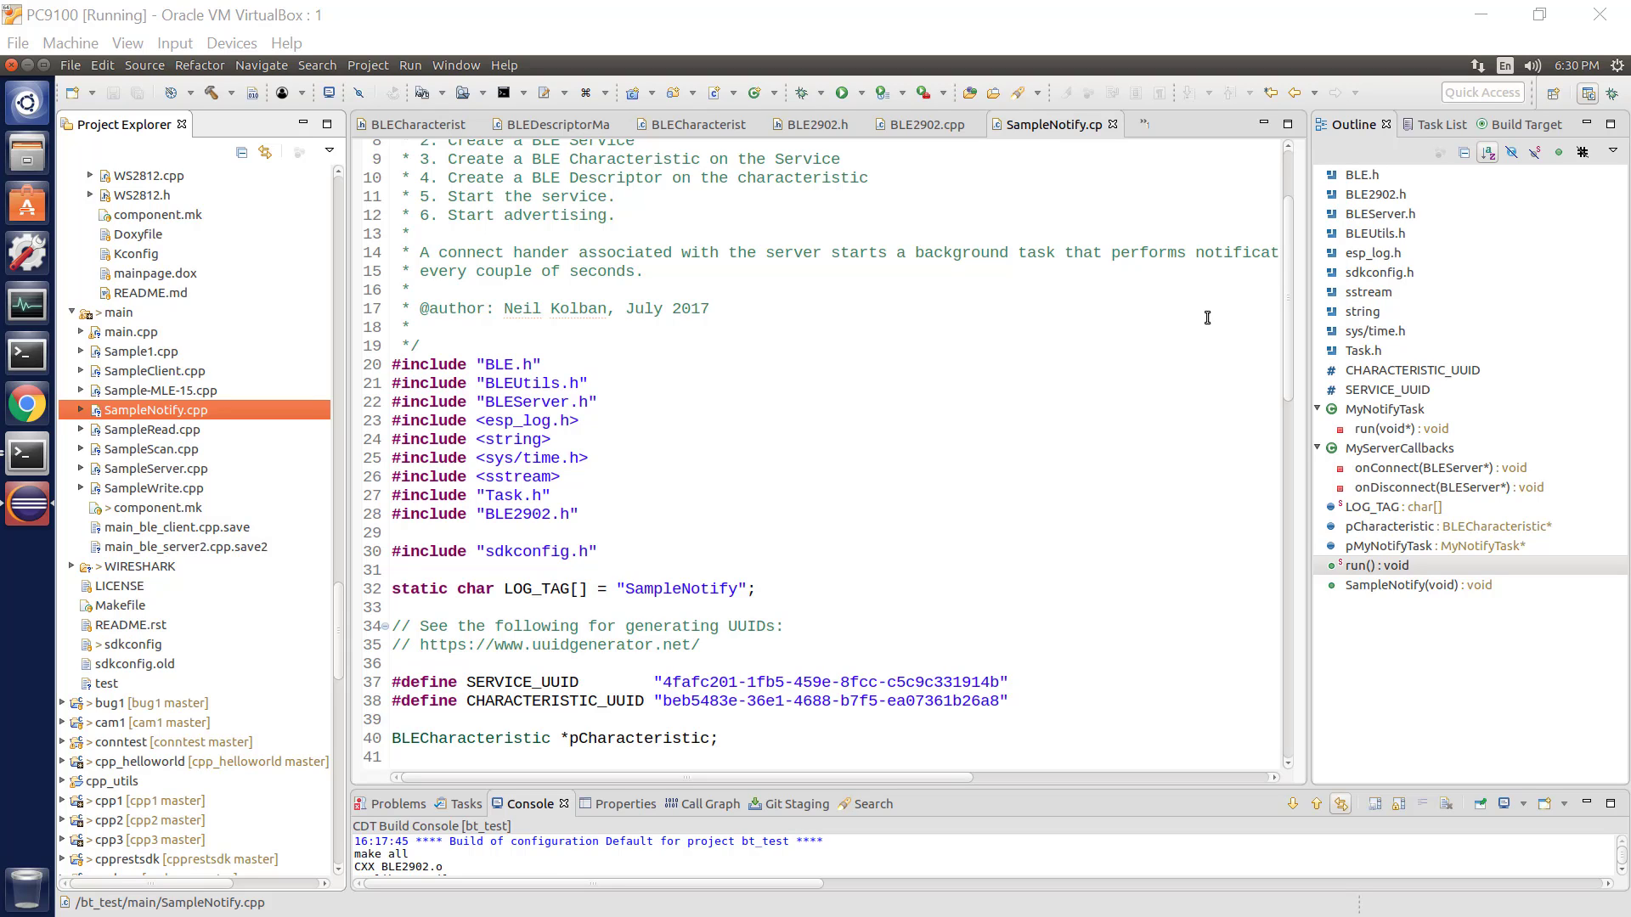
{"action": "mouse_move", "coordinate": [215, 372]}
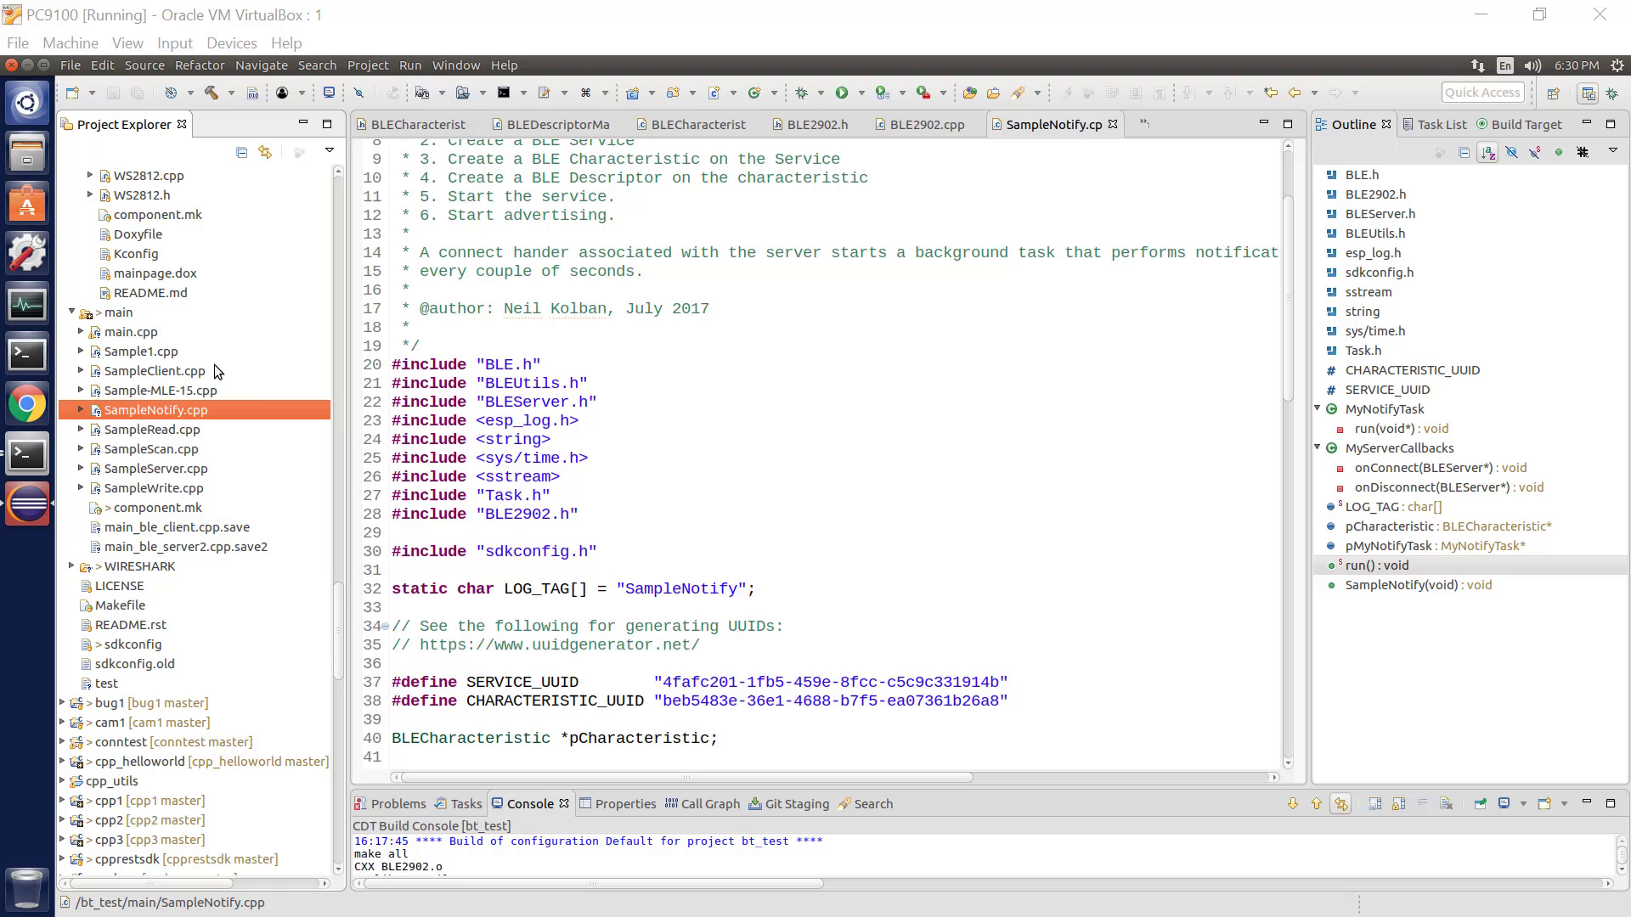
{"action": "mouse_move", "coordinate": [1358, 309]}
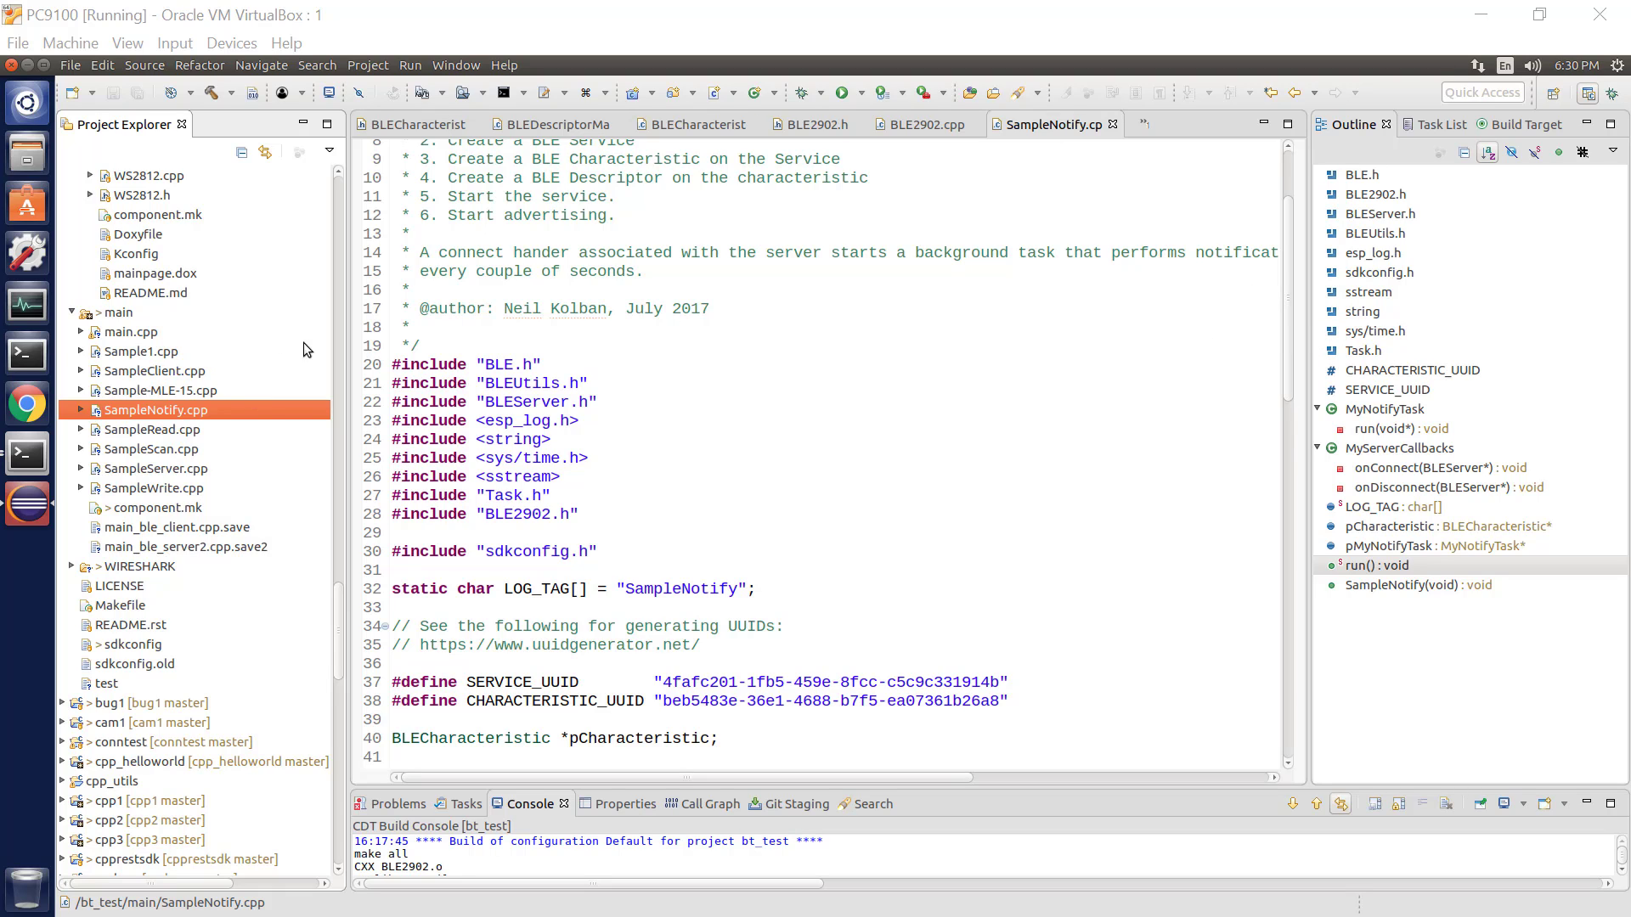
{"action": "mouse_move", "coordinate": [247, 367]}
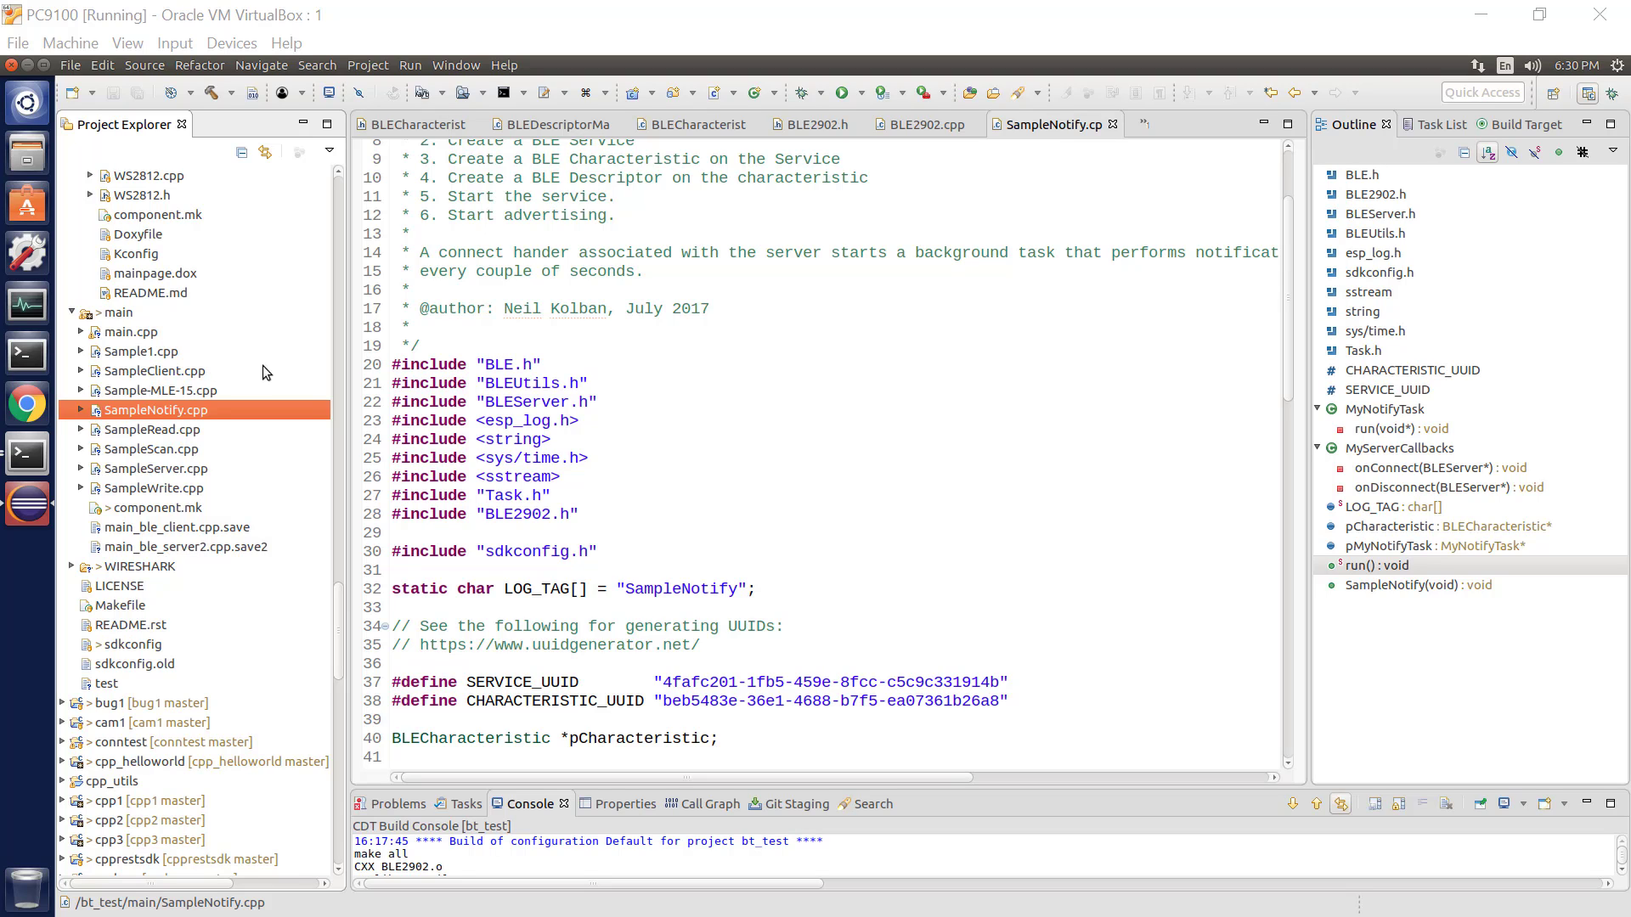
{"action": "mouse_move", "coordinate": [1371, 430]}
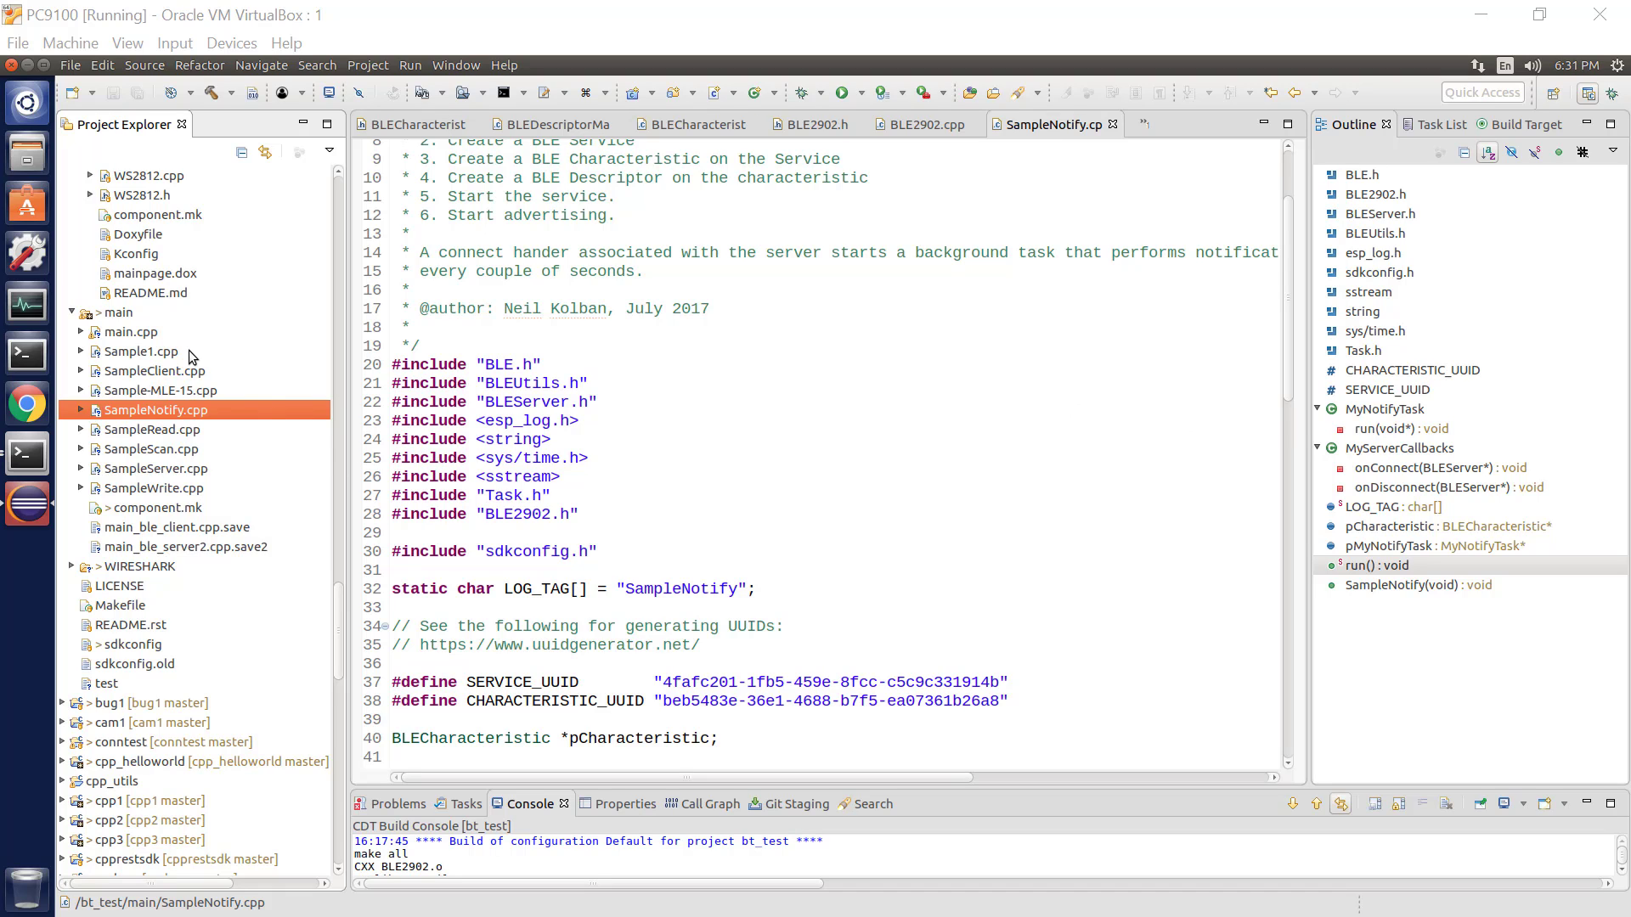
{"action": "mouse_move", "coordinate": [266, 404]}
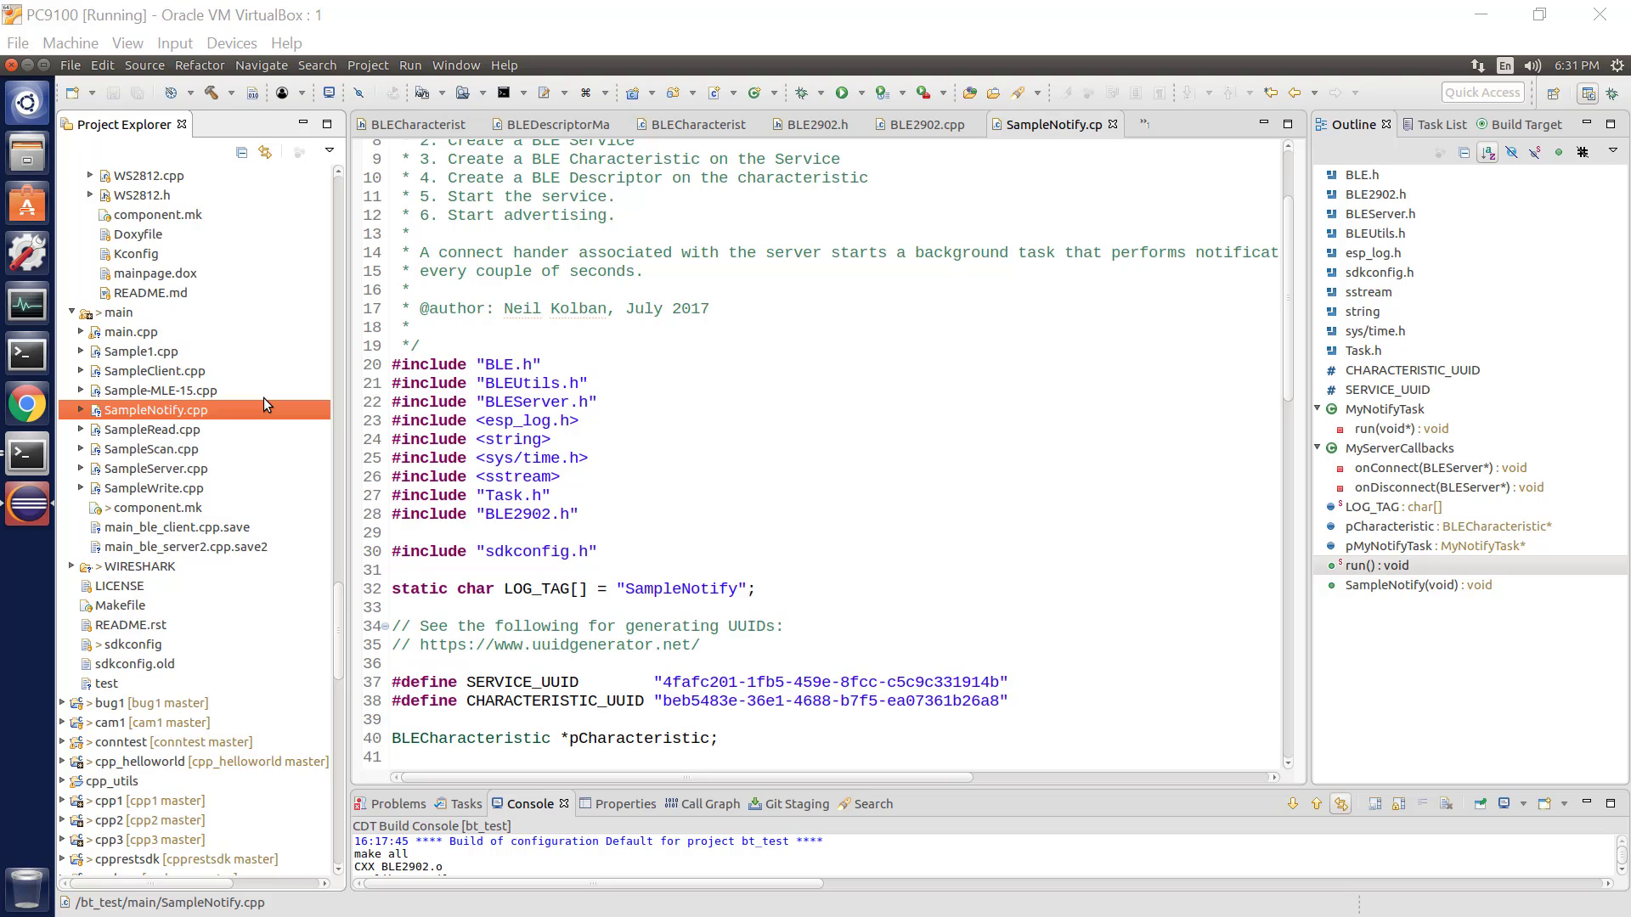
{"action": "mouse_move", "coordinate": [191, 429]}
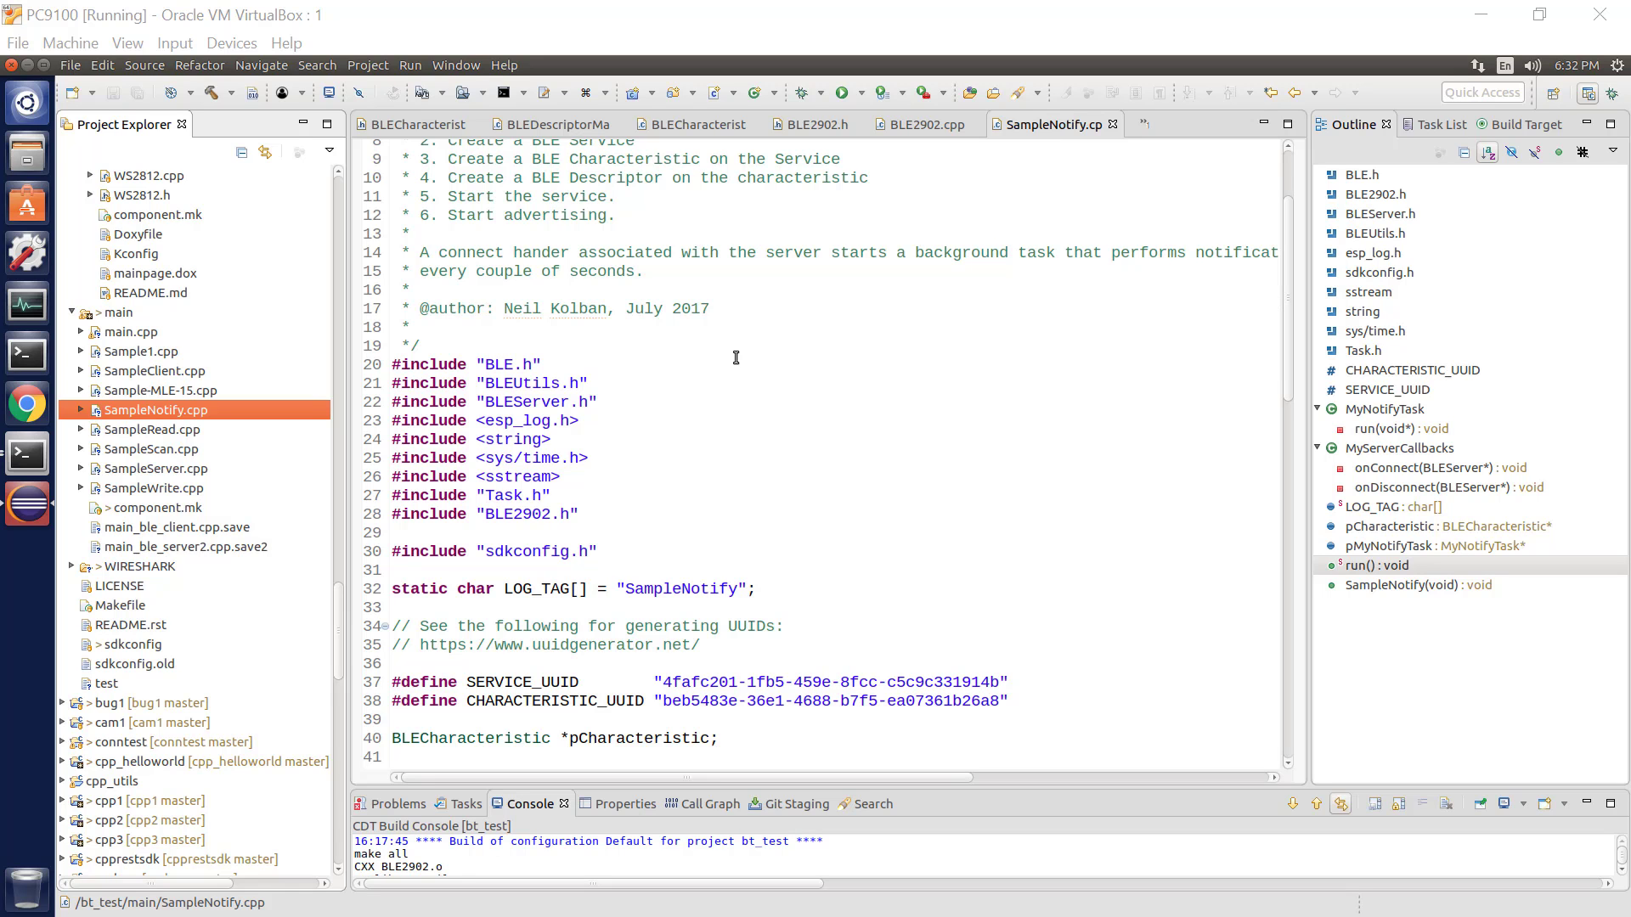
Step: Scroll SampleNotify.cpp down to the static void run() function that sets up server, service and characteristic
{"action": "scroll", "scroll_direction": "down", "scroll_amount": 3}
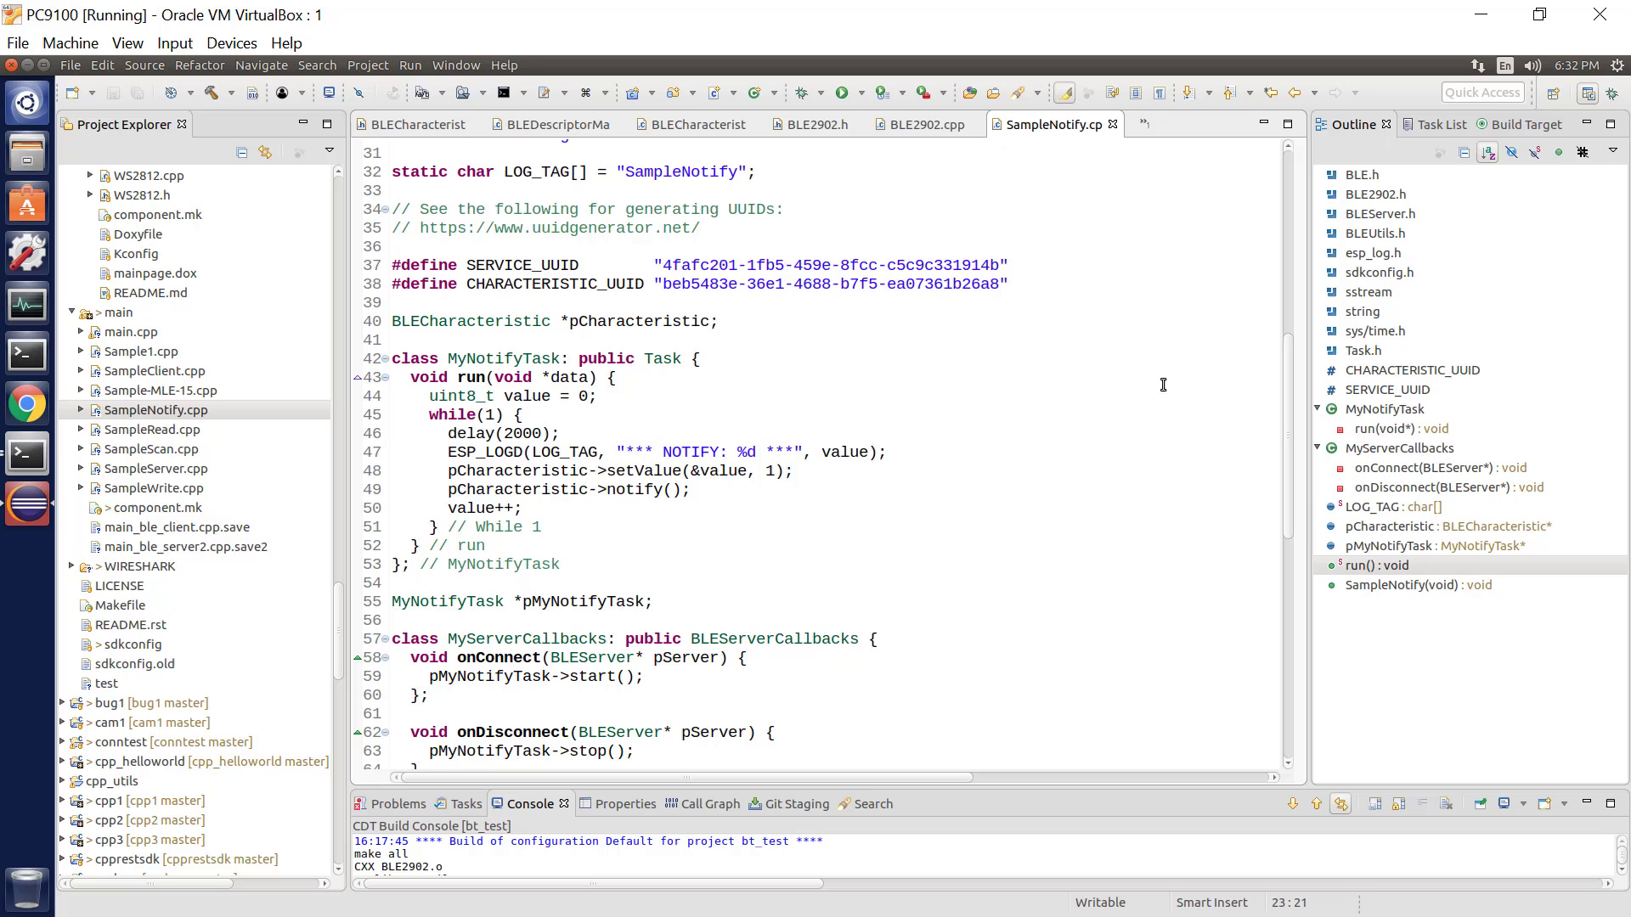
{"action": "scroll", "scroll_direction": "up", "scroll_amount": 3}
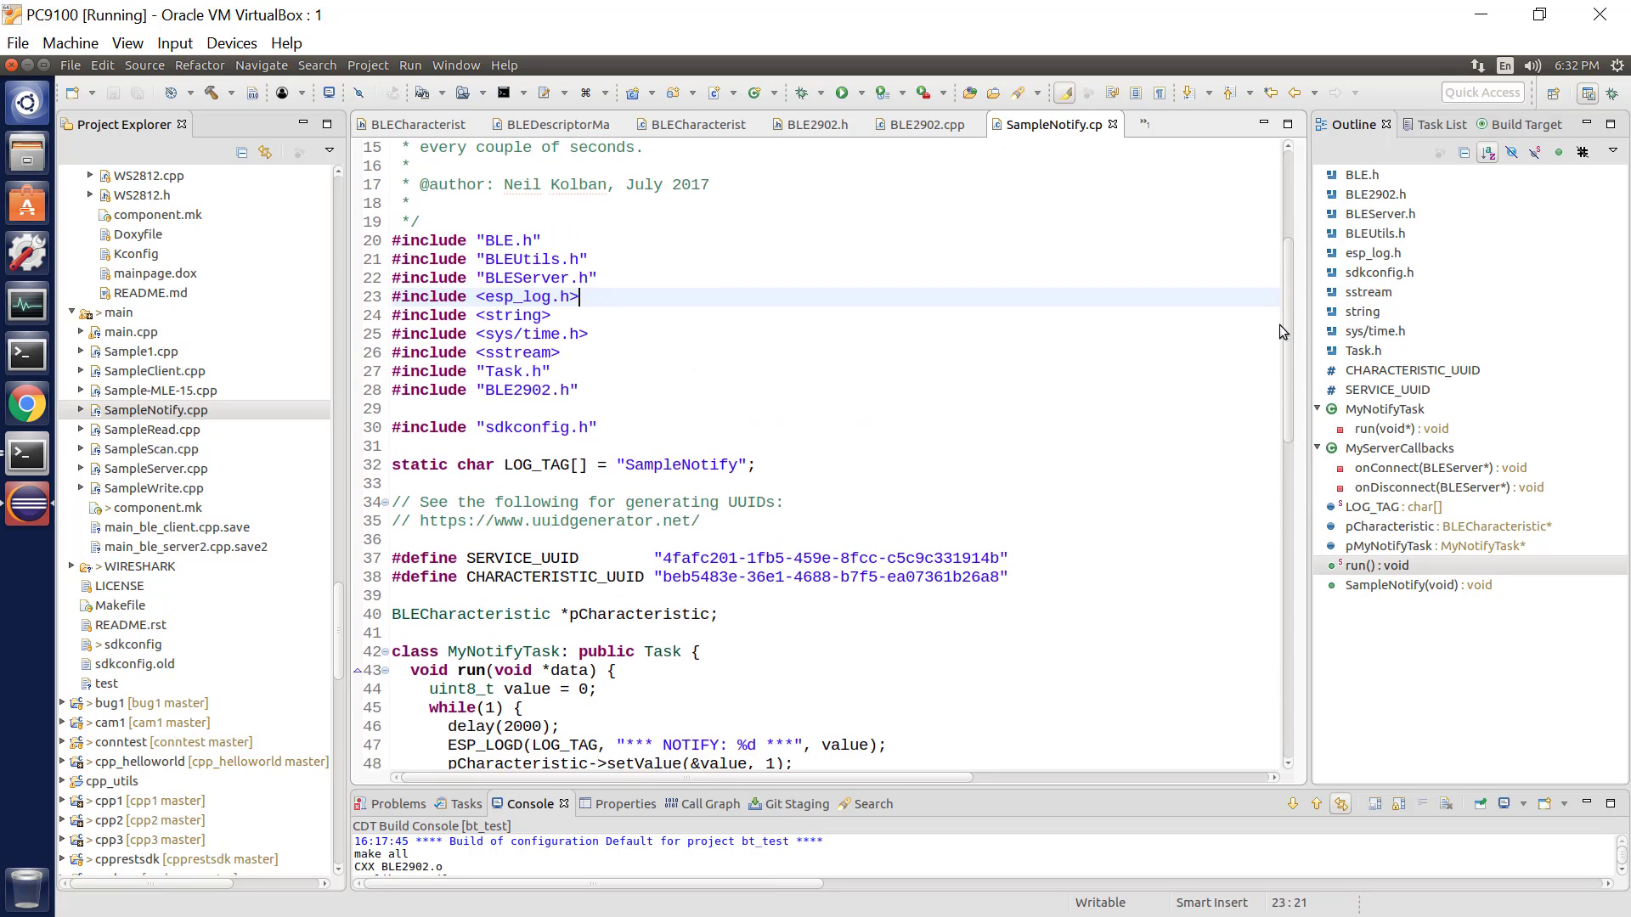
{"action": "scroll", "scroll_direction": "down", "scroll_amount": 3}
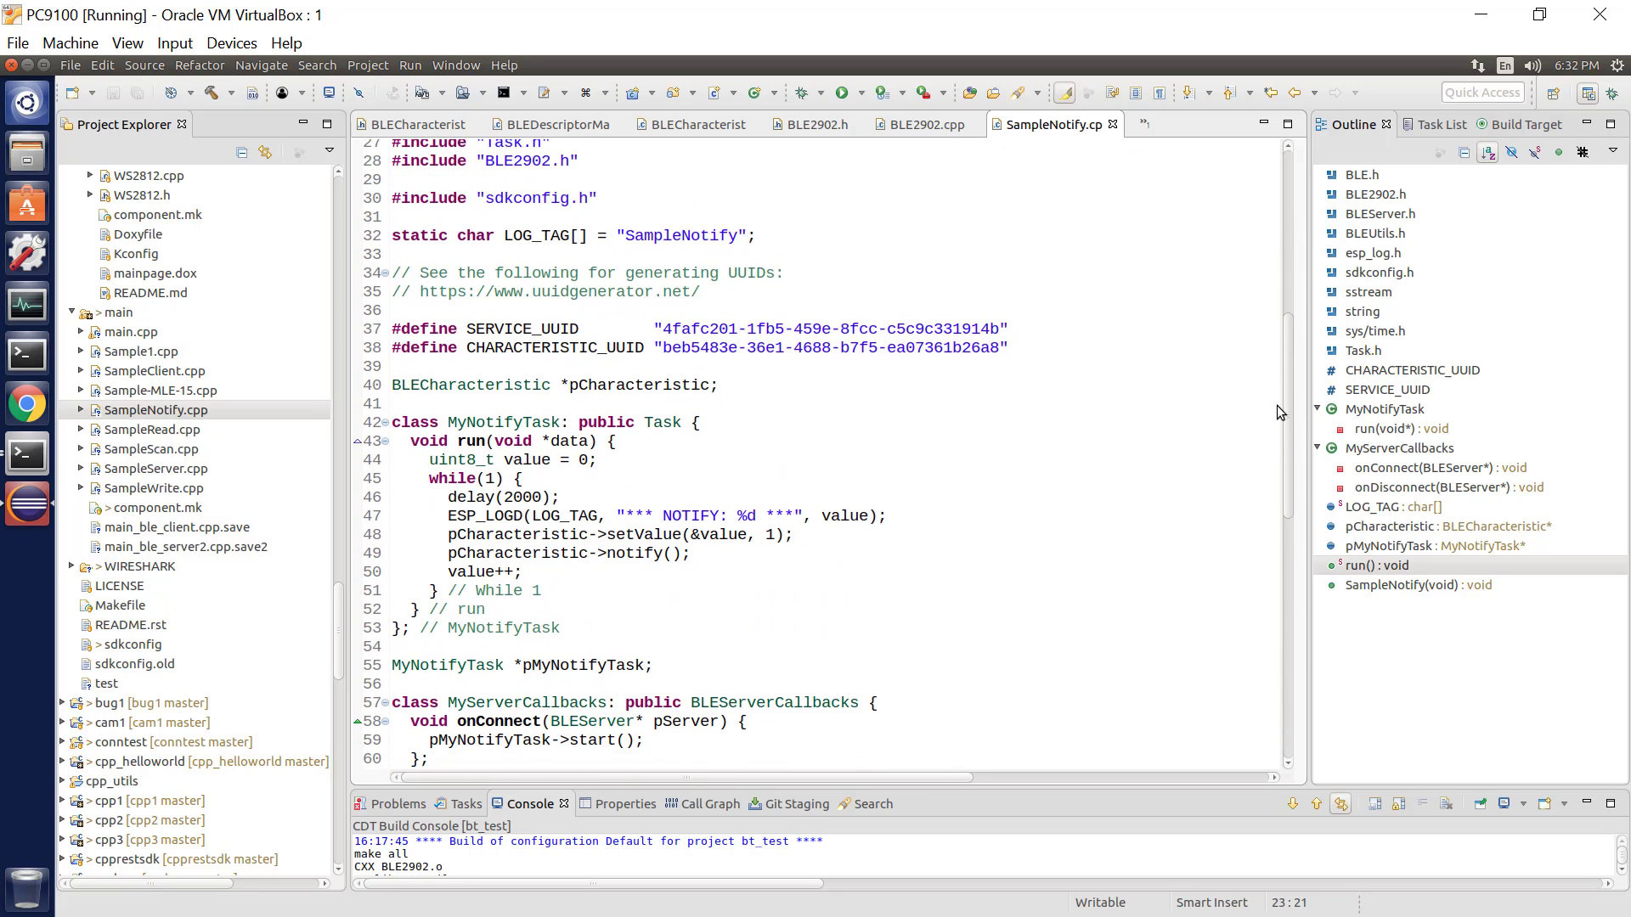
{"action": "scroll", "scroll_direction": "down", "scroll_amount": 3}
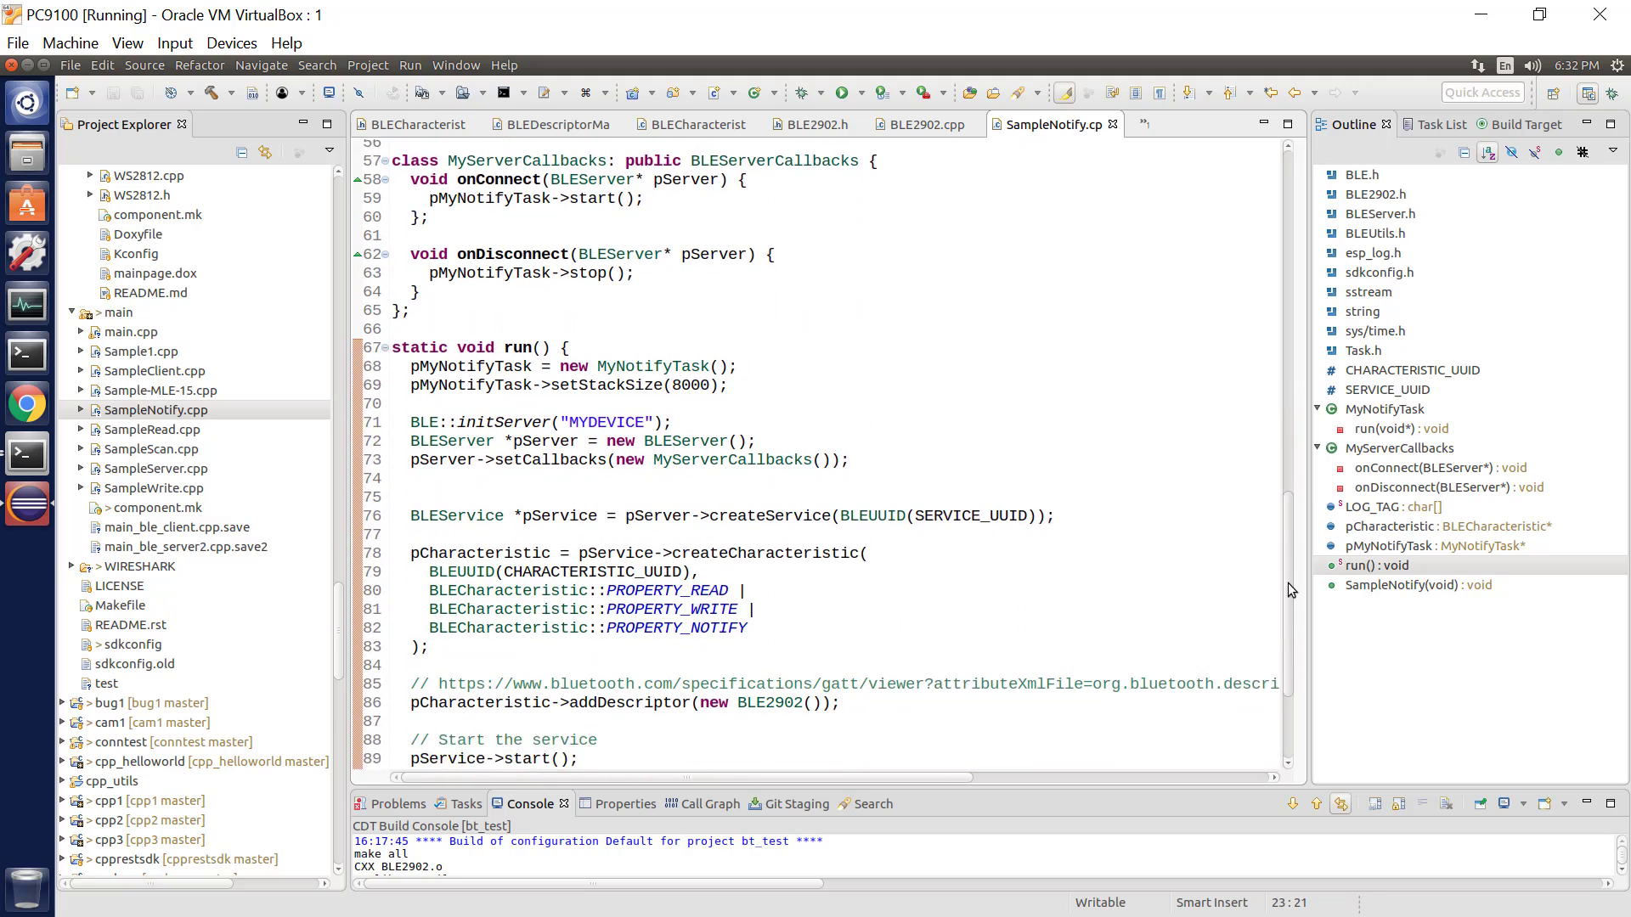
{"action": "scroll", "scroll_direction": "down", "scroll_amount": 3}
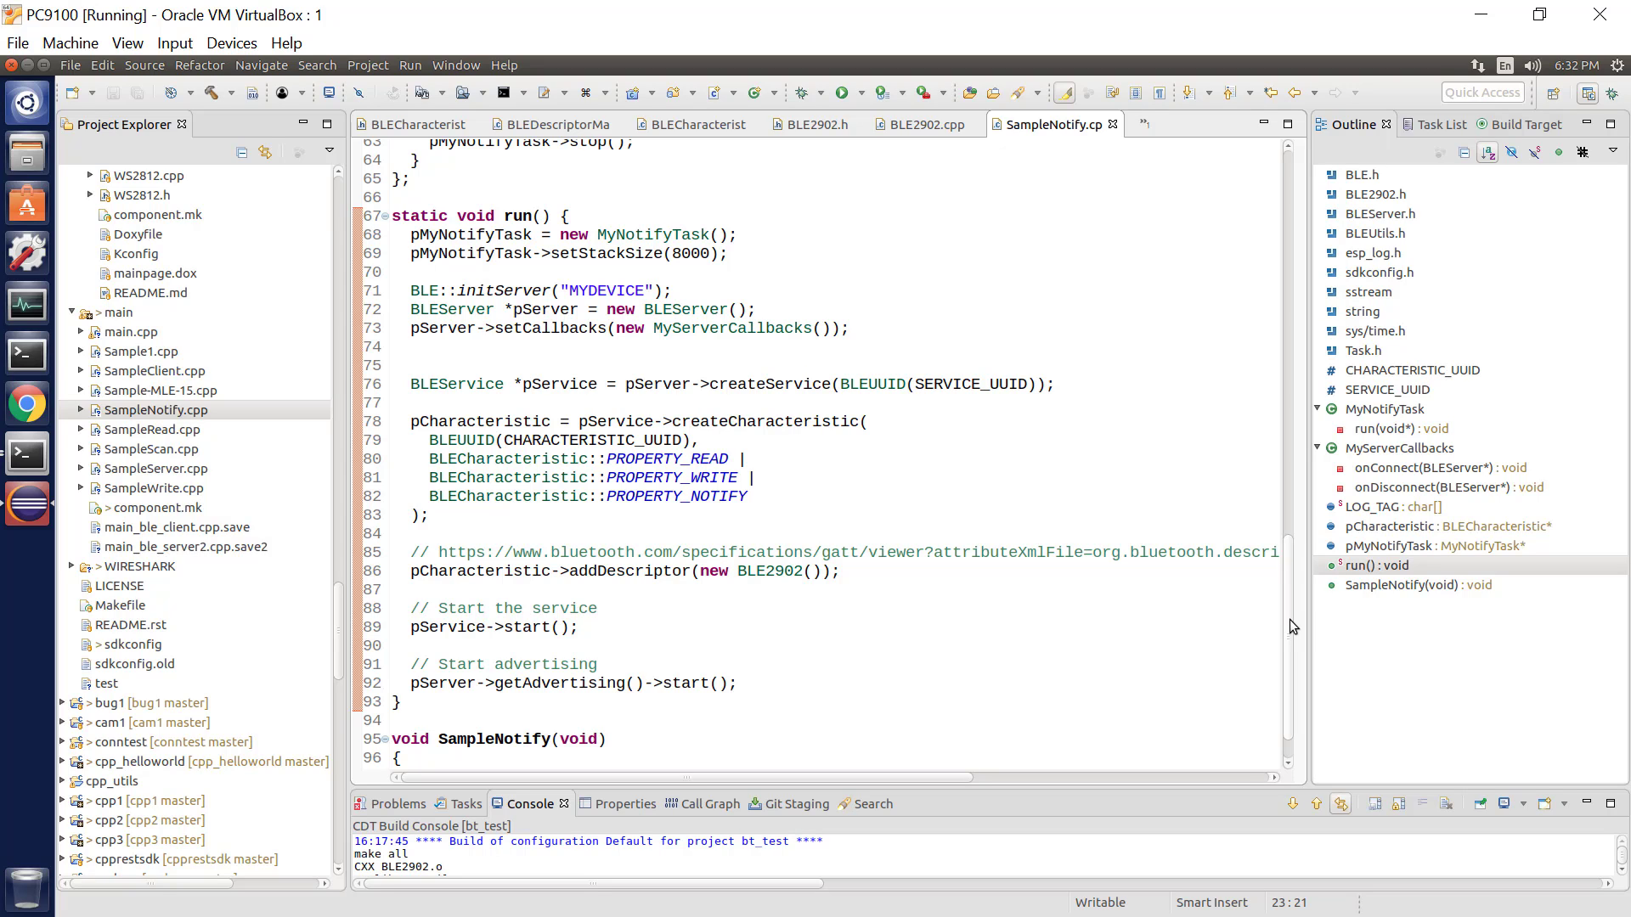
{"action": "mouse_move", "coordinate": [493, 462]}
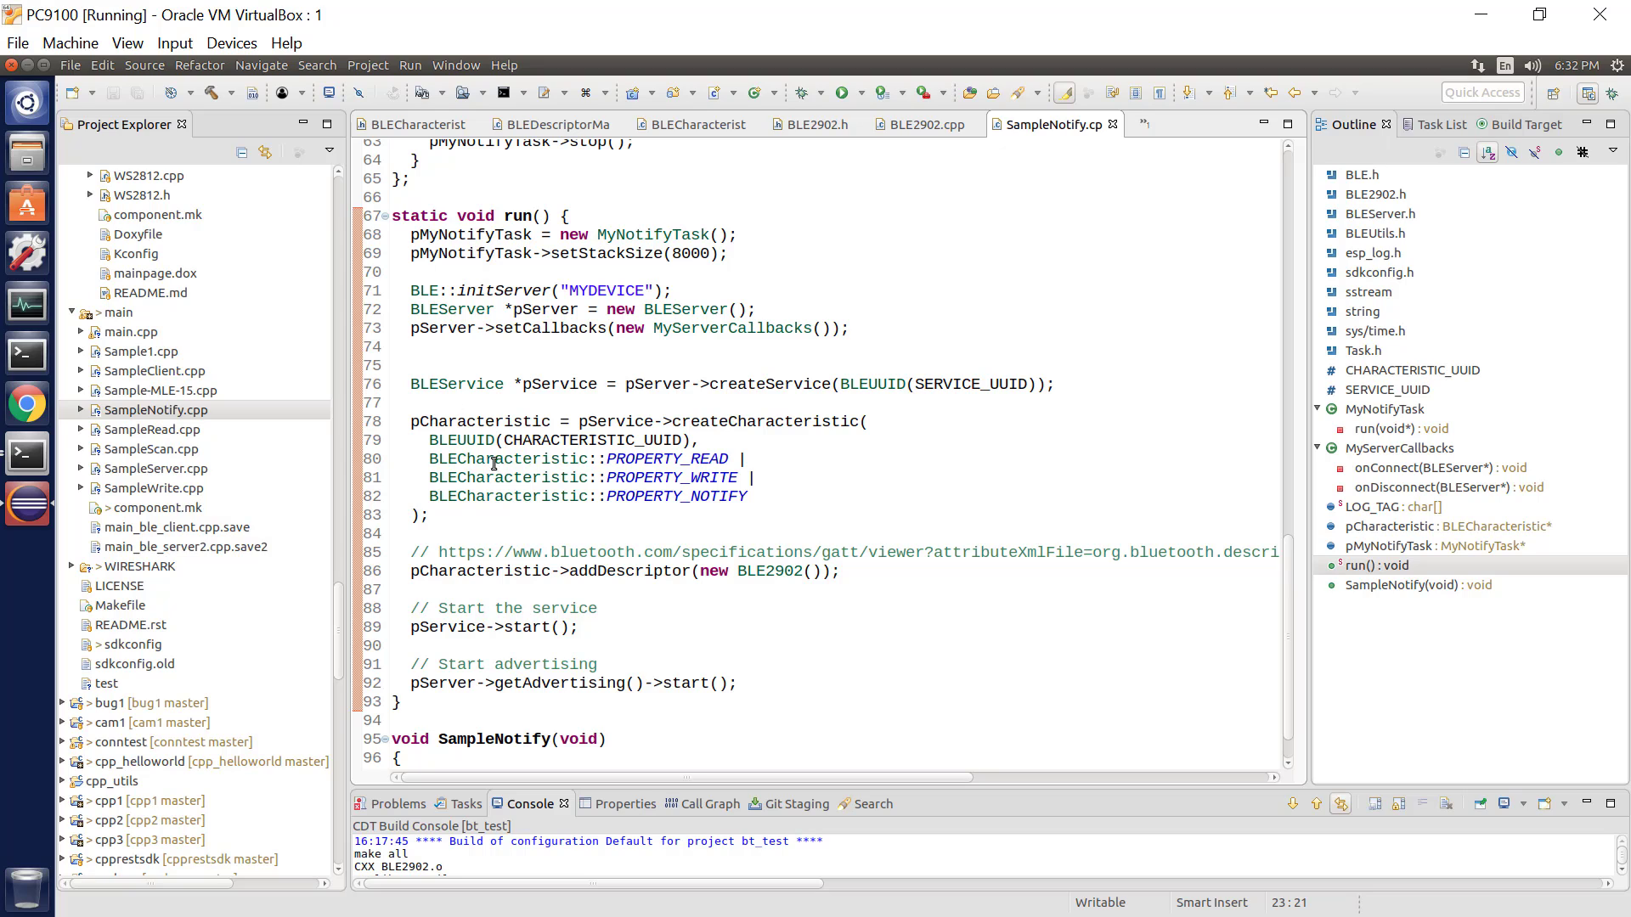
{"action": "mouse_move", "coordinate": [630, 309]}
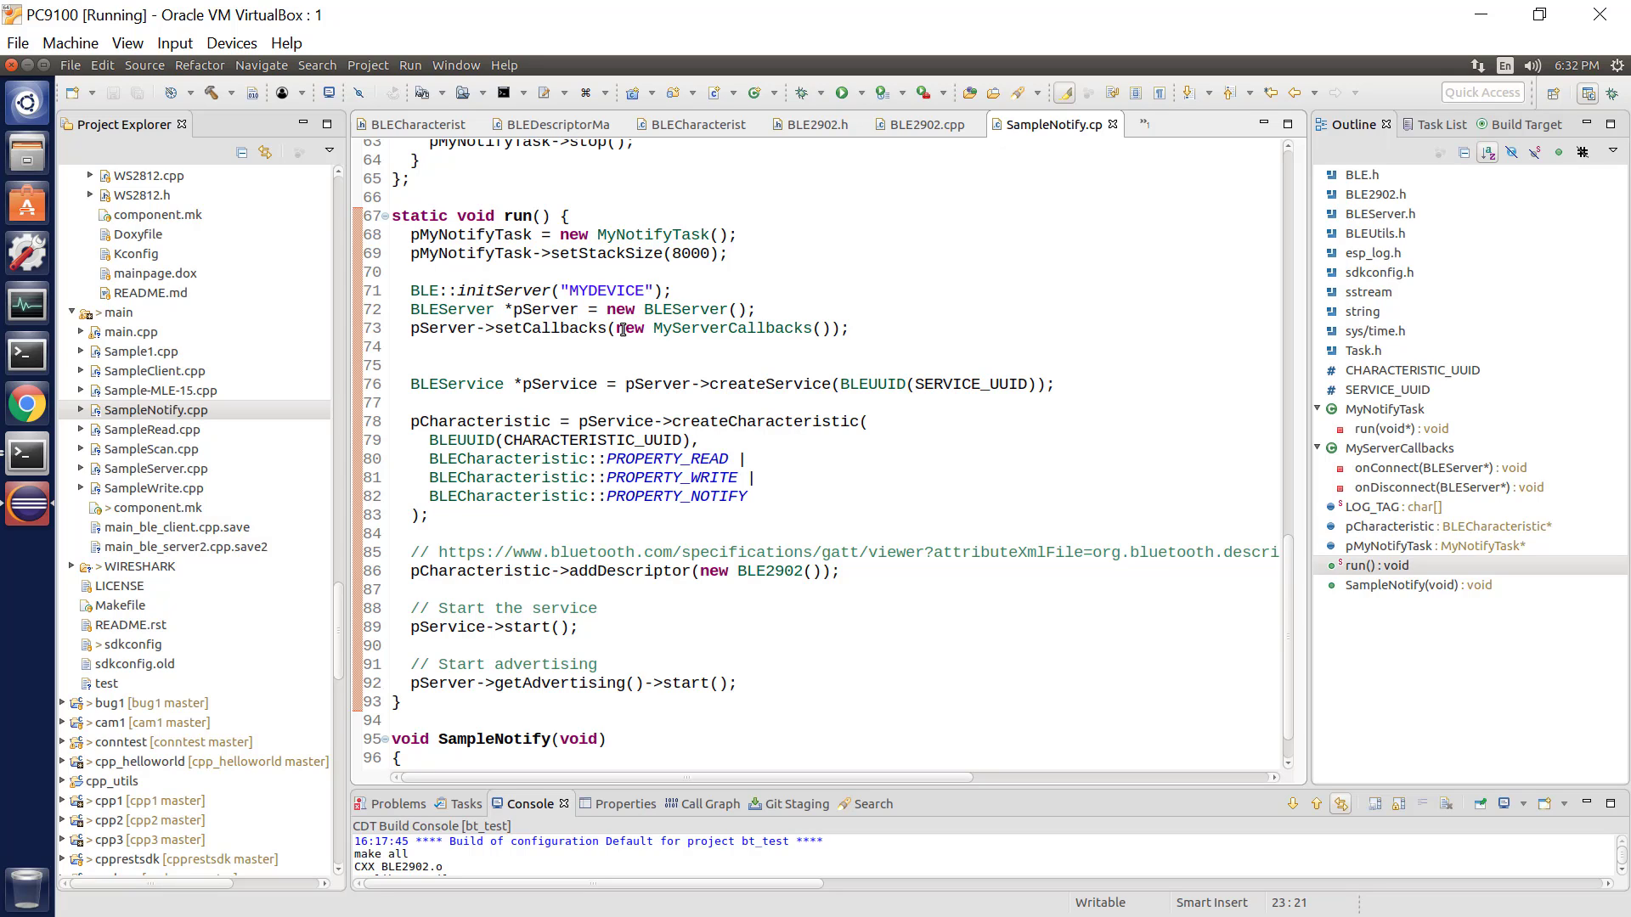
{"action": "mouse_move", "coordinate": [750, 328]}
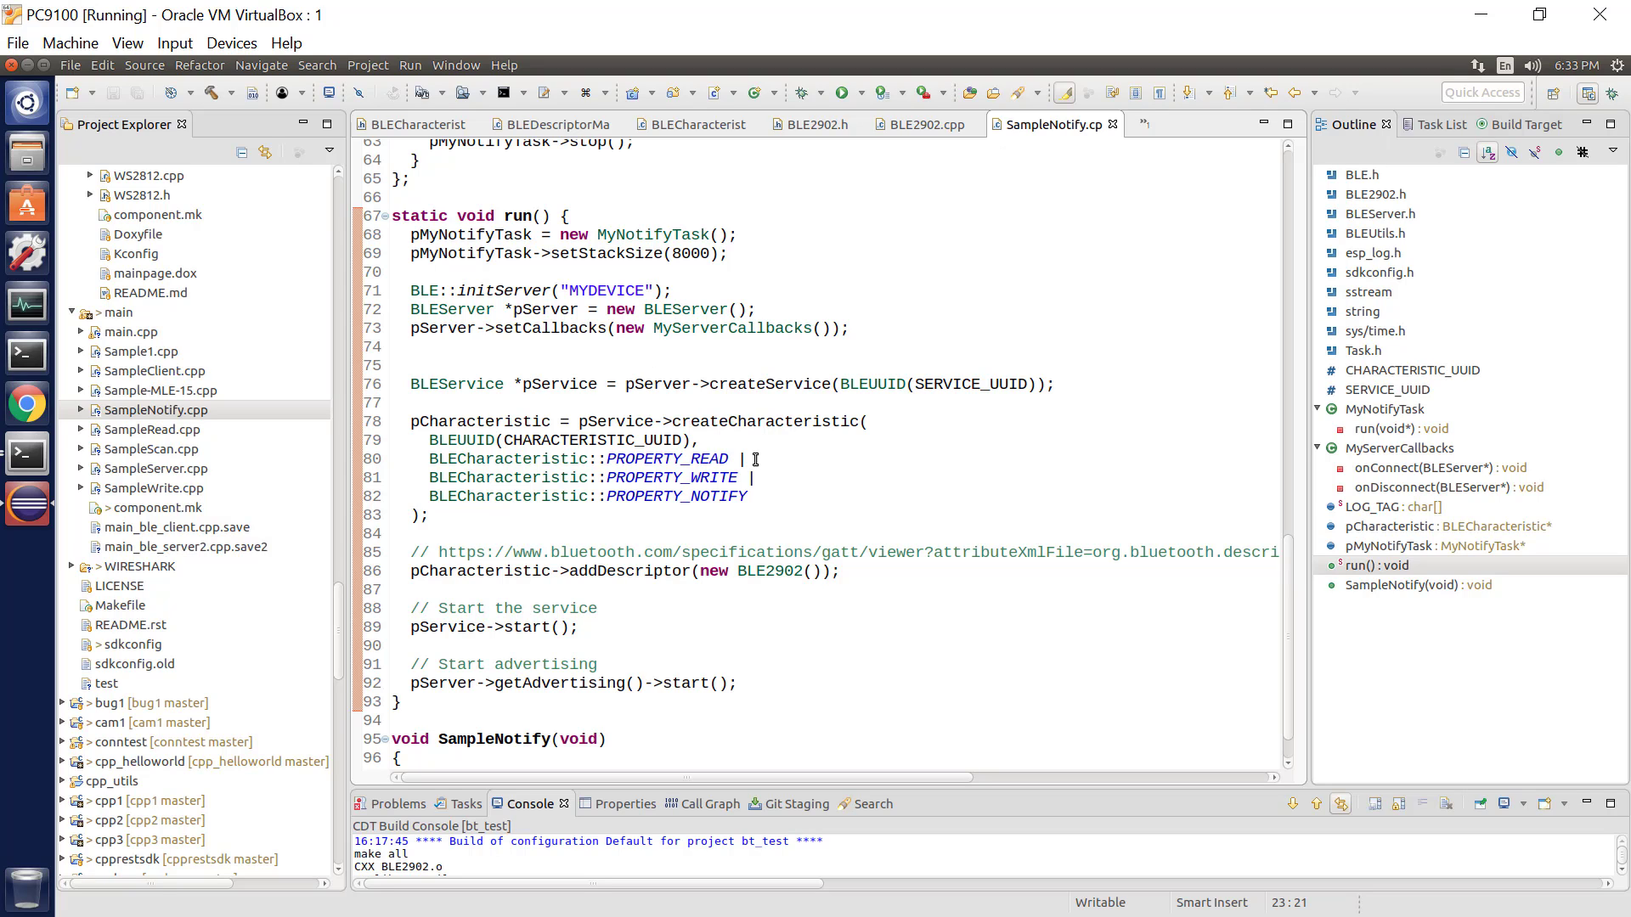
{"action": "mouse_move", "coordinate": [725, 425]}
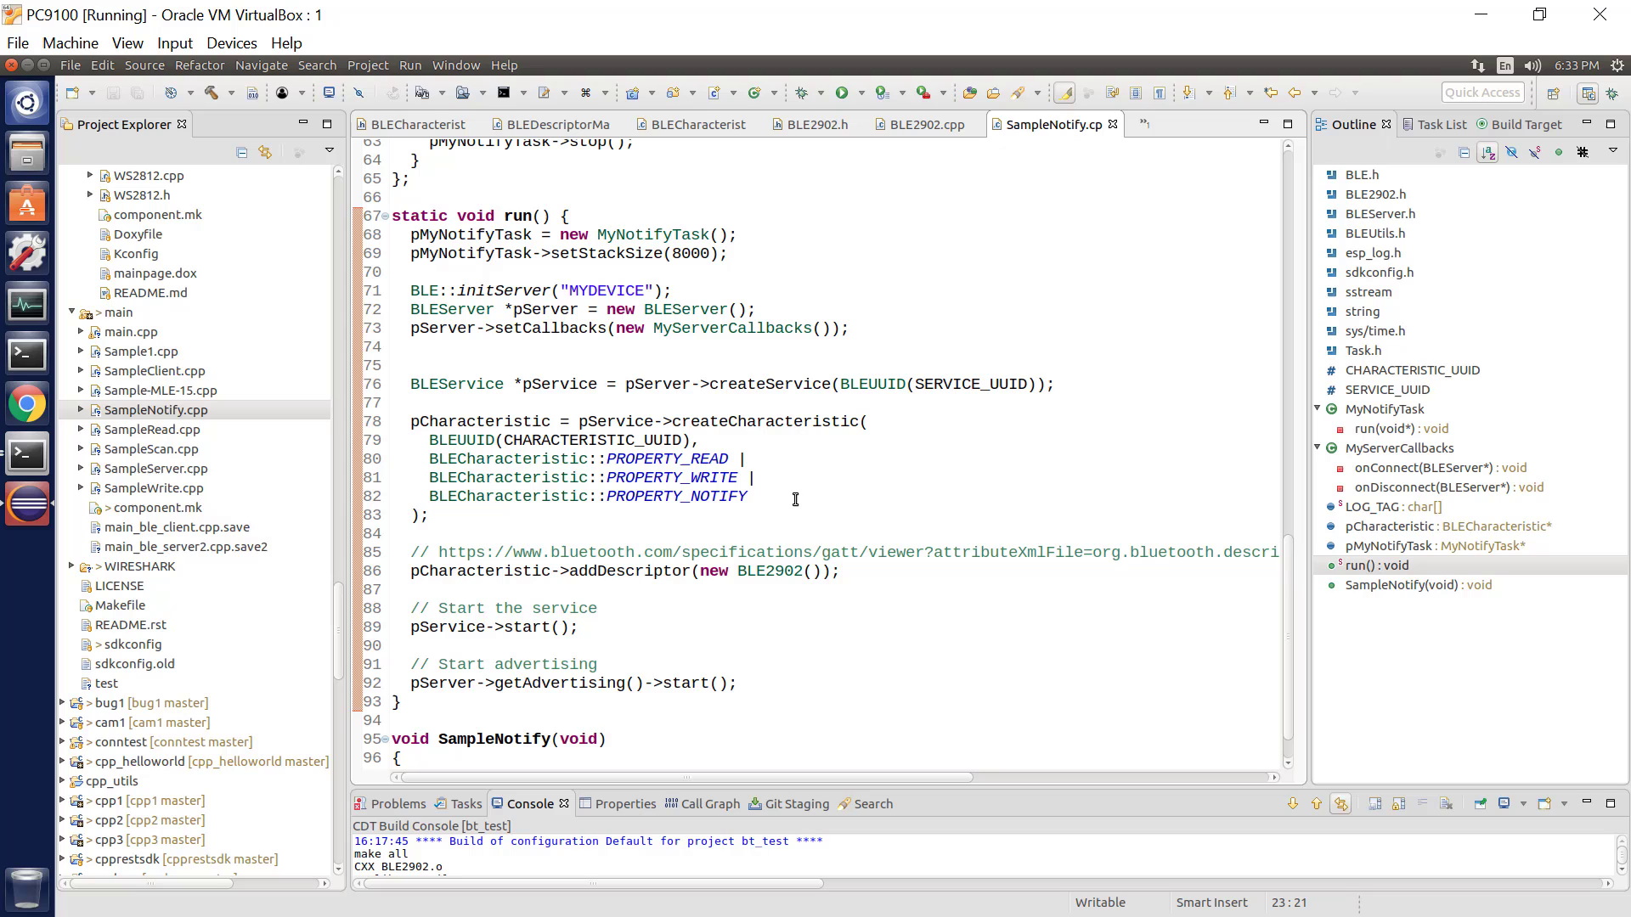
{"action": "mouse_move", "coordinate": [861, 601]}
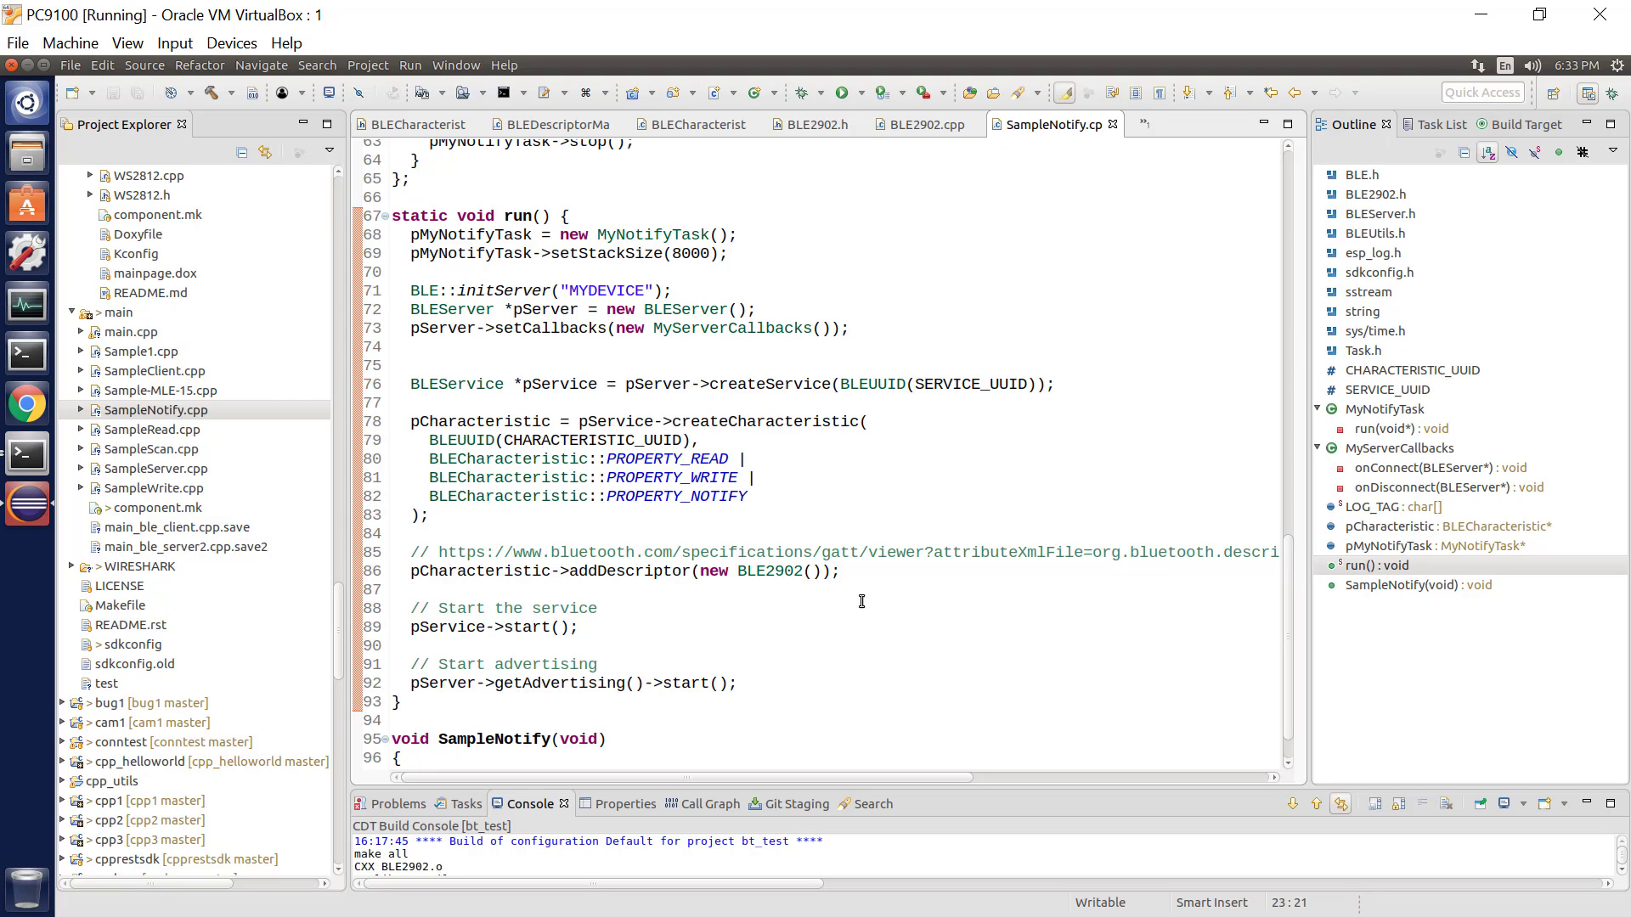
{"action": "left_click", "coordinate": [715, 533]}
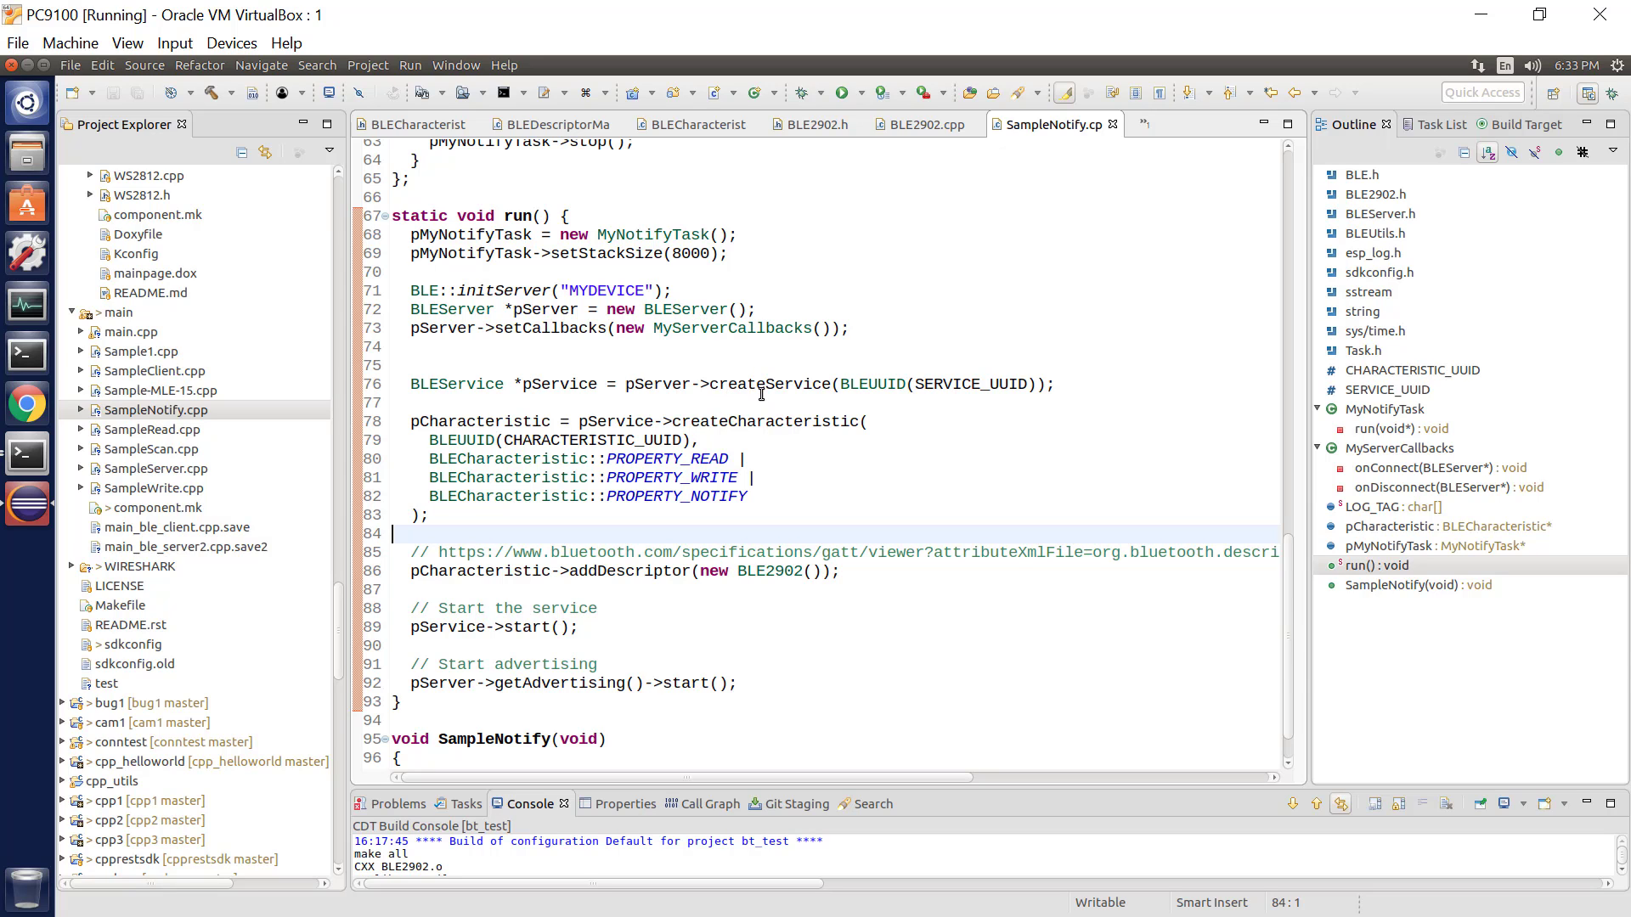
{"action": "mouse_move", "coordinate": [591, 385]}
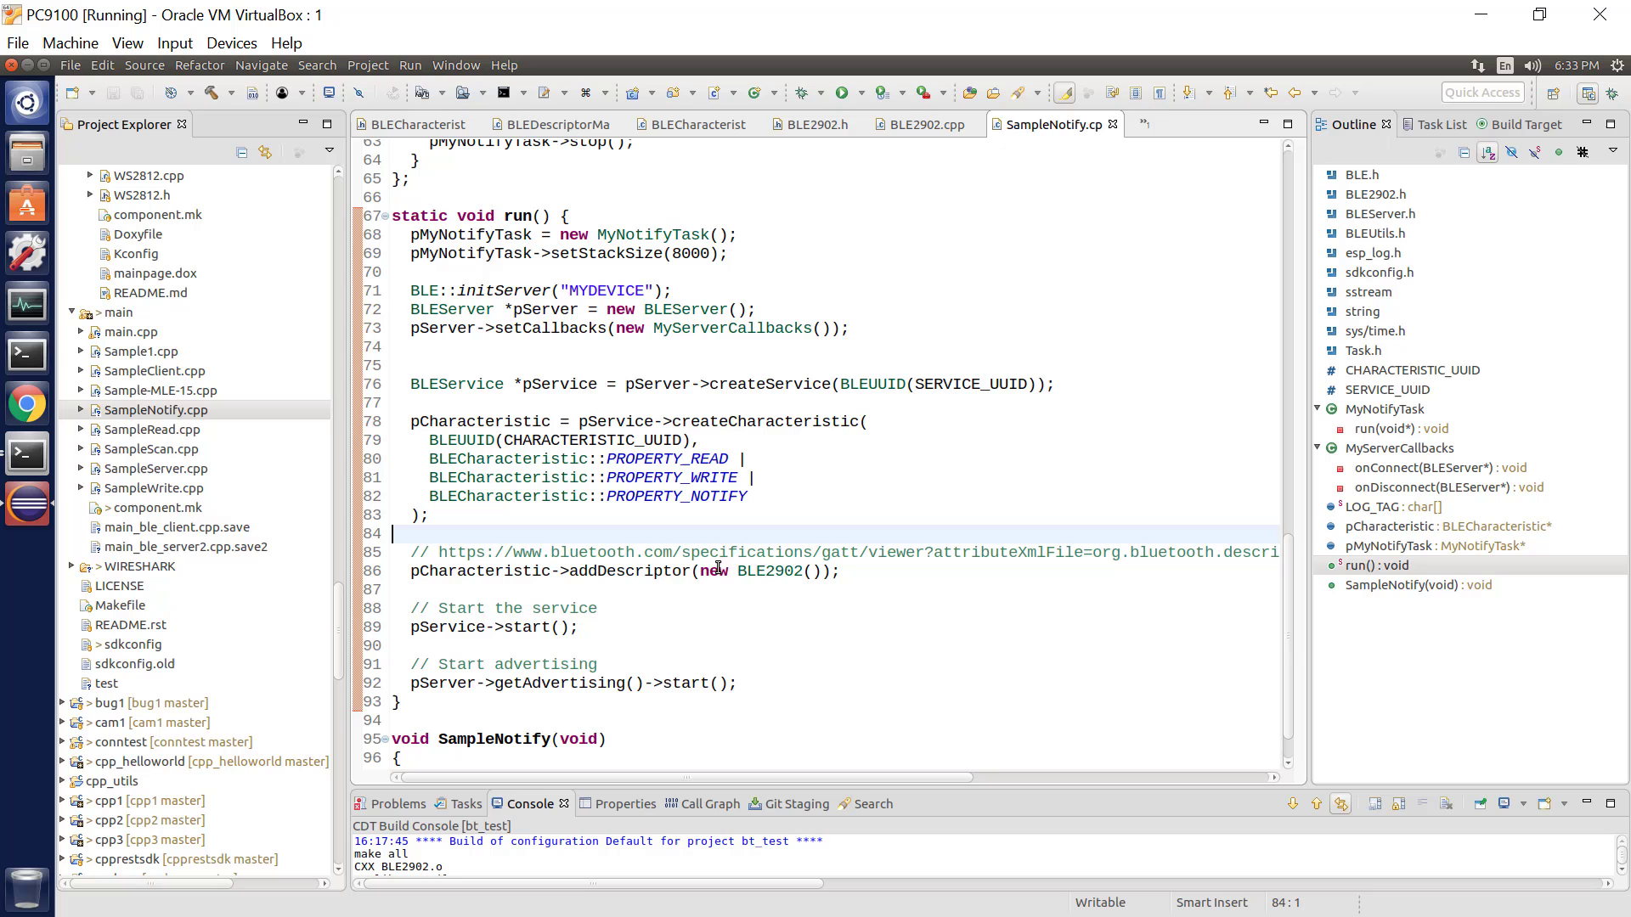
{"action": "mouse_move", "coordinate": [756, 384]}
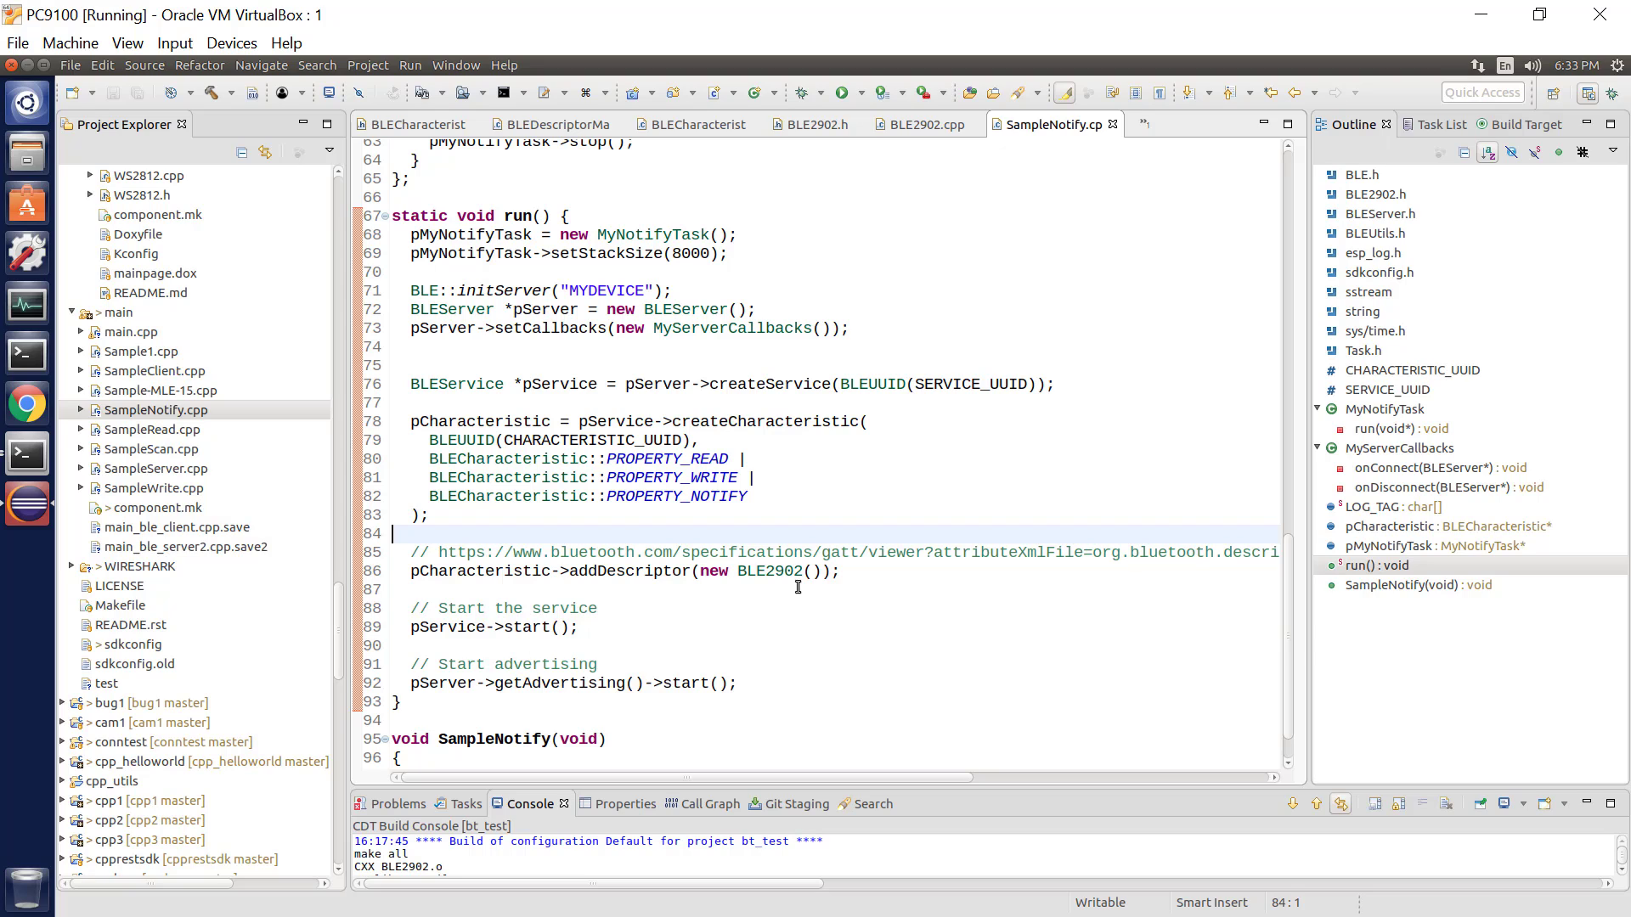
{"action": "mouse_move", "coordinate": [821, 575]}
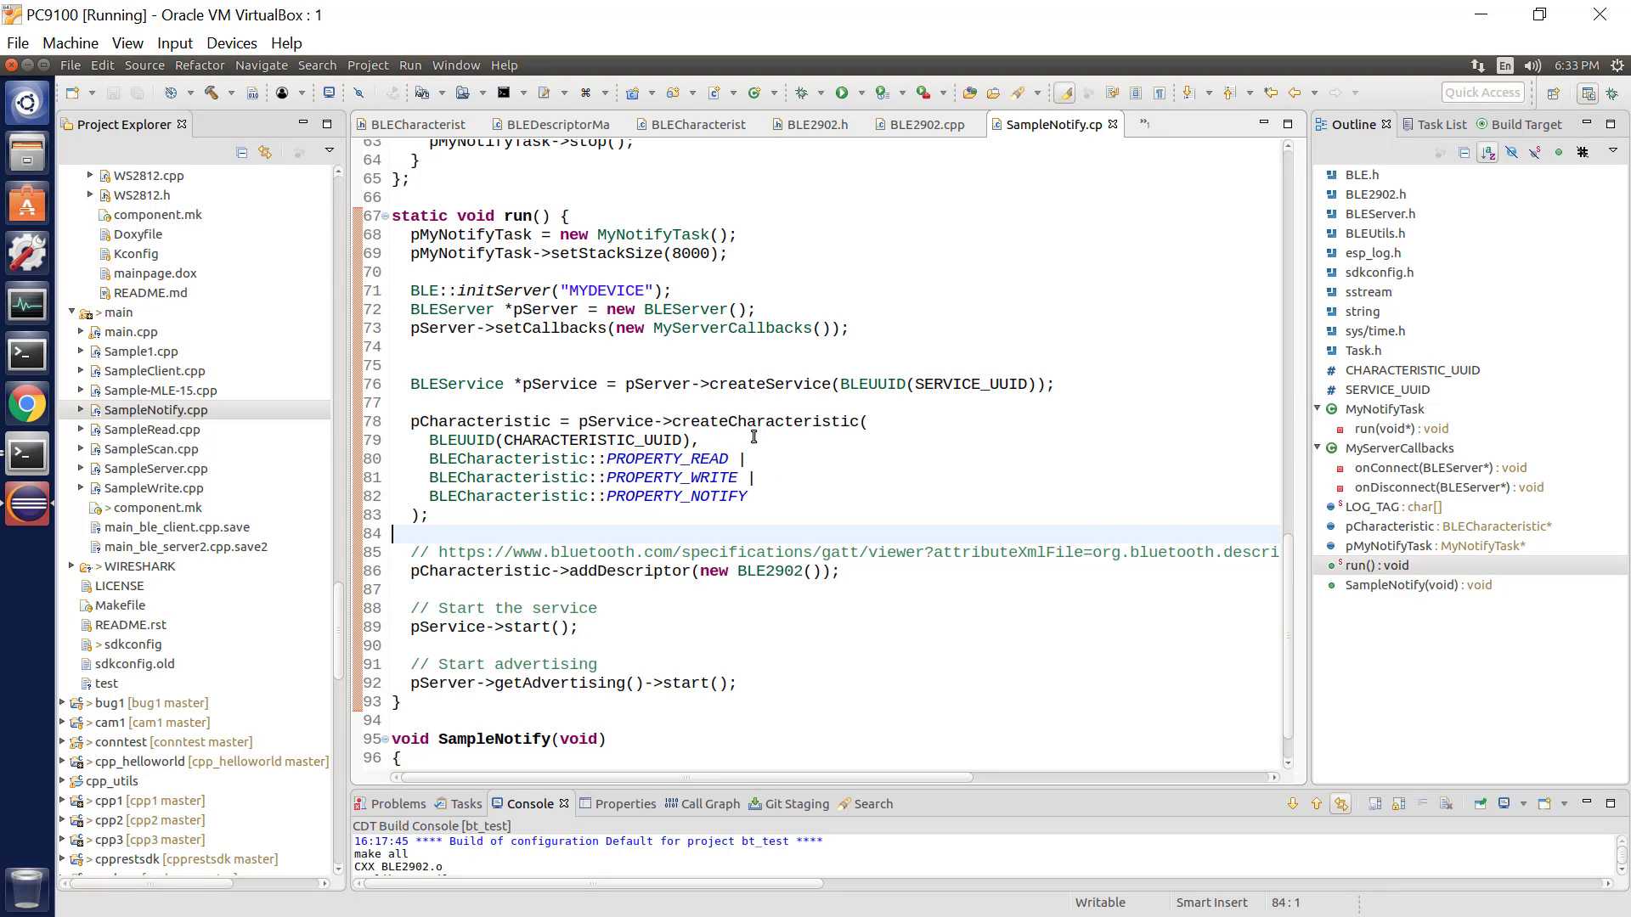
{"action": "mouse_move", "coordinate": [775, 458]}
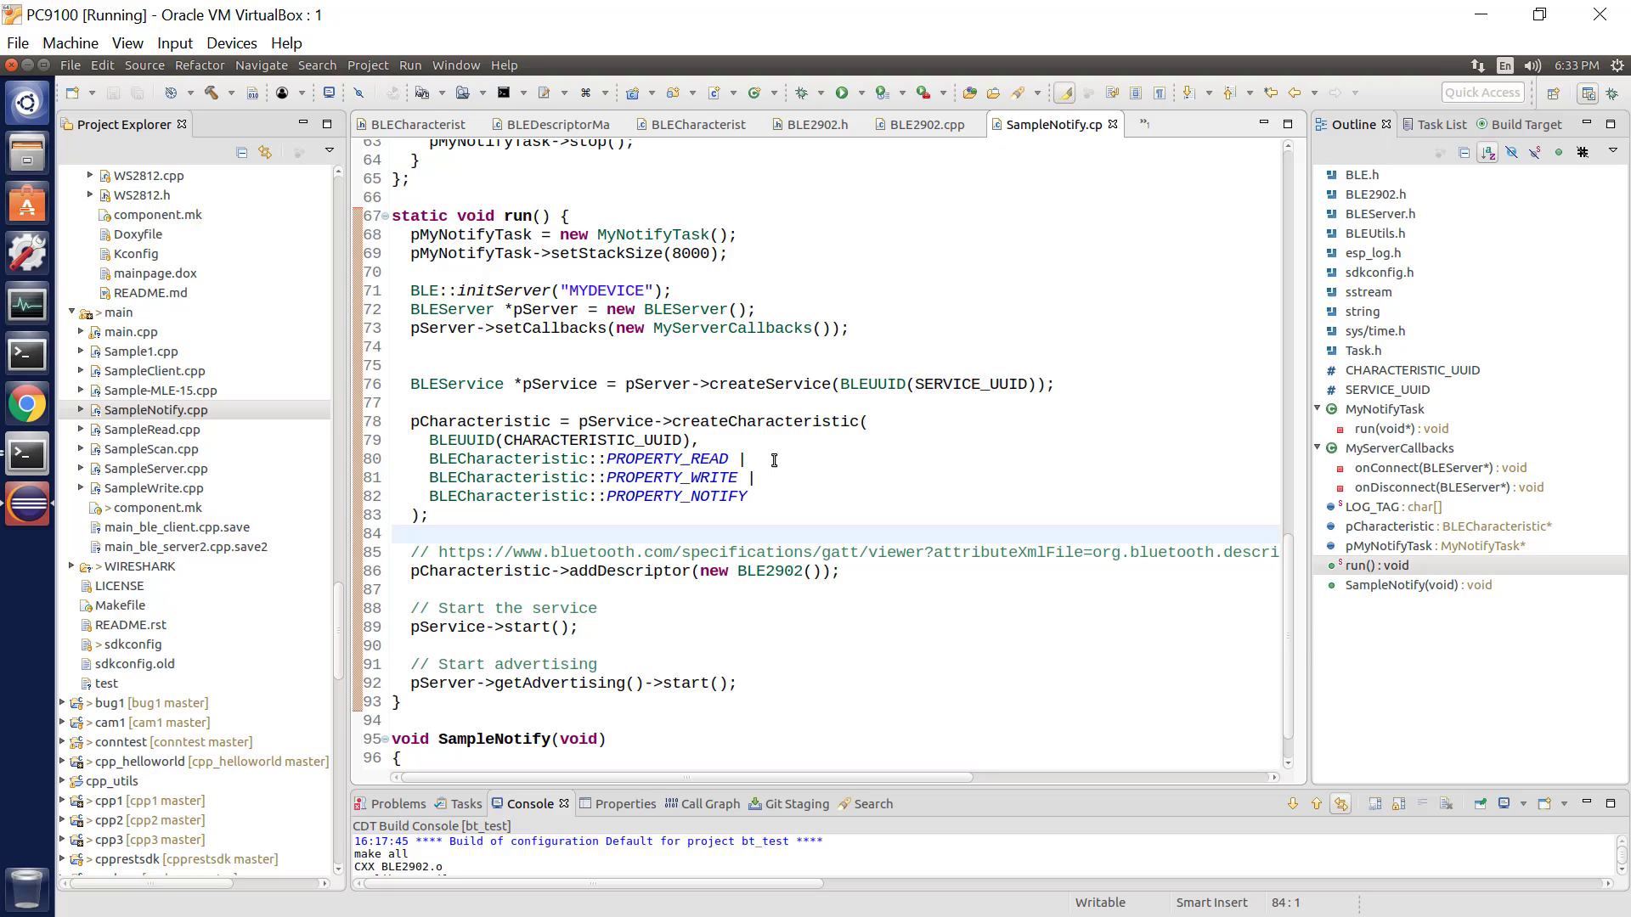
{"action": "mouse_move", "coordinate": [774, 349]}
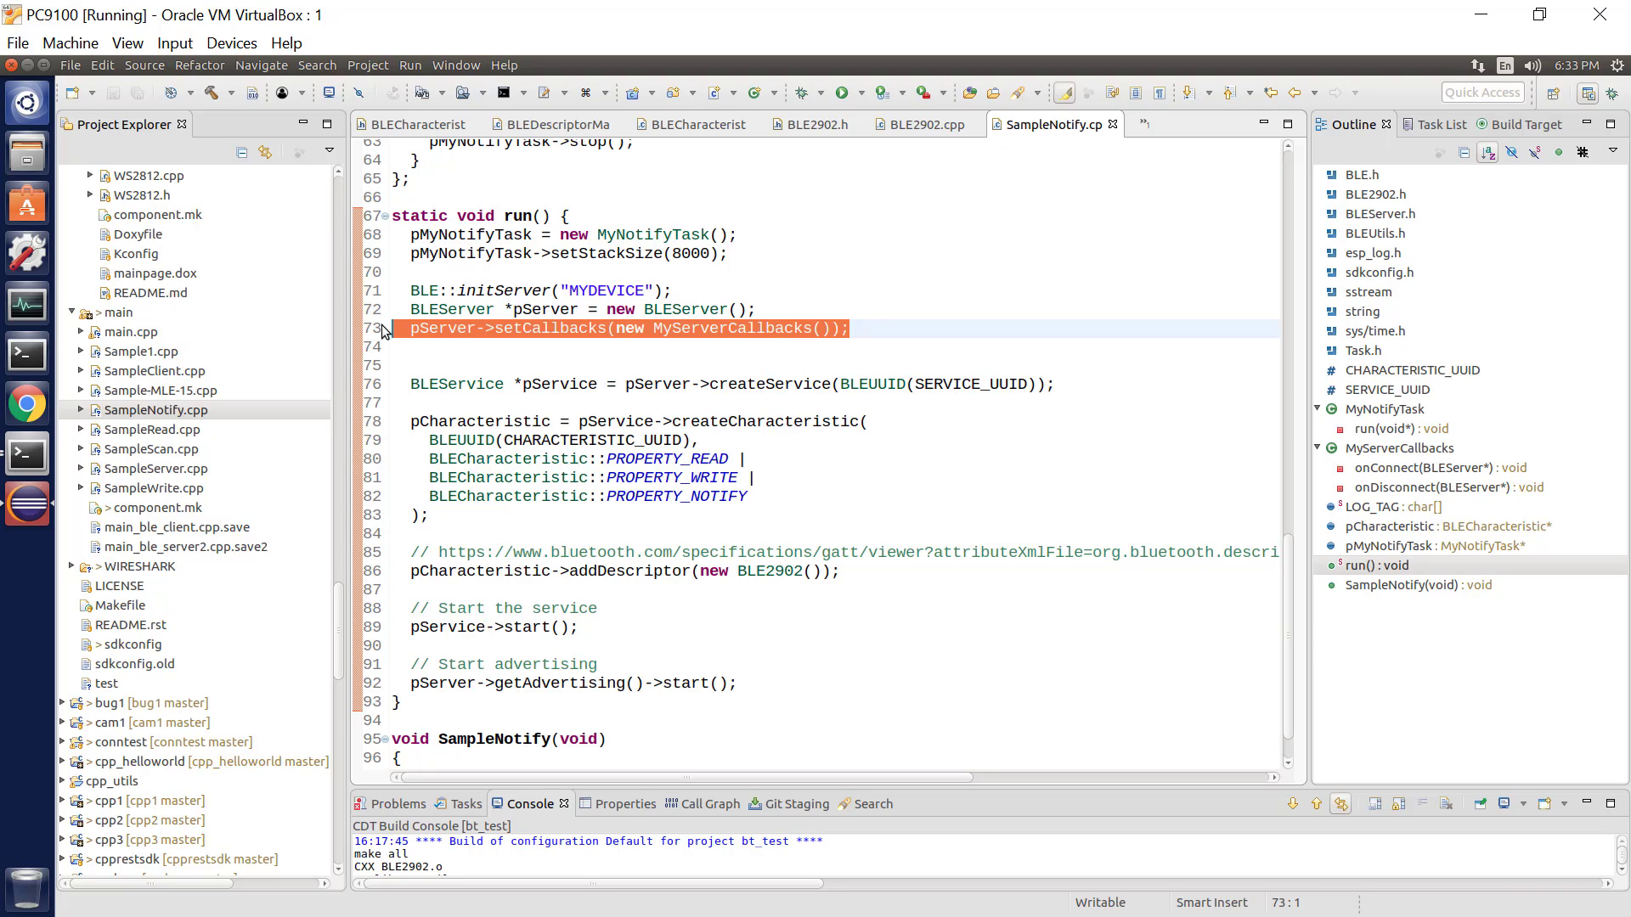
{"action": "mouse_move", "coordinate": [913, 469]}
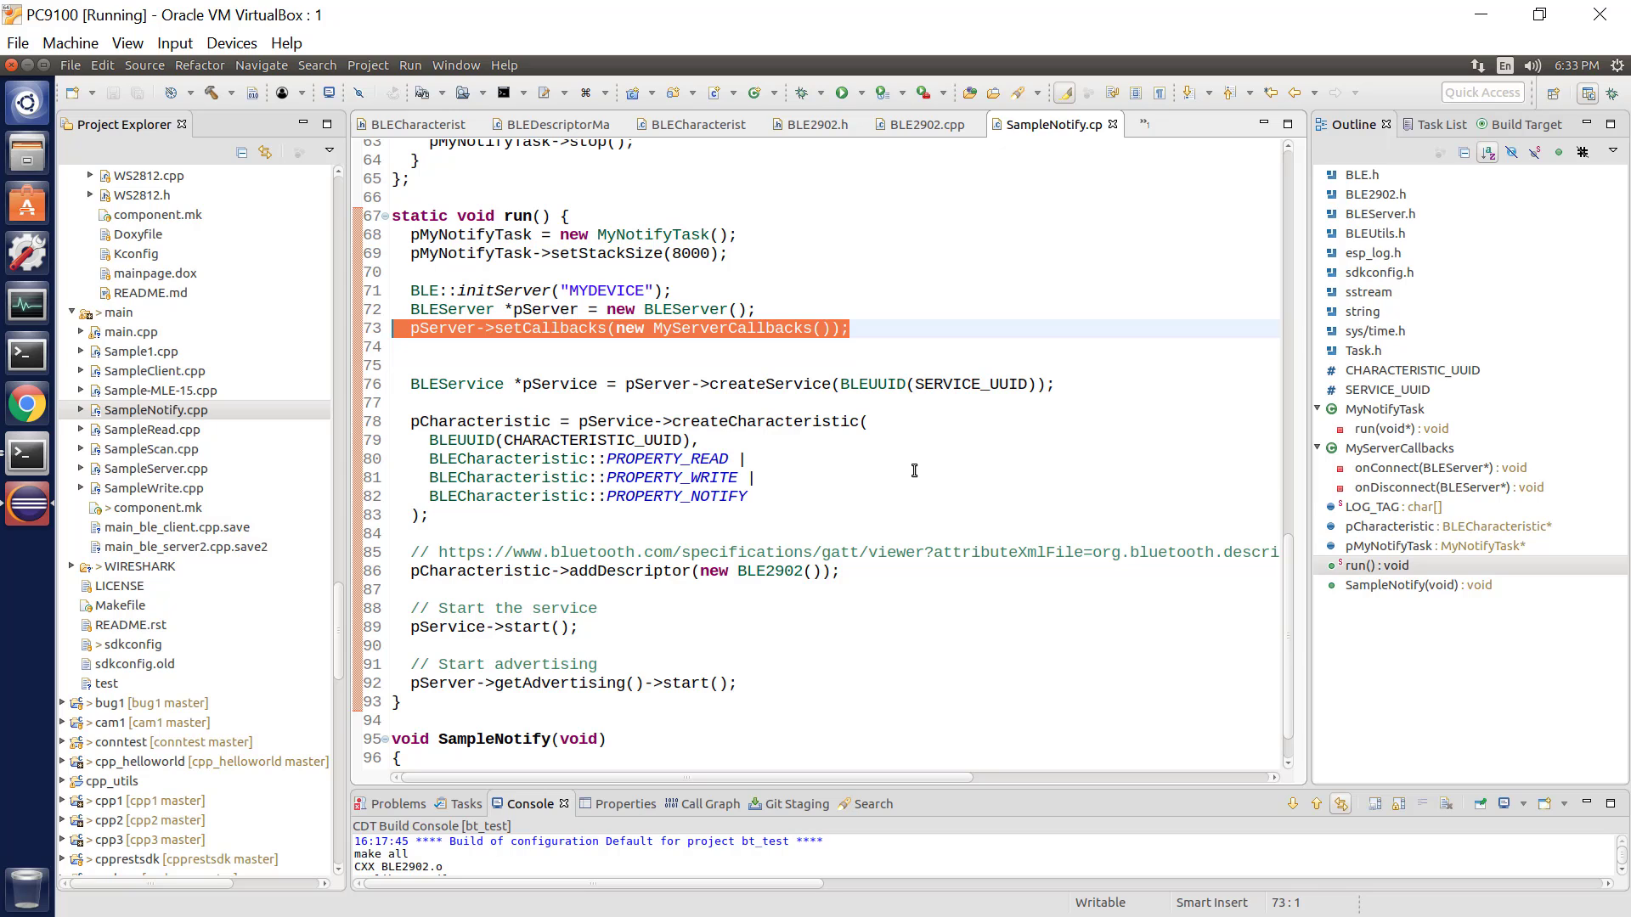
Step: Scroll up to the MyServerCallbacks class with its onConnect and onDisconnect handlers
{"action": "scroll", "scroll_direction": "up", "scroll_amount": 3}
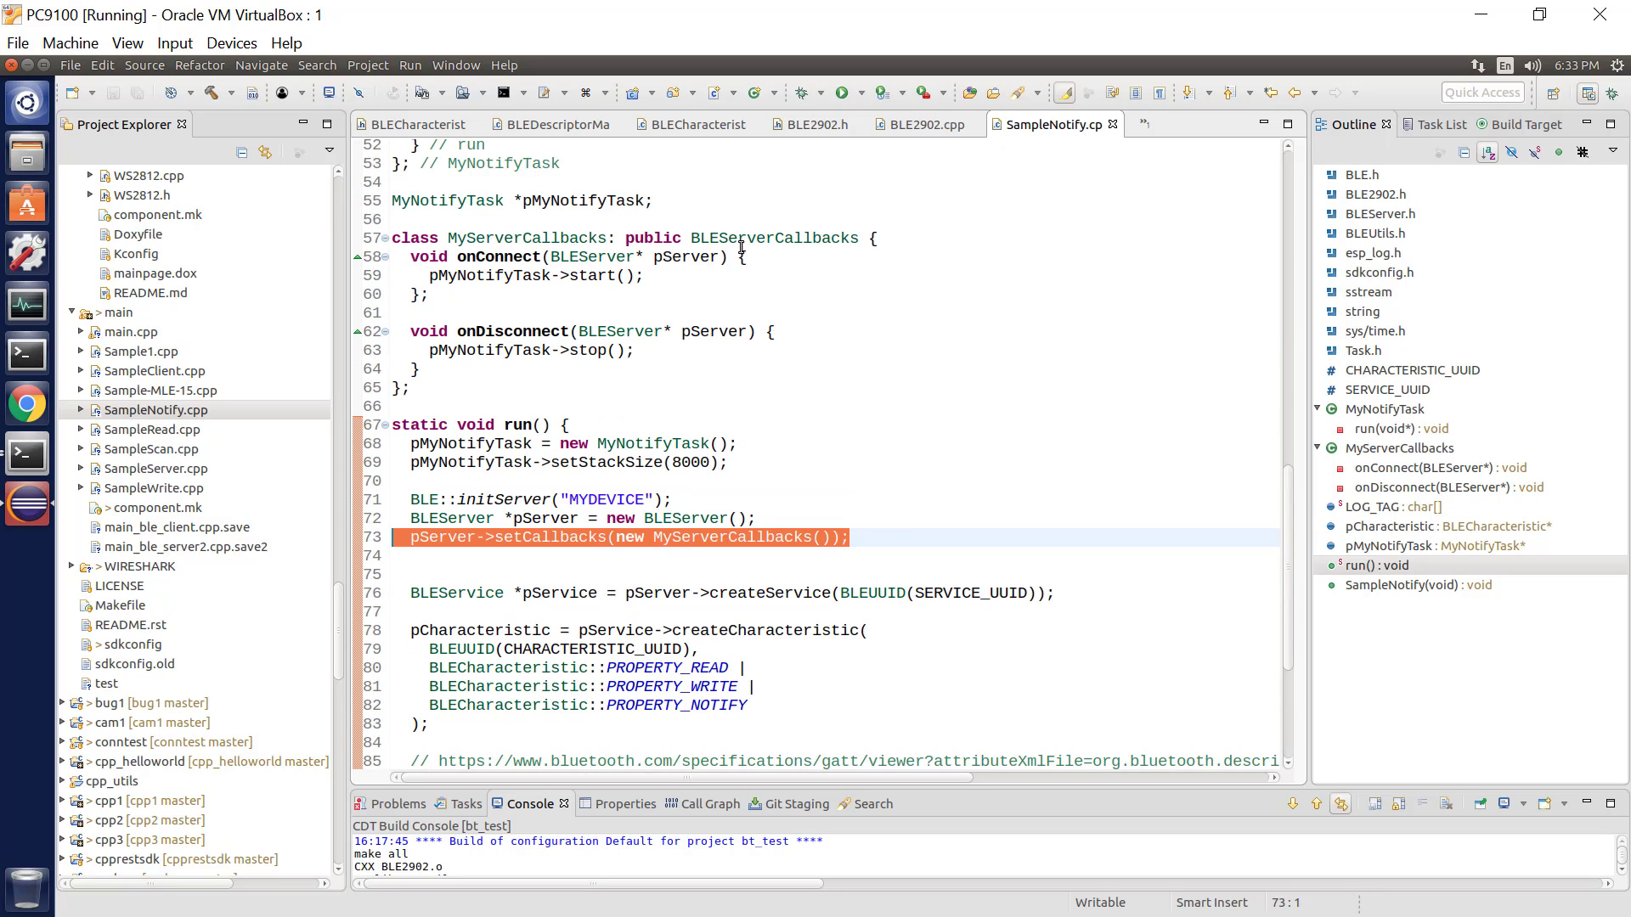
{"action": "mouse_move", "coordinate": [821, 198]}
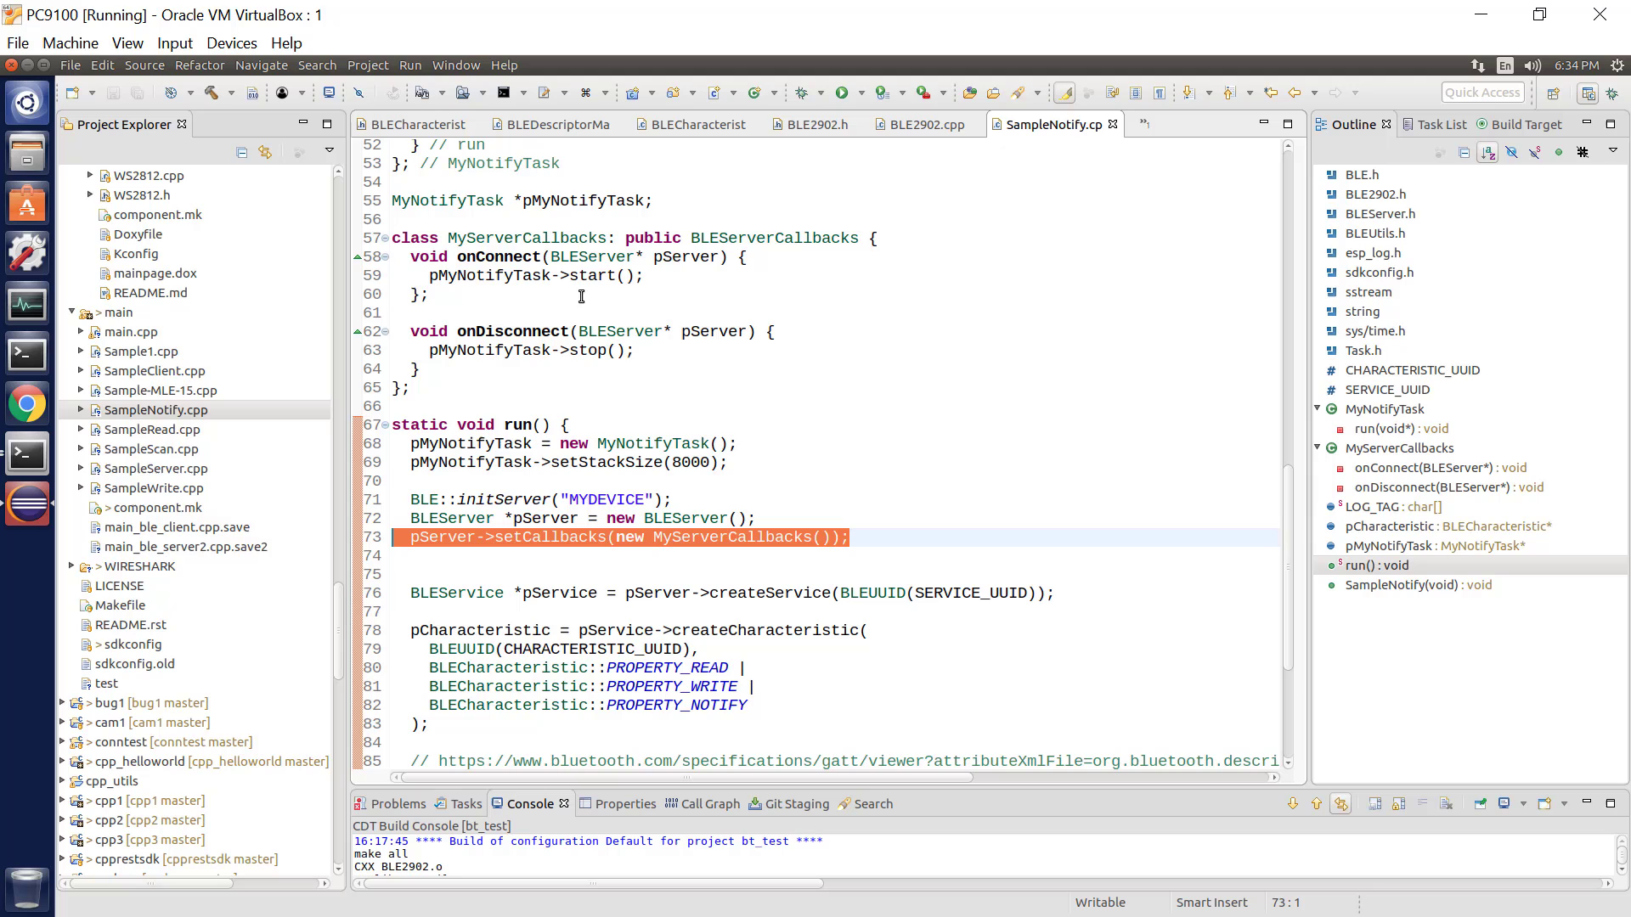
{"action": "scroll", "scroll_direction": "up", "scroll_amount": 3}
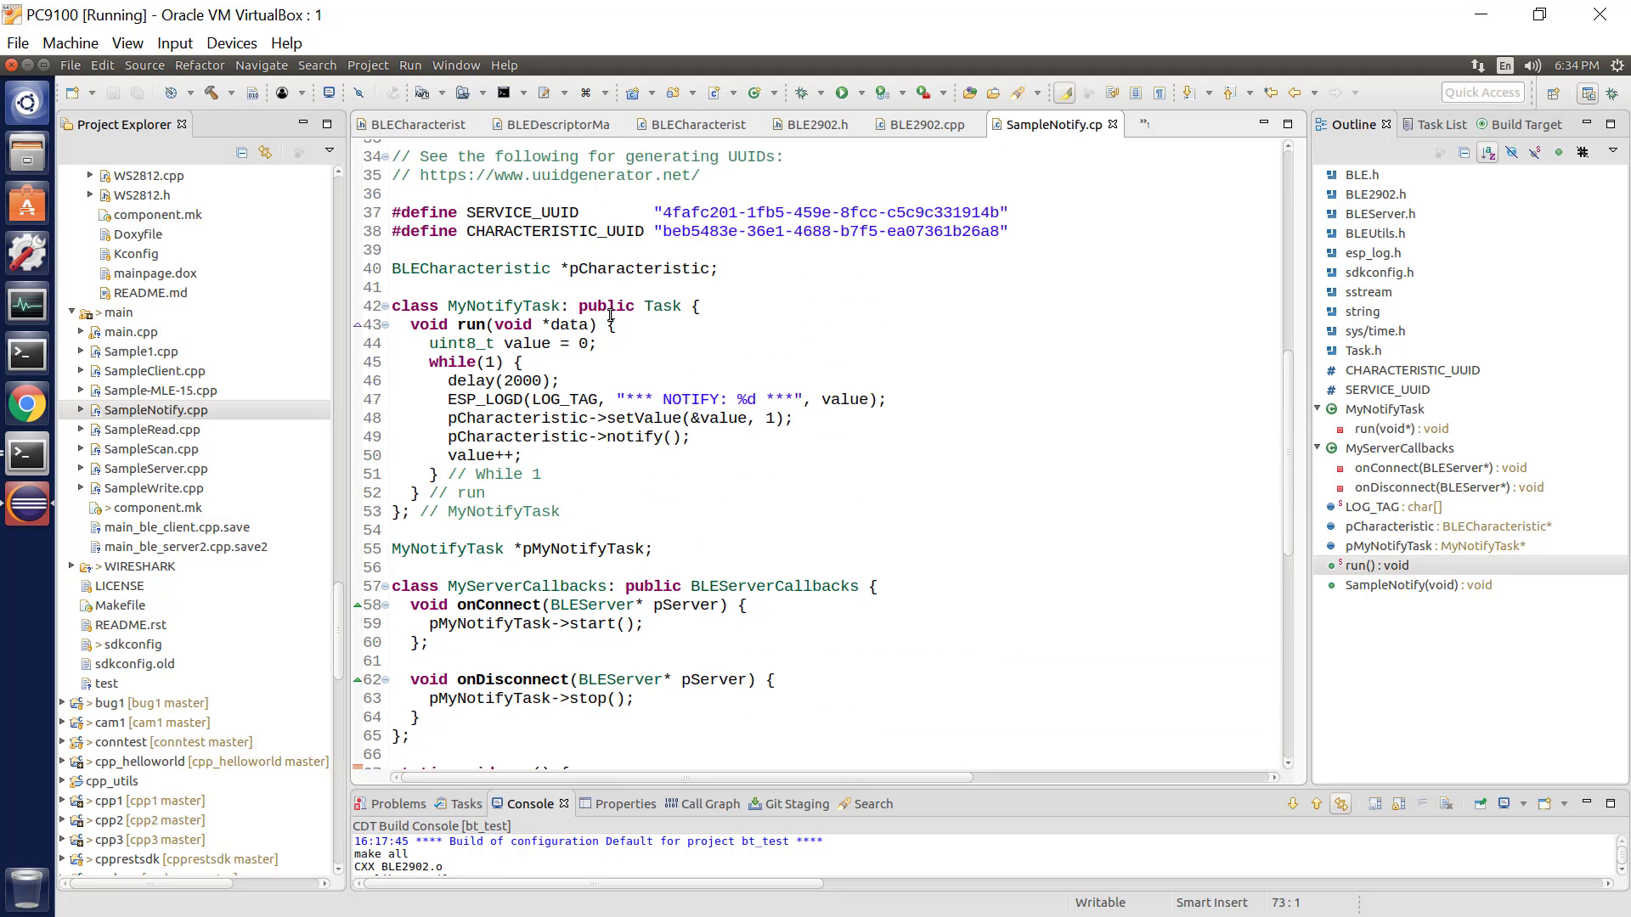
{"action": "mouse_move", "coordinate": [617, 500]}
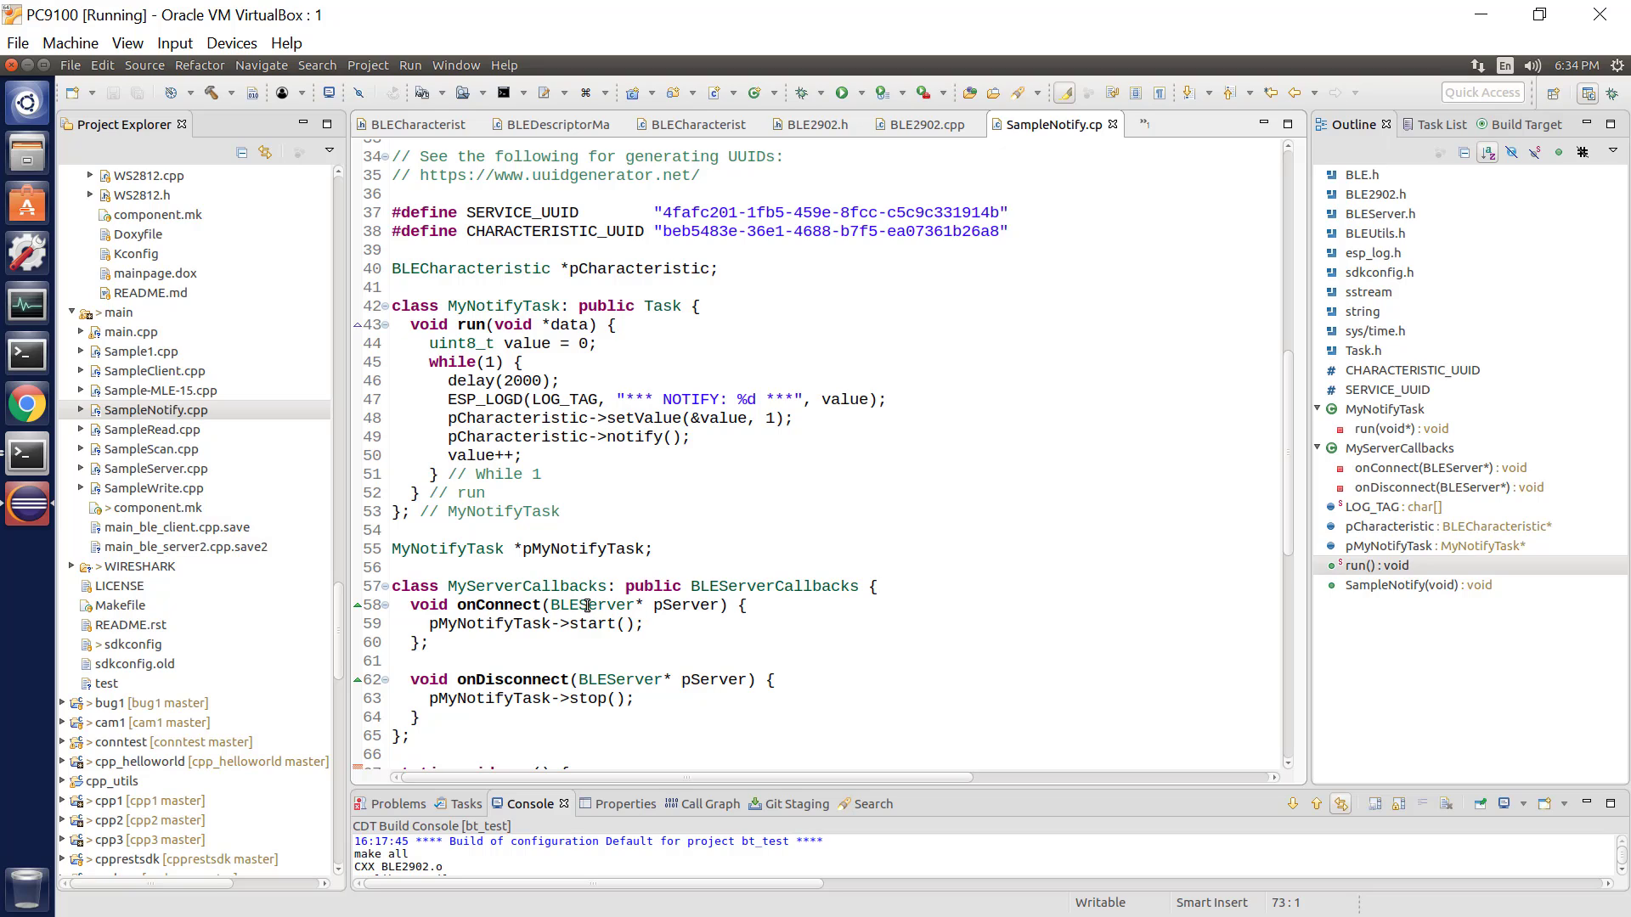
{"action": "mouse_move", "coordinate": [530, 372]}
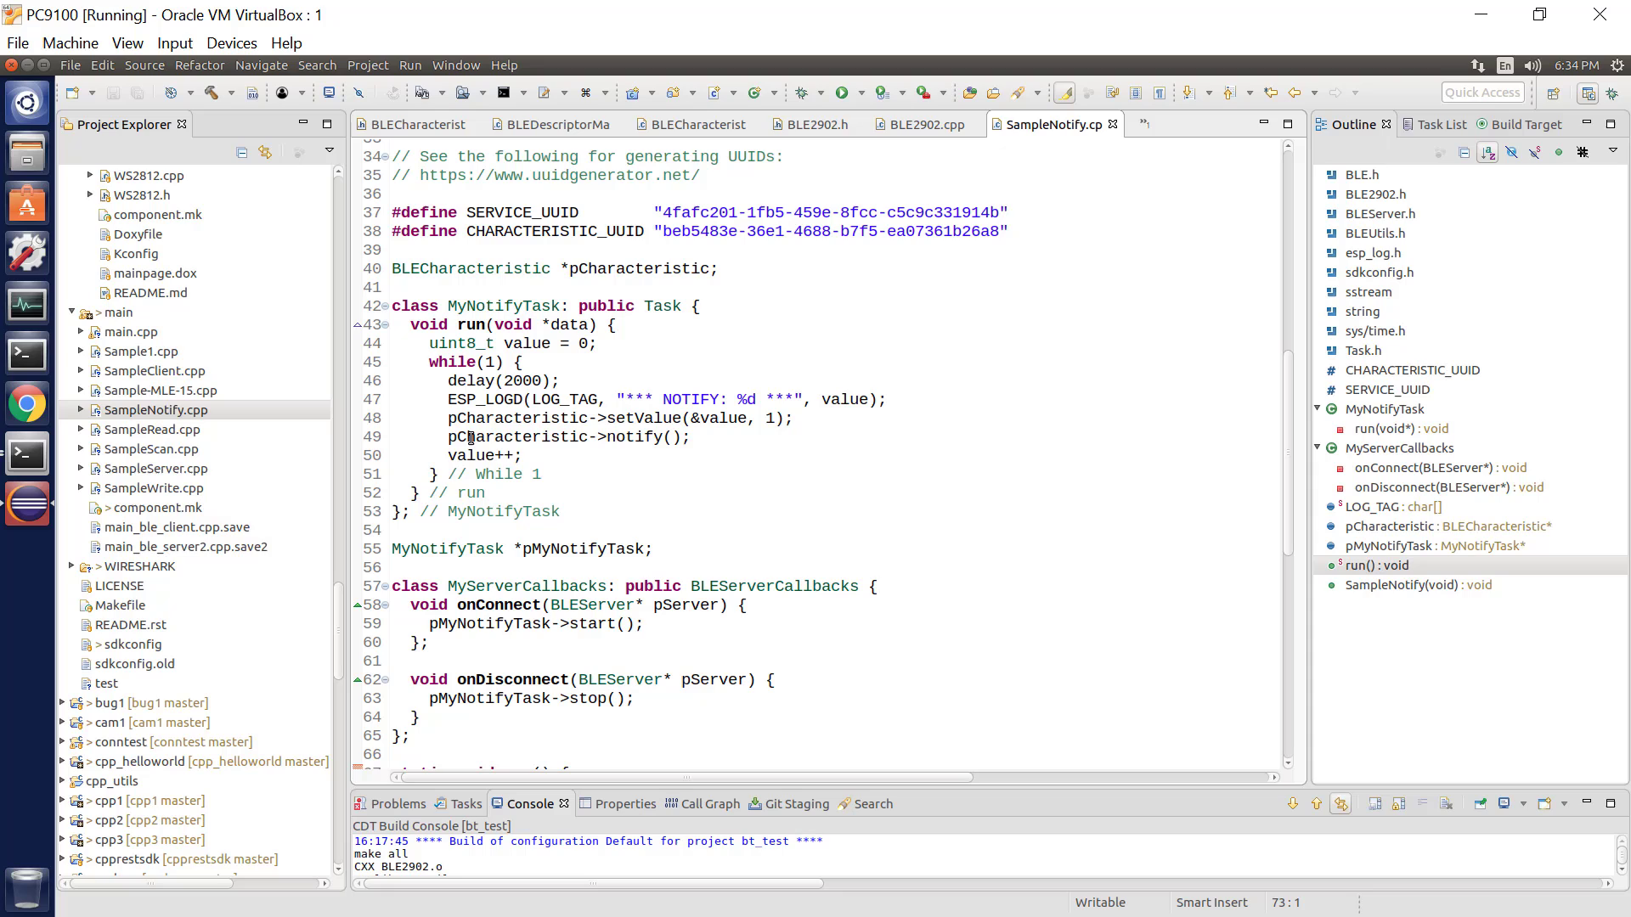
{"action": "mouse_move", "coordinate": [553, 364]}
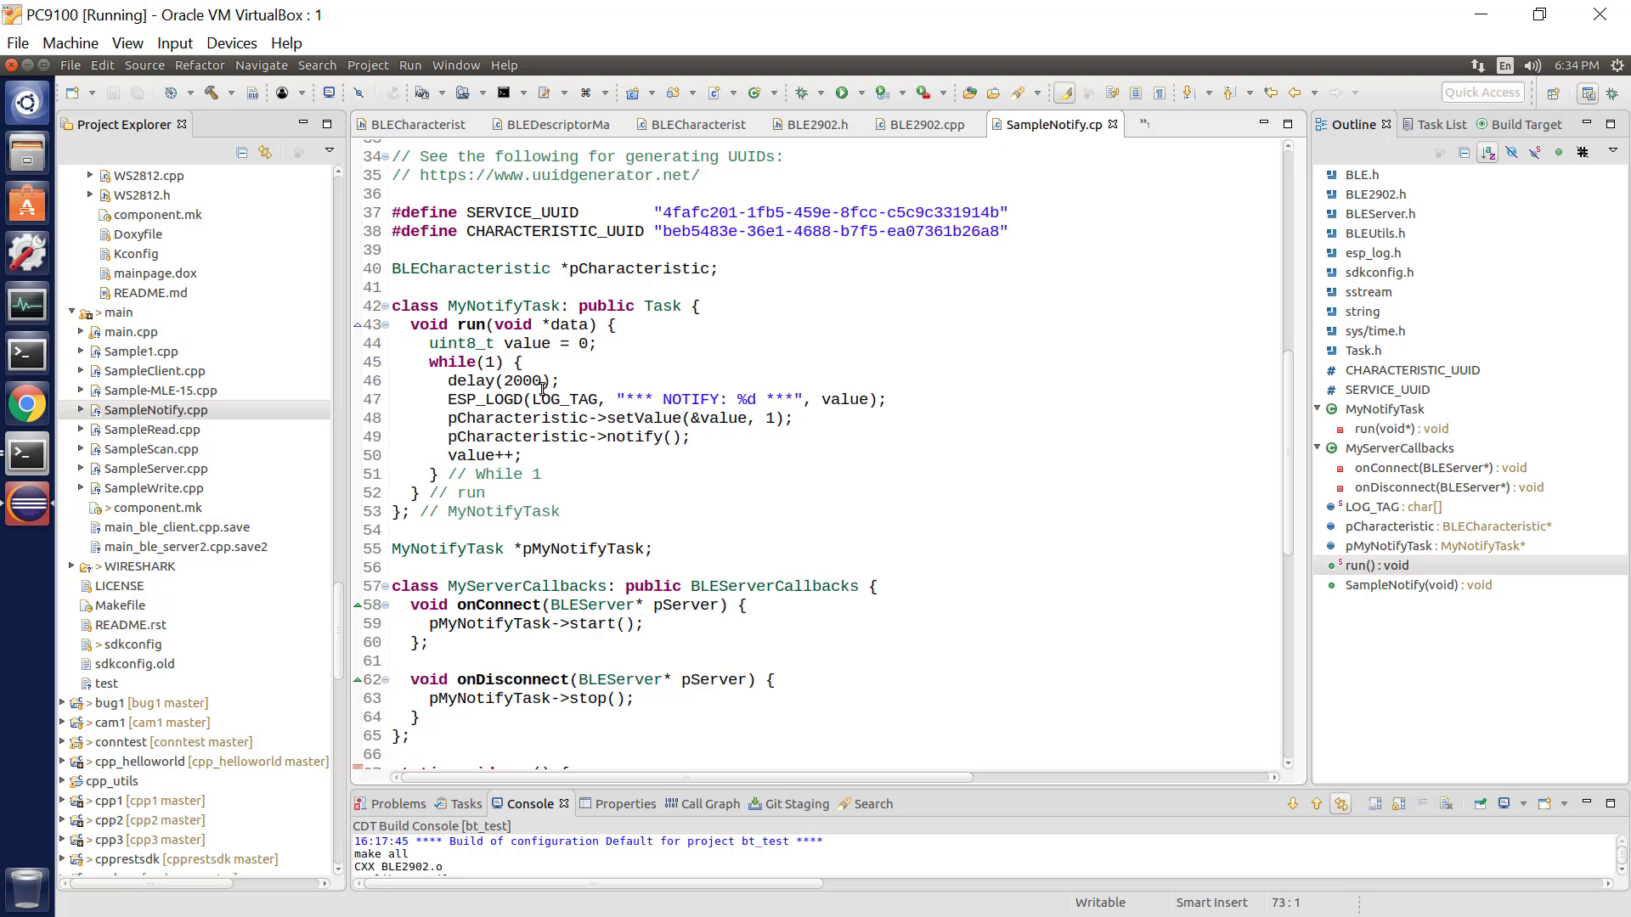
{"action": "mouse_move", "coordinate": [555, 454]}
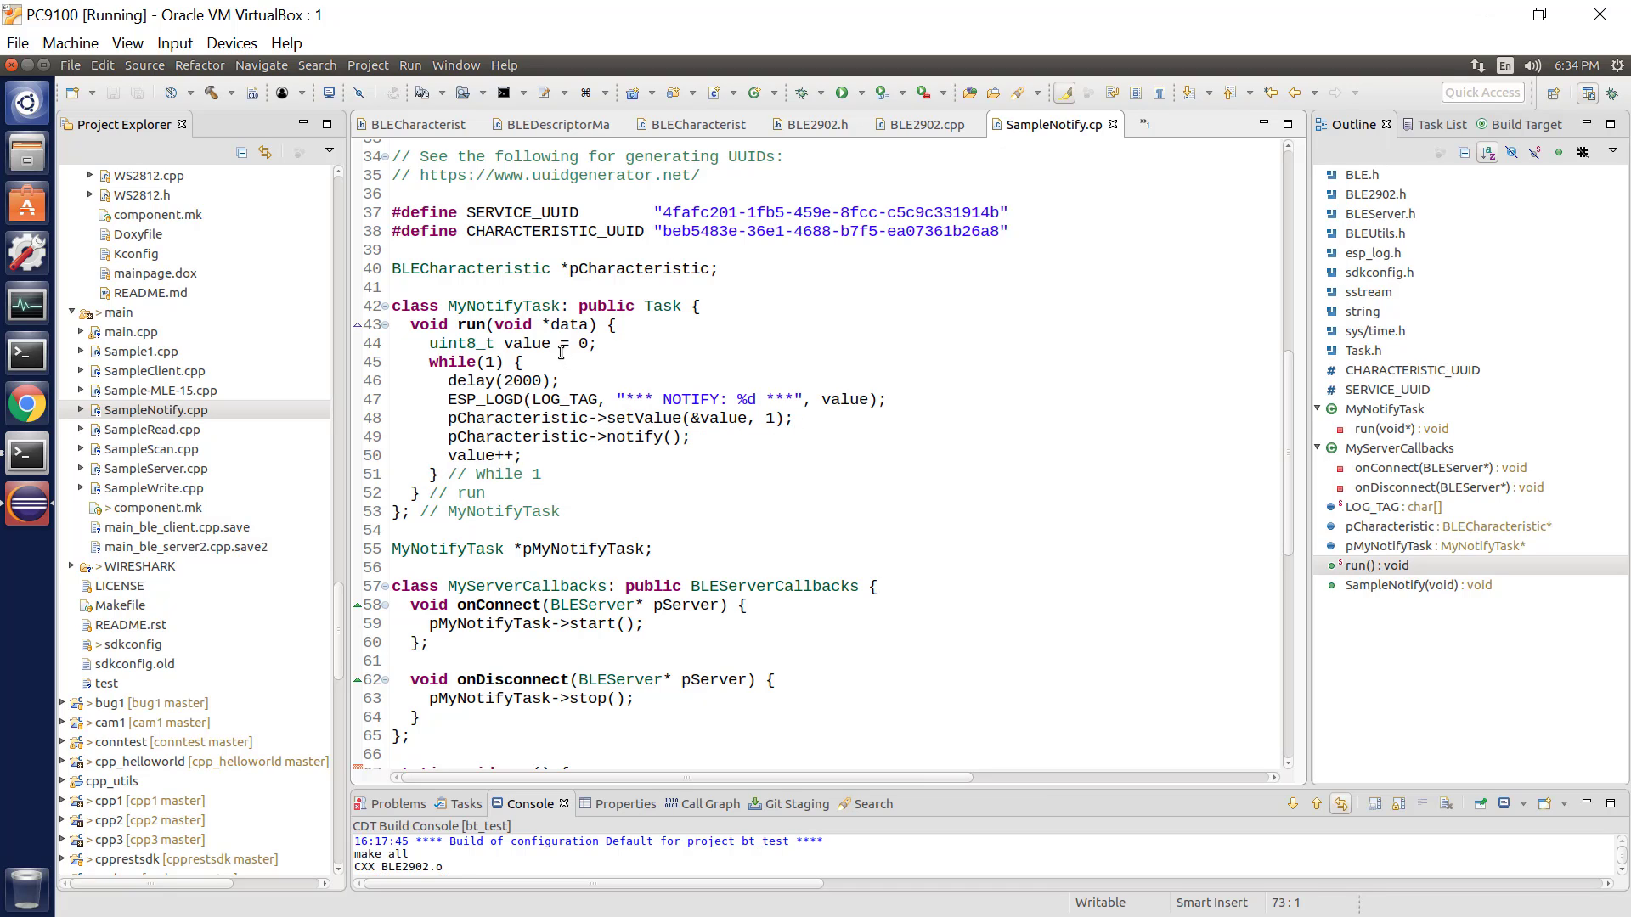
{"action": "mouse_move", "coordinate": [584, 450]}
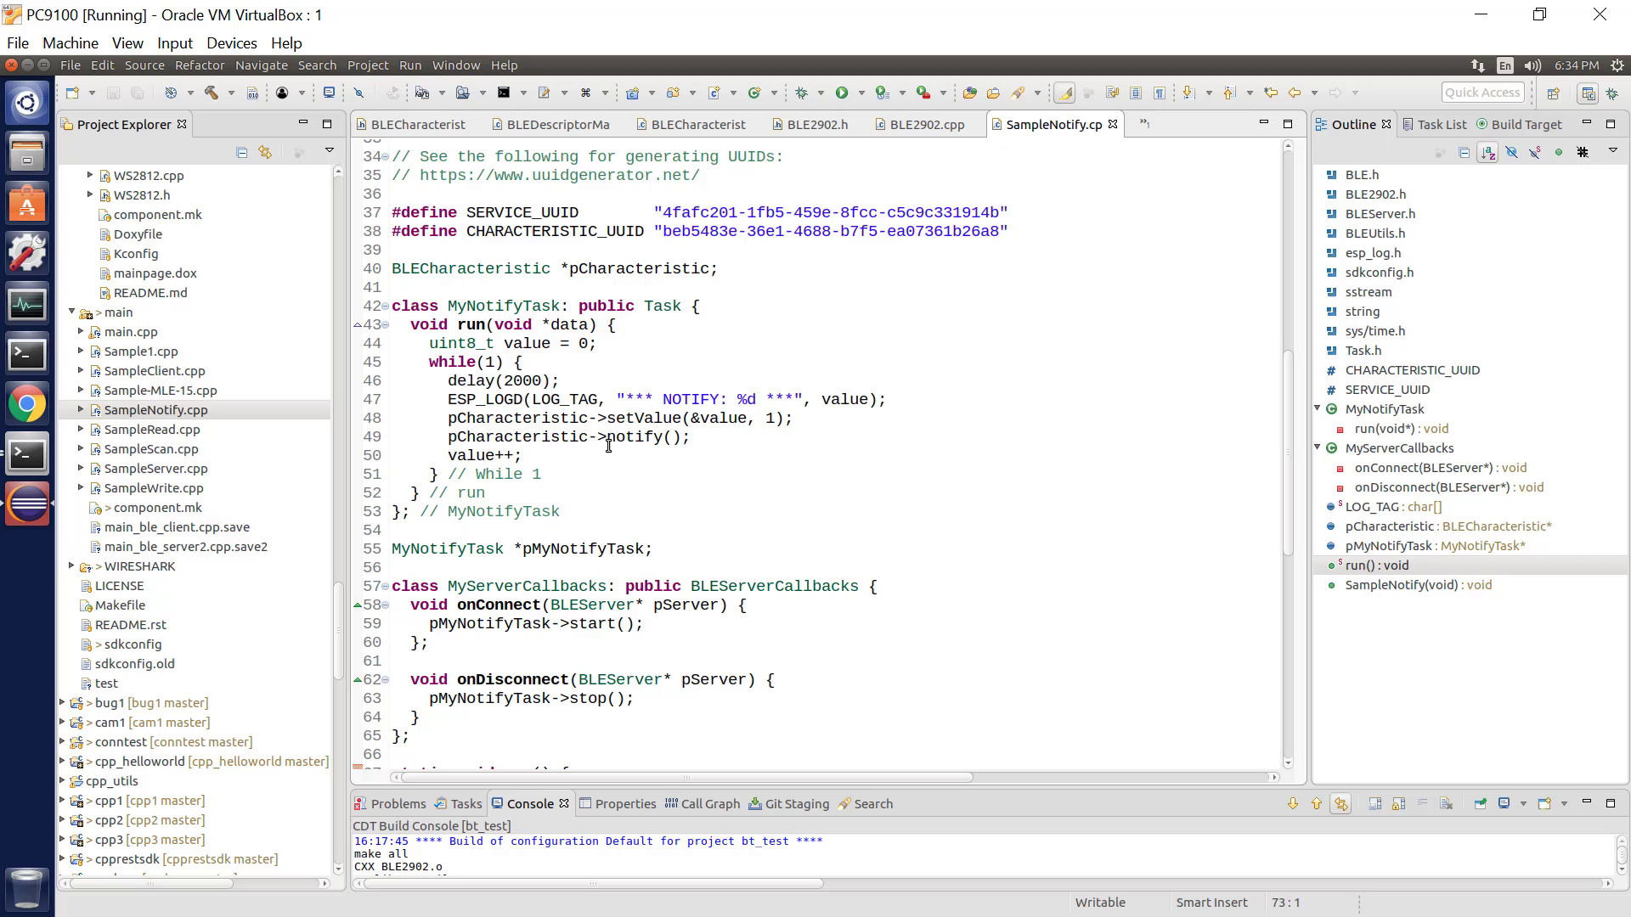
{"action": "mouse_move", "coordinate": [512, 372]}
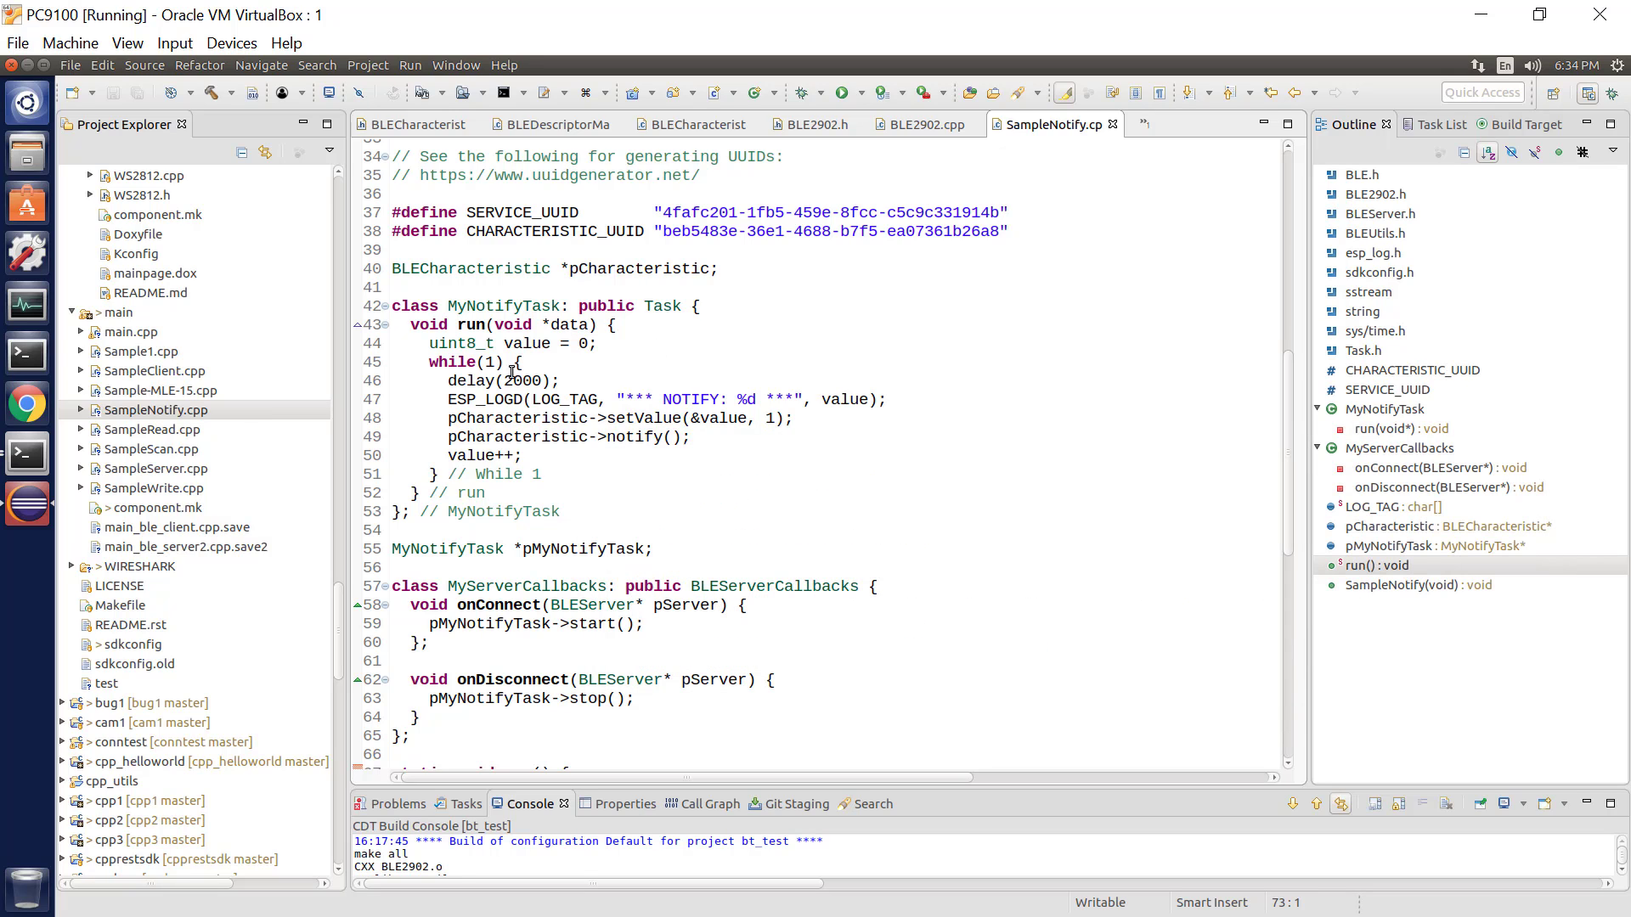
{"action": "mouse_move", "coordinate": [547, 397]}
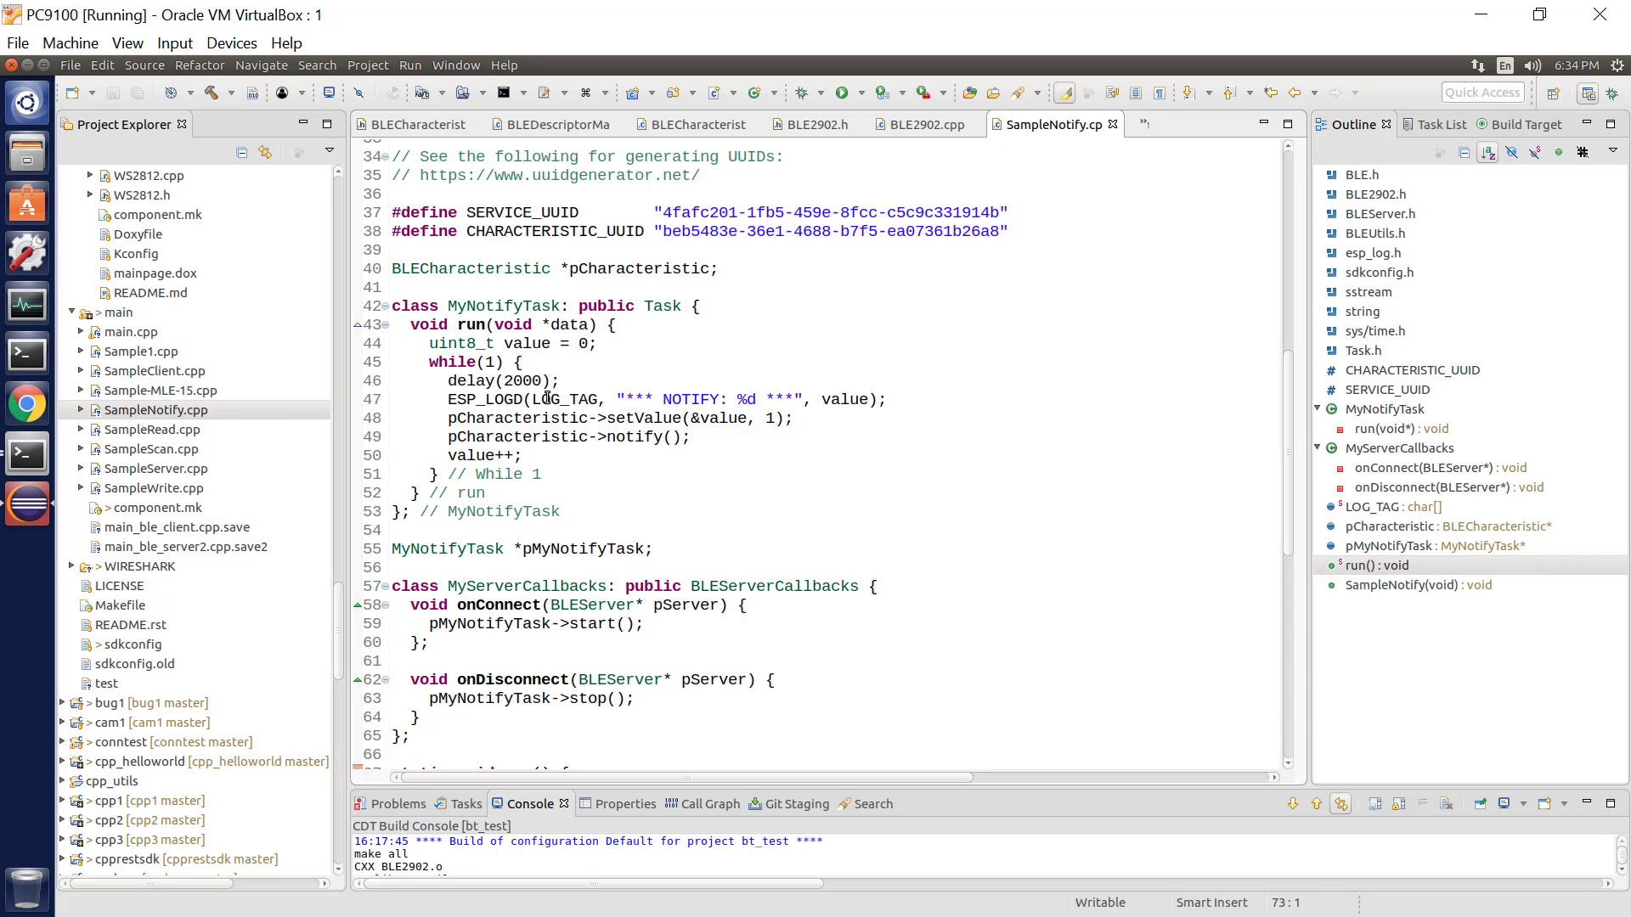
{"action": "mouse_move", "coordinate": [653, 437]}
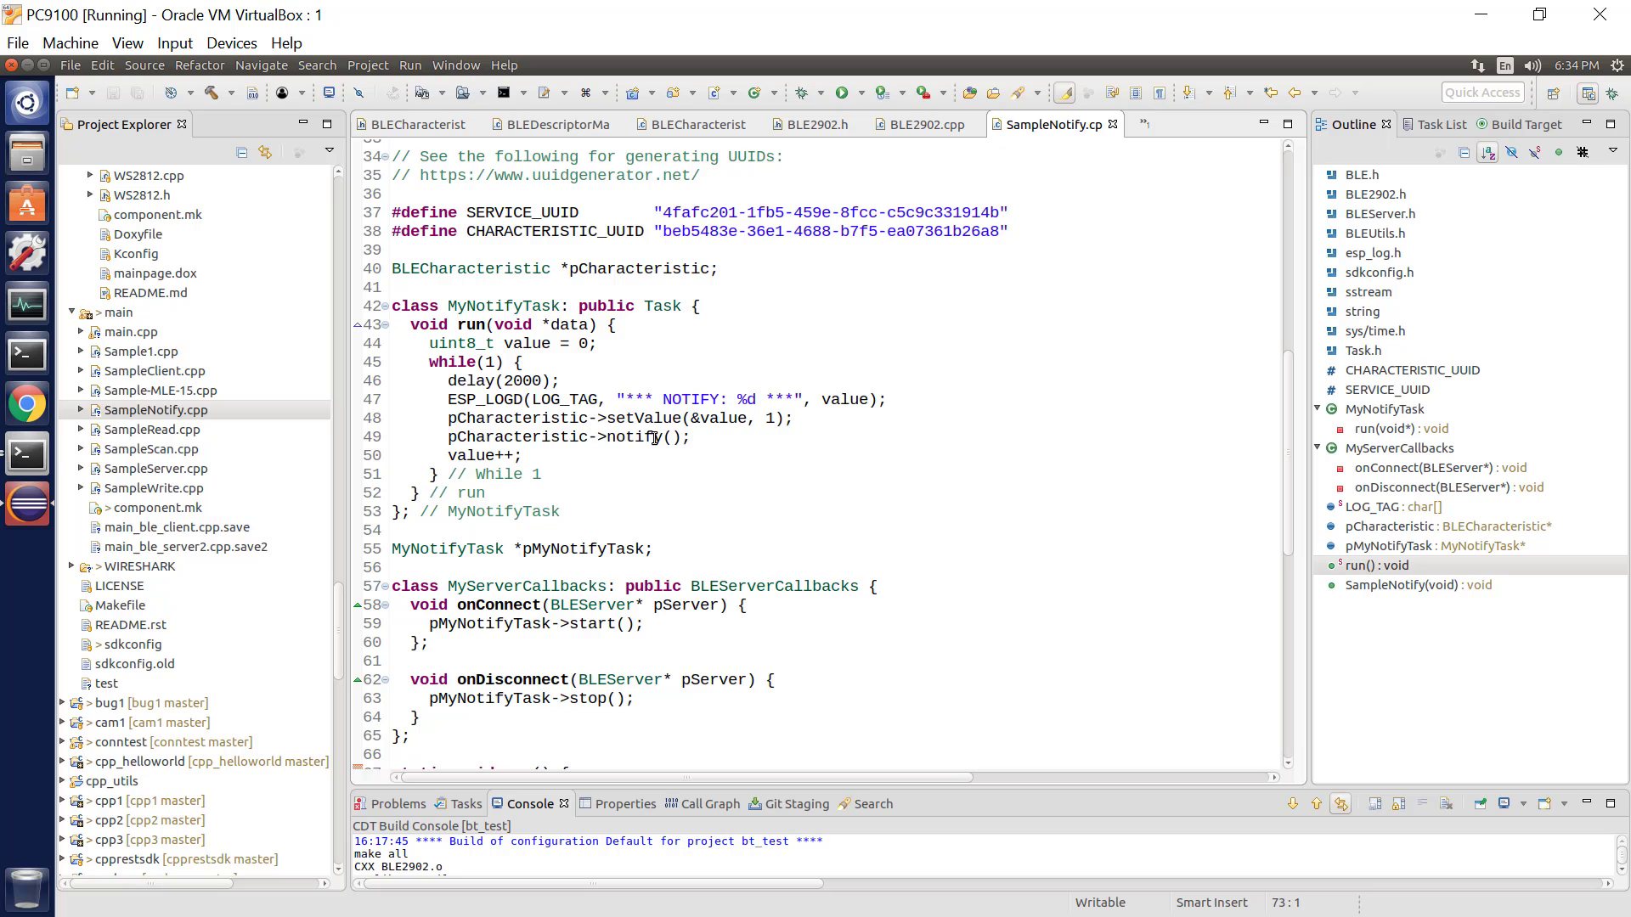
{"action": "mouse_move", "coordinate": [847, 366]}
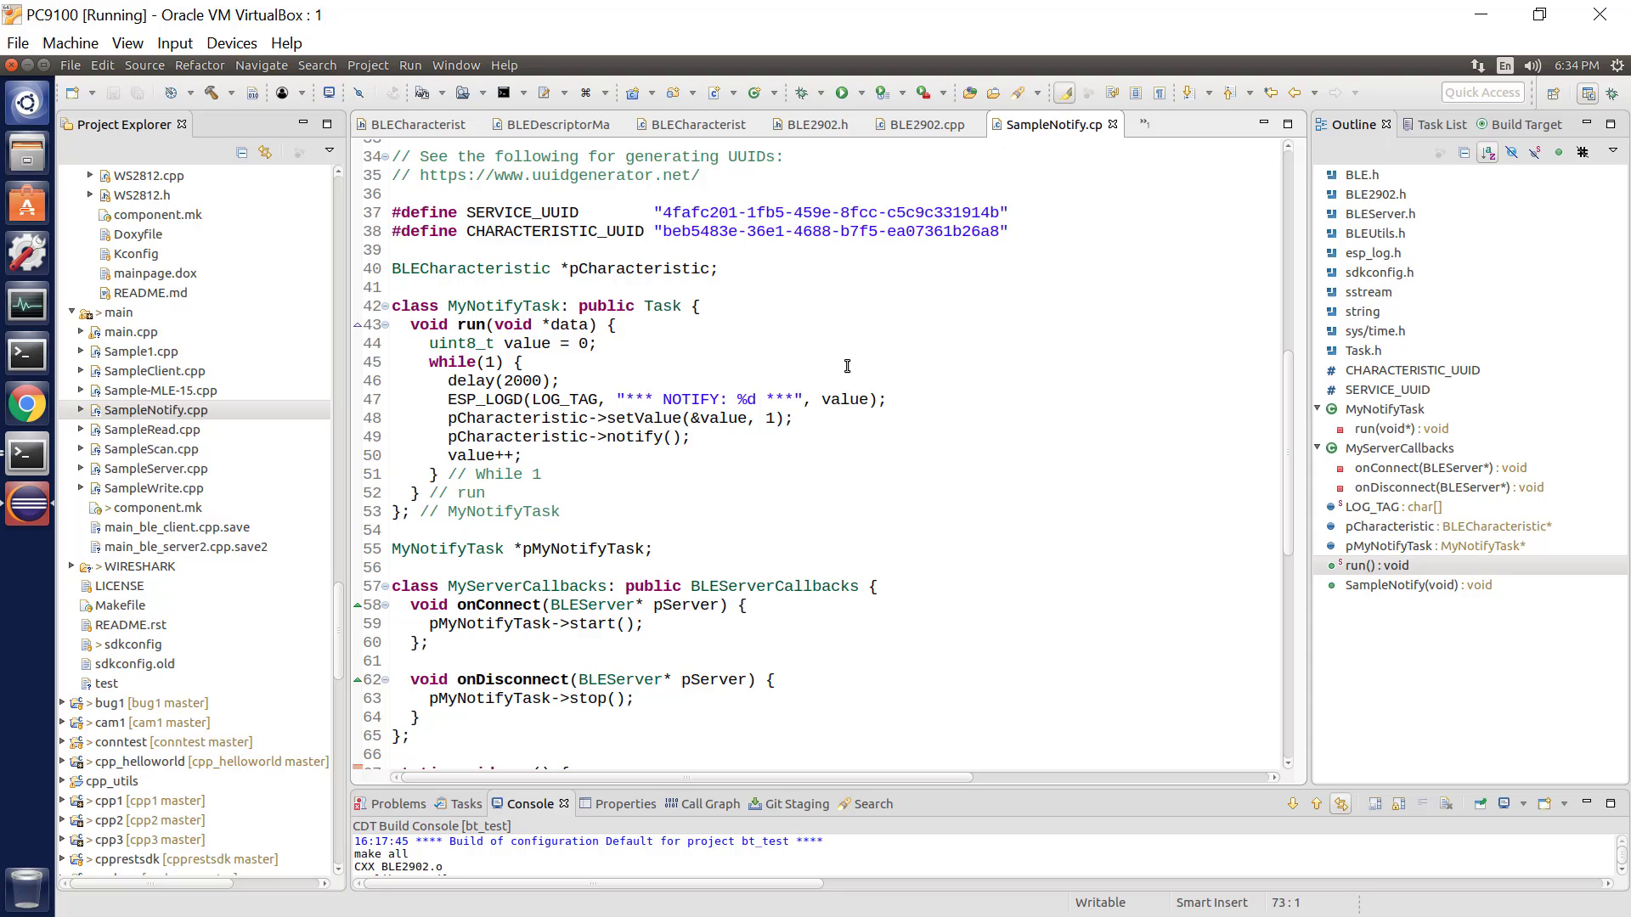
{"action": "mouse_move", "coordinate": [639, 449]}
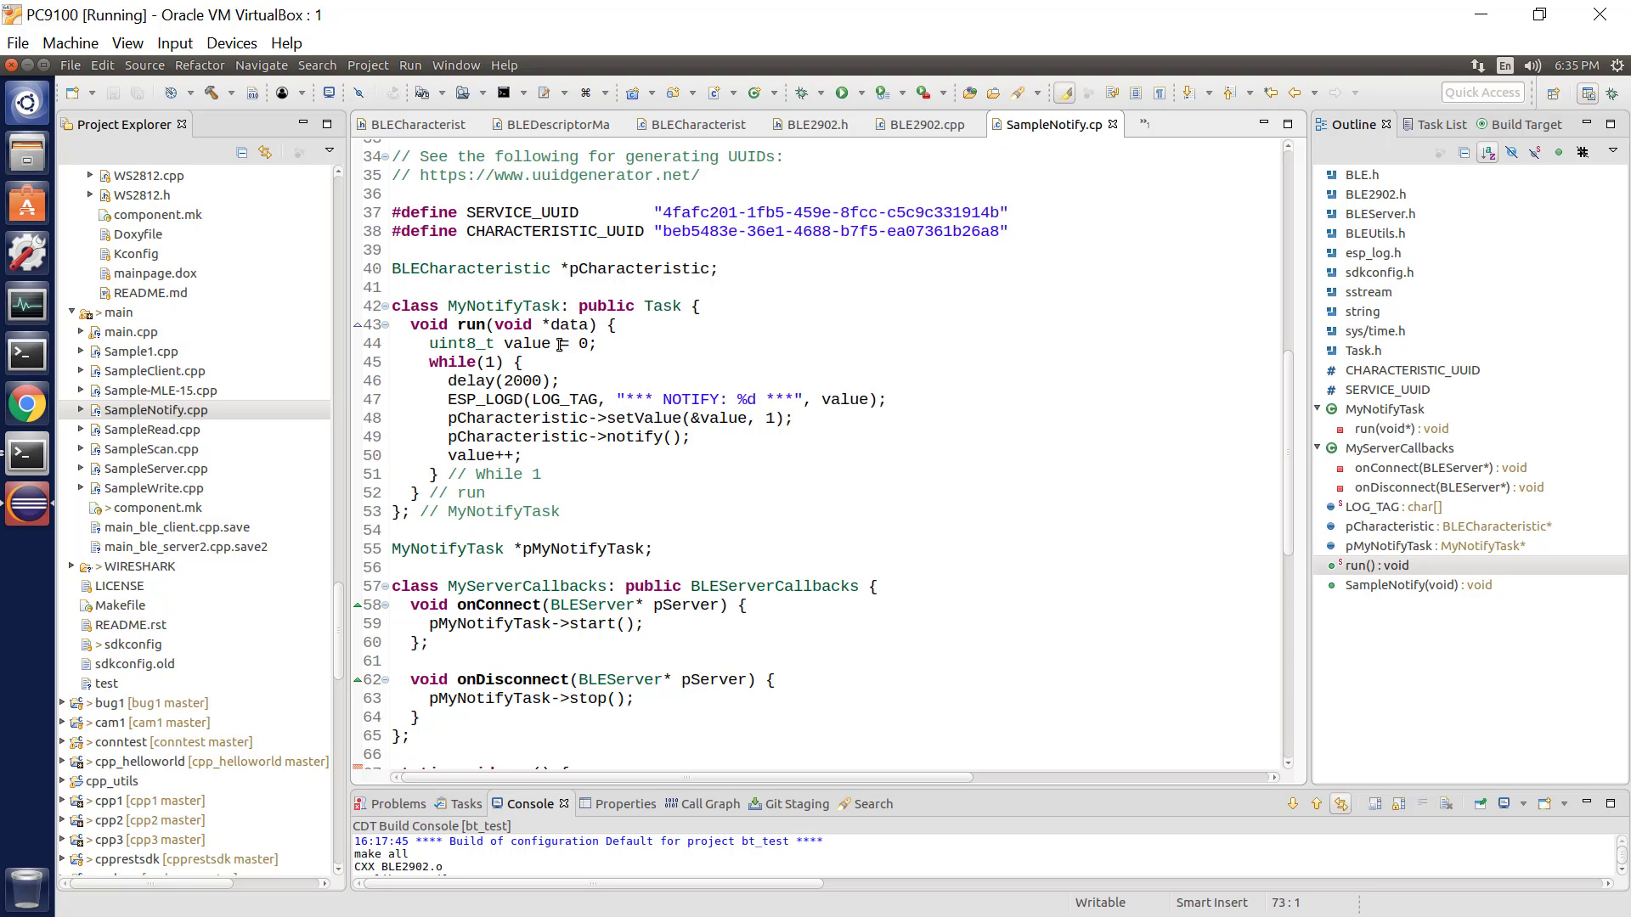
{"action": "mouse_move", "coordinate": [621, 418]}
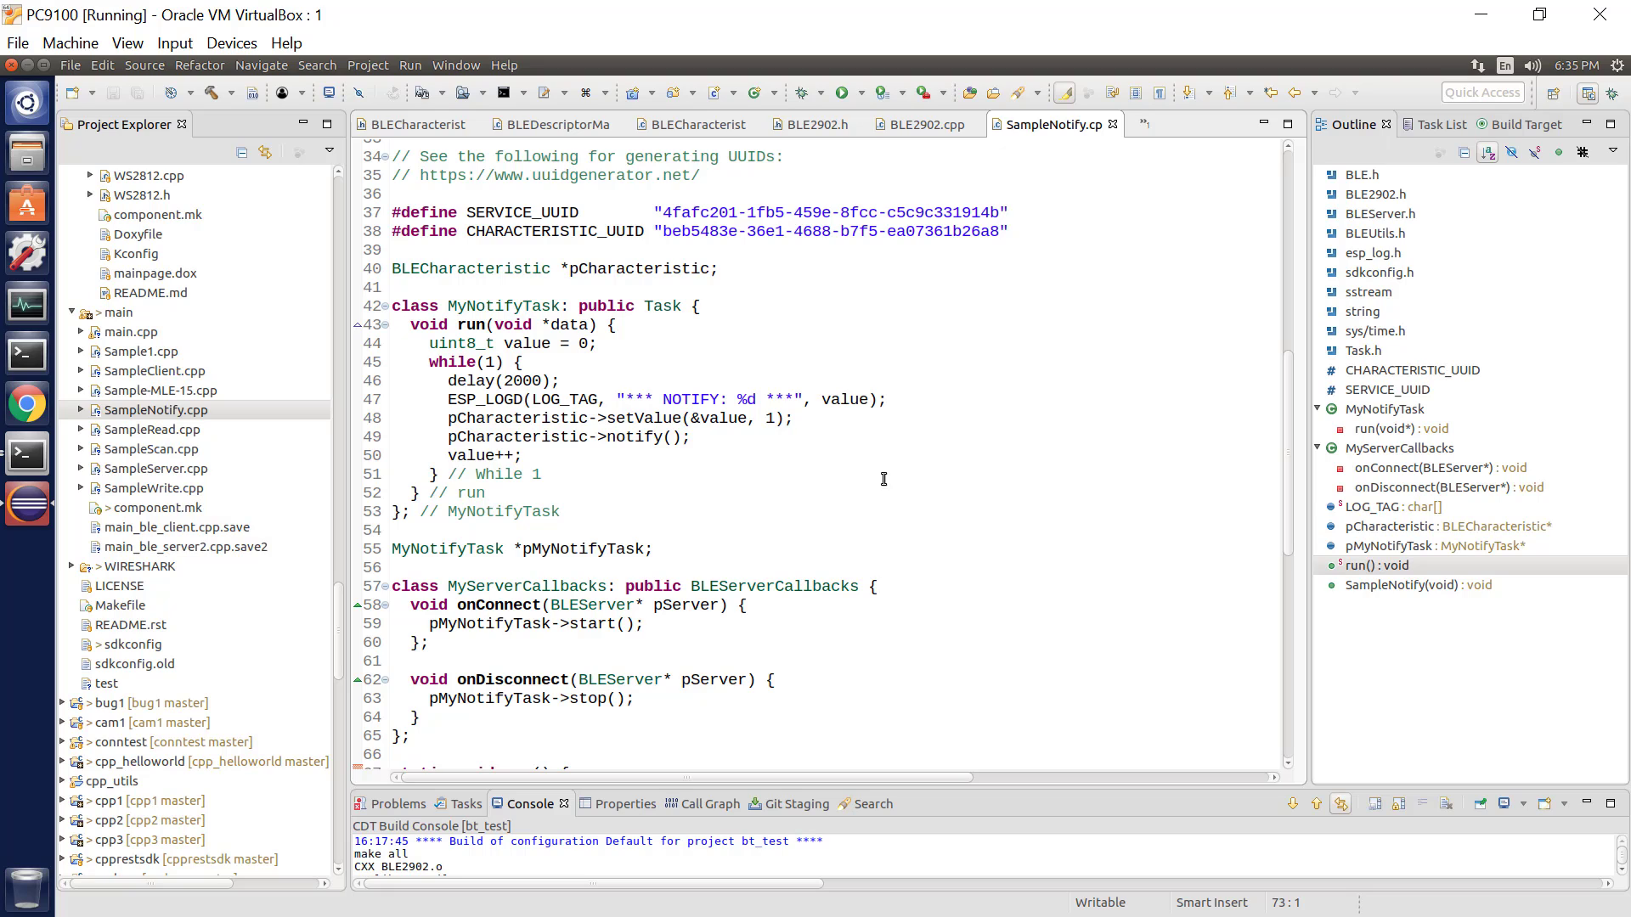
{"action": "mouse_move", "coordinate": [744, 506]}
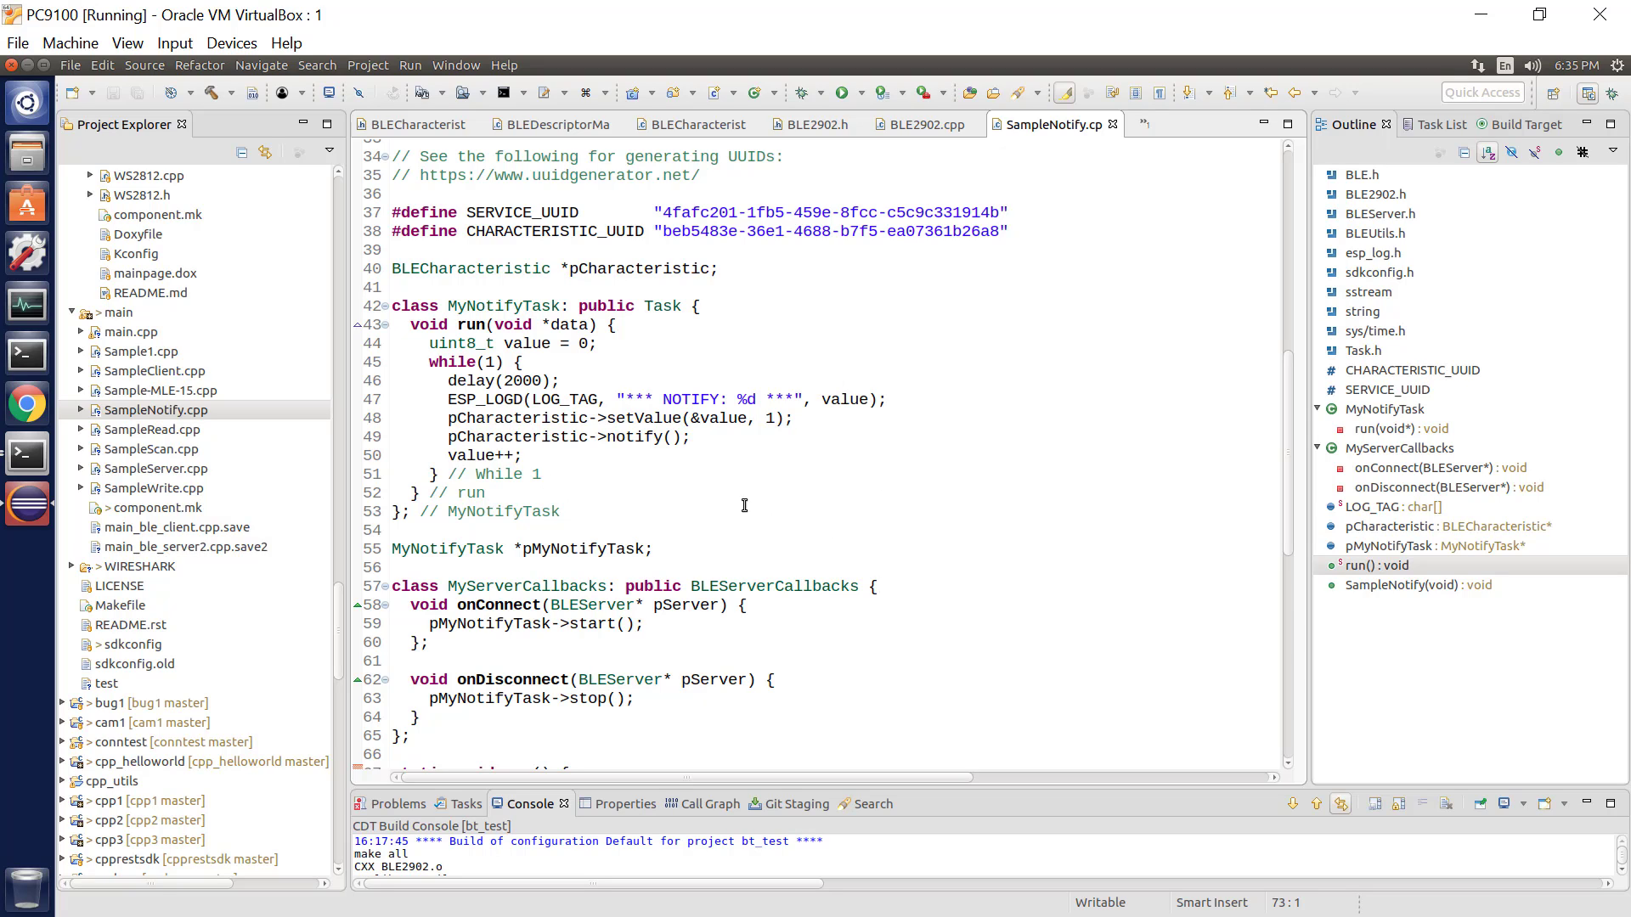
{"action": "mouse_move", "coordinate": [709, 472]}
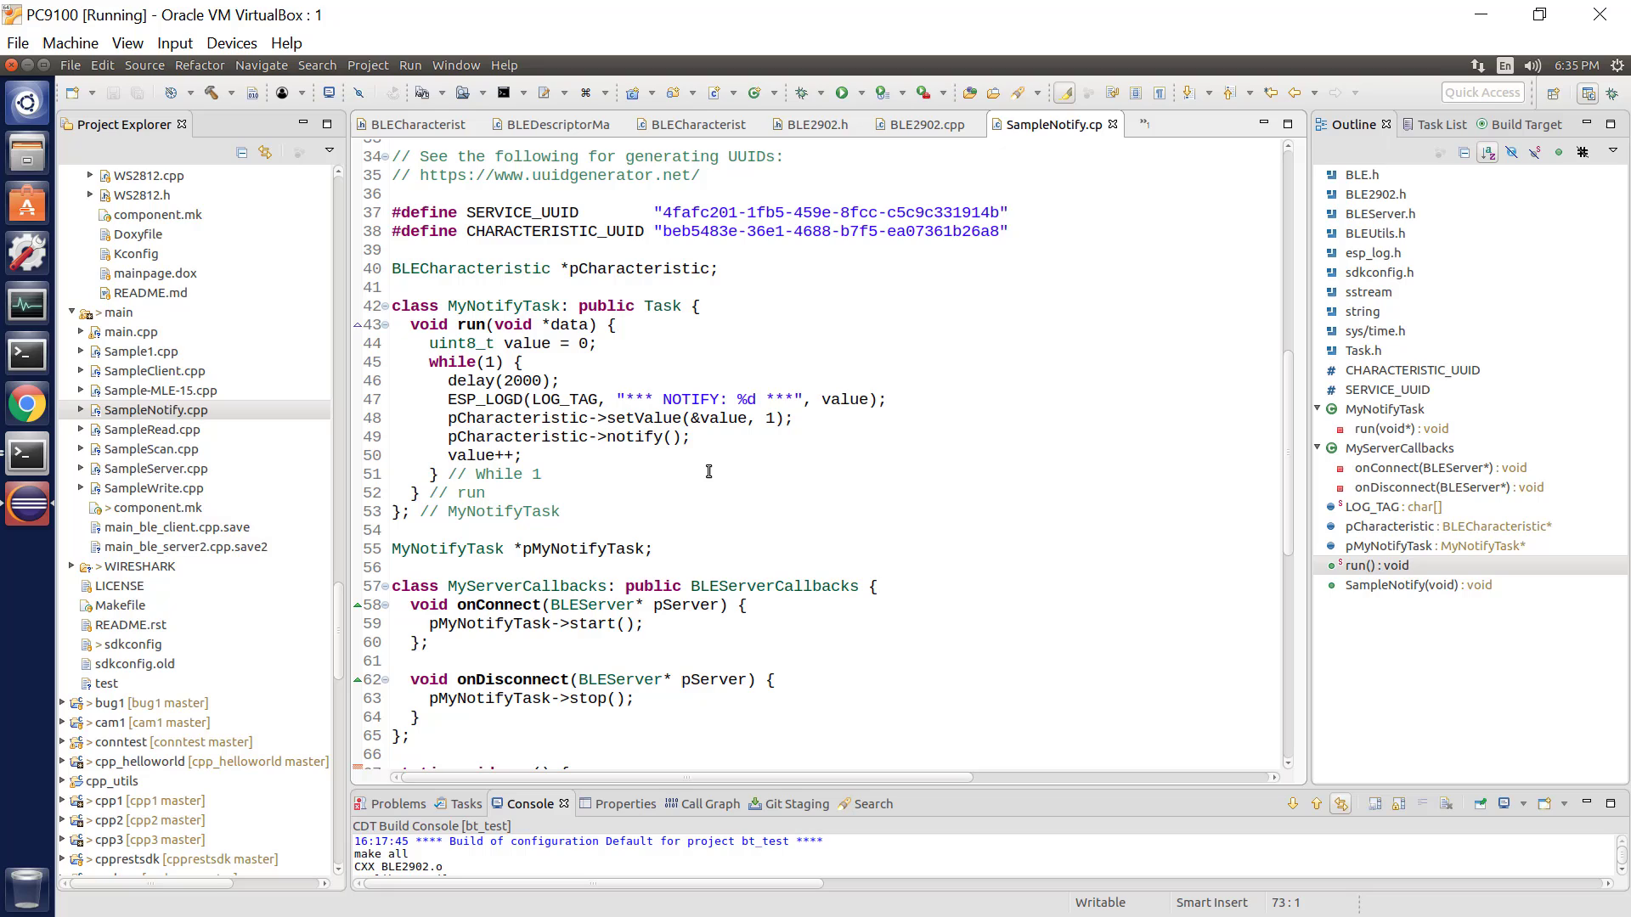
{"action": "mouse_move", "coordinate": [569, 348]}
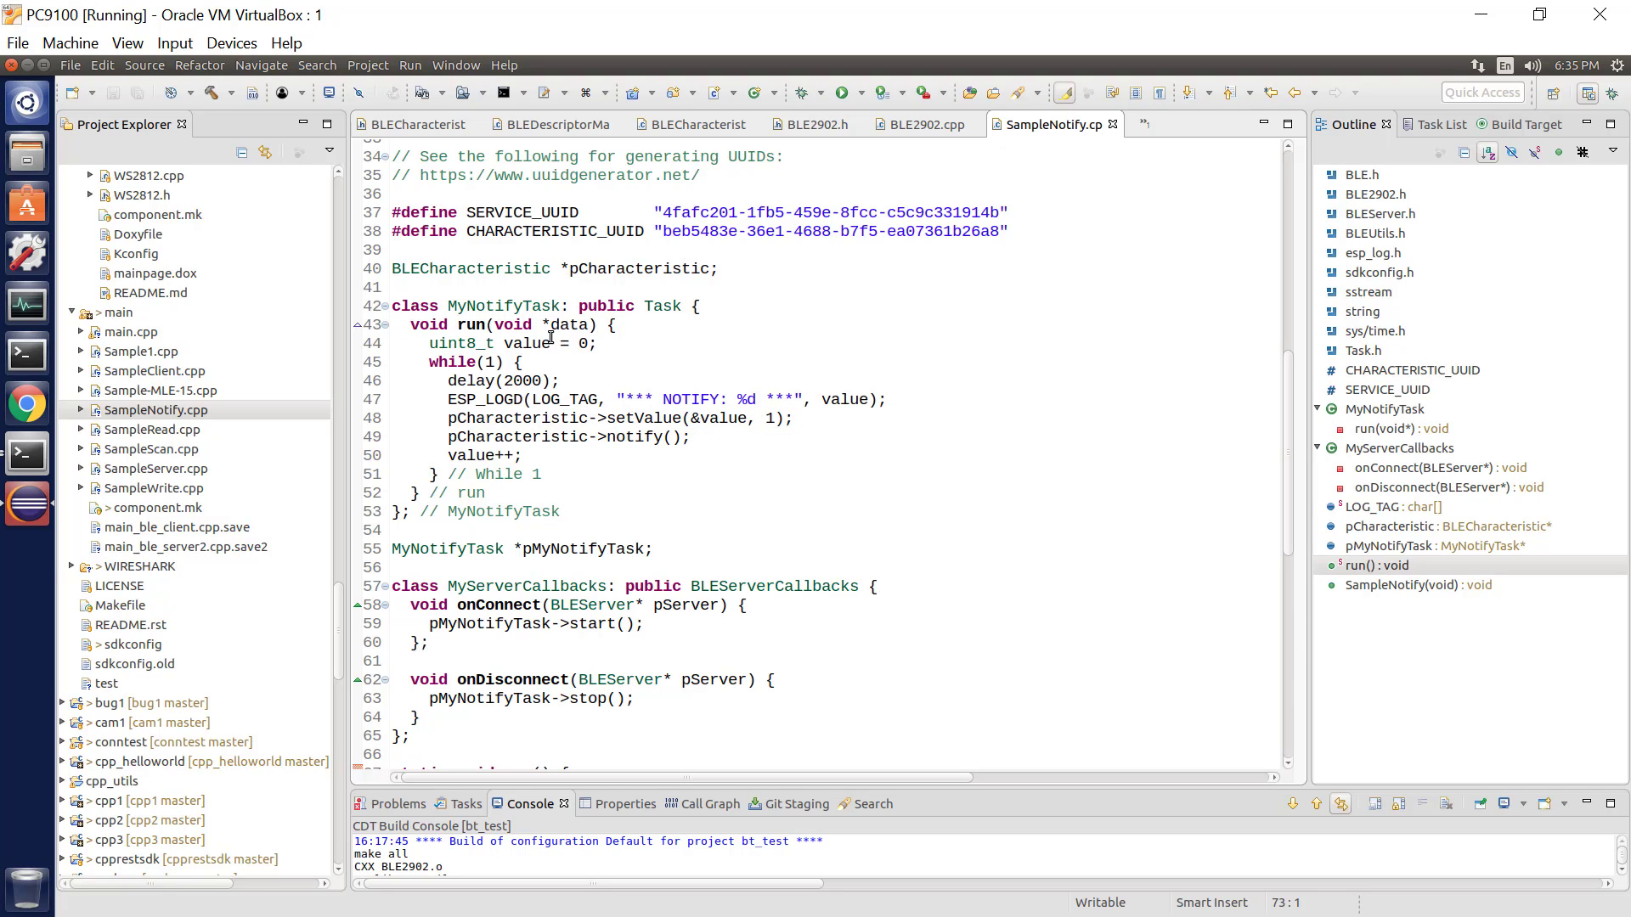
{"action": "mouse_move", "coordinate": [653, 451]}
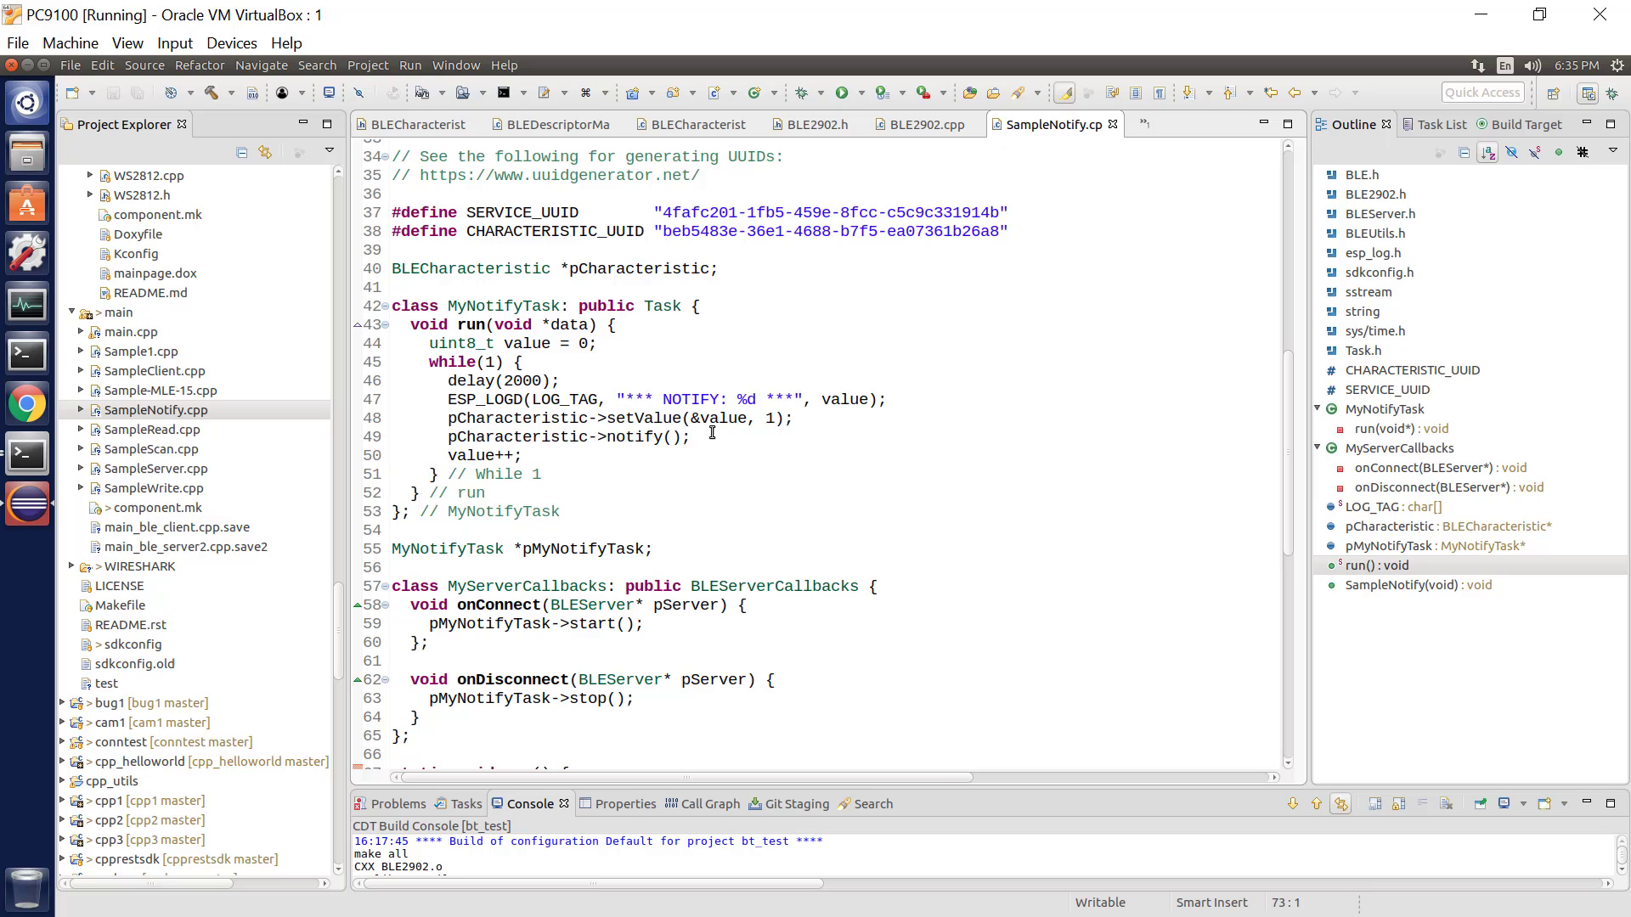
{"action": "mouse_move", "coordinate": [667, 418]}
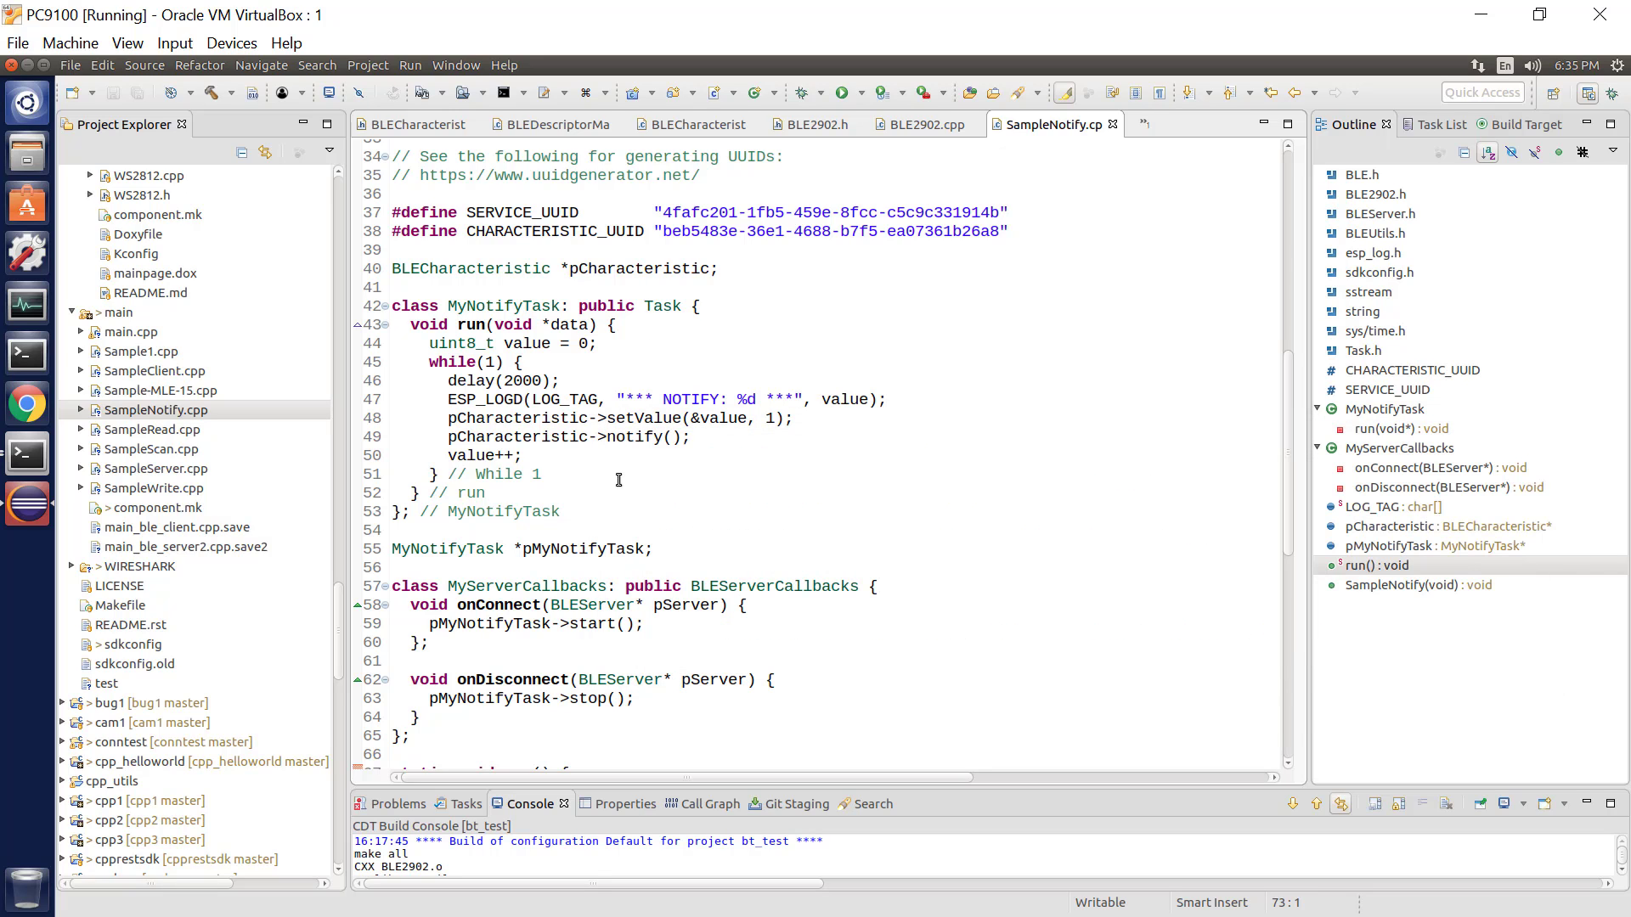
{"action": "mouse_move", "coordinate": [723, 471]}
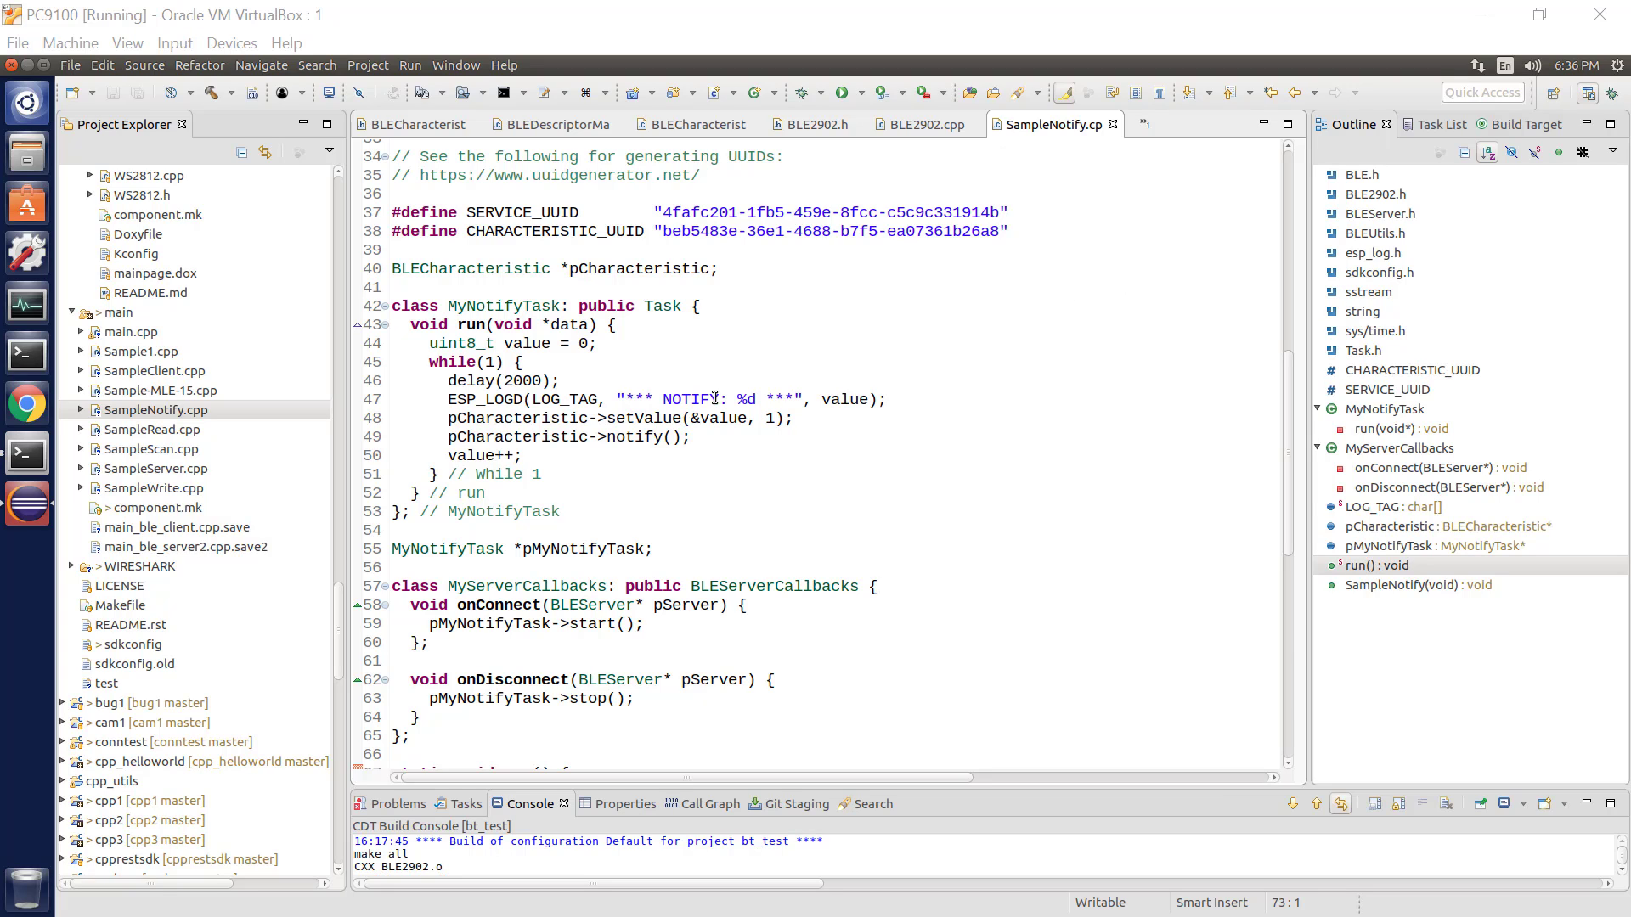
{"action": "mouse_move", "coordinate": [504, 337]}
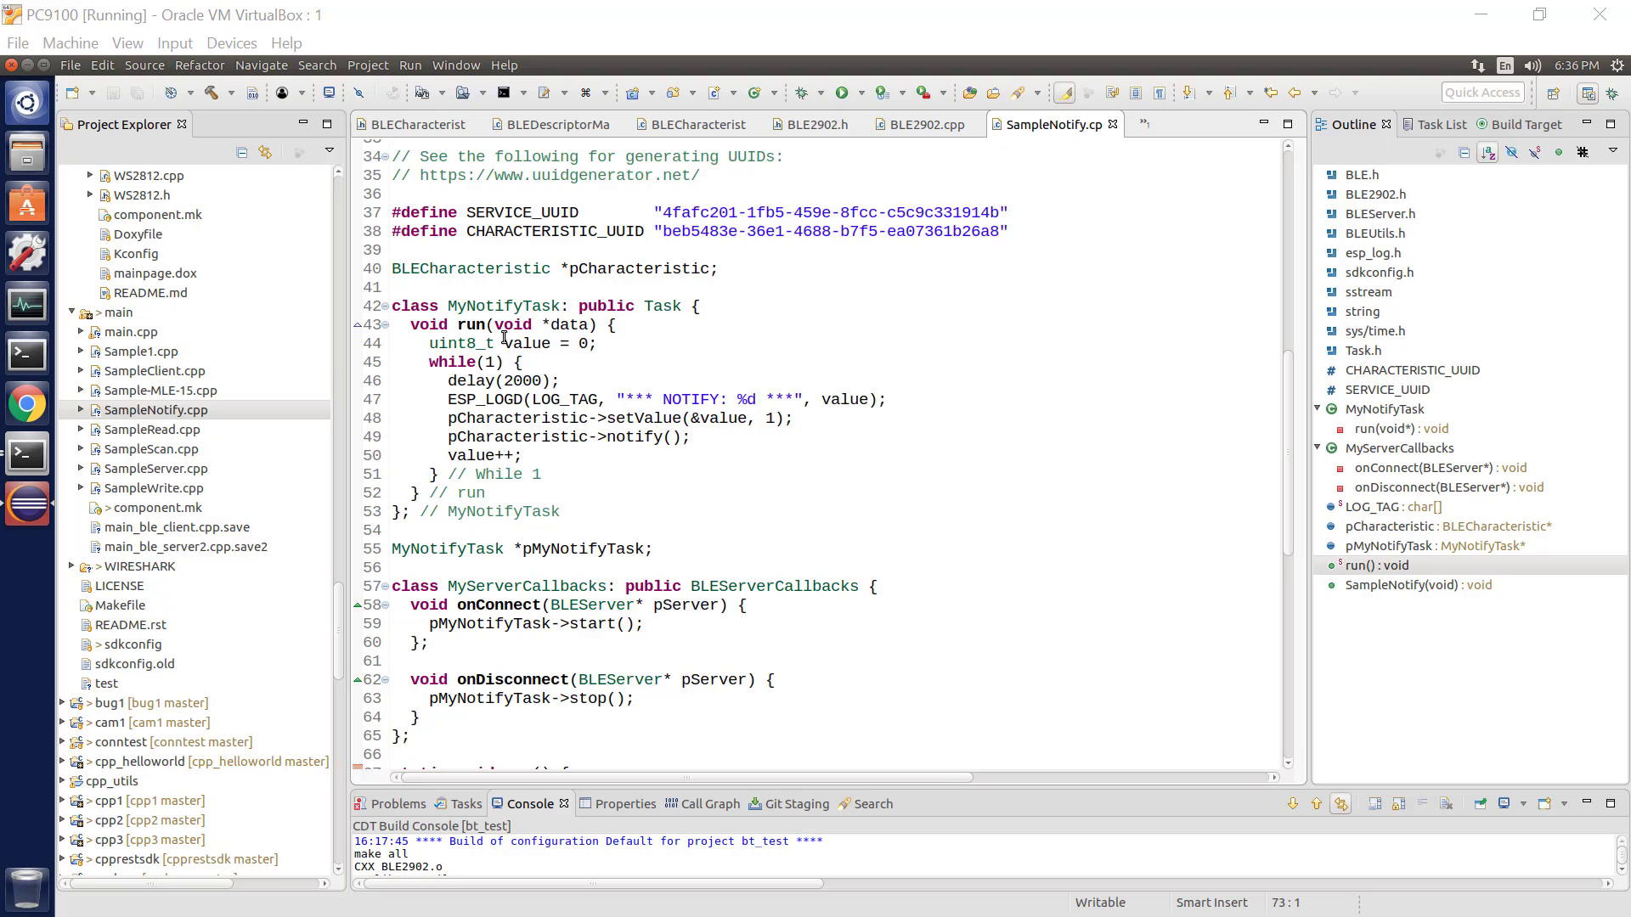
{"action": "mouse_move", "coordinate": [26, 453]}
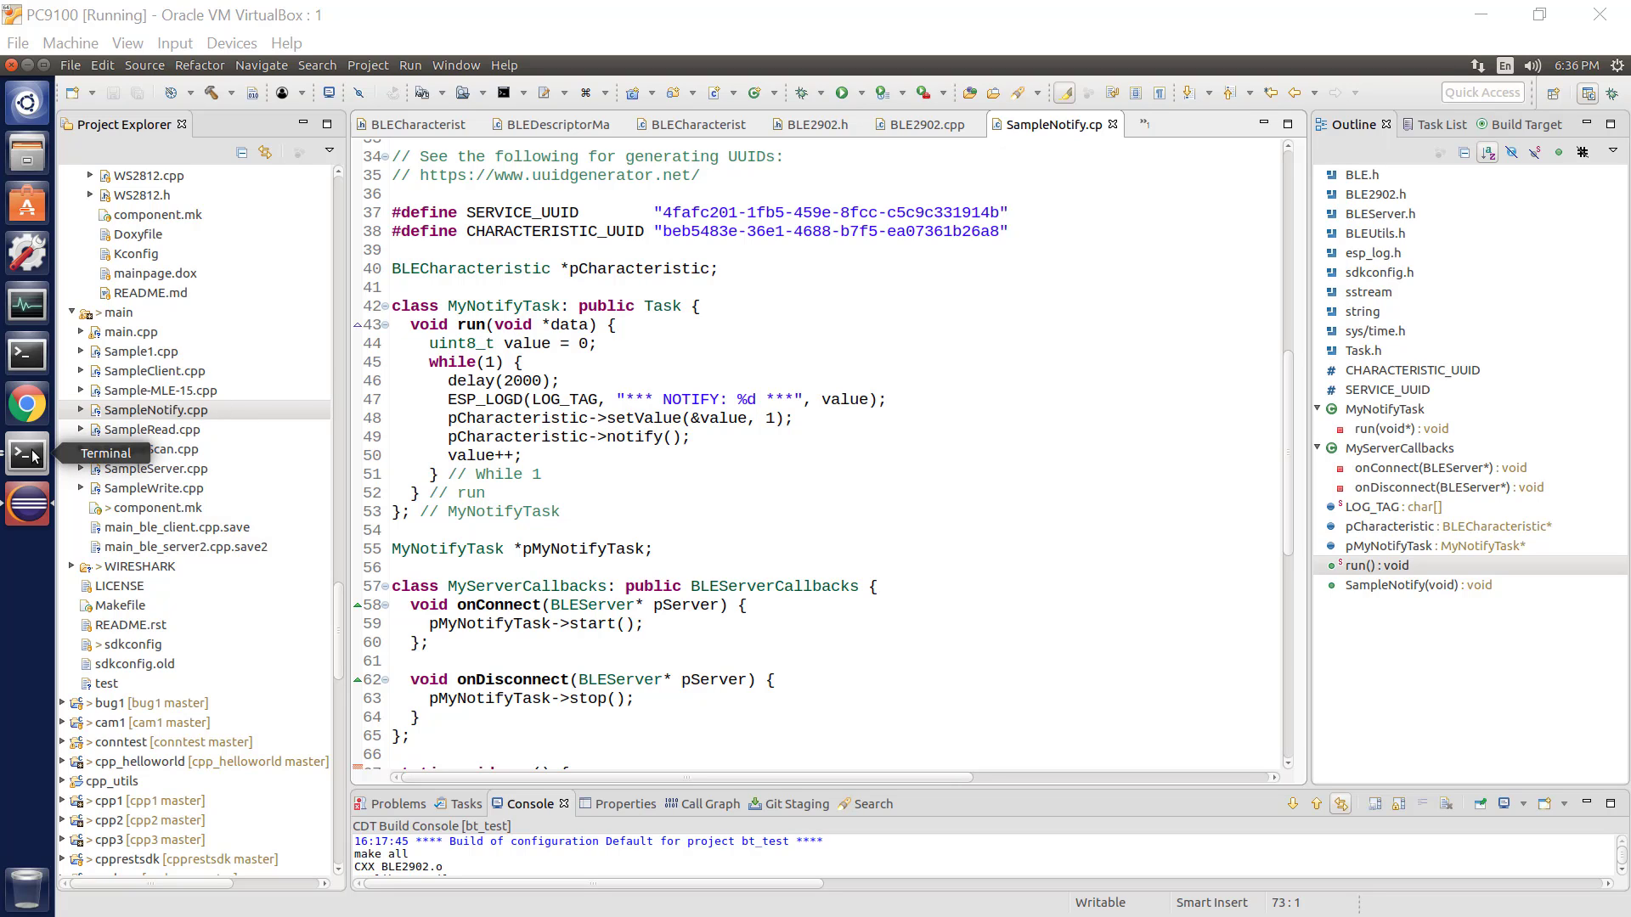
Step: Run make monitor in Terminal to stream the ESP32 BLE server startup log
{"action": "left_click", "coordinate": [27, 453]}
{"action": "type", "text": "make monitor"}
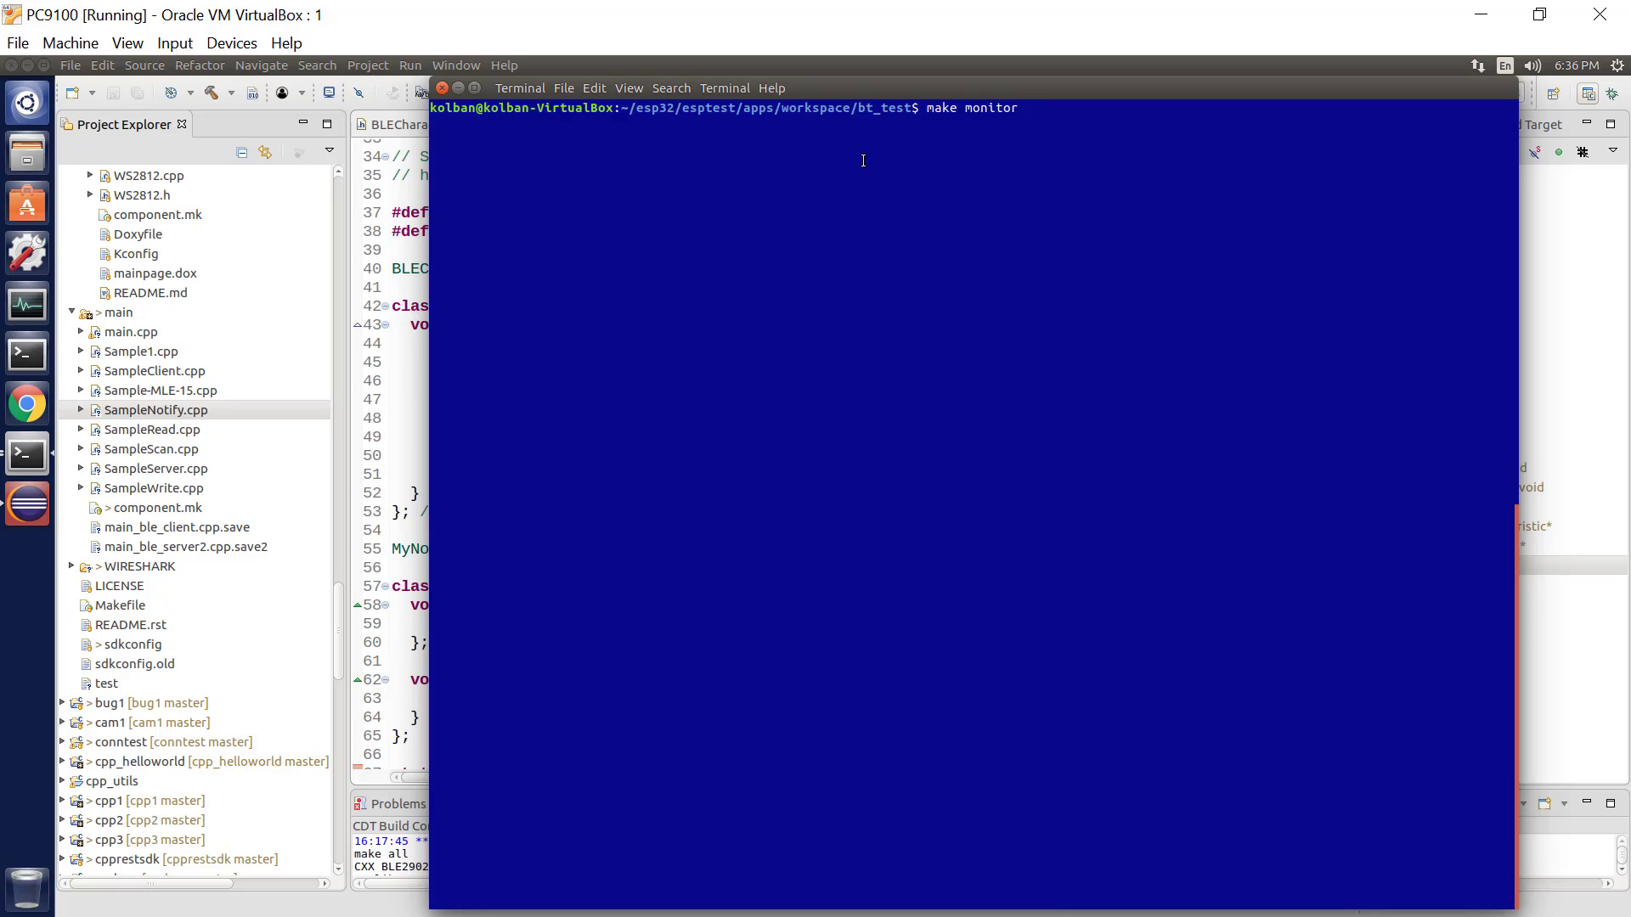
{"action": "key", "text": "Return"}
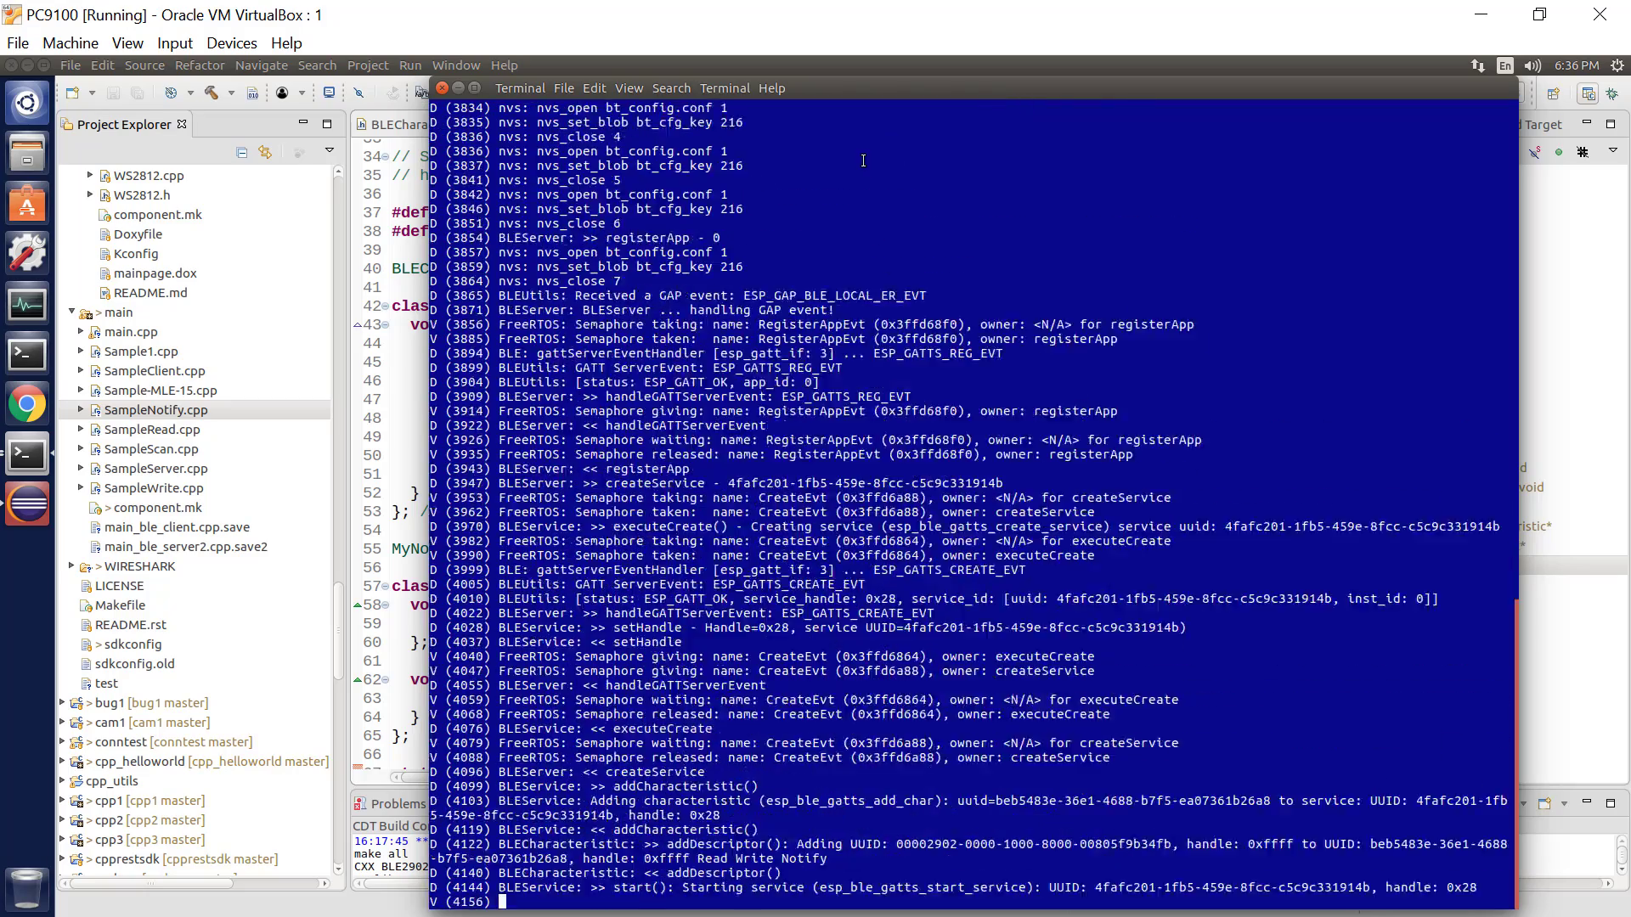
{"action": "scroll", "scroll_direction": "down", "scroll_amount": 3}
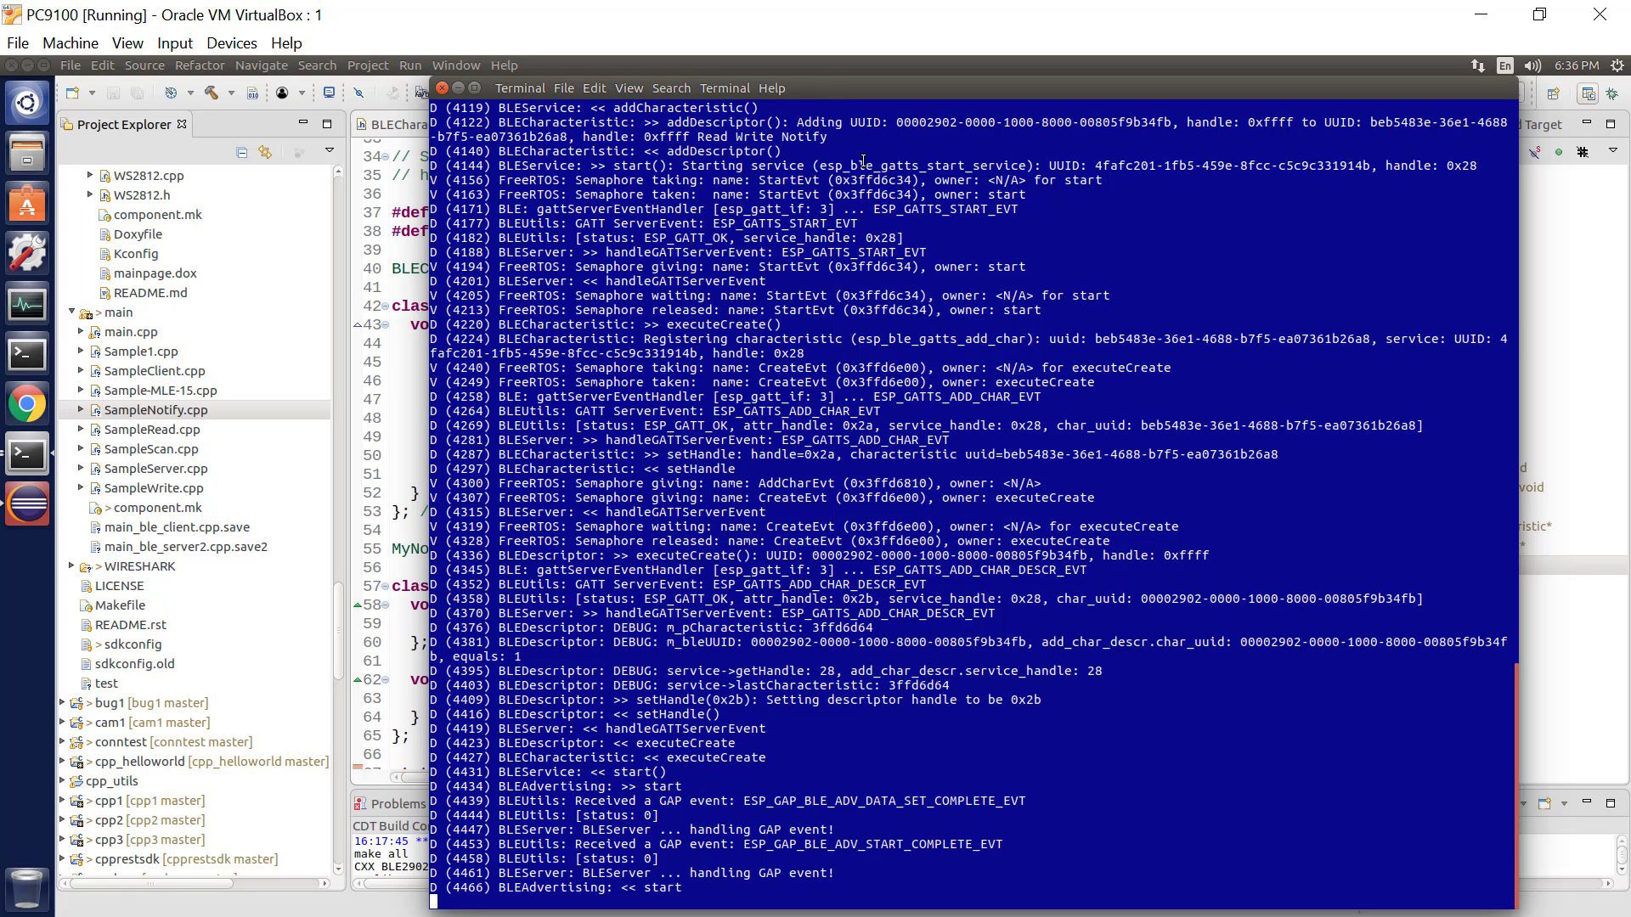
{"action": "mouse_move", "coordinate": [973, 10]}
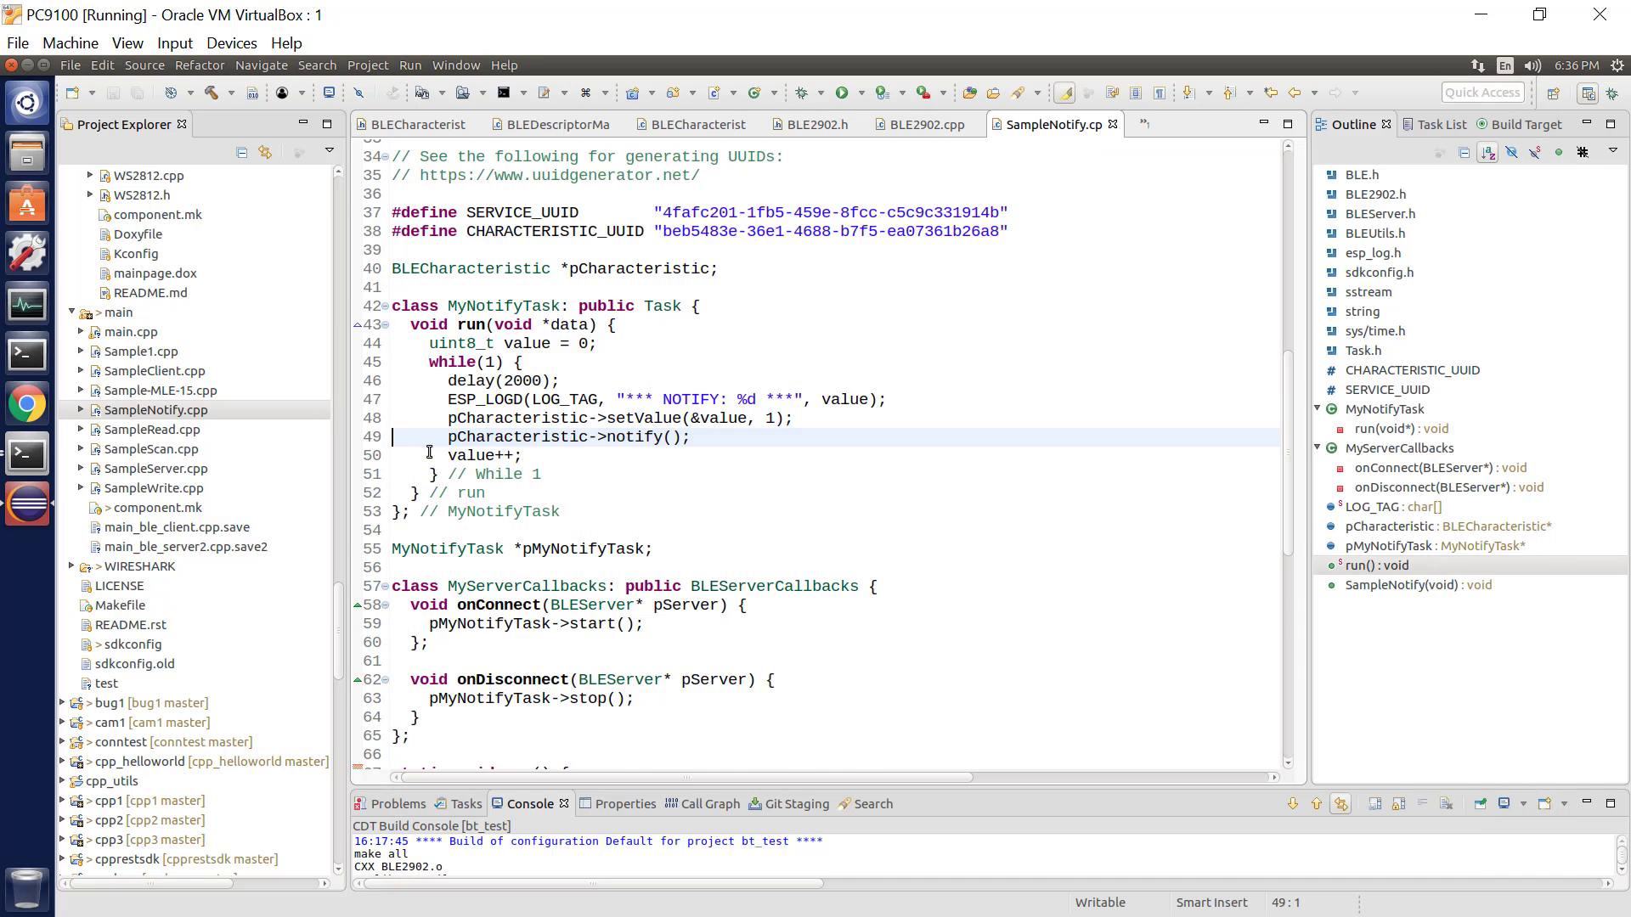
Step: Close the stale disconnected device tab in nRF Connect
{"action": "scroll", "scroll_direction": "down", "scroll_amount": 3}
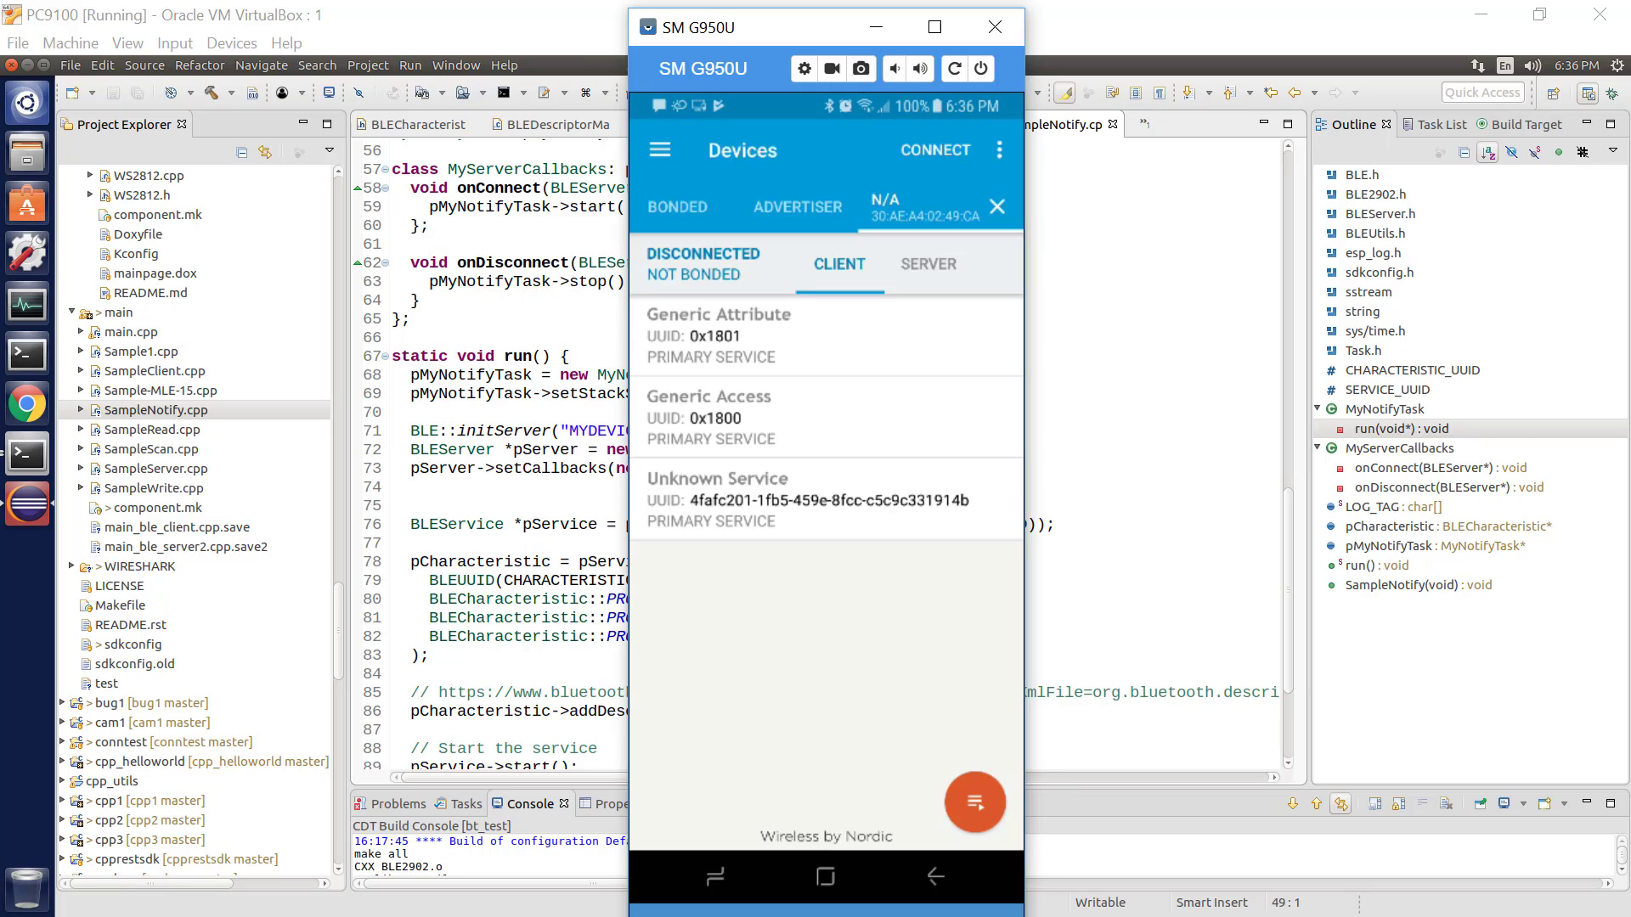
{"action": "mouse_move", "coordinate": [806, 273]}
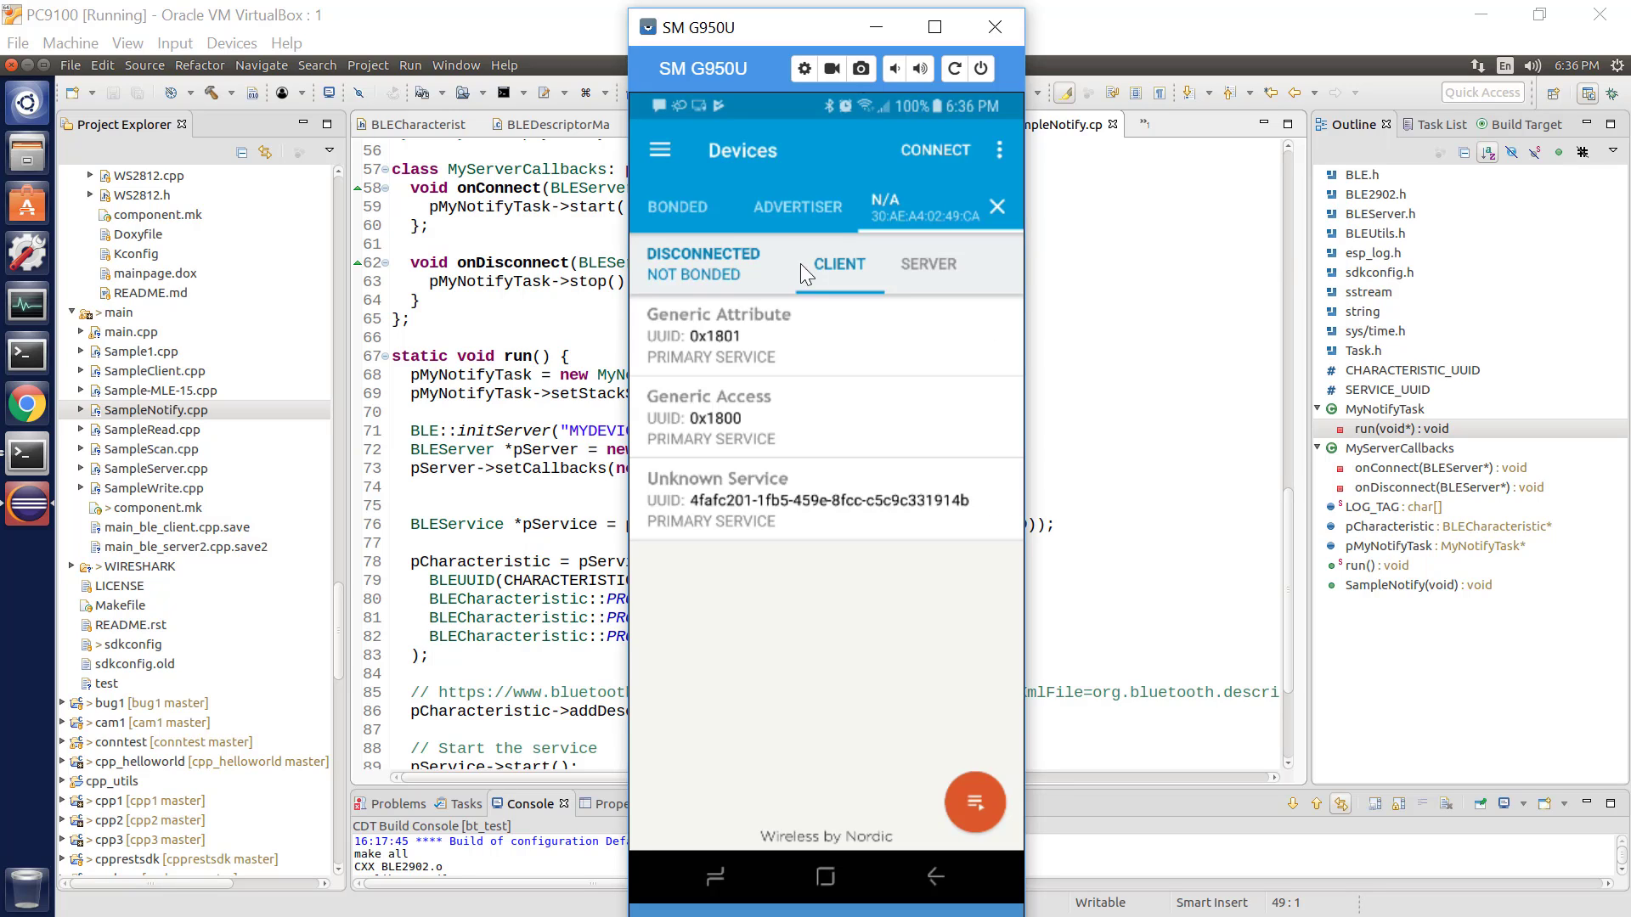
{"action": "left_click", "coordinate": [659, 148]}
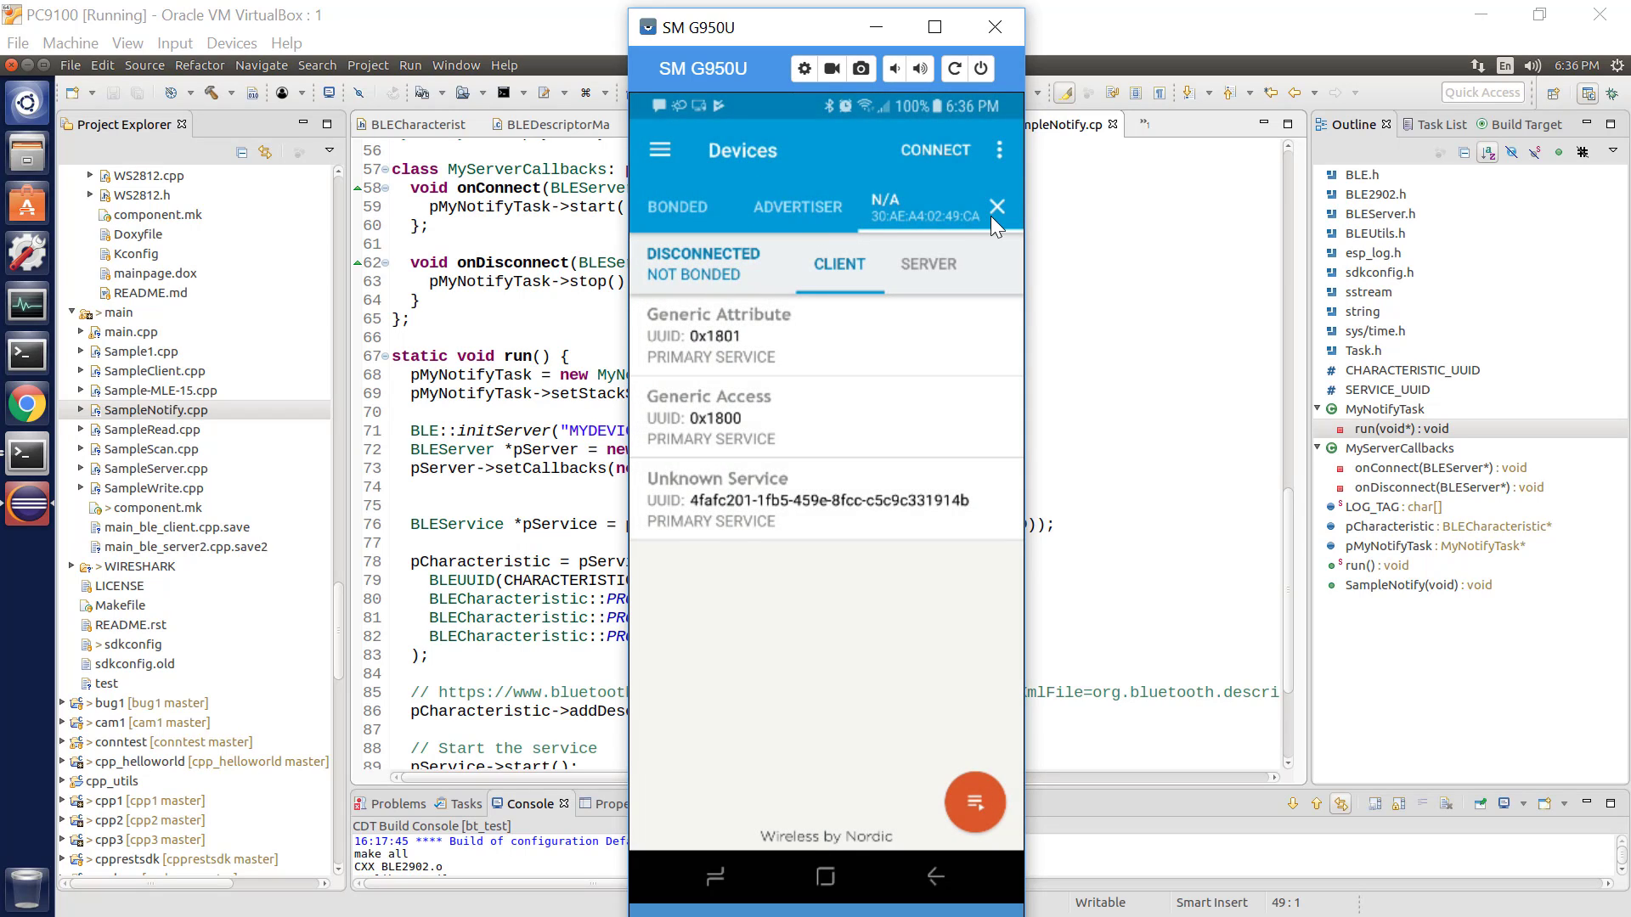
{"action": "left_click", "coordinate": [995, 207]}
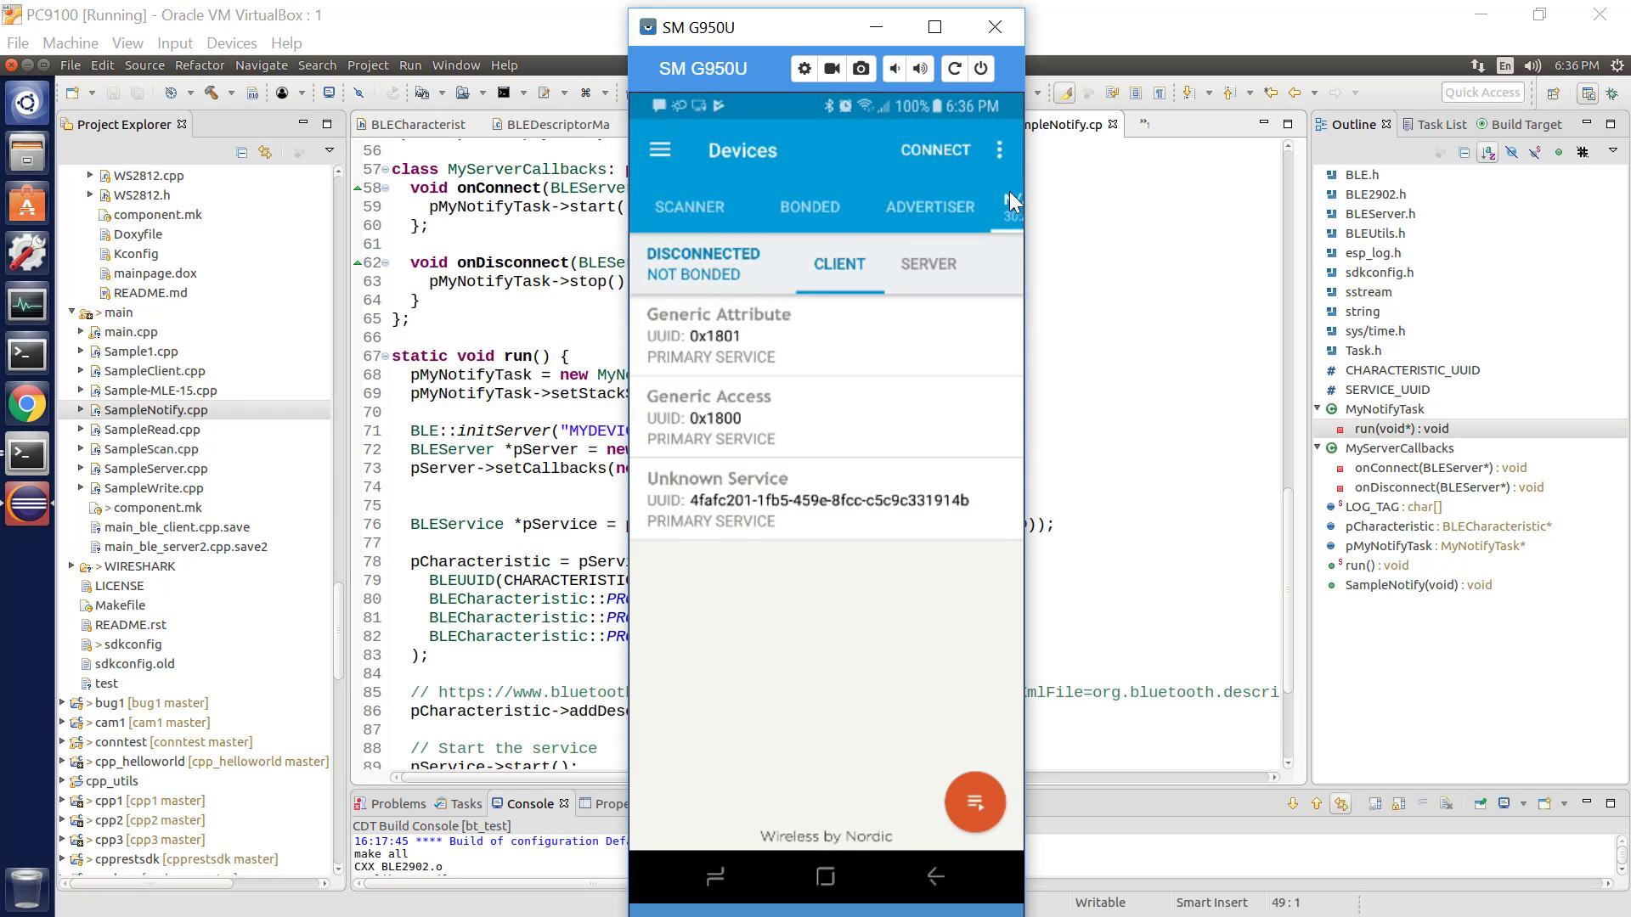
{"action": "mouse_move", "coordinate": [999, 162]}
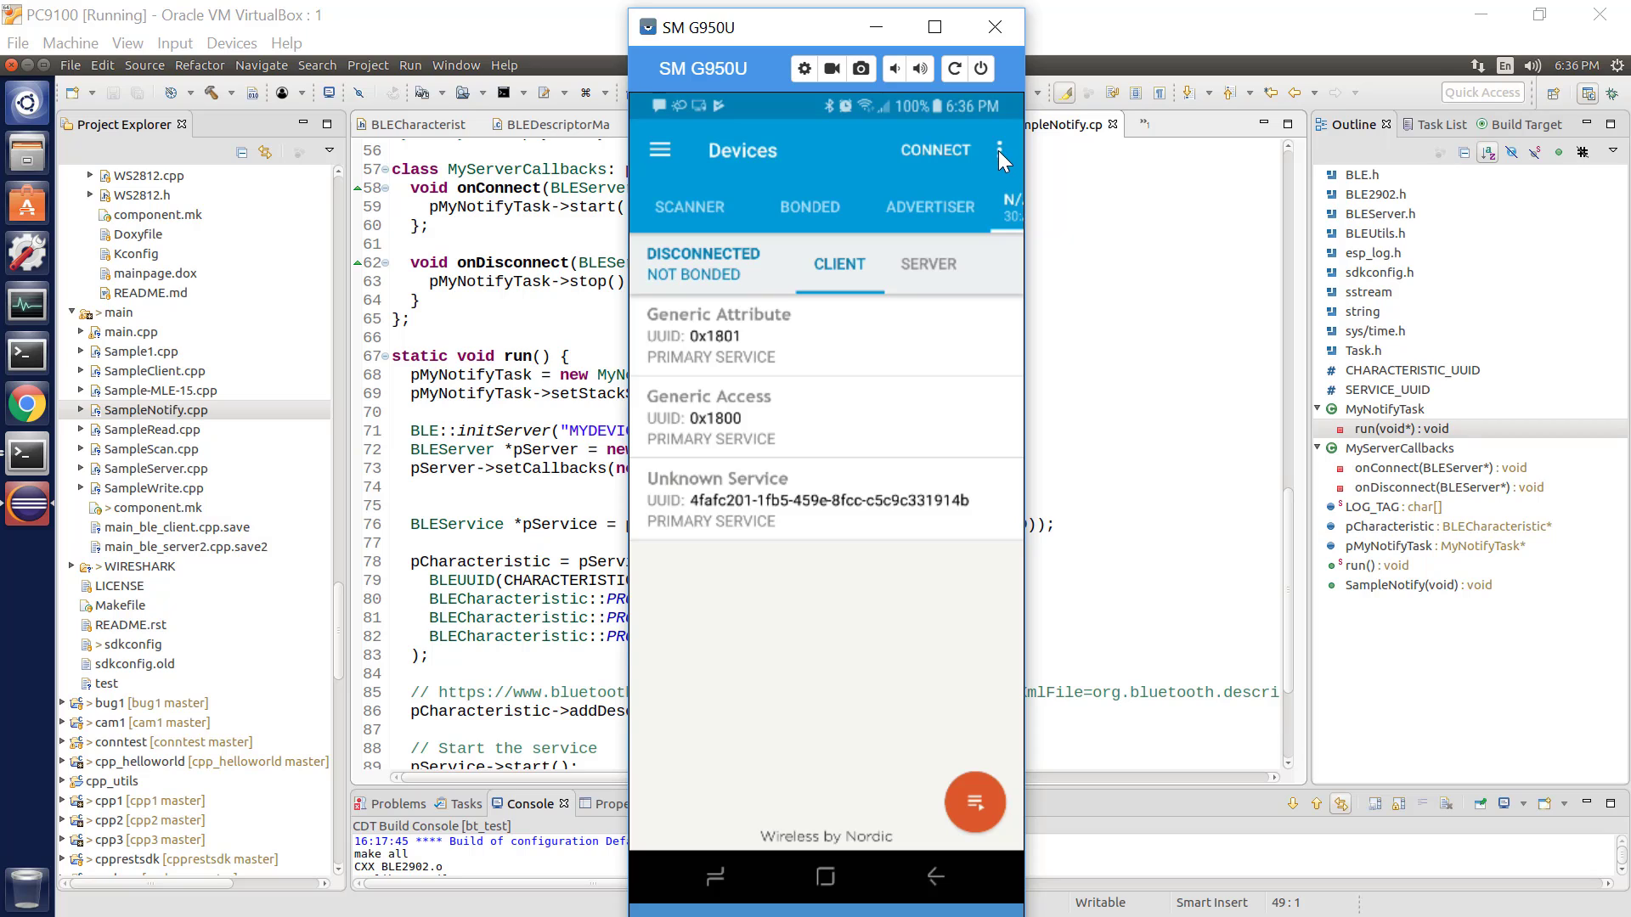
Step: Refresh the device cache, rescan, and reopen the MYDEVICE tab listing its services
{"action": "left_click", "coordinate": [999, 150]}
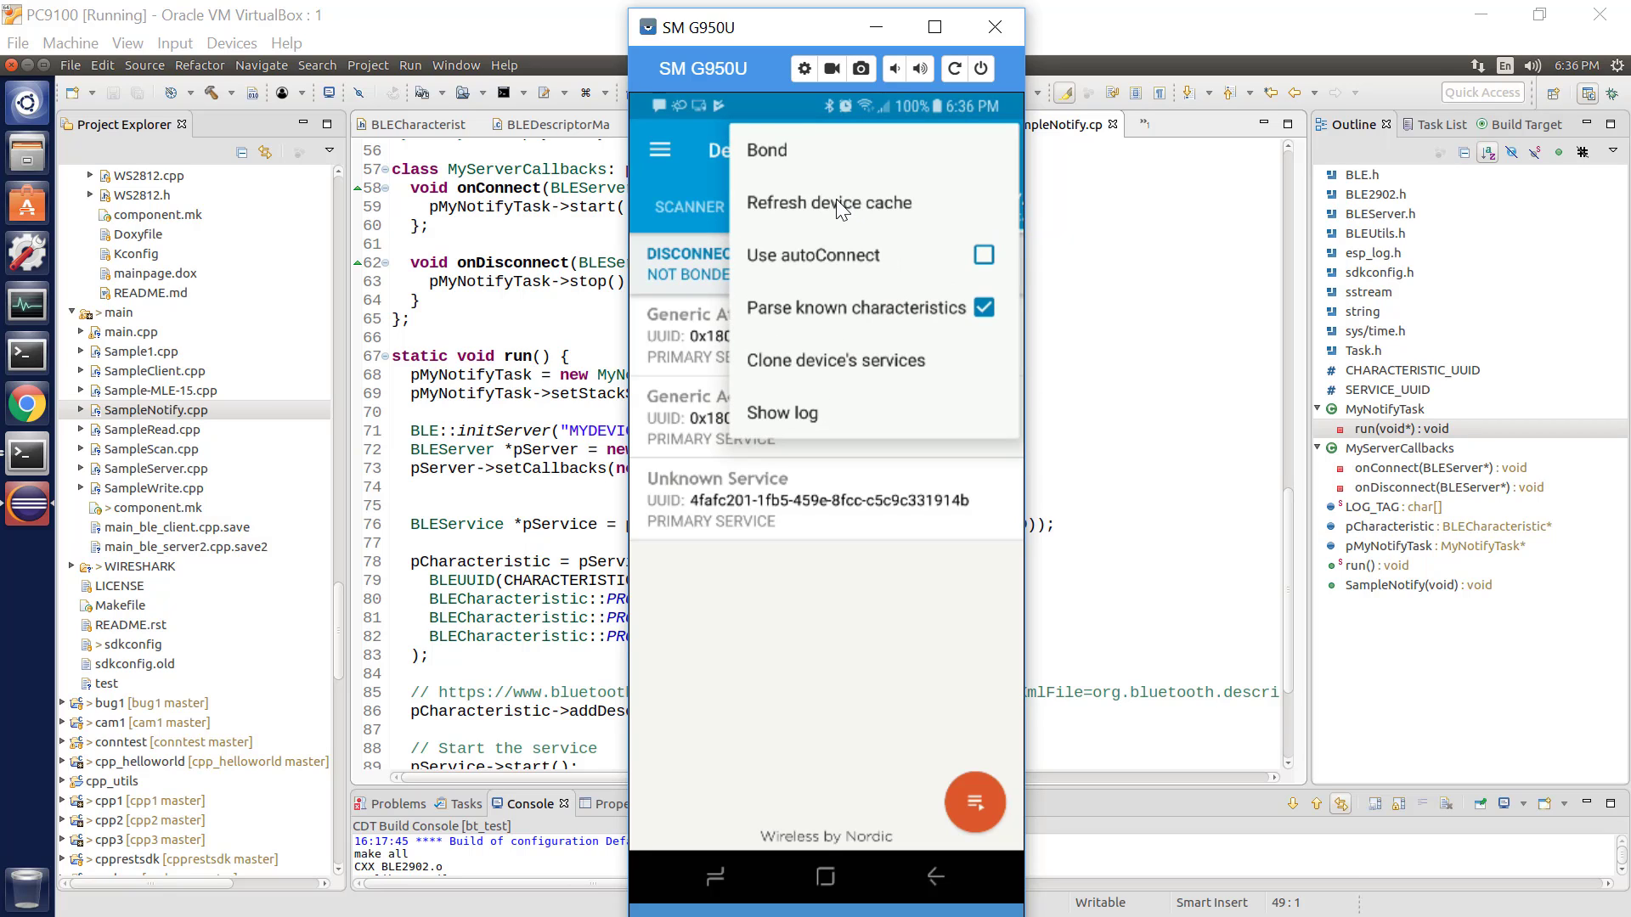
{"action": "left_click", "coordinate": [827, 203]}
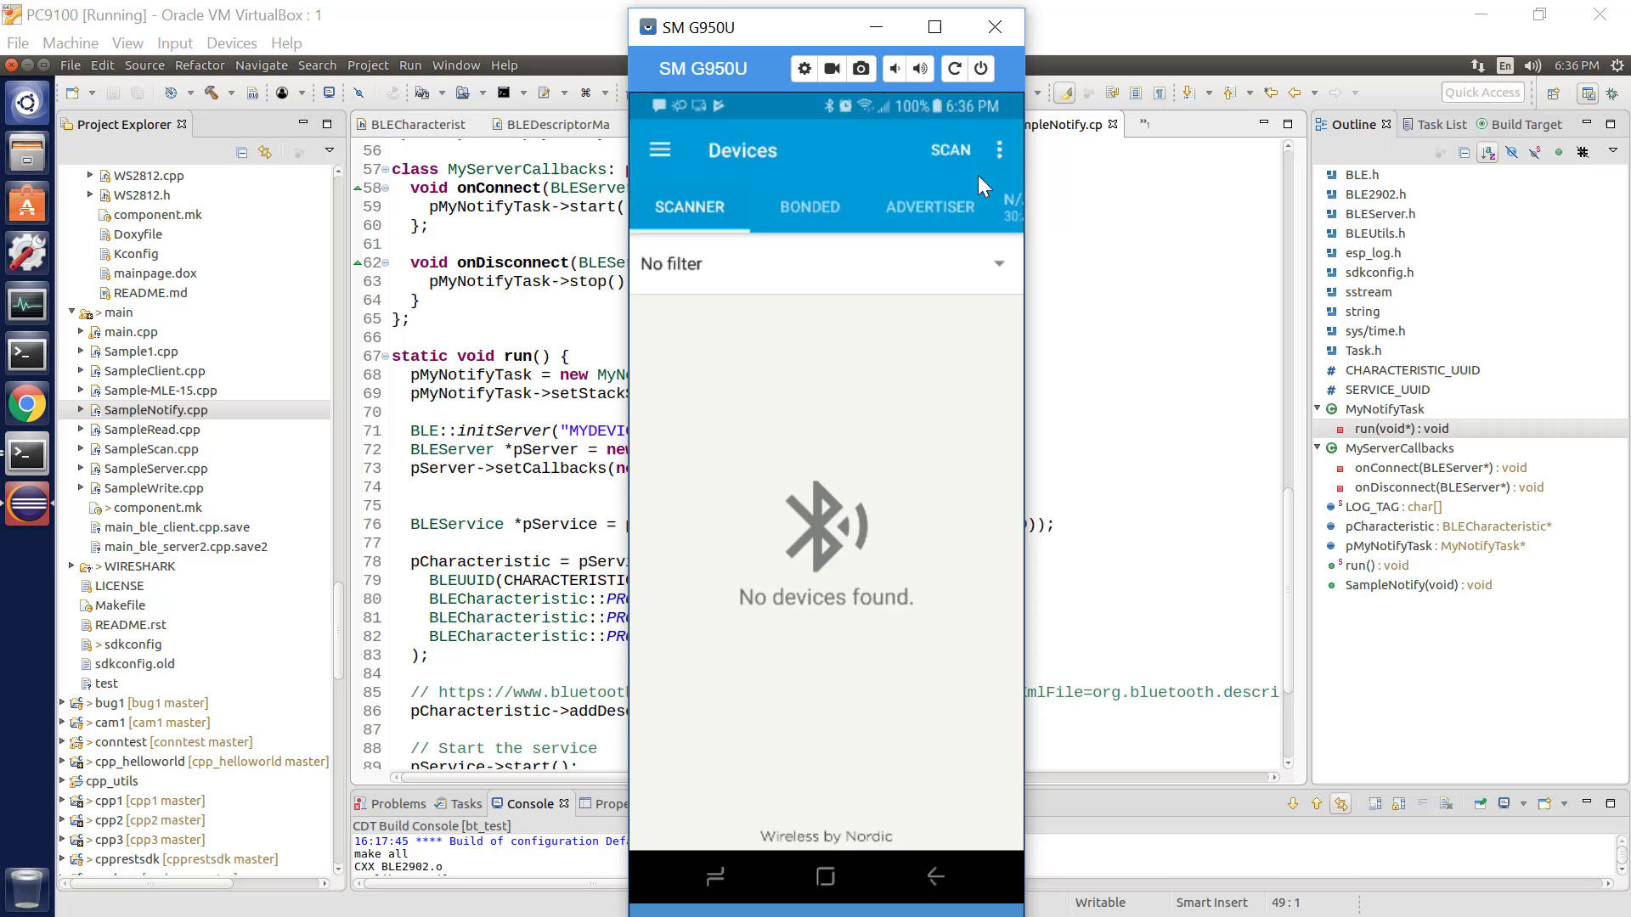
{"action": "left_click", "coordinate": [999, 148]}
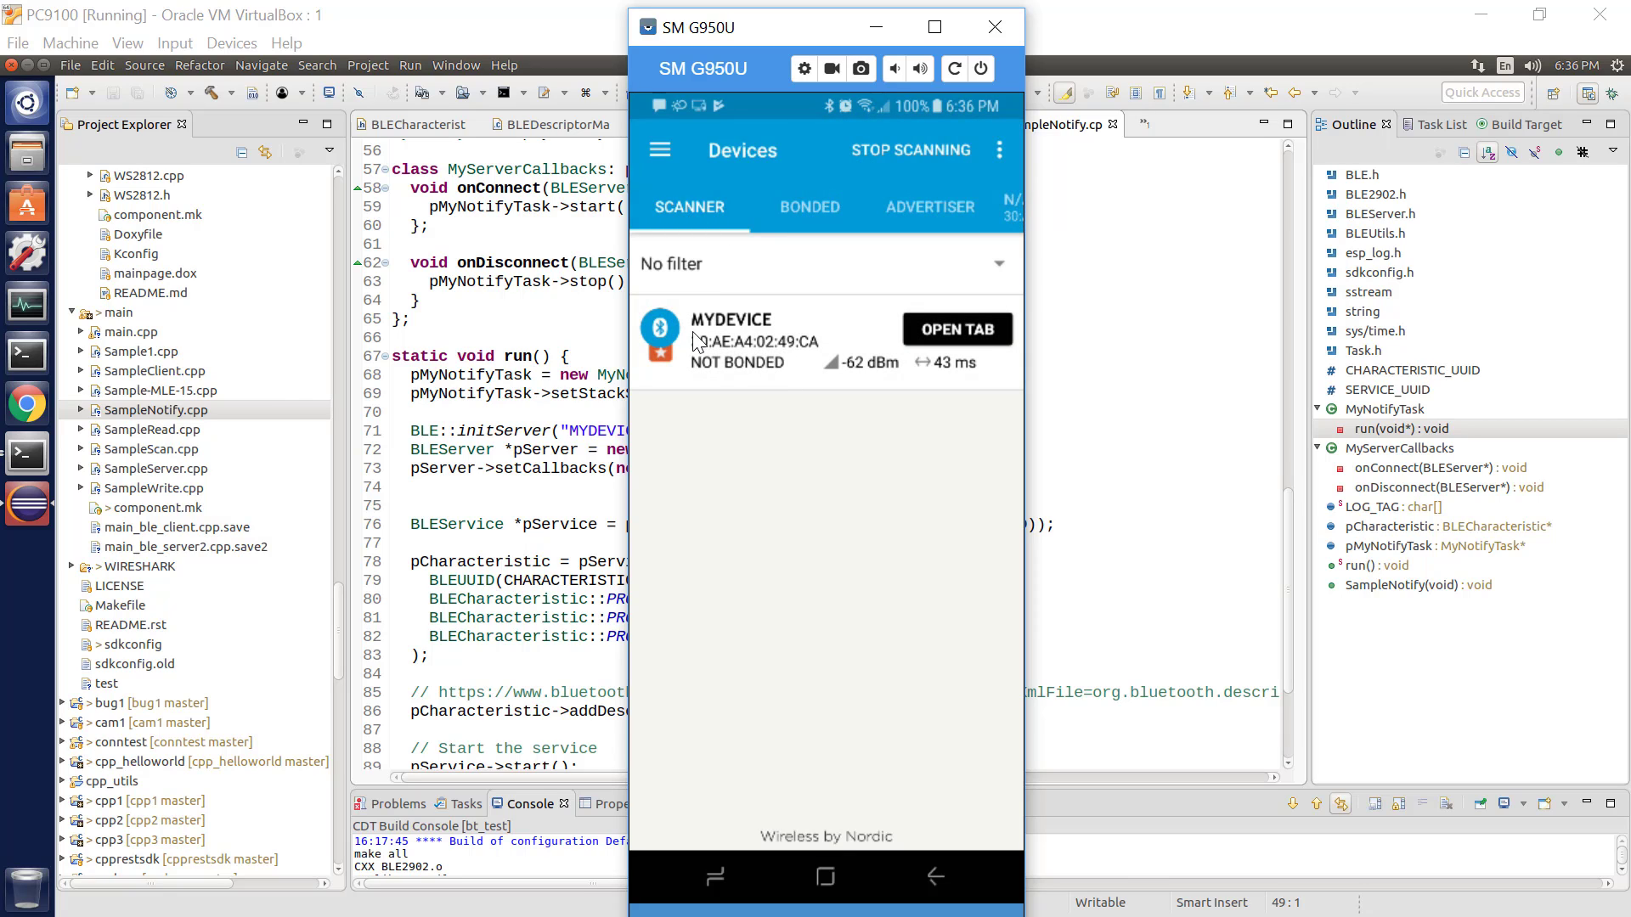
{"action": "mouse_move", "coordinate": [779, 278]}
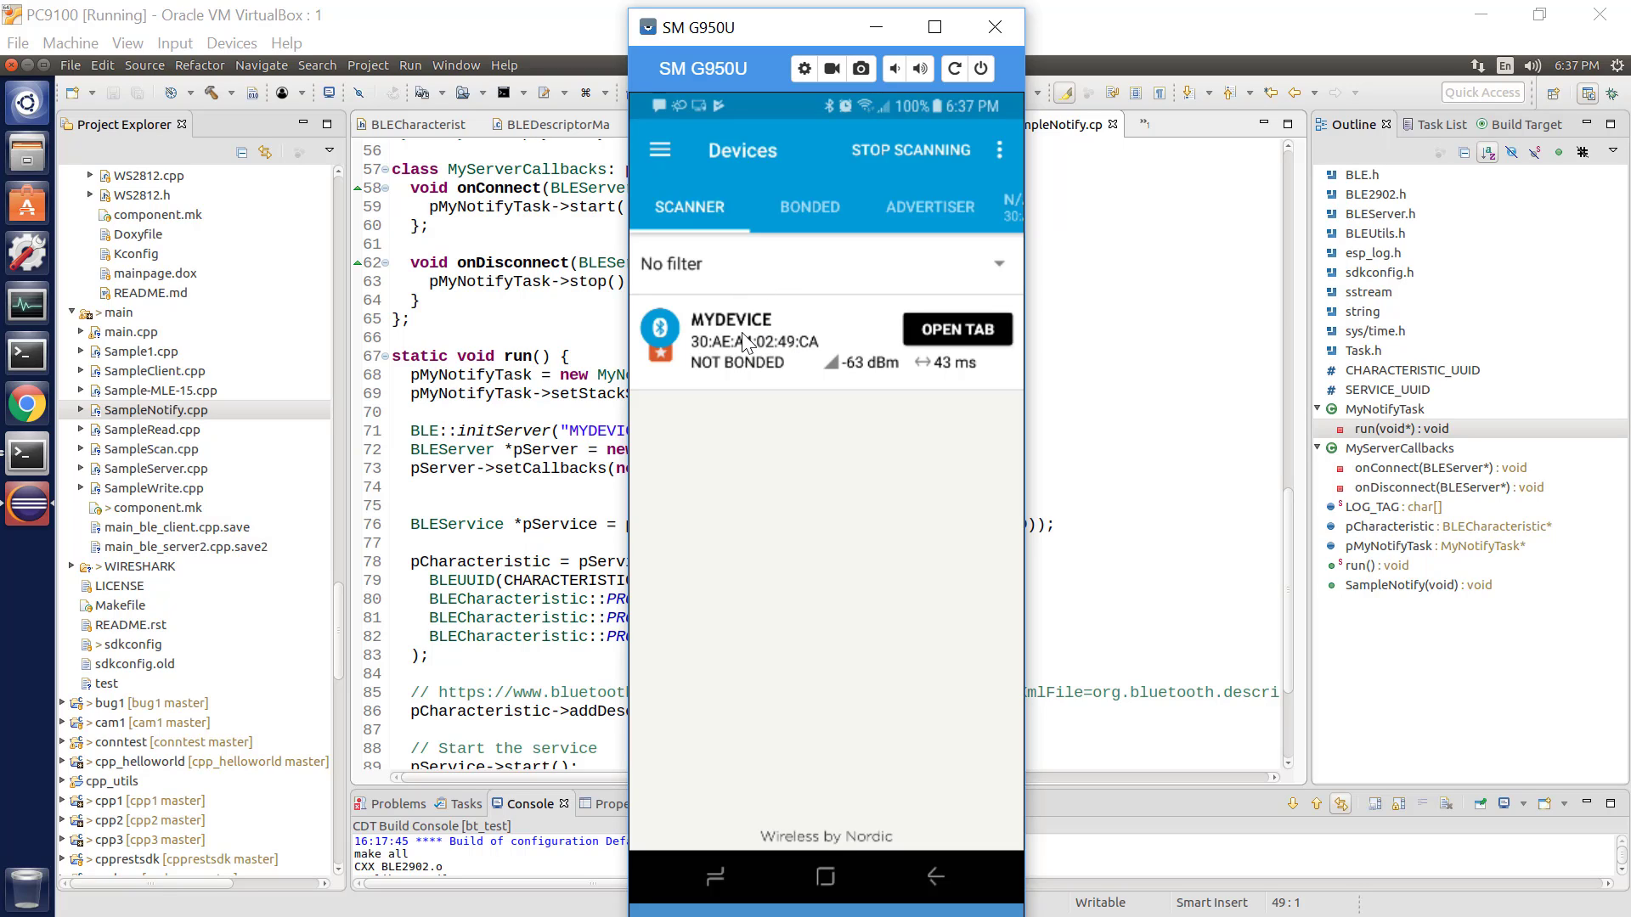
{"action": "left_click", "coordinate": [909, 150]}
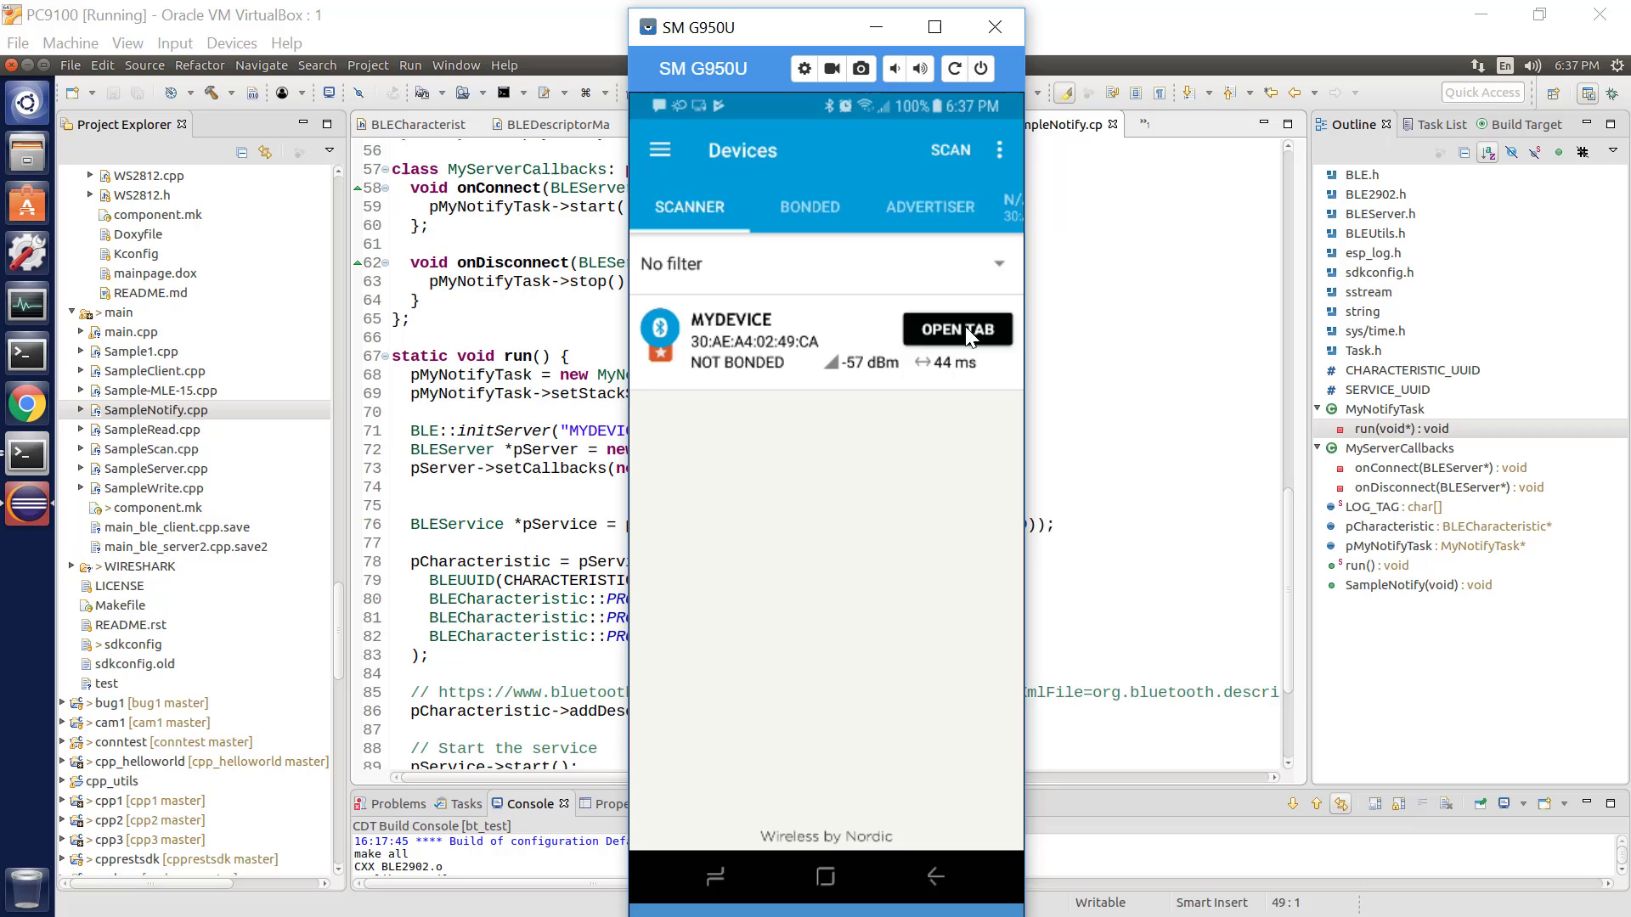
{"action": "left_click", "coordinate": [956, 329]}
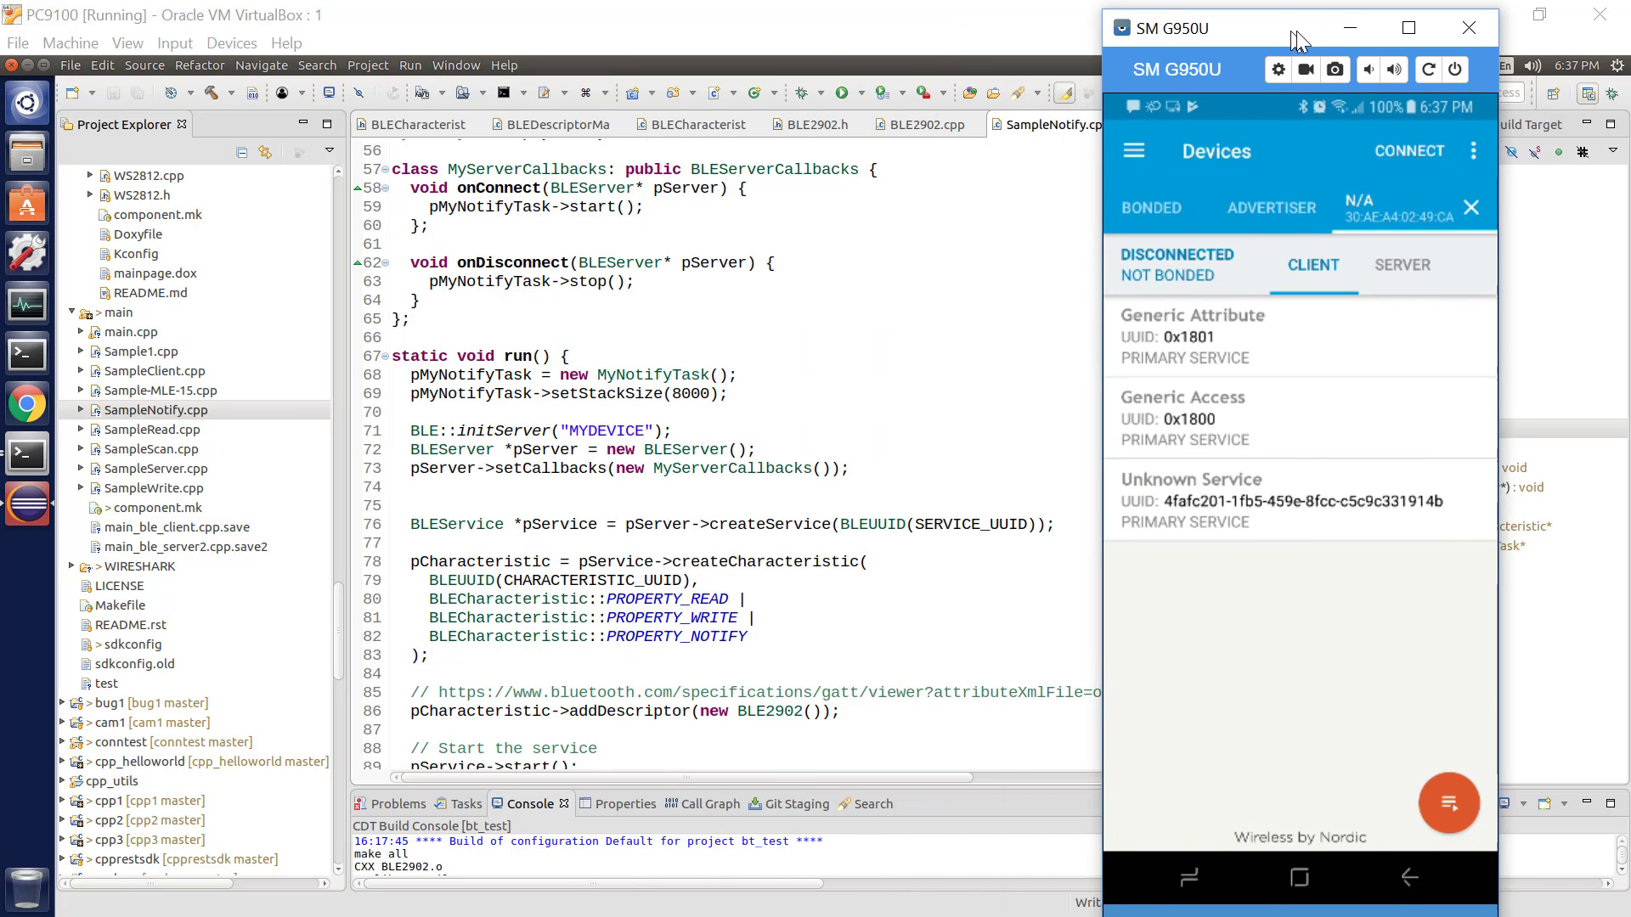
Step: Connect the phone to MYDEVICE and watch the ESP32 log report the new connection
{"action": "left_click", "coordinate": [27, 455]}
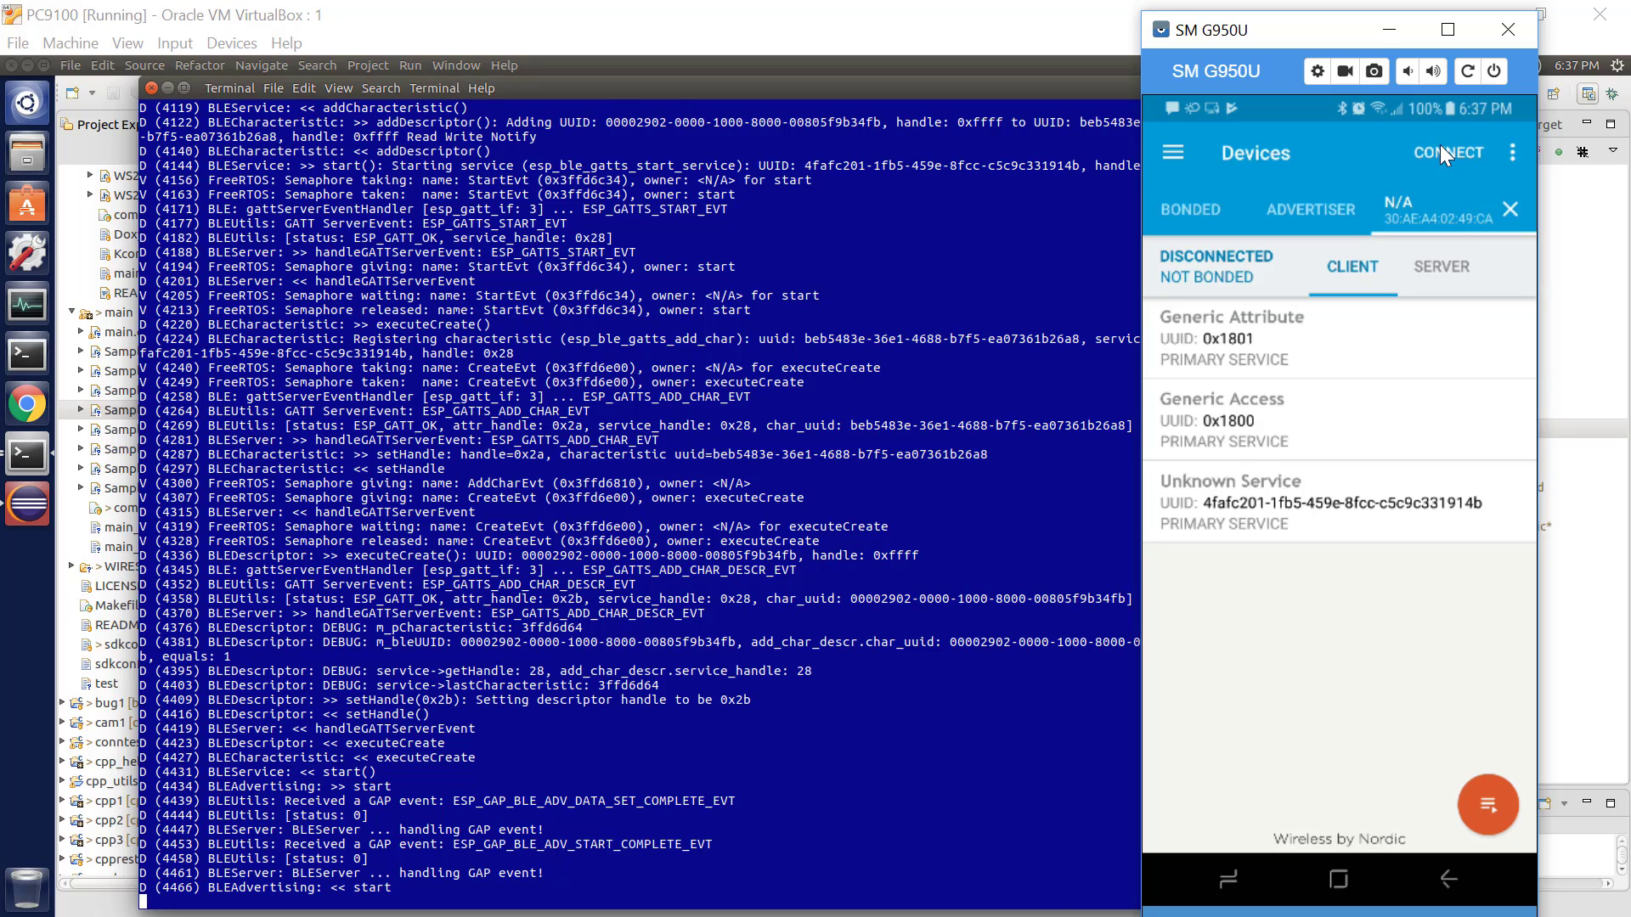
{"action": "left_click", "coordinate": [1446, 153]}
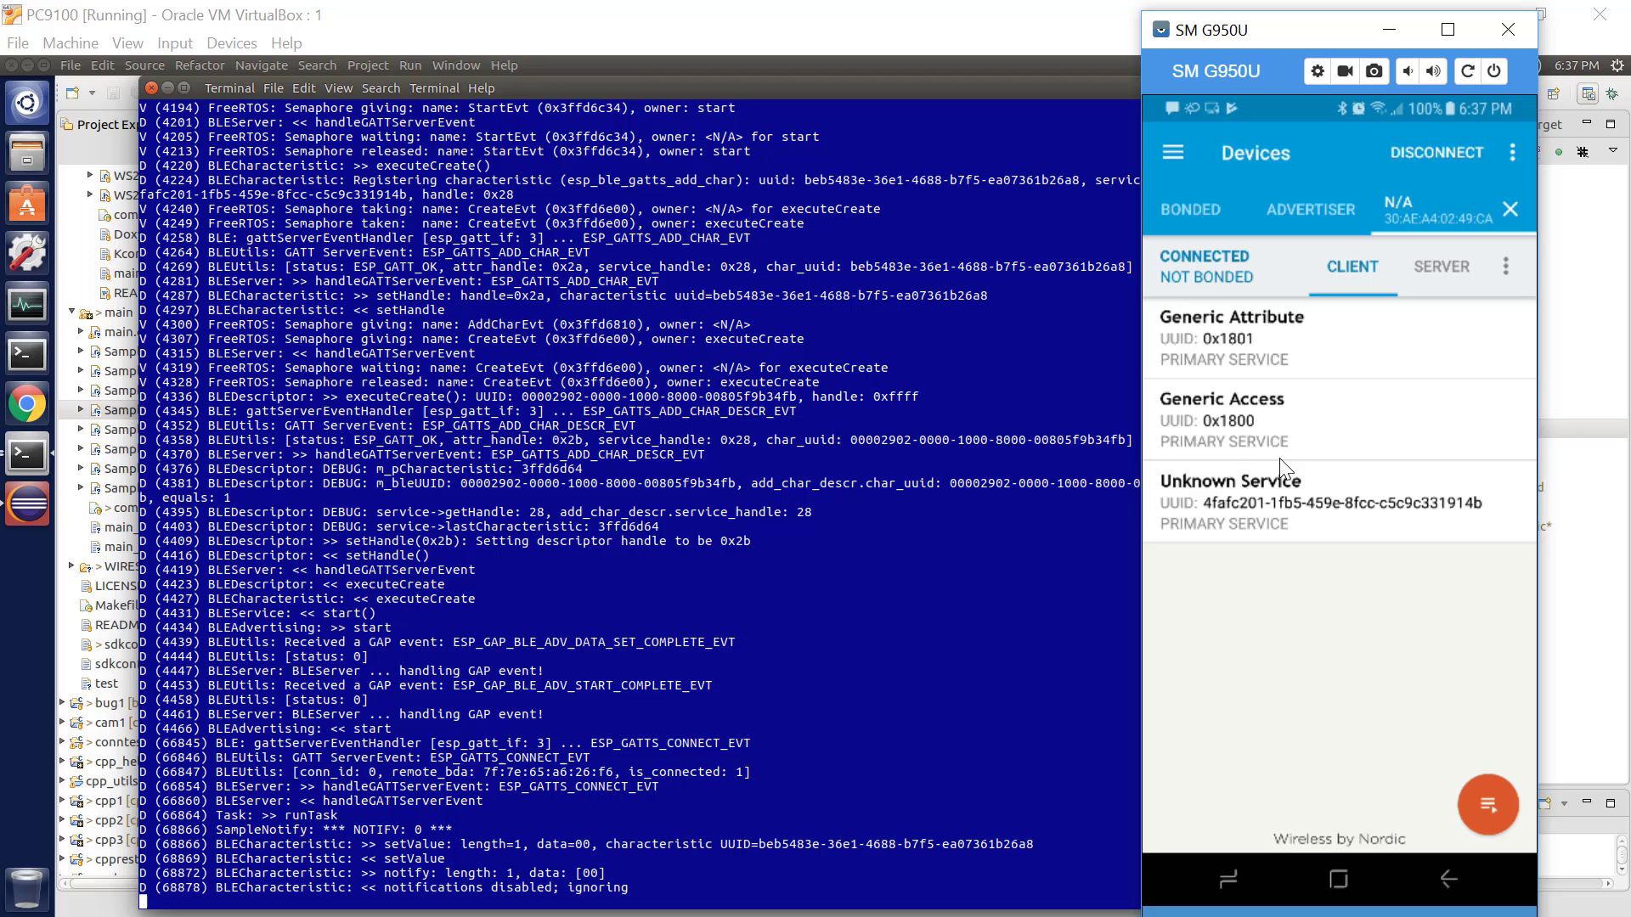
{"action": "scroll", "scroll_direction": "down", "scroll_amount": 3}
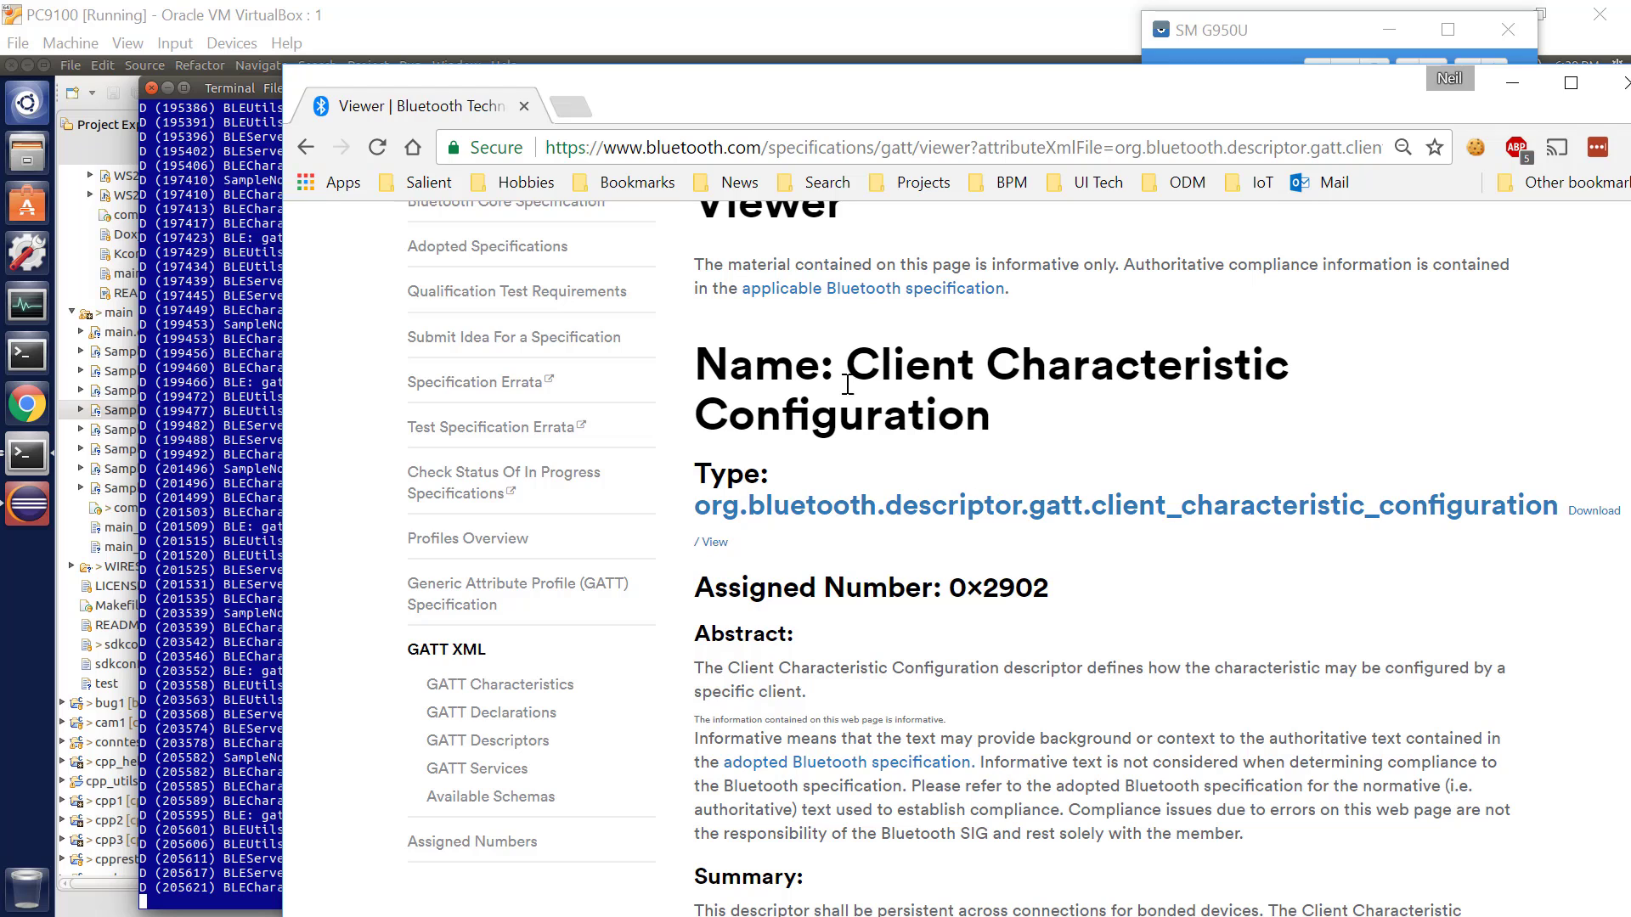
Step: Scroll the Client Characteristic Configuration (0x2902) spec page down to its Value Fields
{"action": "scroll", "scroll_direction": "down", "scroll_amount": 3}
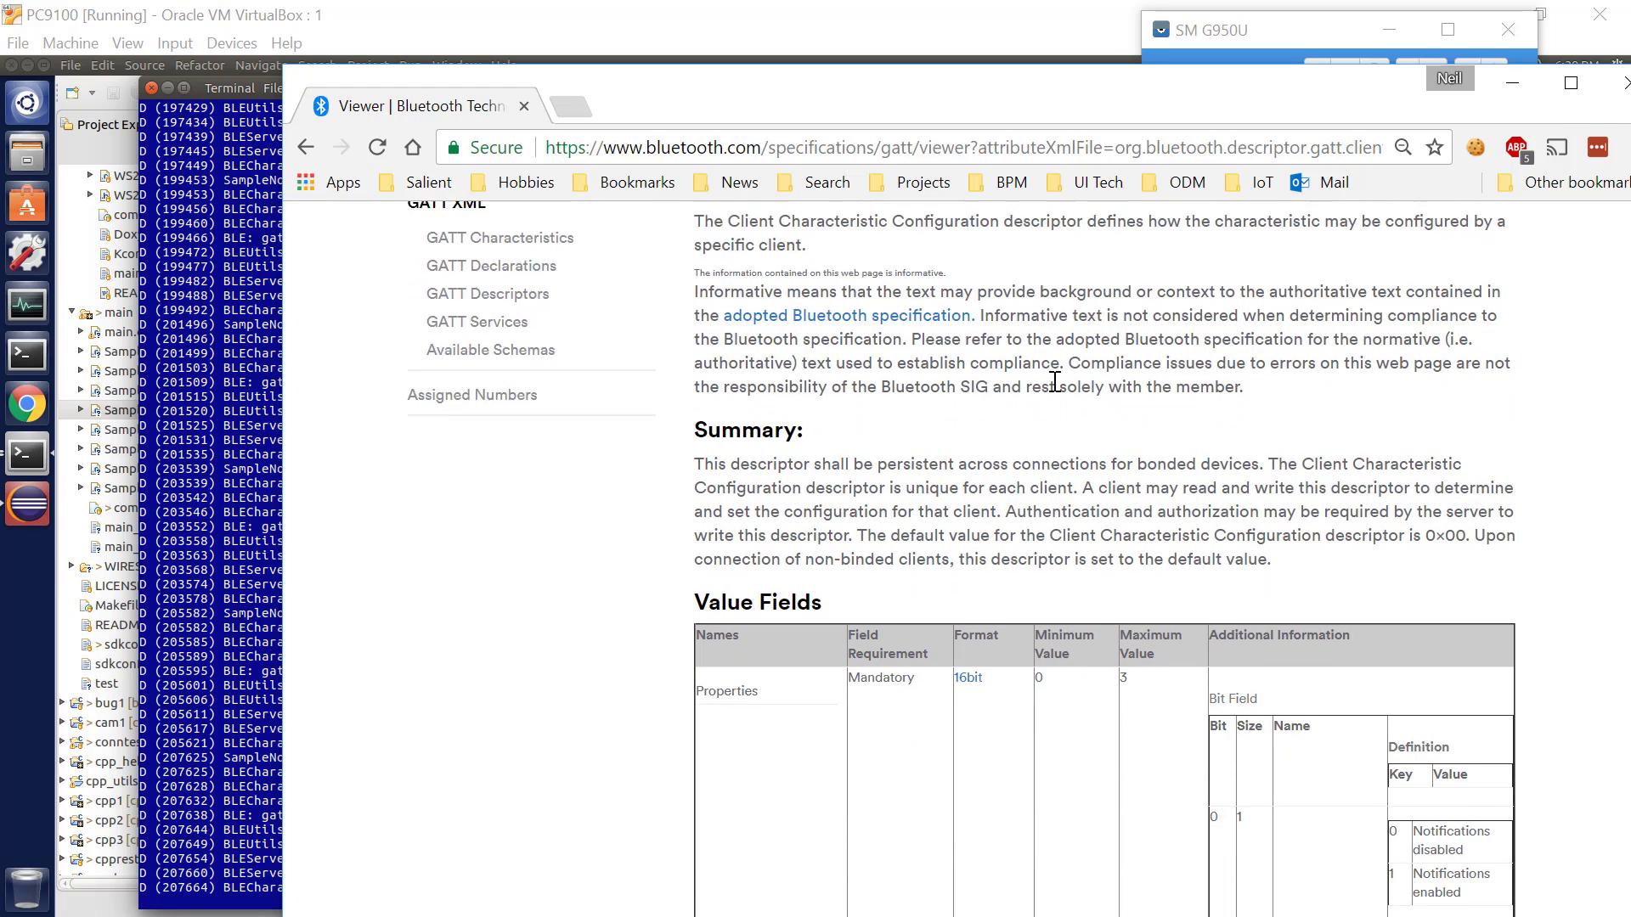
{"action": "scroll", "scroll_direction": "down", "scroll_amount": 3}
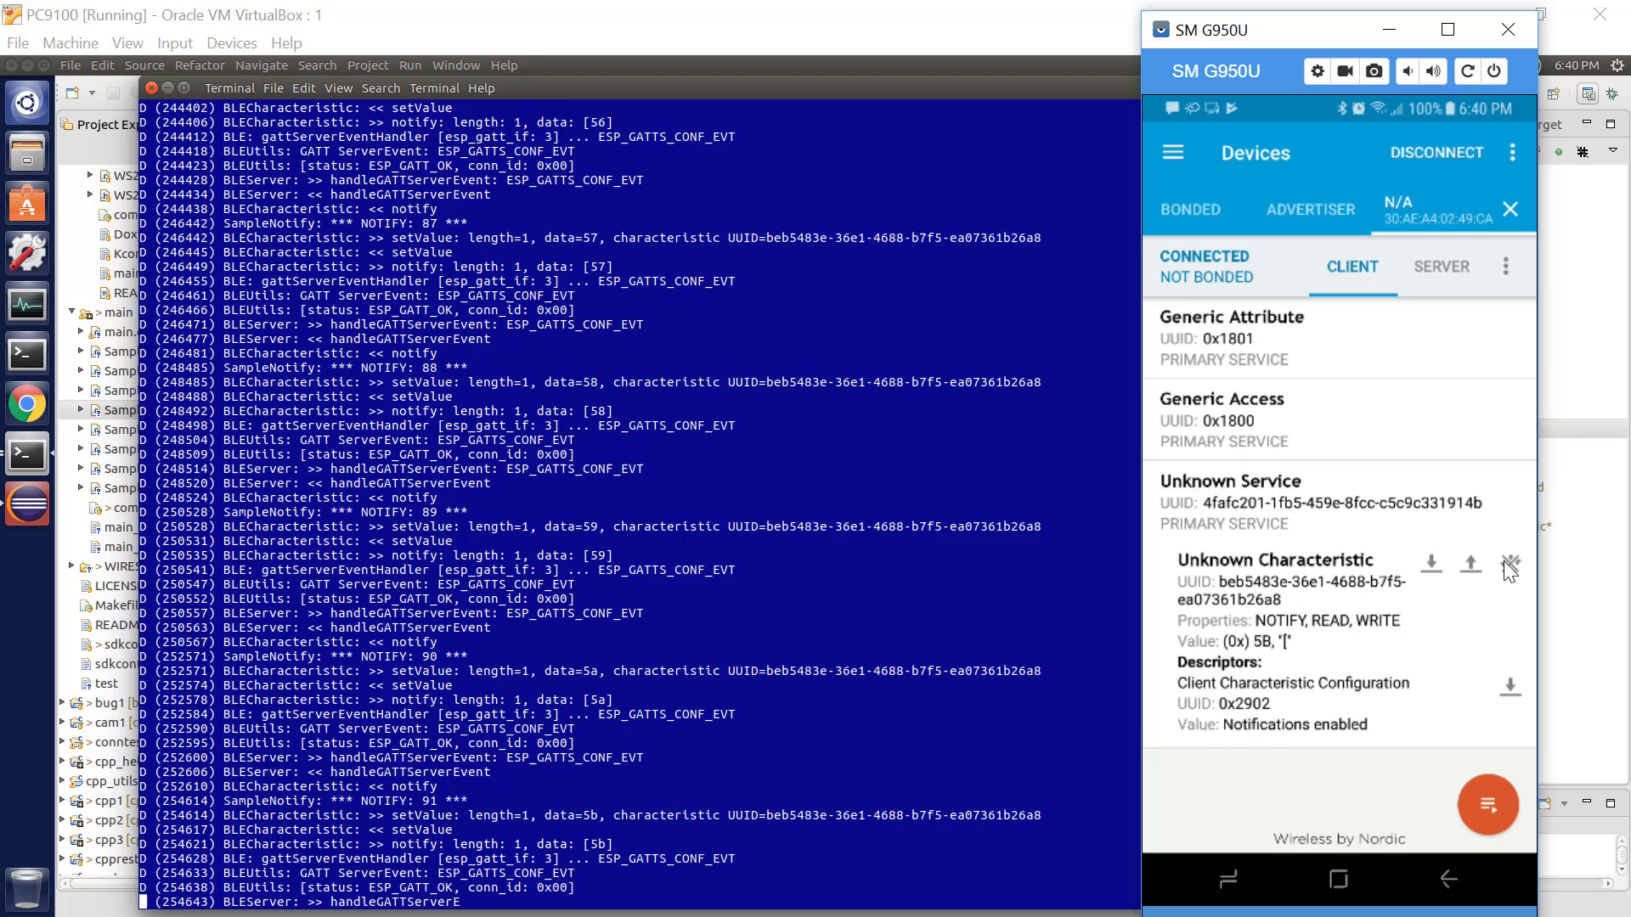
Step: Disable notifications on Unknown Characteristic, watch the log ignore notifies, then toggle them again
{"action": "left_click", "coordinate": [1510, 562]}
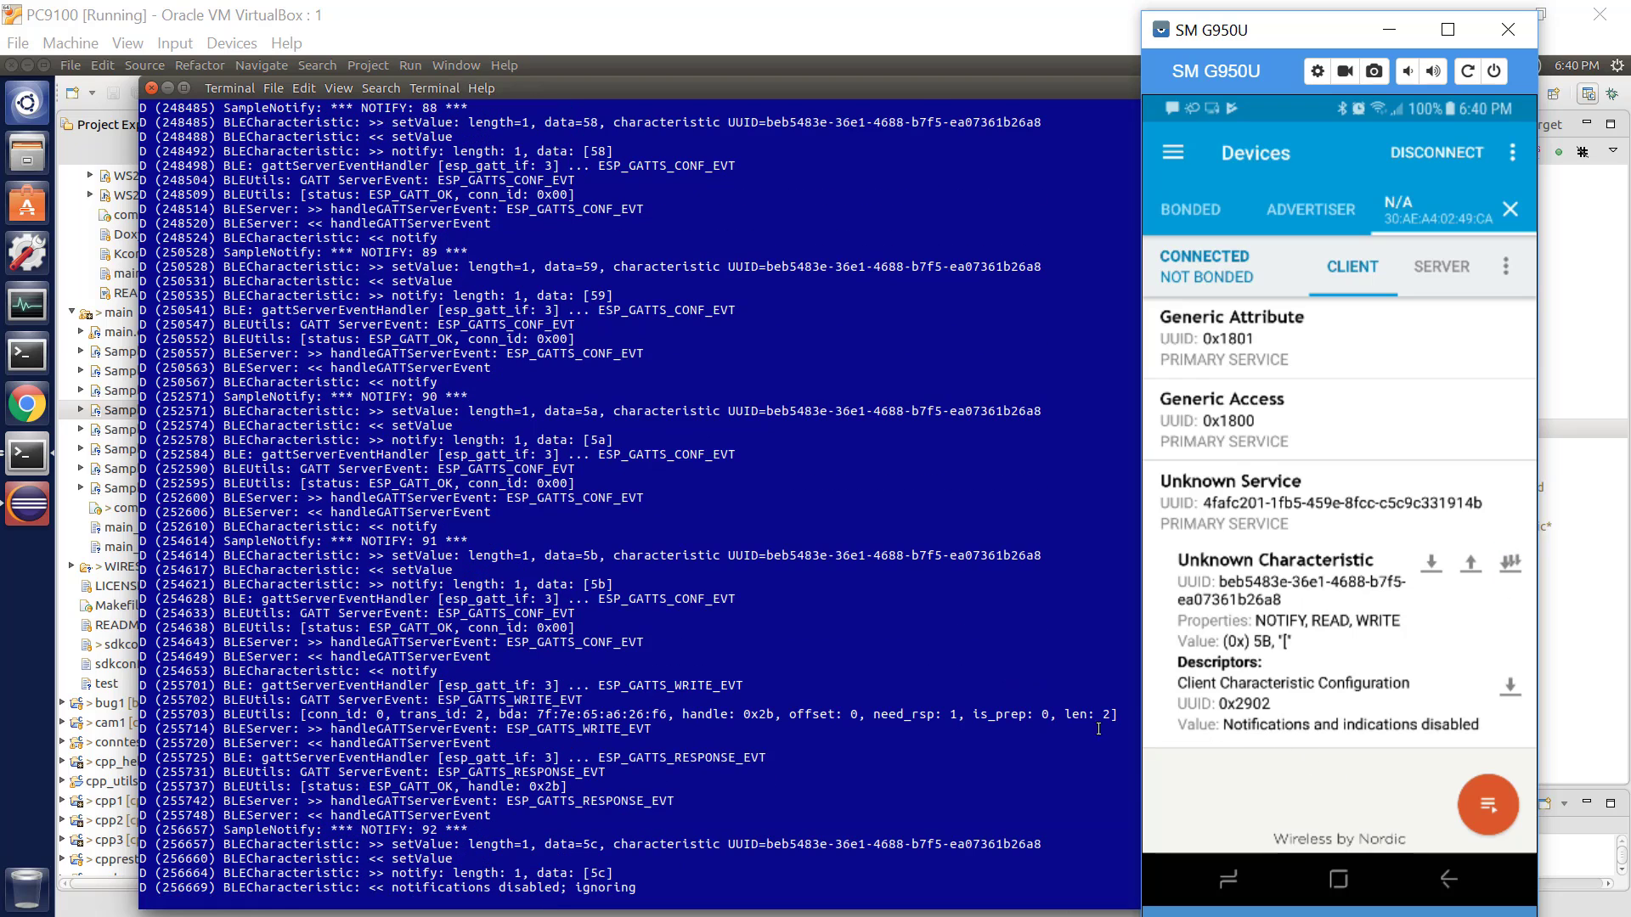
{"action": "scroll", "scroll_direction": "down", "scroll_amount": 3}
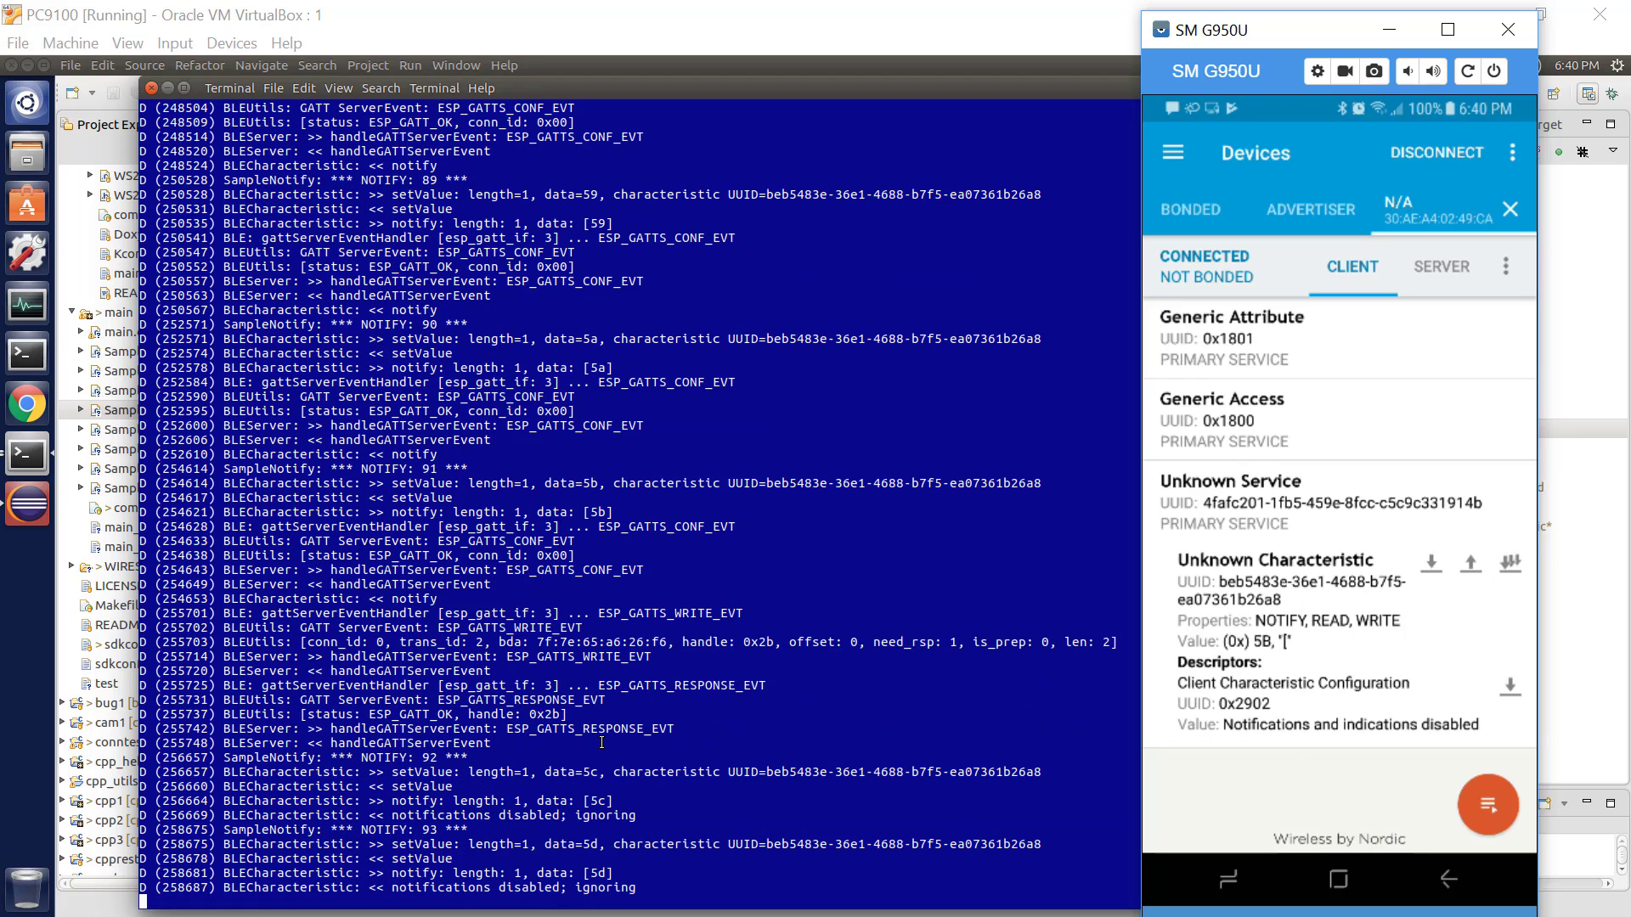
{"action": "scroll", "scroll_direction": "down", "scroll_amount": 3}
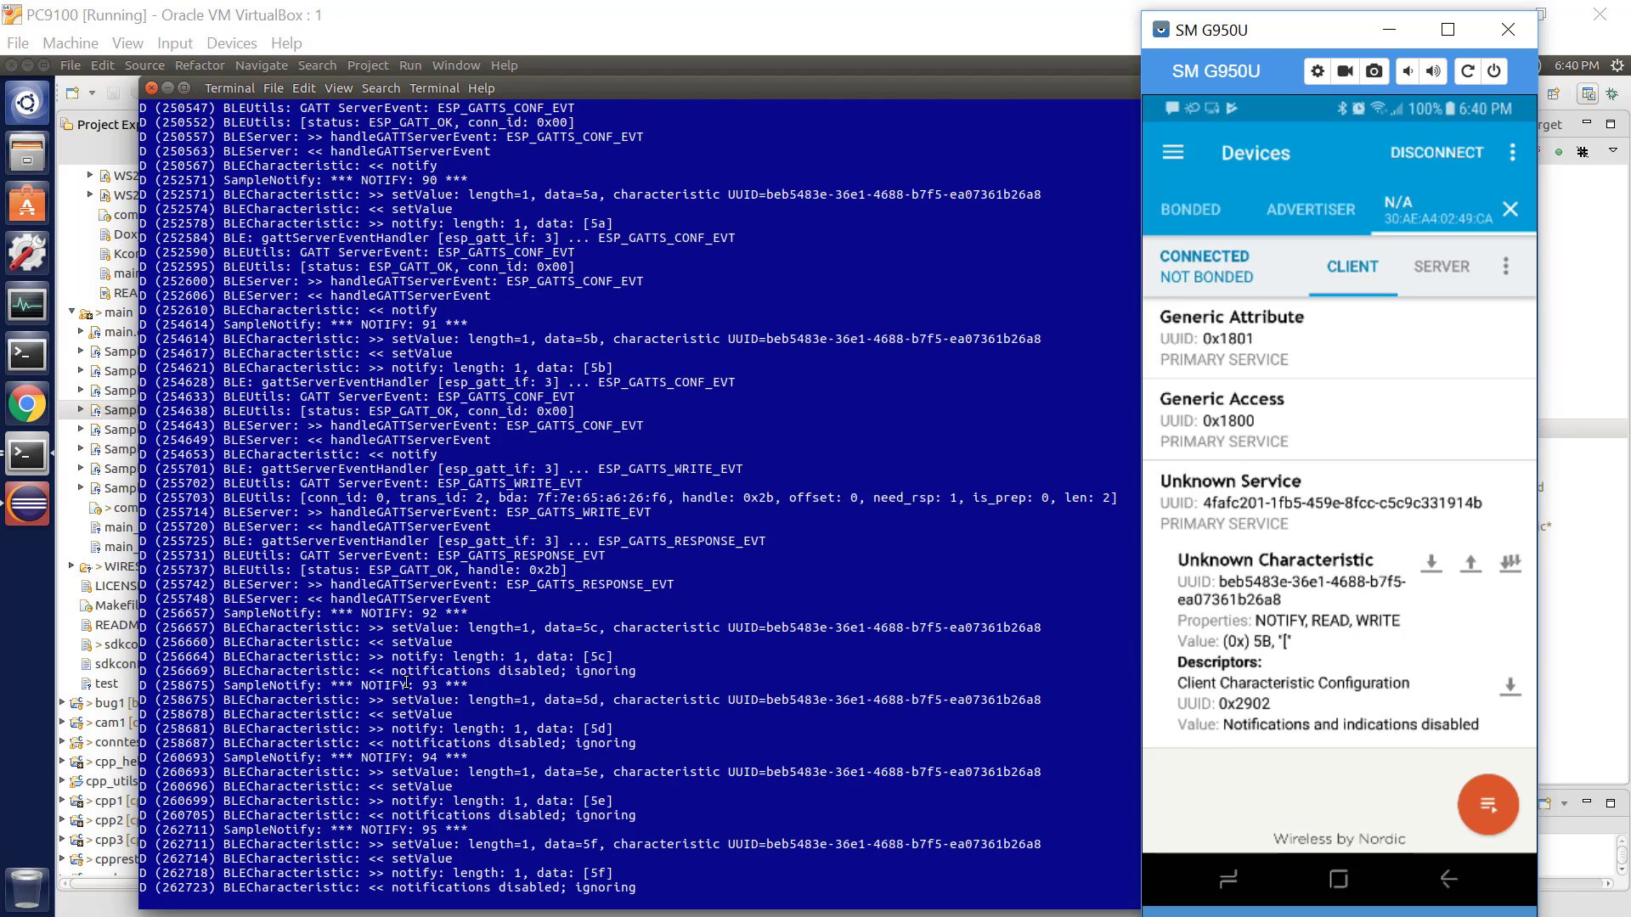
{"action": "scroll", "scroll_direction": "down", "scroll_amount": 3}
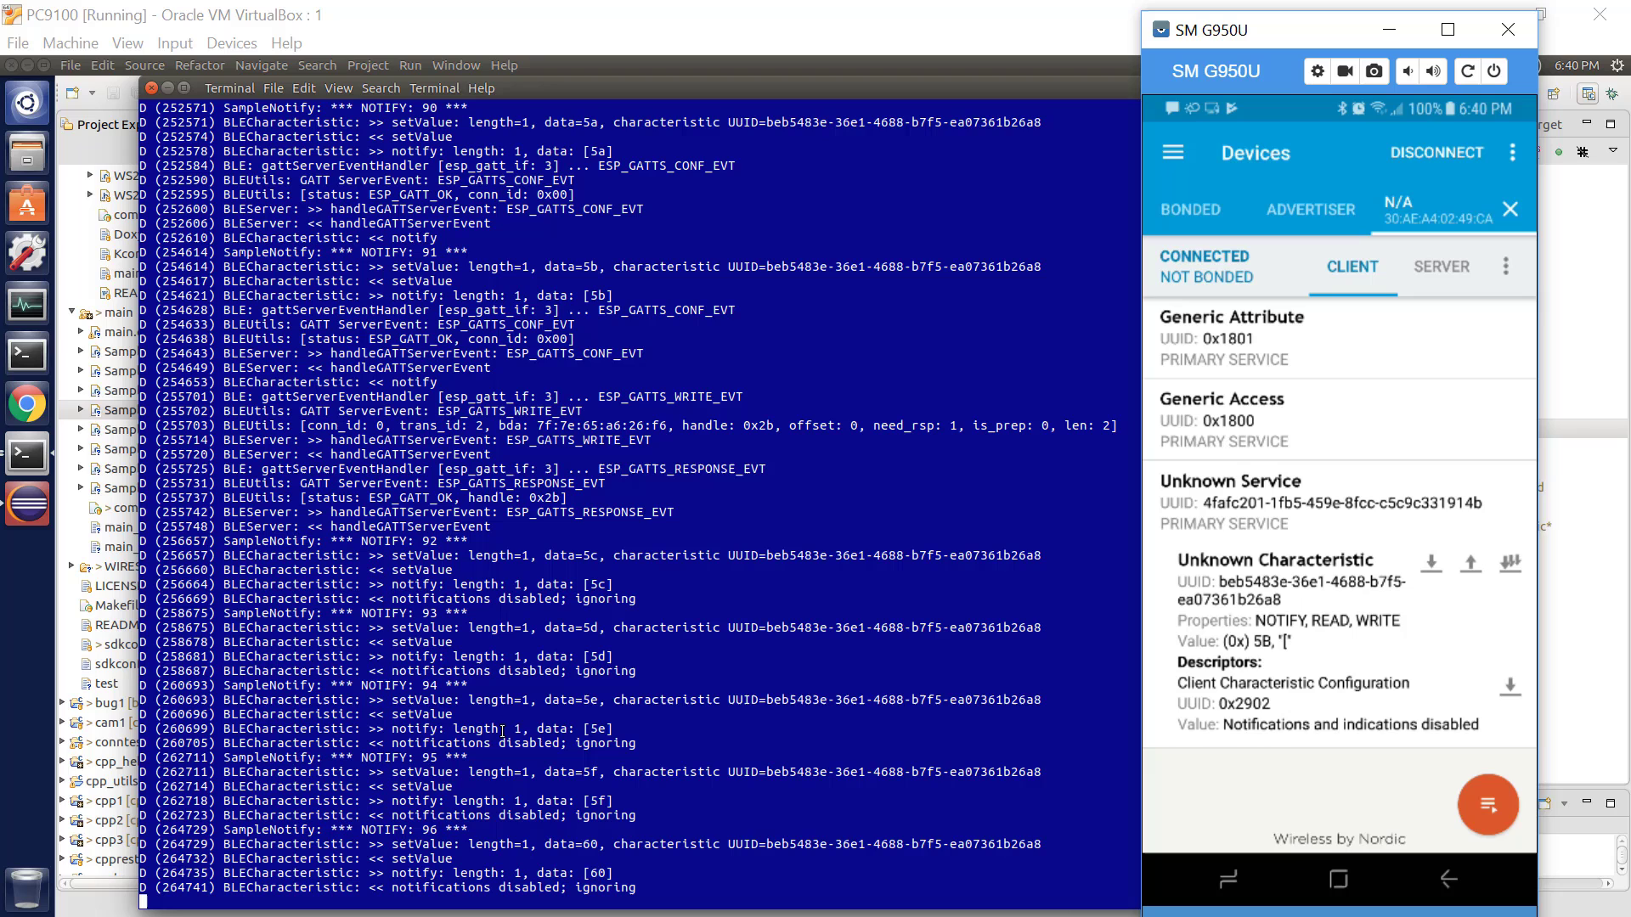
{"action": "scroll", "scroll_direction": "down", "scroll_amount": 3}
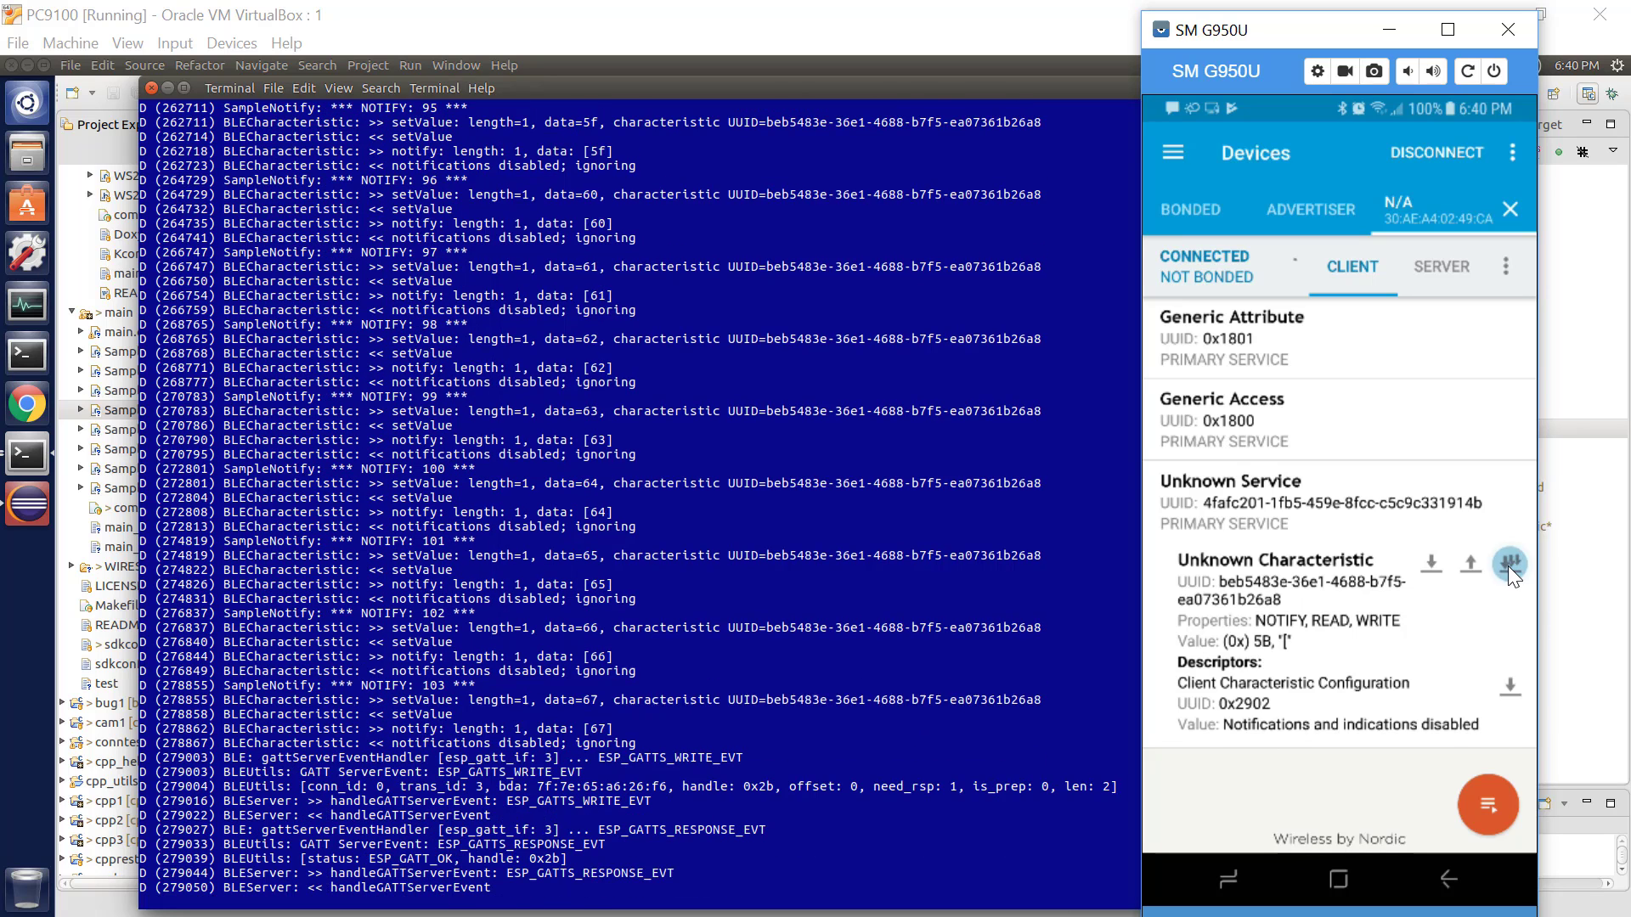
{"action": "left_click", "coordinate": [1510, 564]}
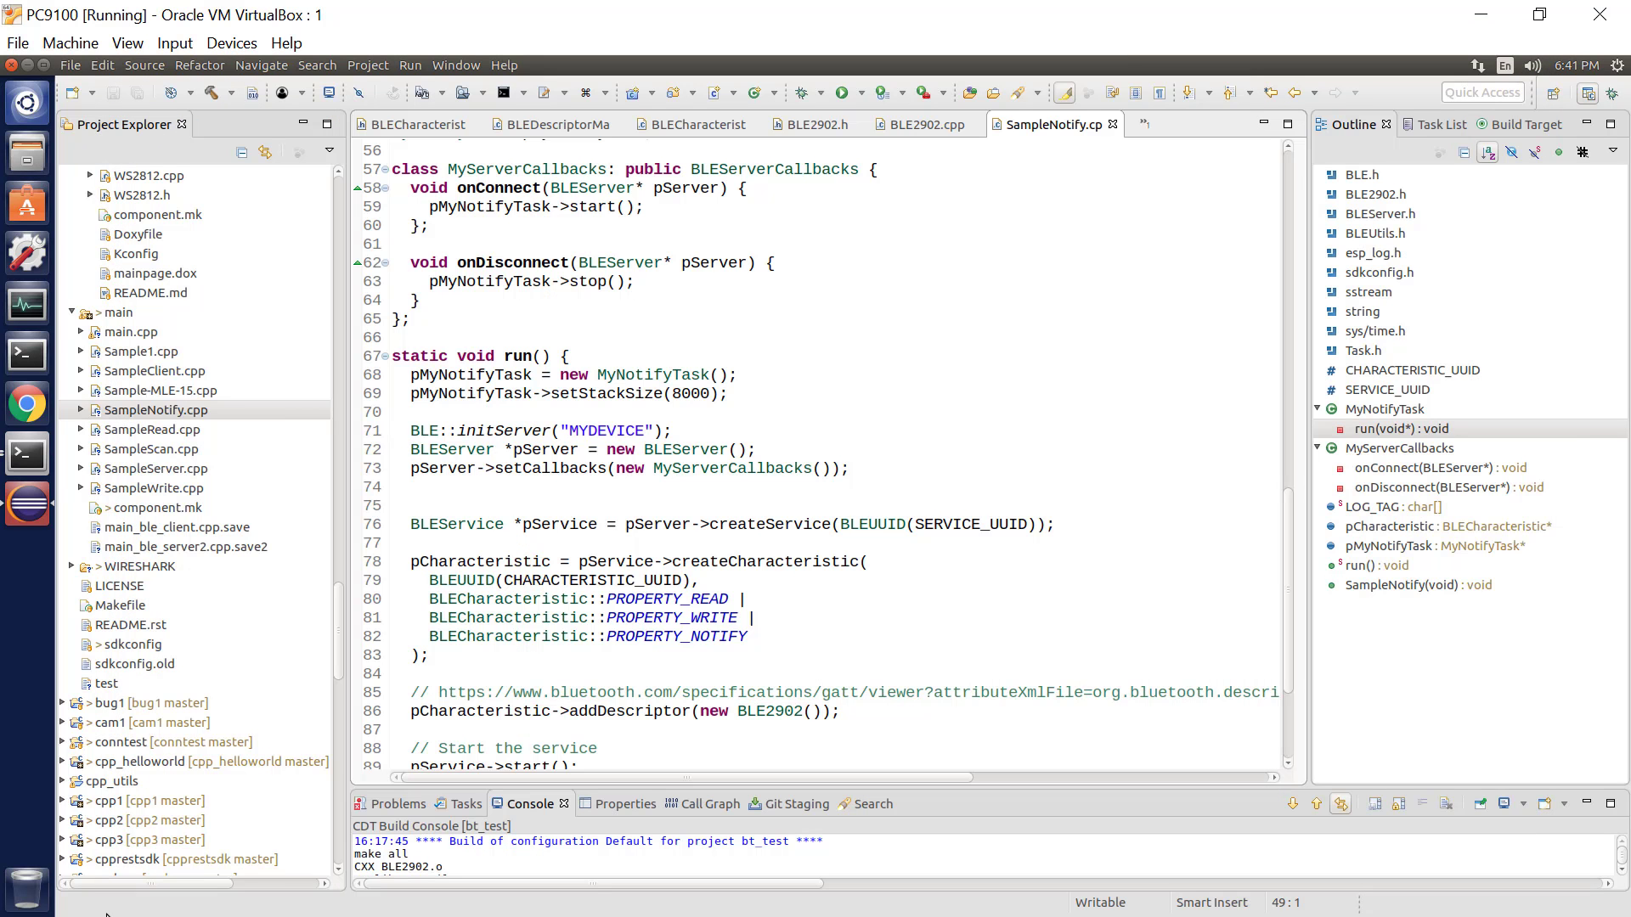
{"action": "mouse_move", "coordinate": [842, 451]}
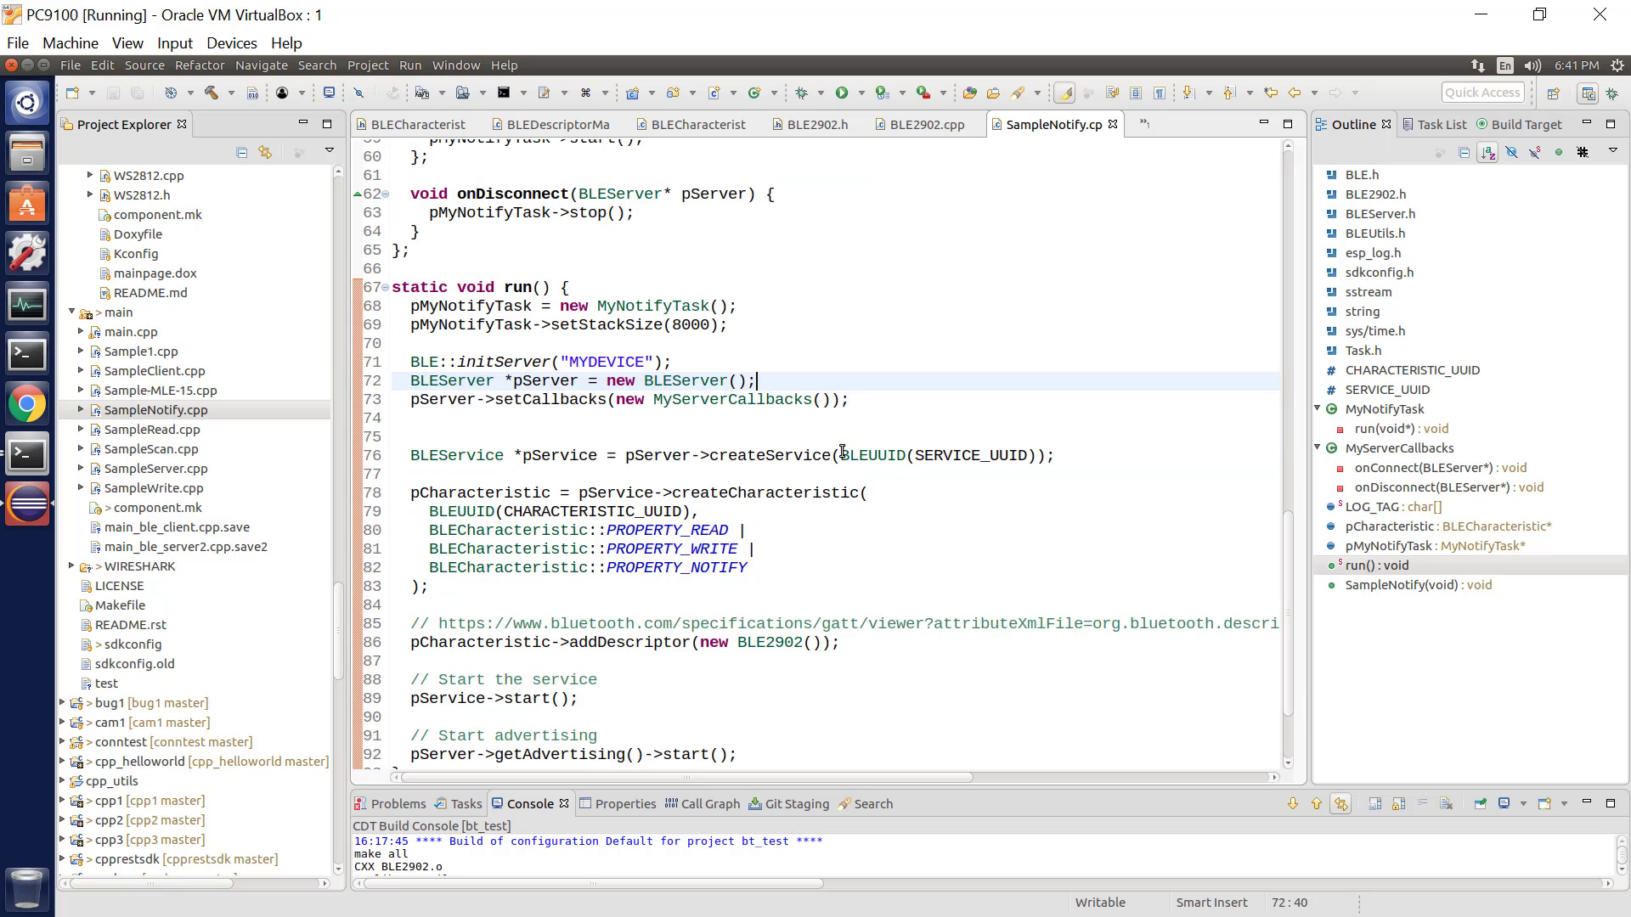
{"action": "mouse_move", "coordinate": [509, 492]}
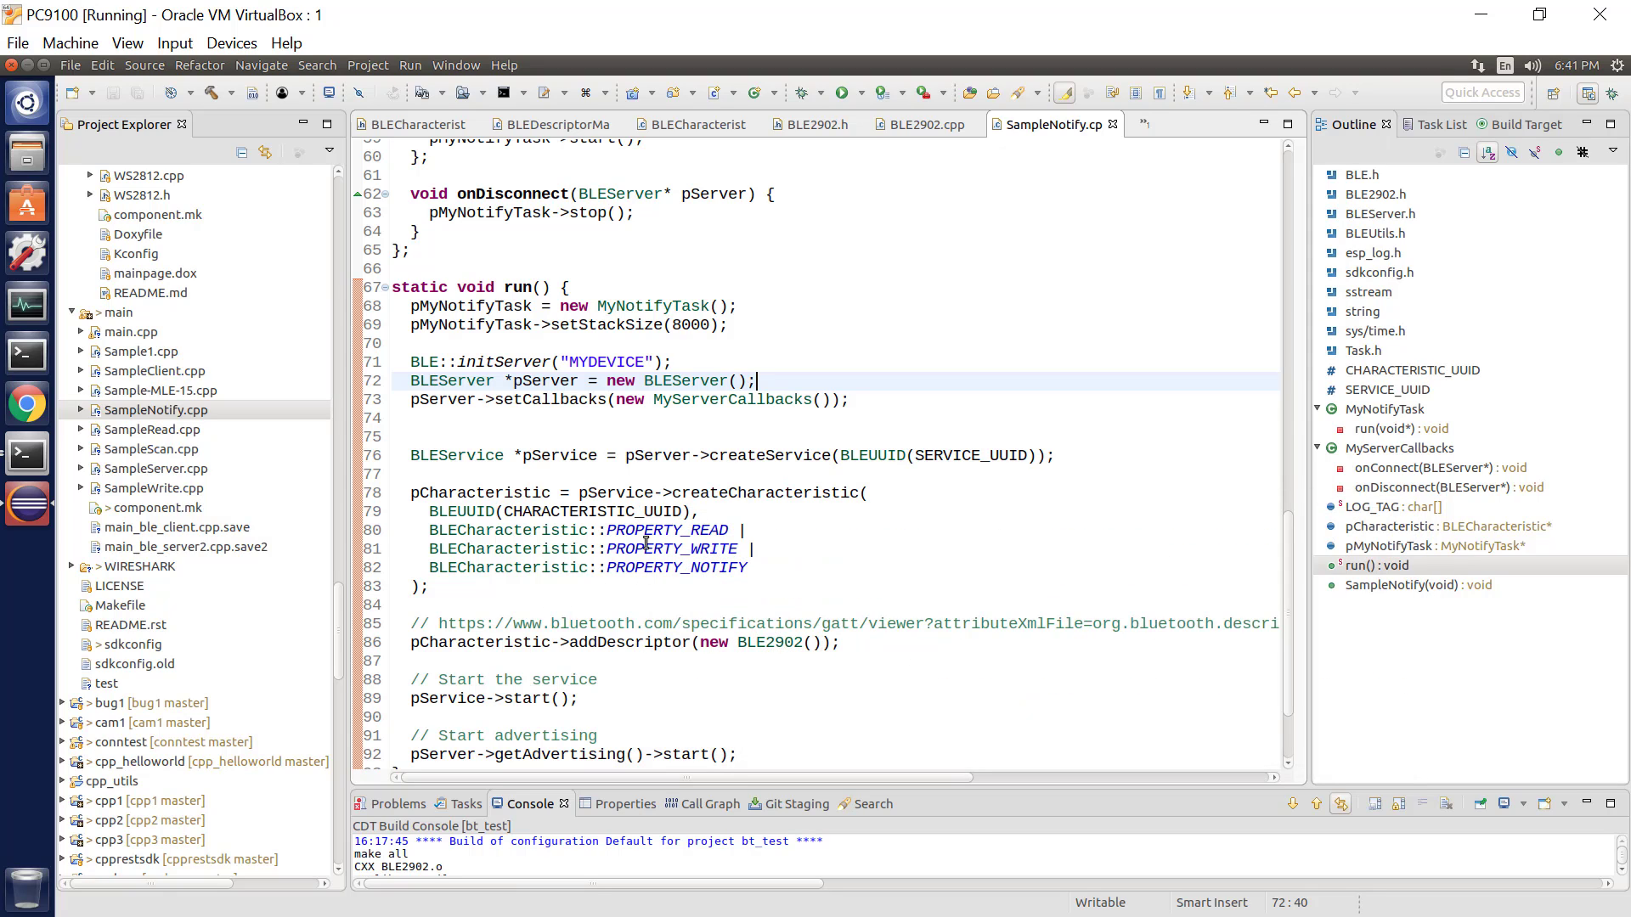
{"action": "mouse_move", "coordinate": [477, 657]}
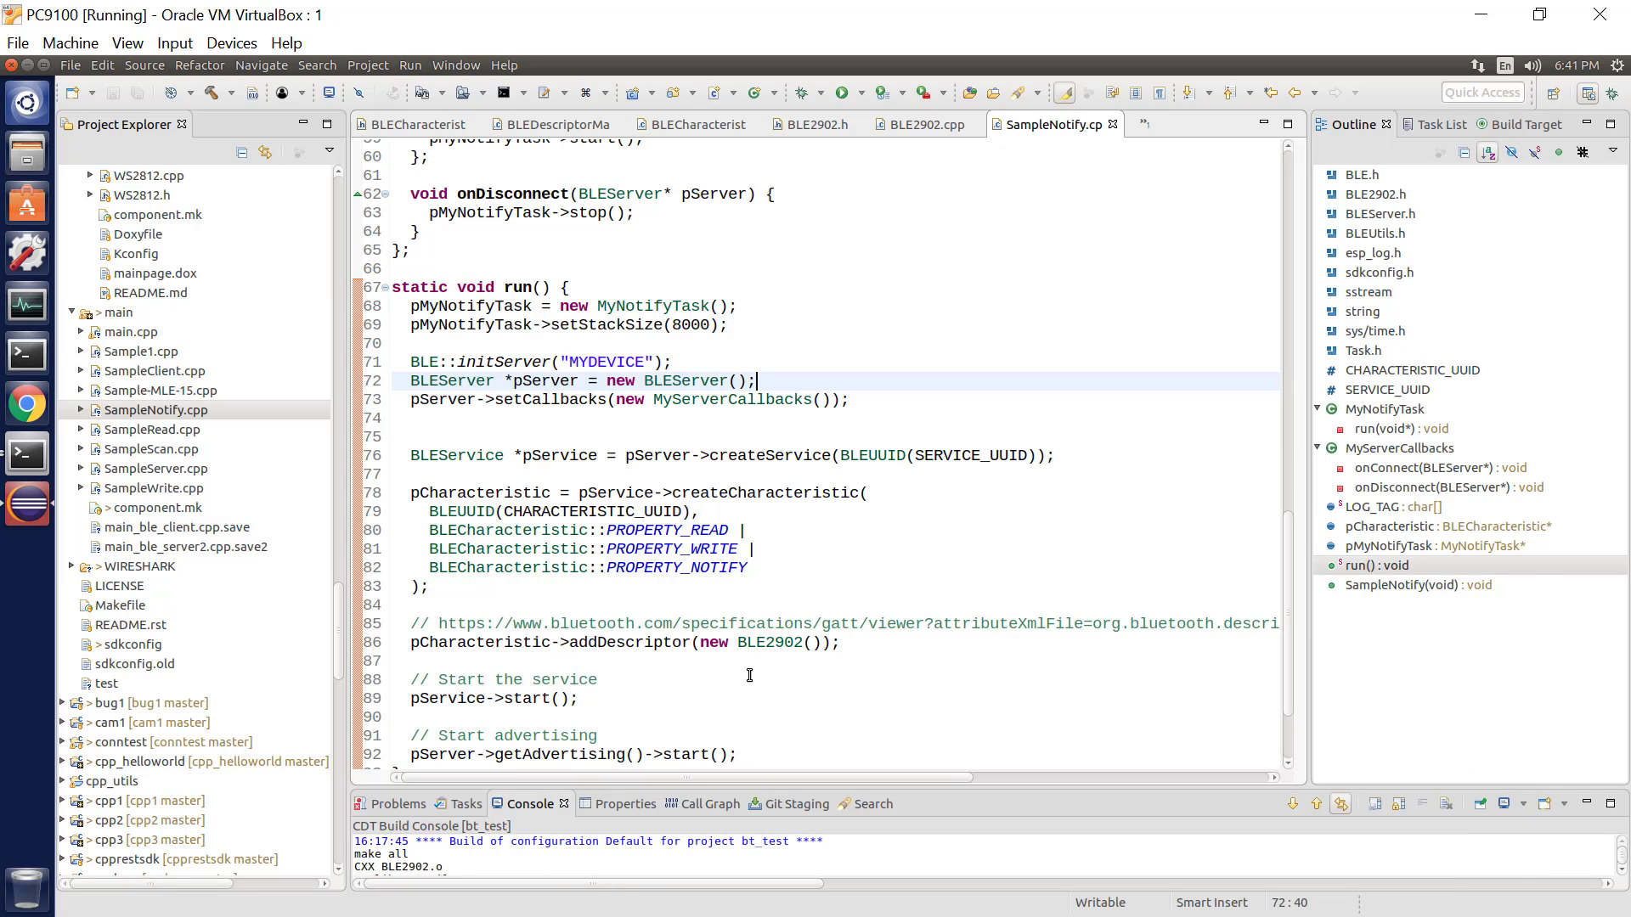
{"action": "mouse_move", "coordinate": [759, 643]}
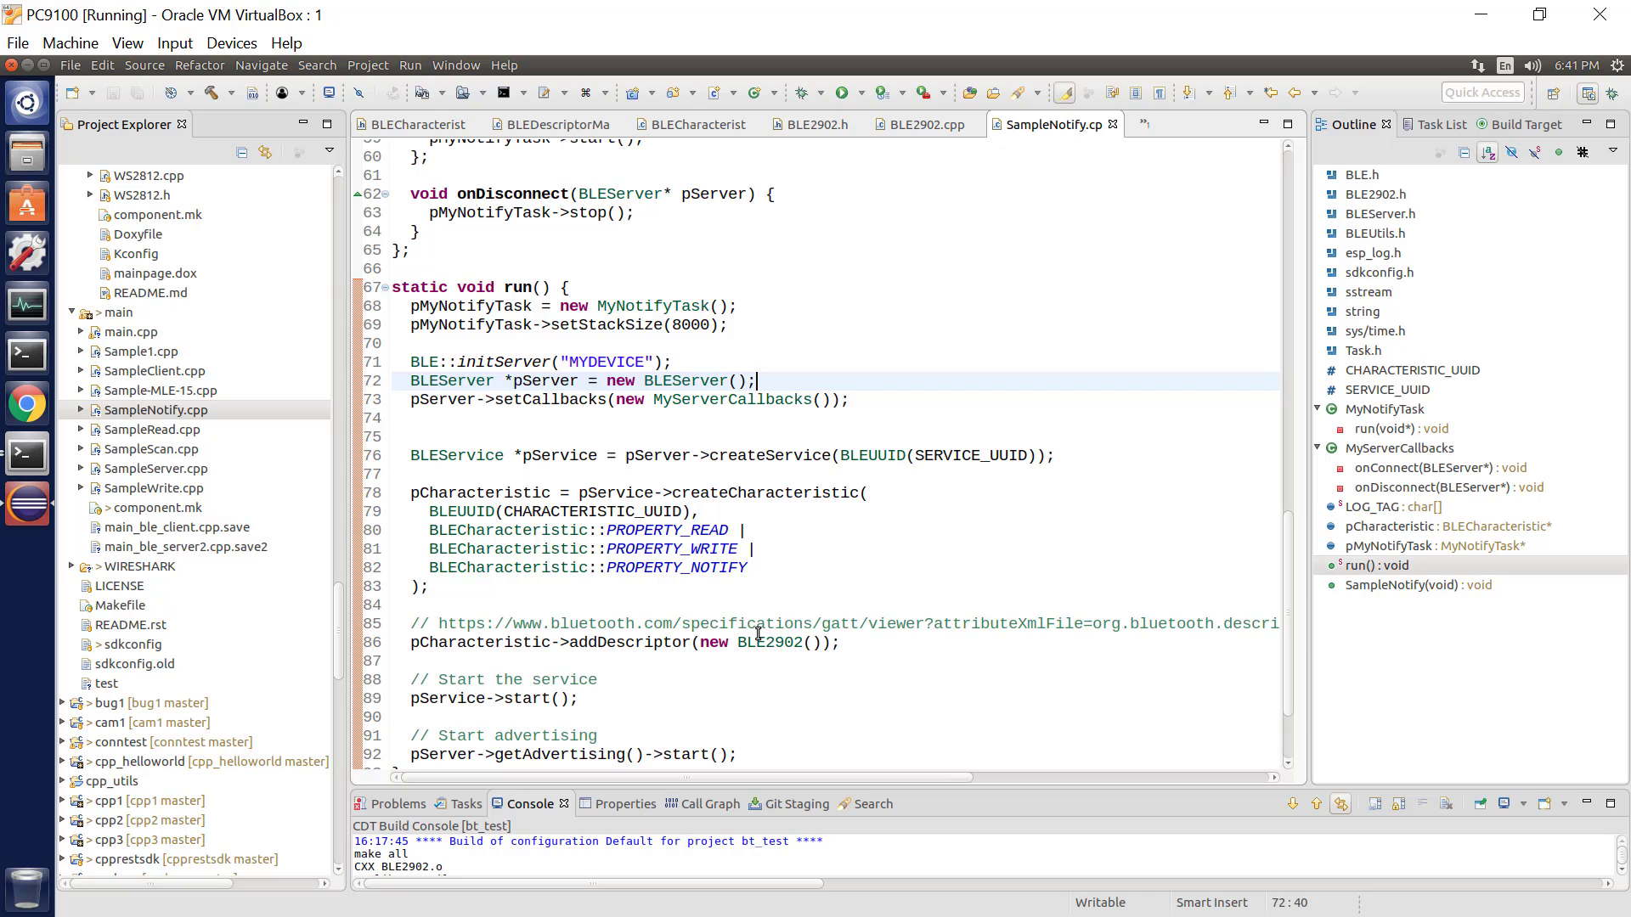
{"action": "mouse_move", "coordinate": [771, 642]}
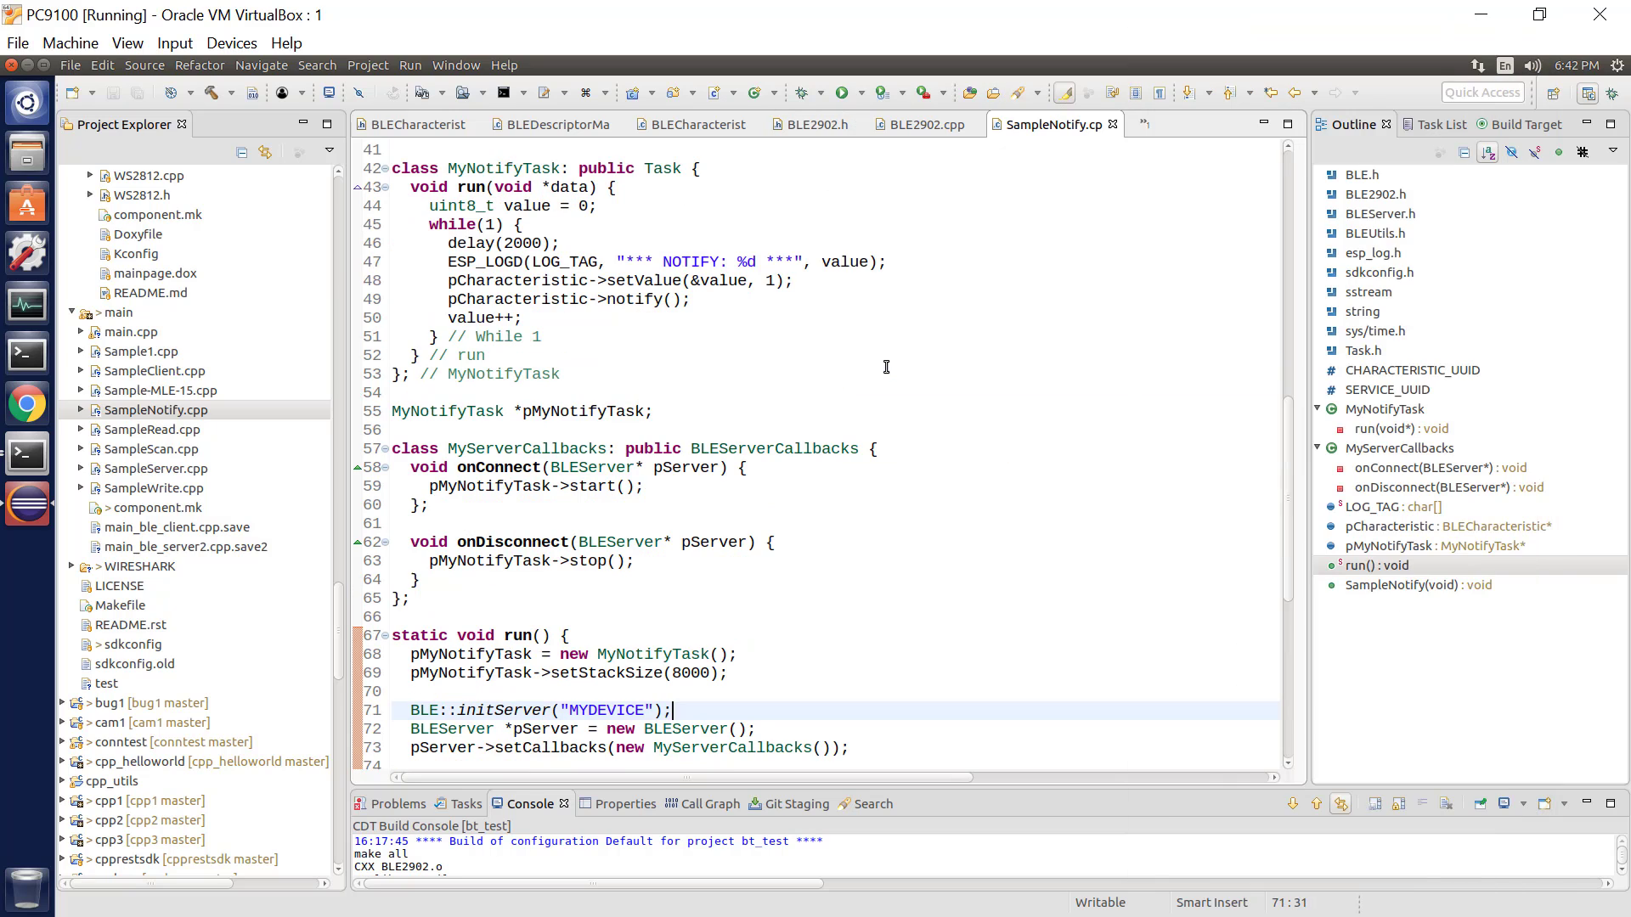
{"action": "mouse_move", "coordinate": [787, 308]}
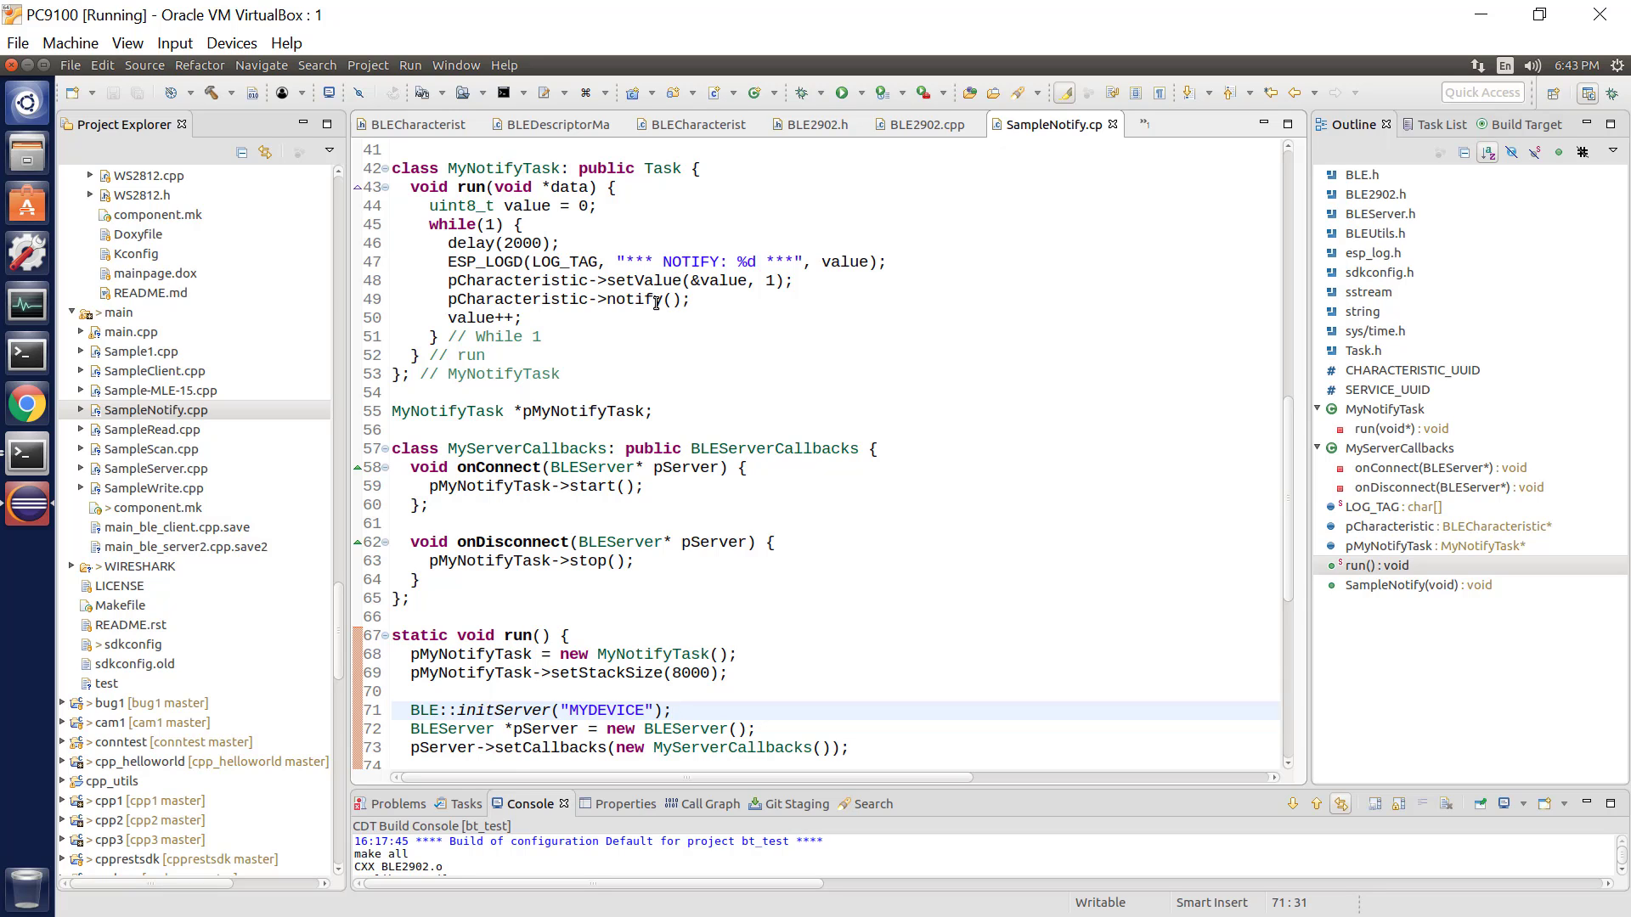
{"action": "mouse_move", "coordinate": [601, 342]}
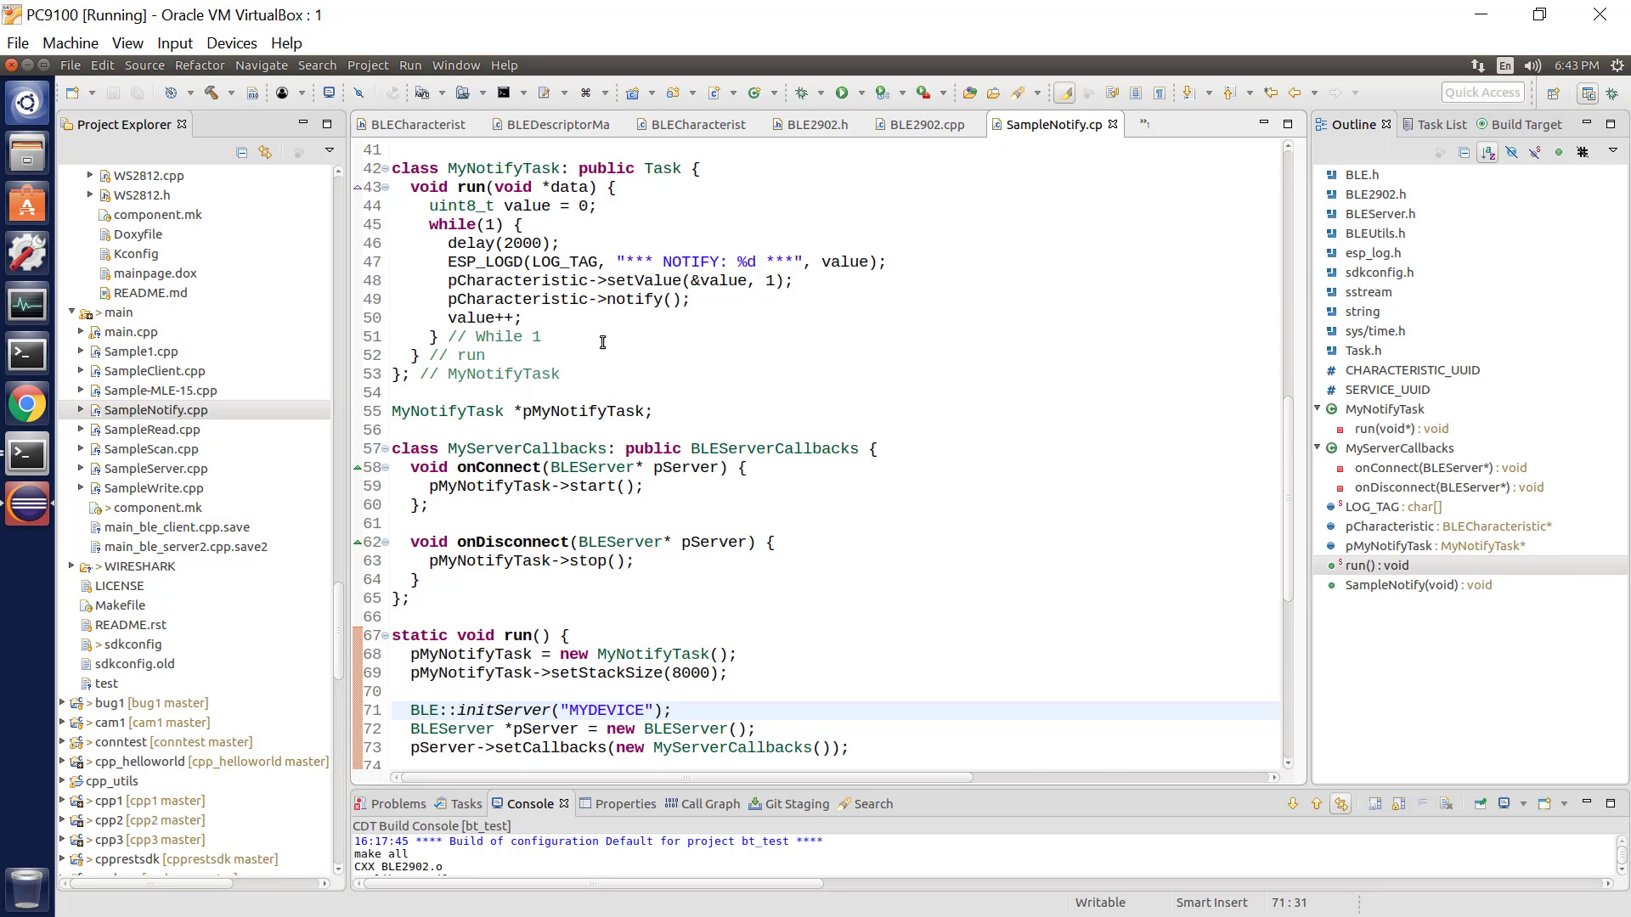
{"action": "scroll", "scroll_direction": "down", "scroll_amount": 3}
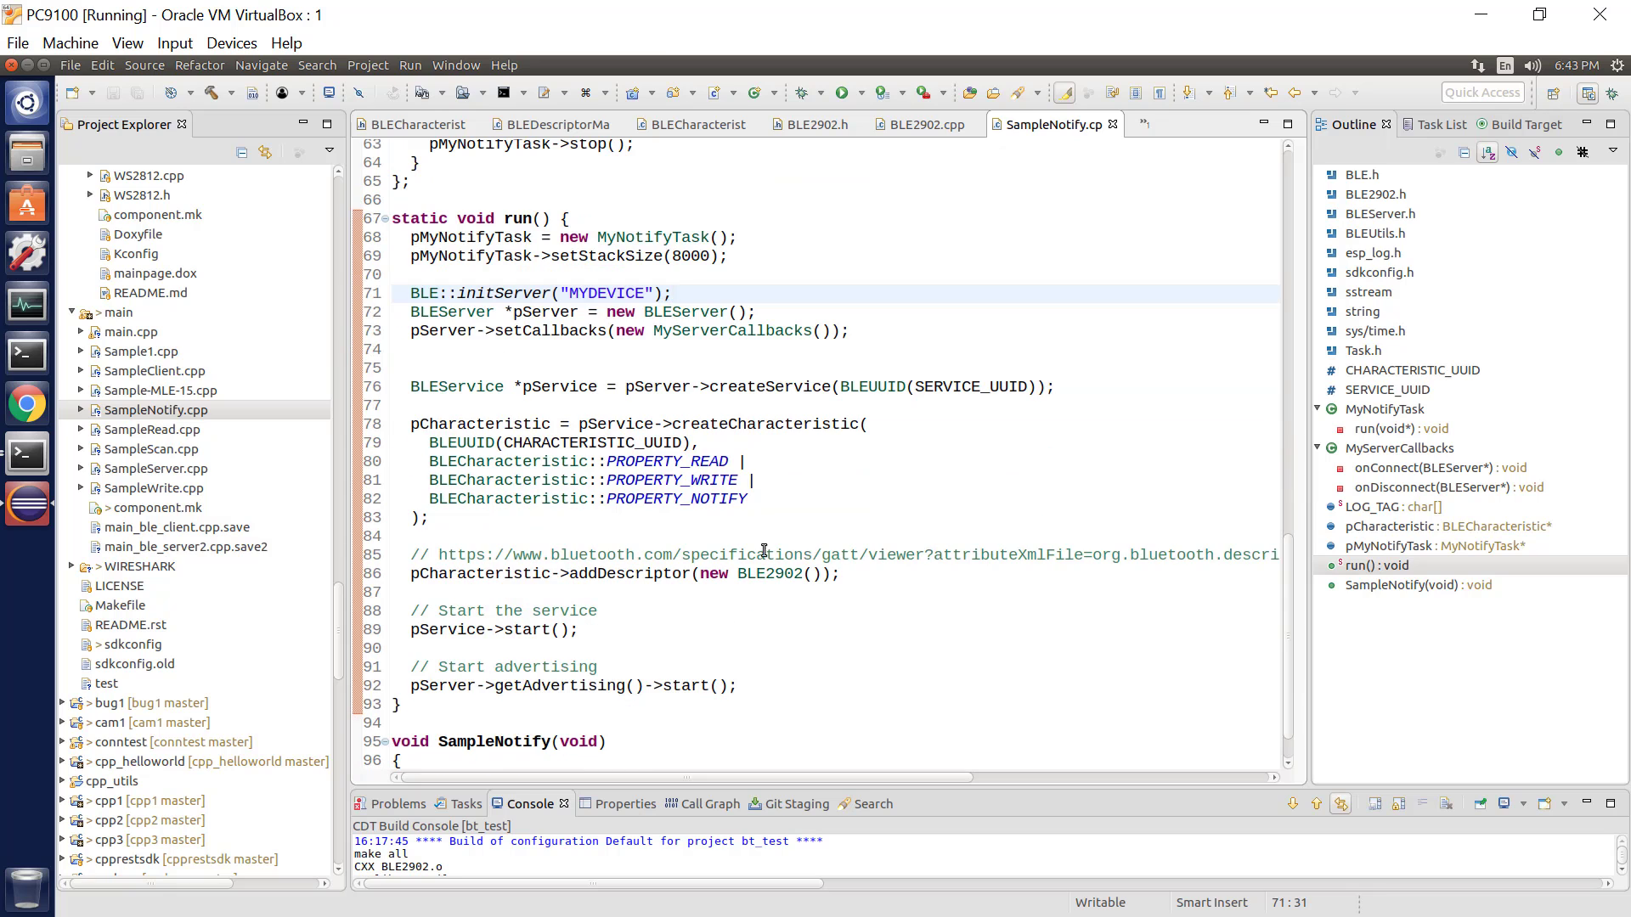
{"action": "scroll", "scroll_direction": "up", "scroll_amount": 3}
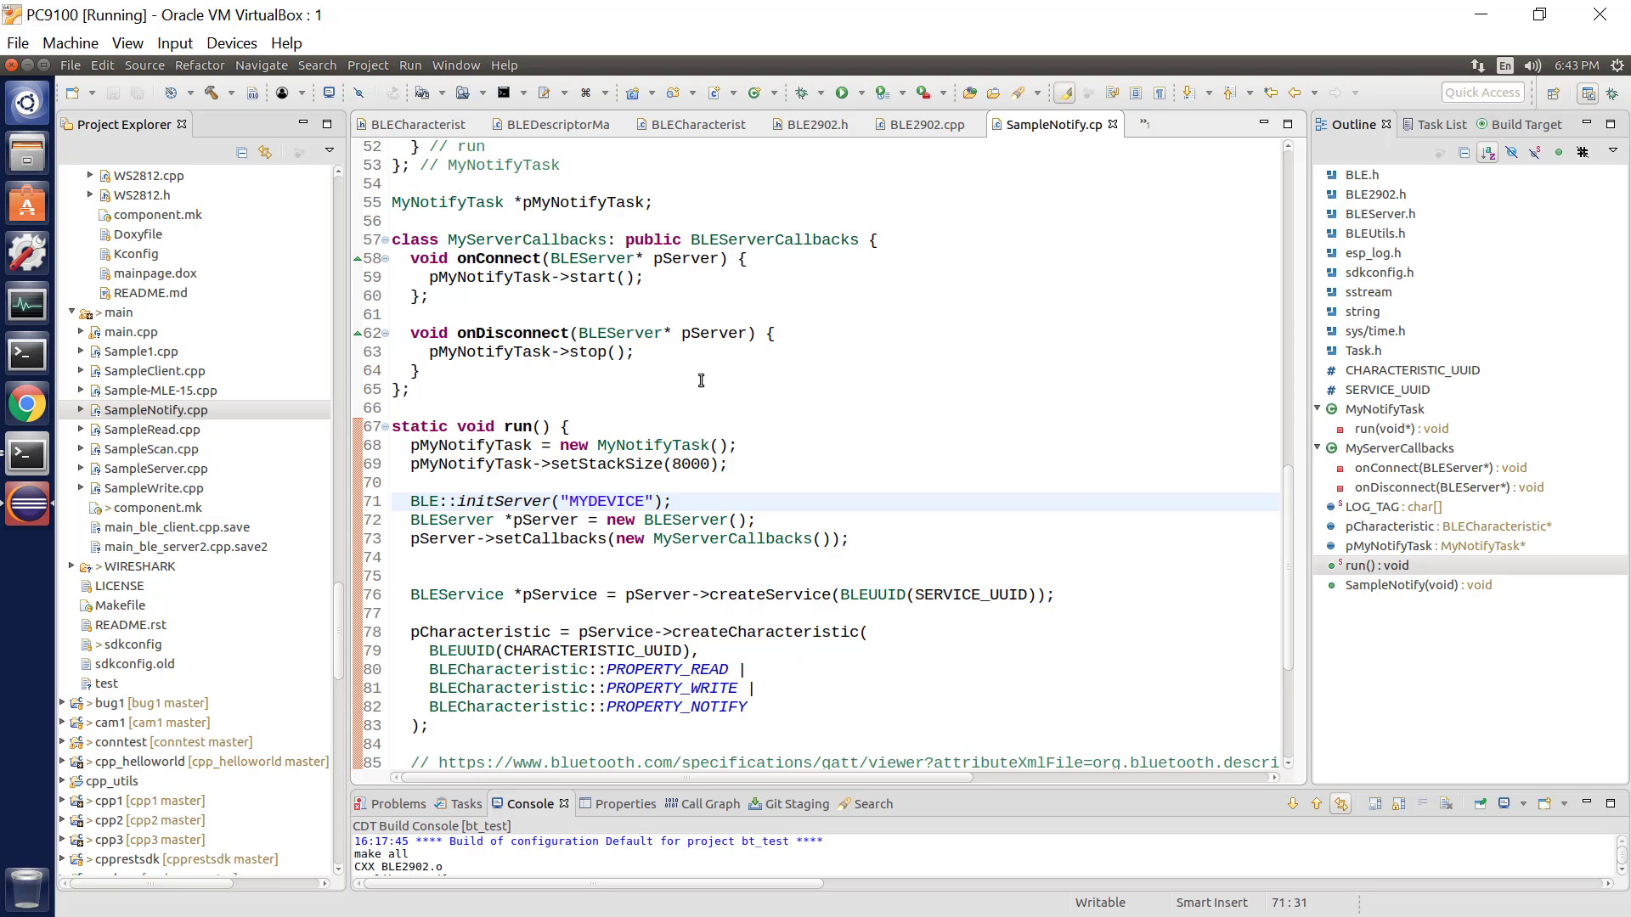
{"action": "mouse_move", "coordinate": [764, 392]}
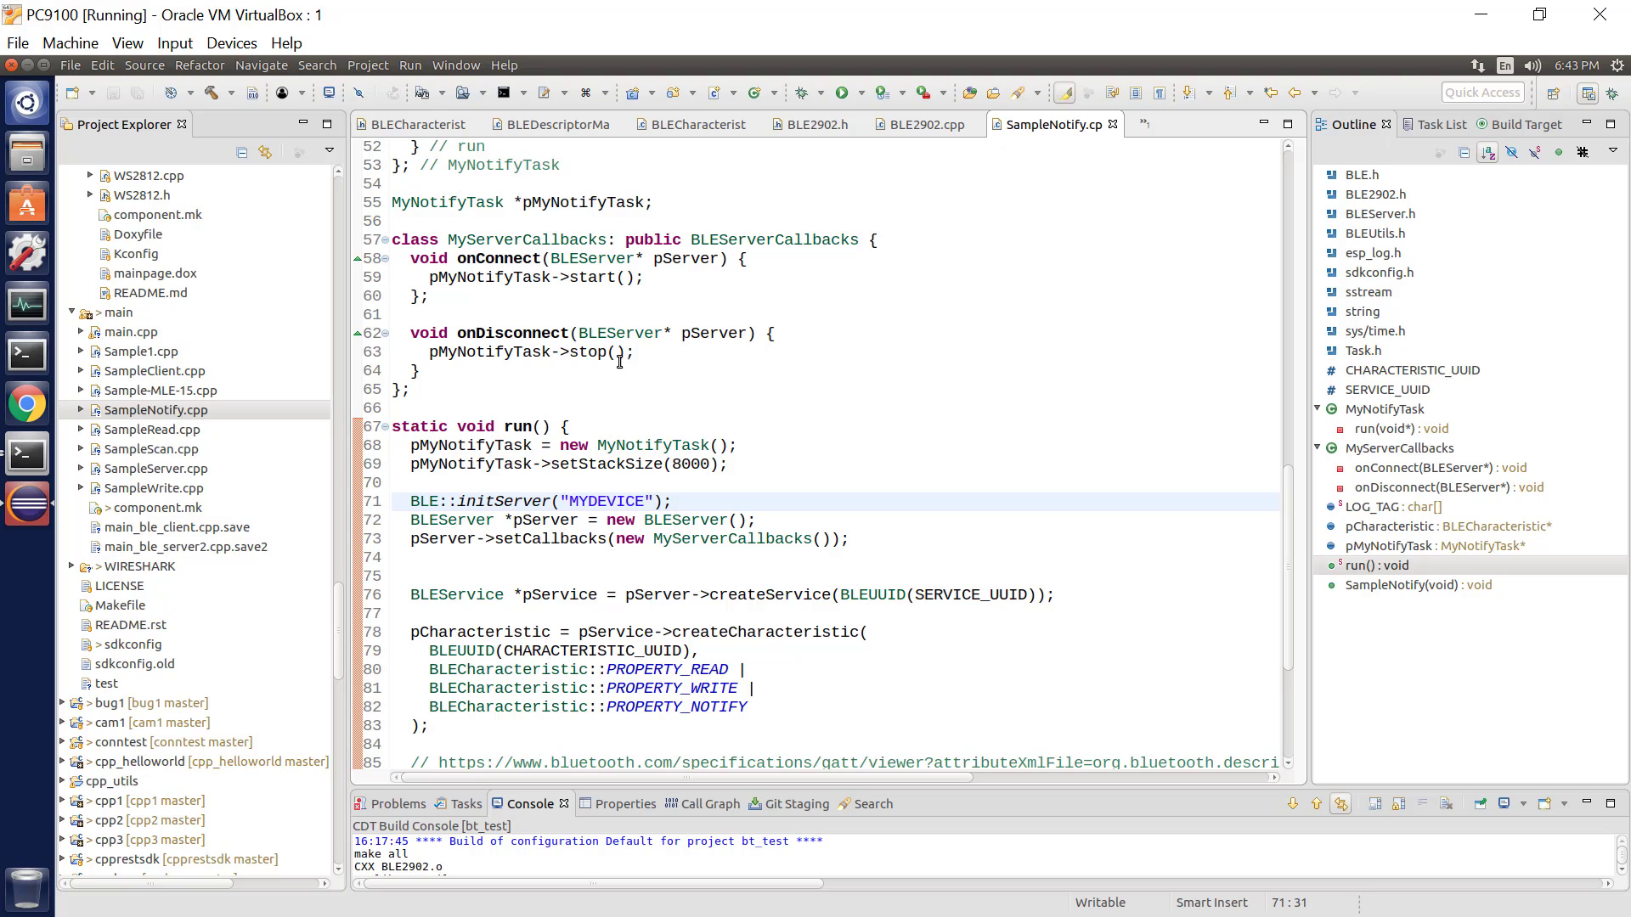
{"action": "left_click", "coordinate": [674, 501]}
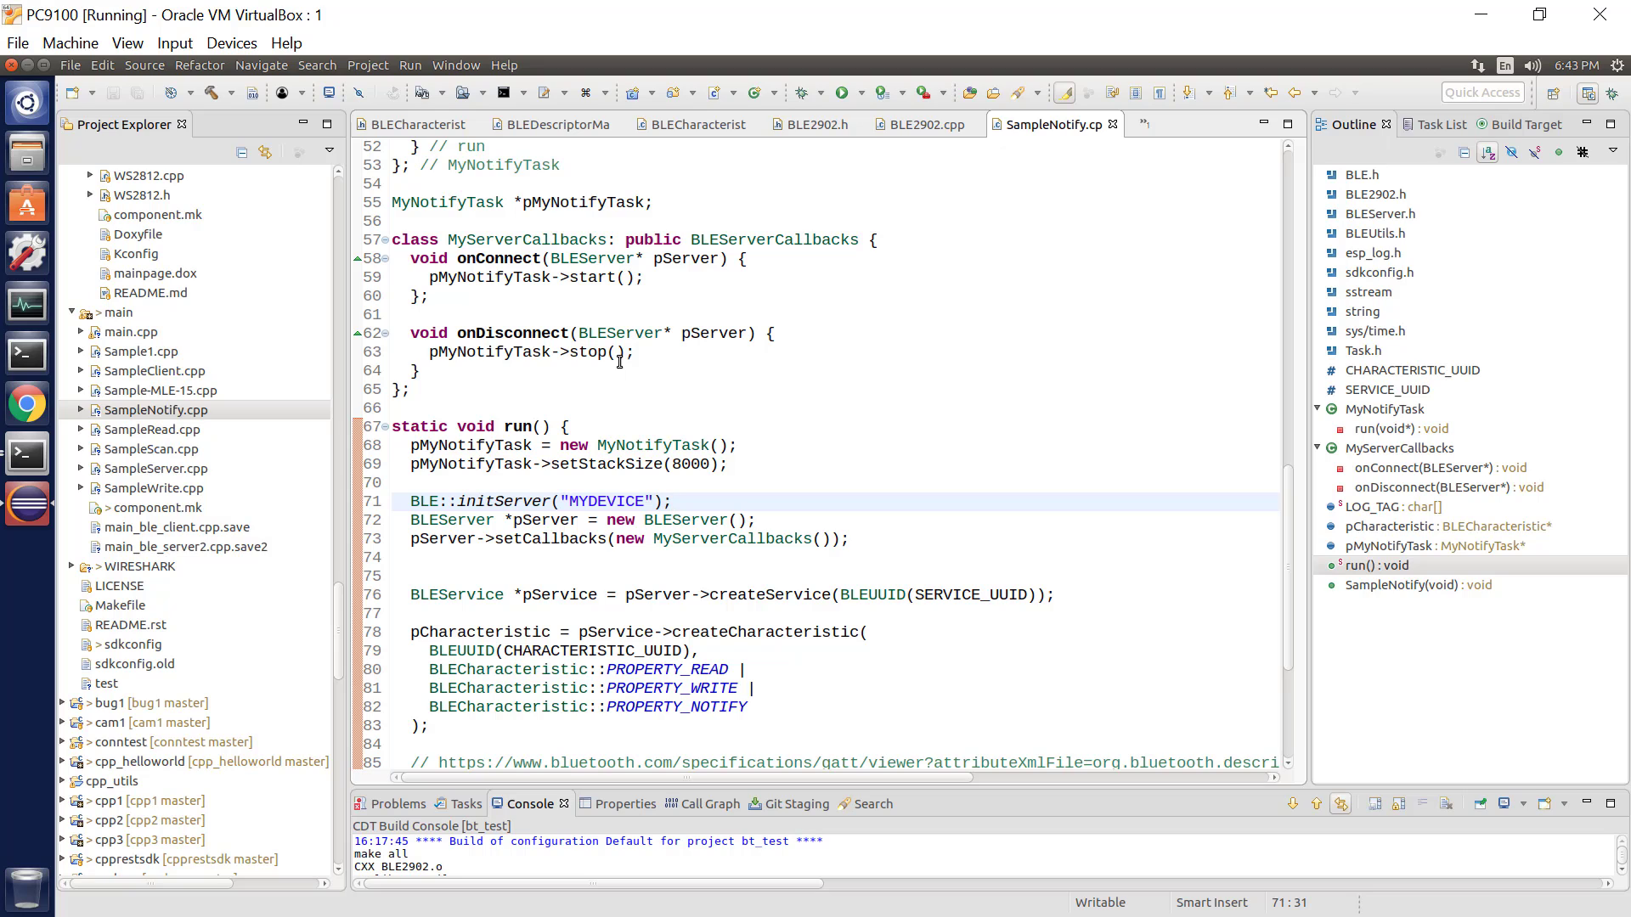
{"action": "left_click", "coordinate": [674, 501]}
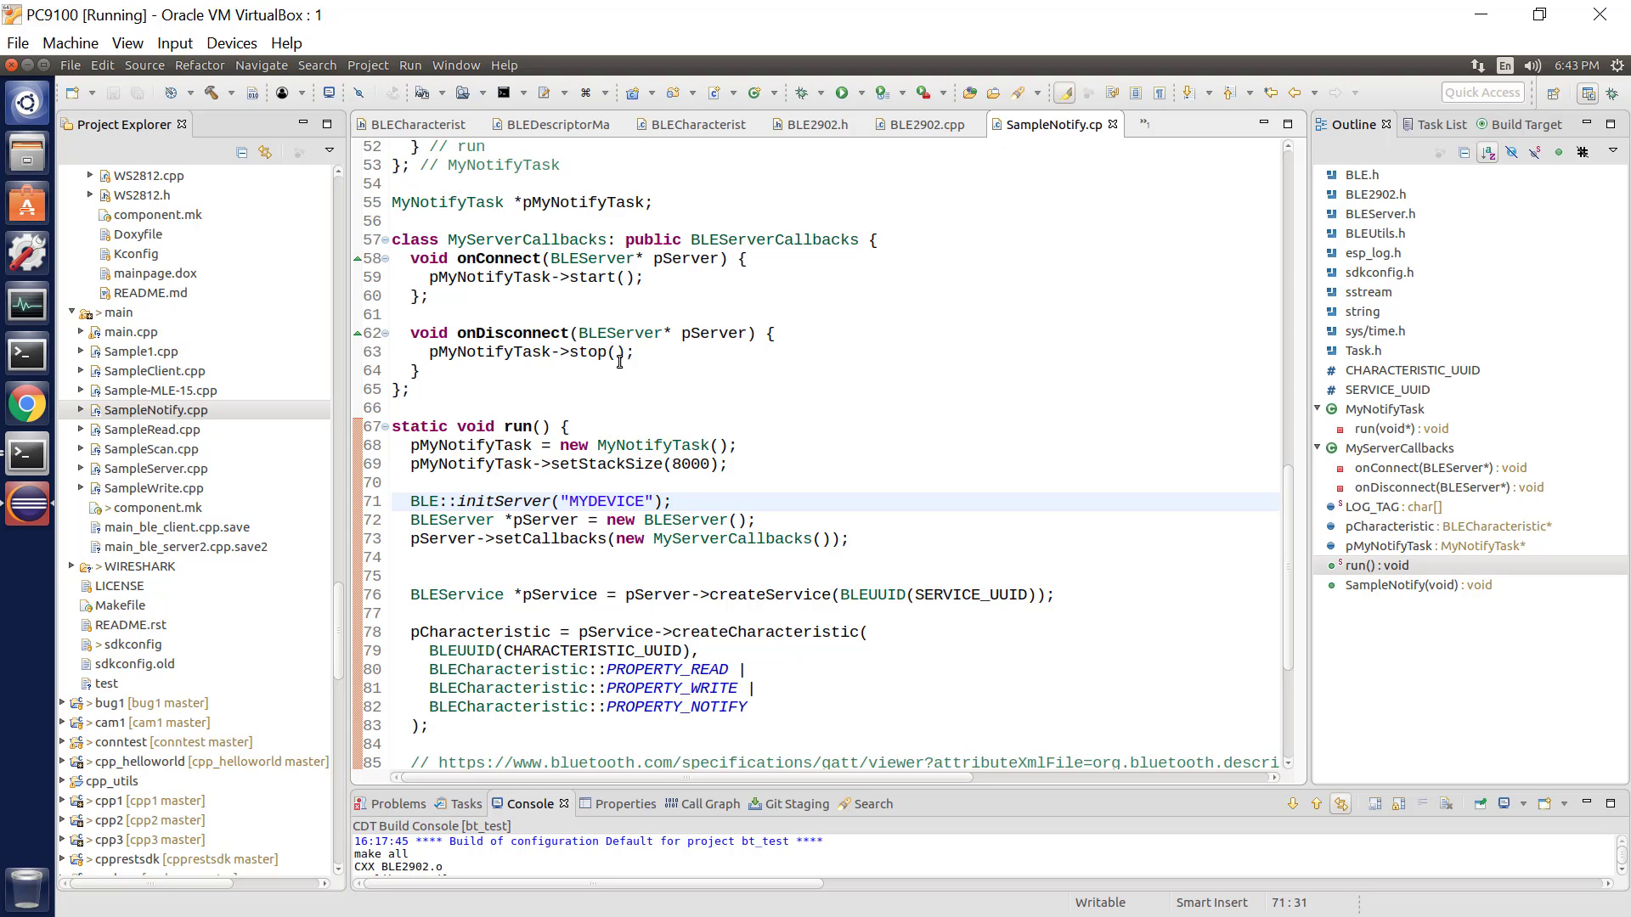
{"action": "left_click", "coordinate": [671, 501]}
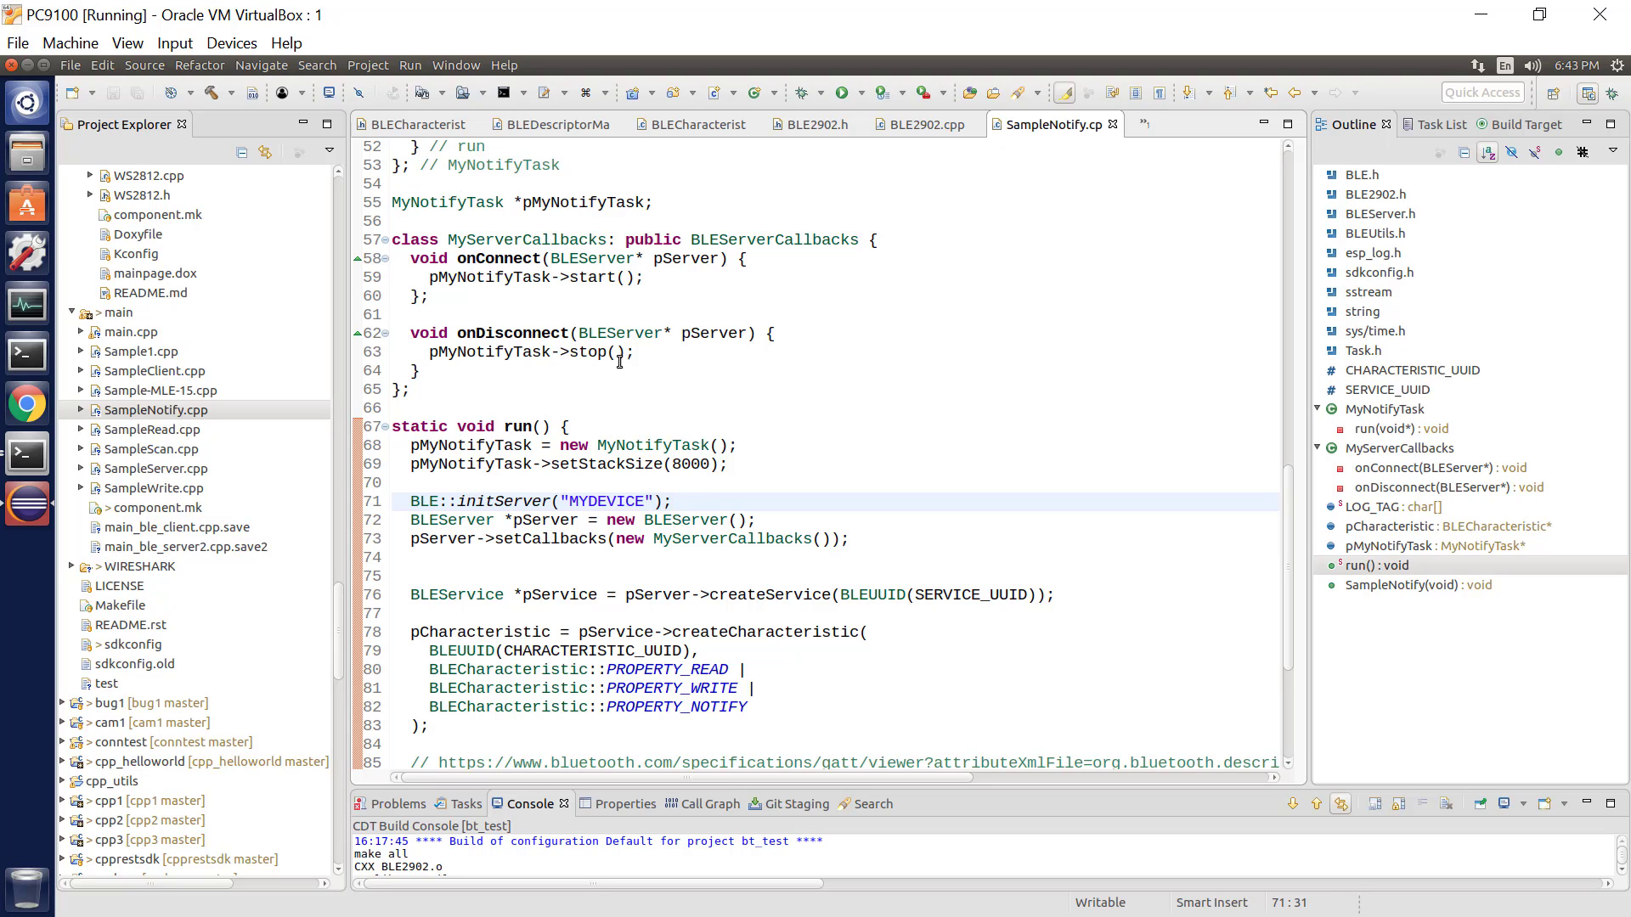
{"action": "left_click", "coordinate": [673, 501]}
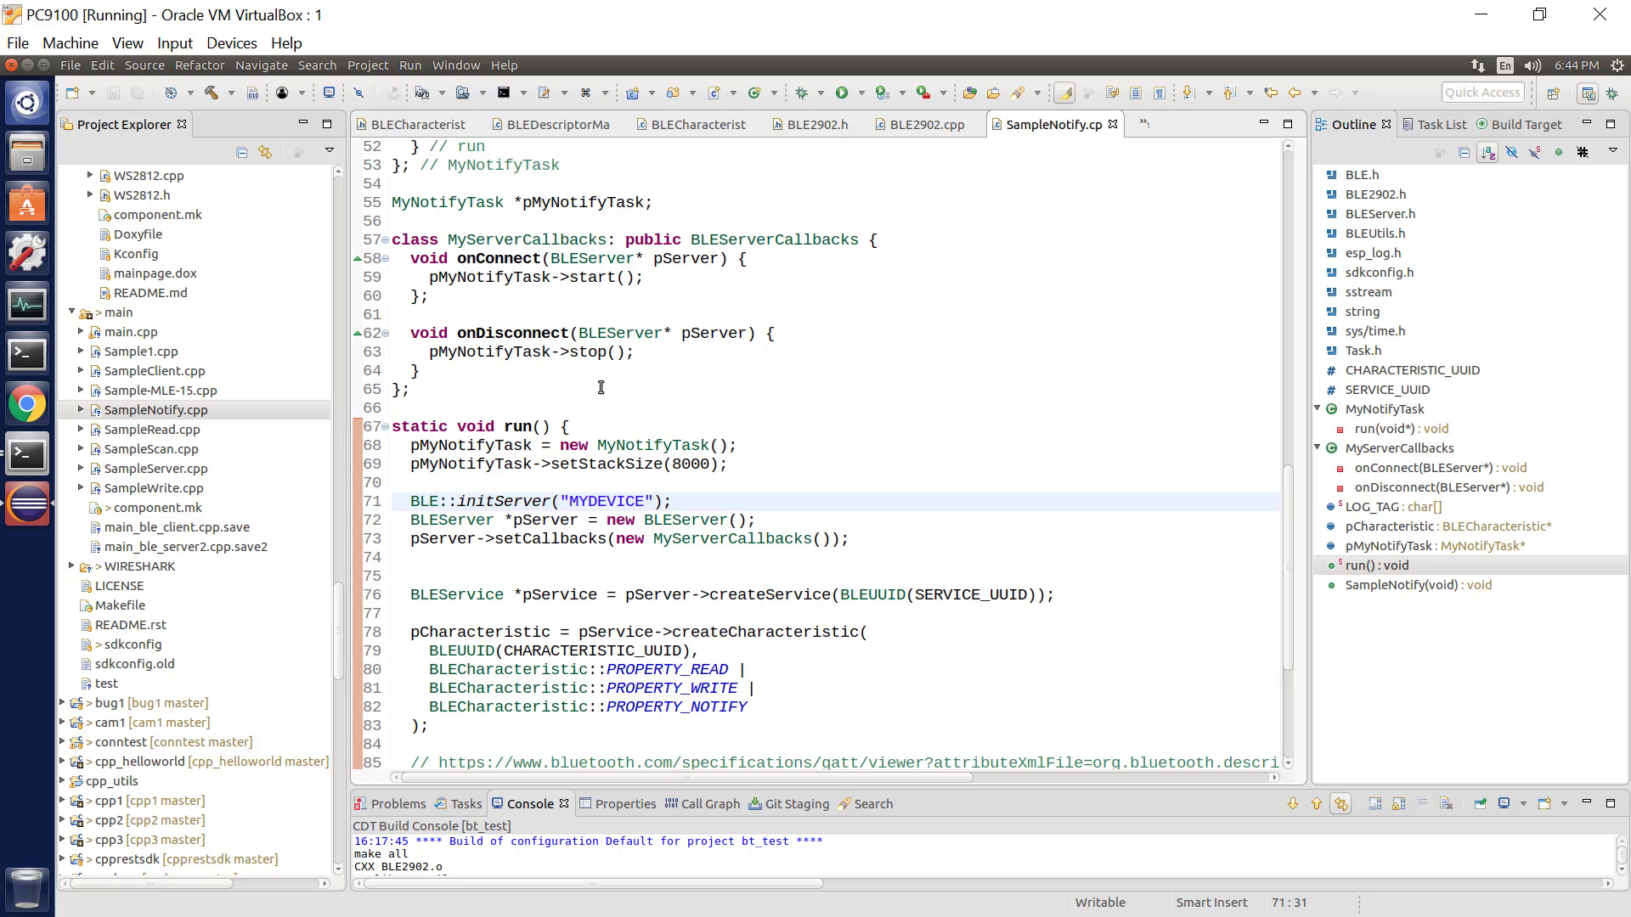
{"action": "scroll", "scroll_direction": "up", "scroll_amount": 3}
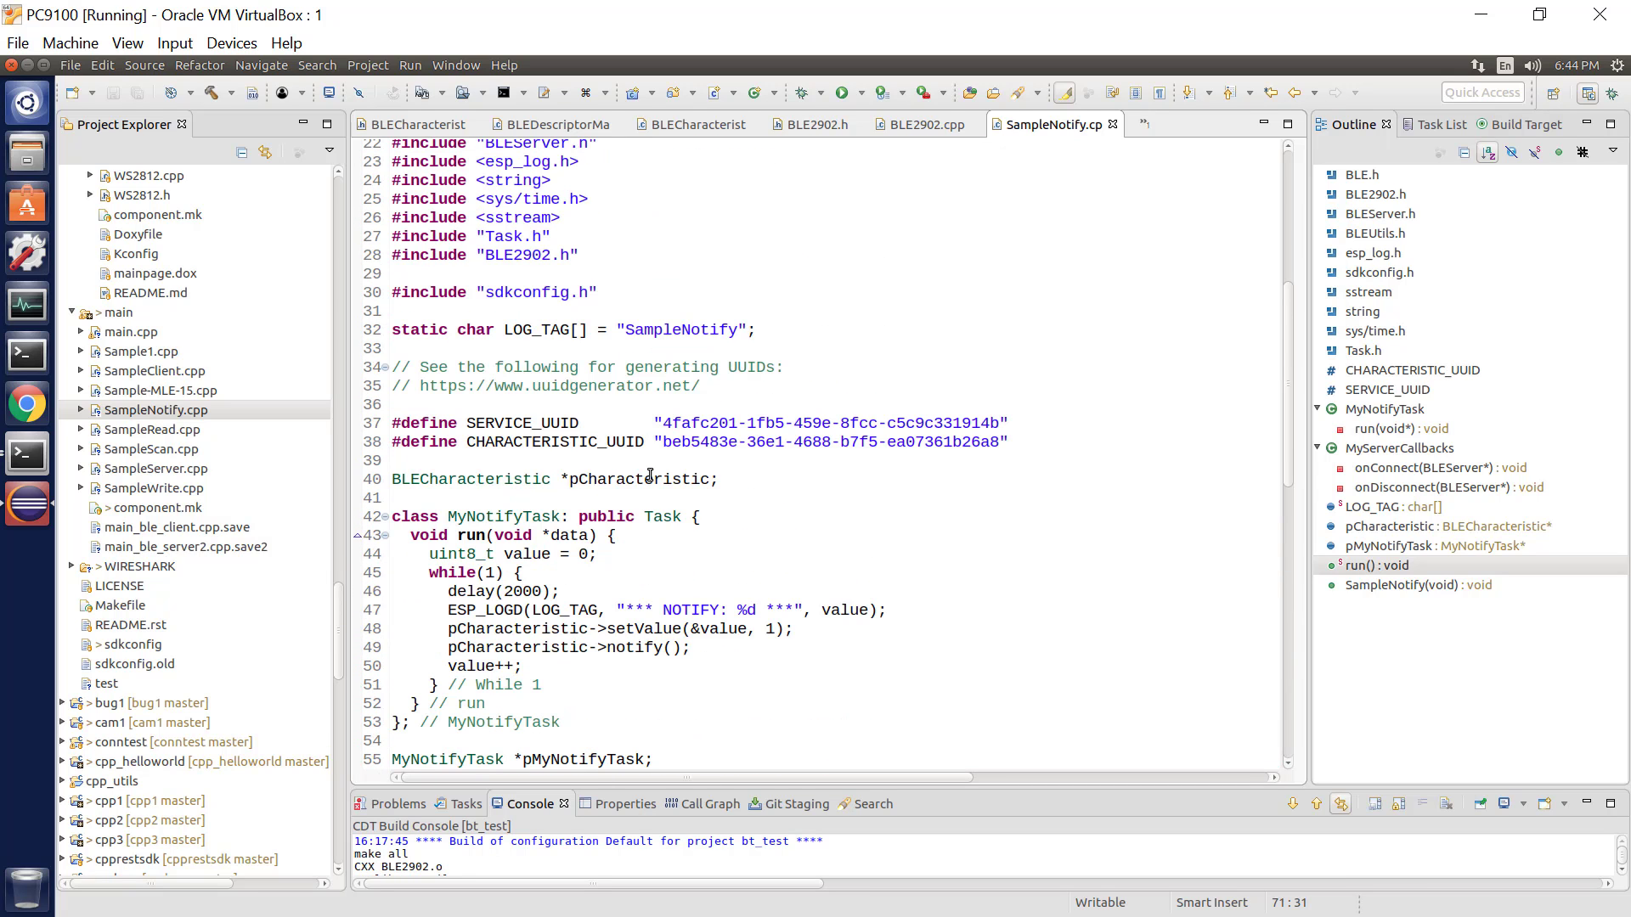
{"action": "scroll", "scroll_direction": "down", "scroll_amount": 3}
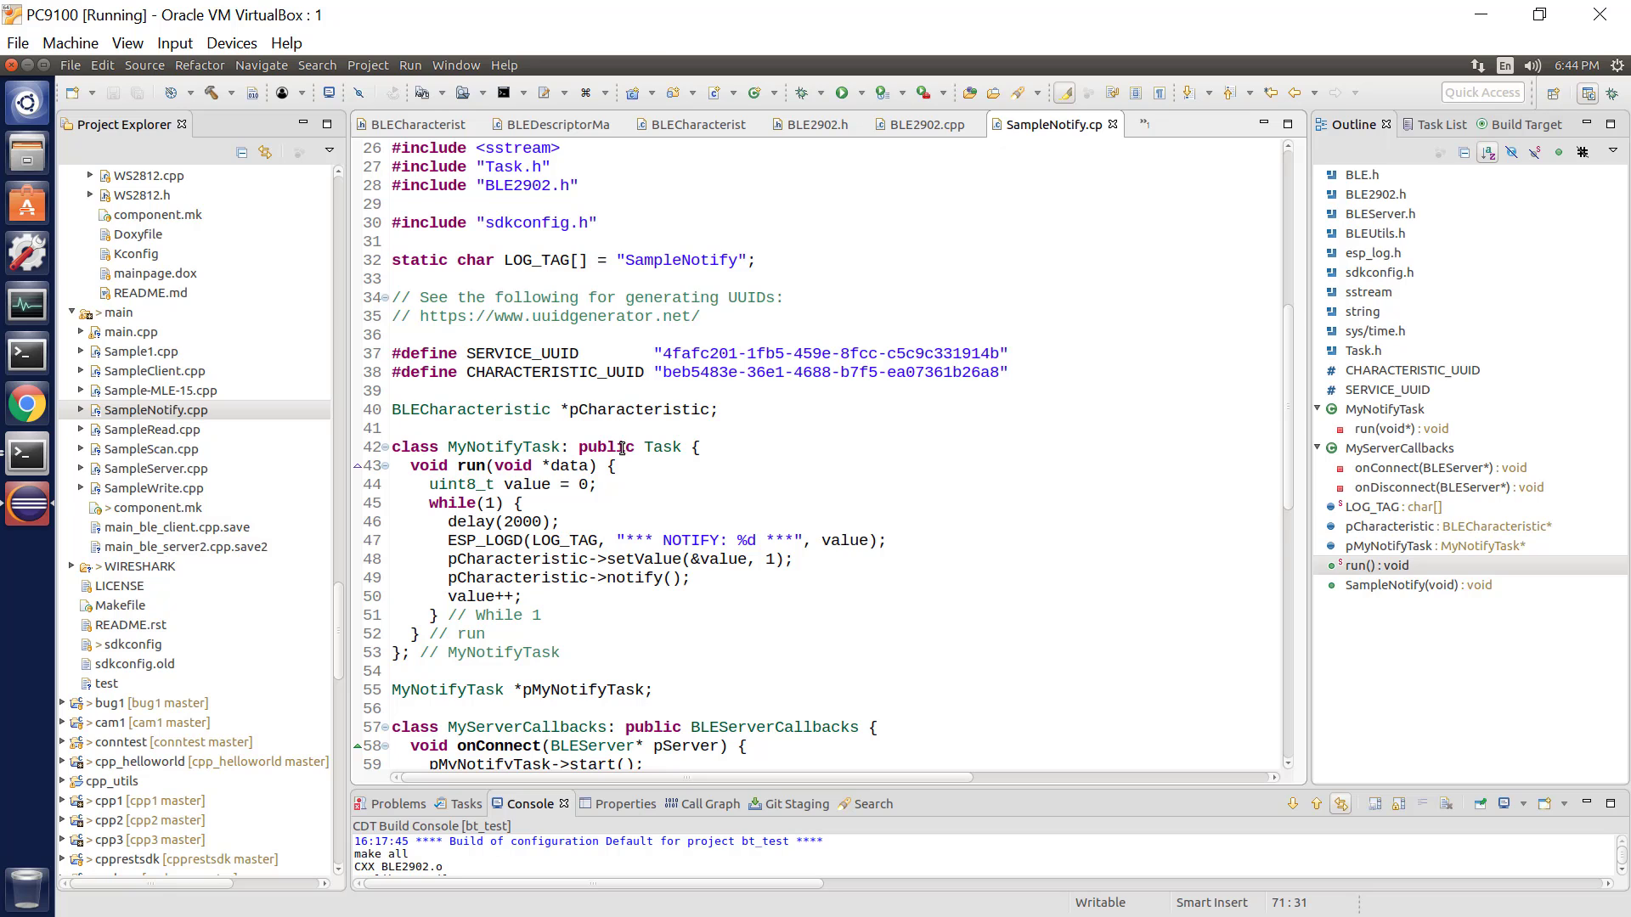
{"action": "scroll", "scroll_direction": "down", "scroll_amount": 3}
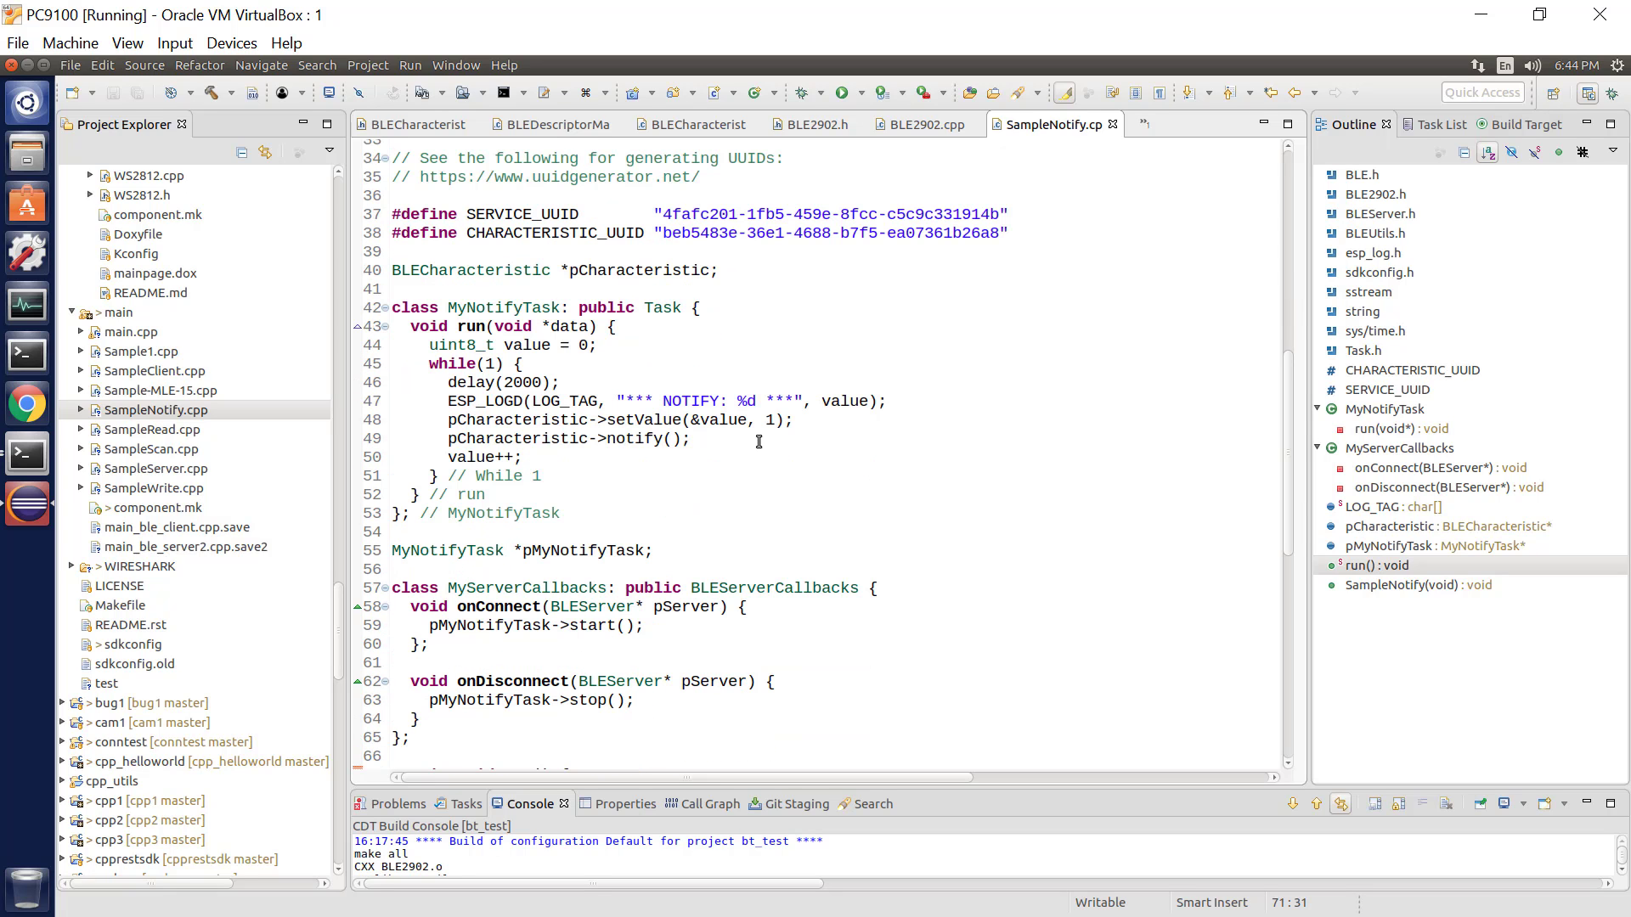
{"action": "scroll", "scroll_direction": "down", "scroll_amount": 3}
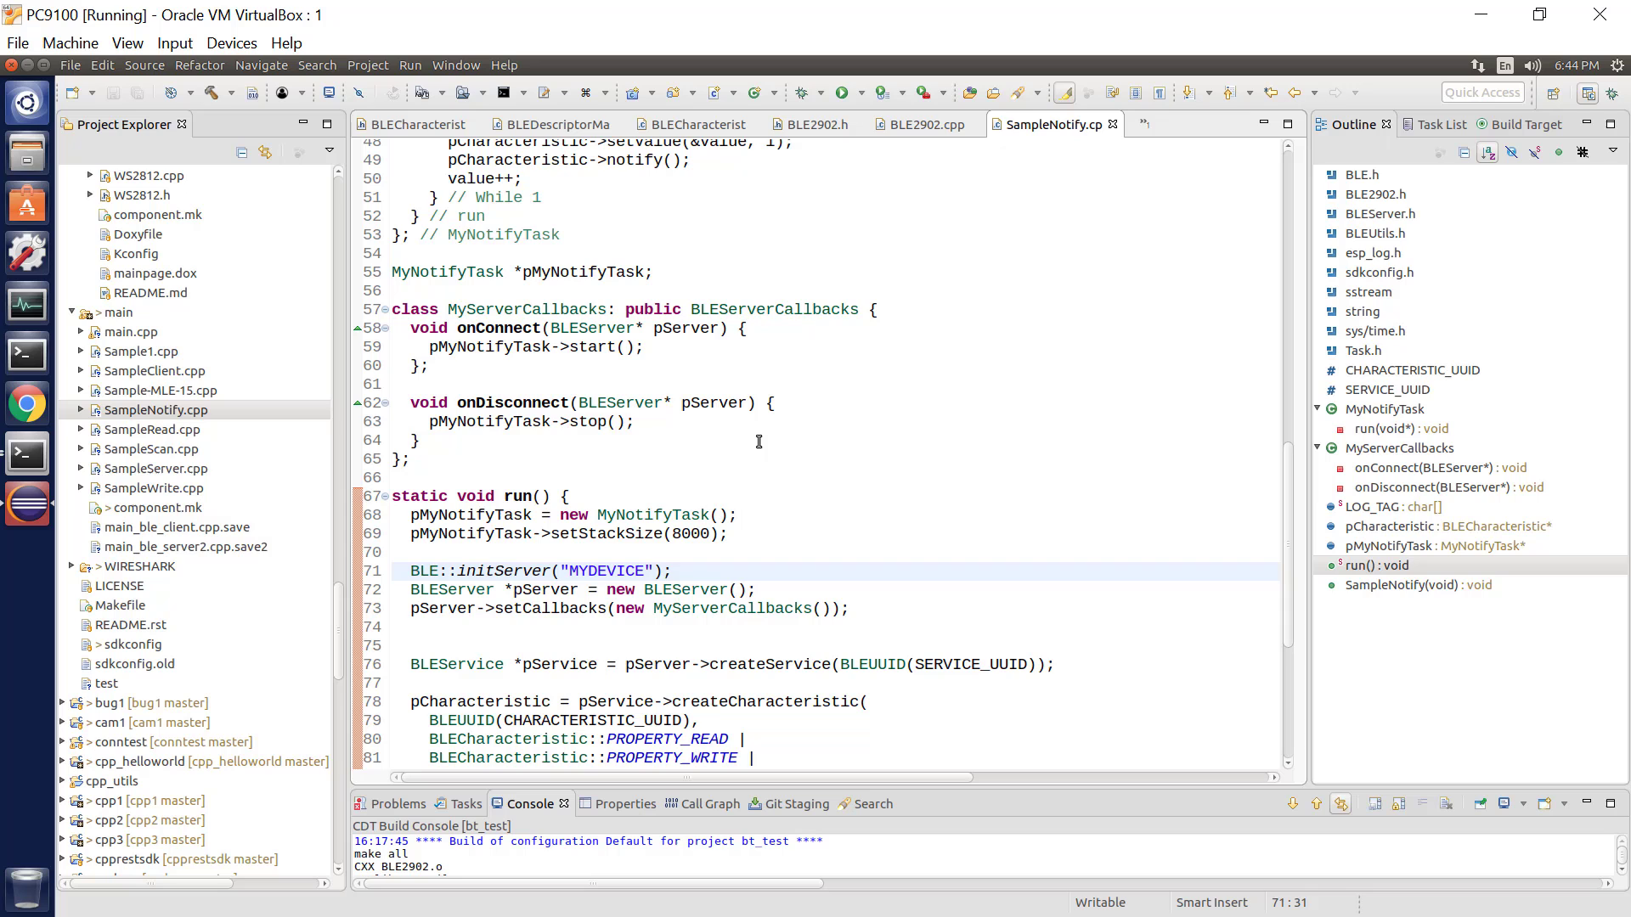
{"action": "scroll", "scroll_direction": "down", "scroll_amount": 3}
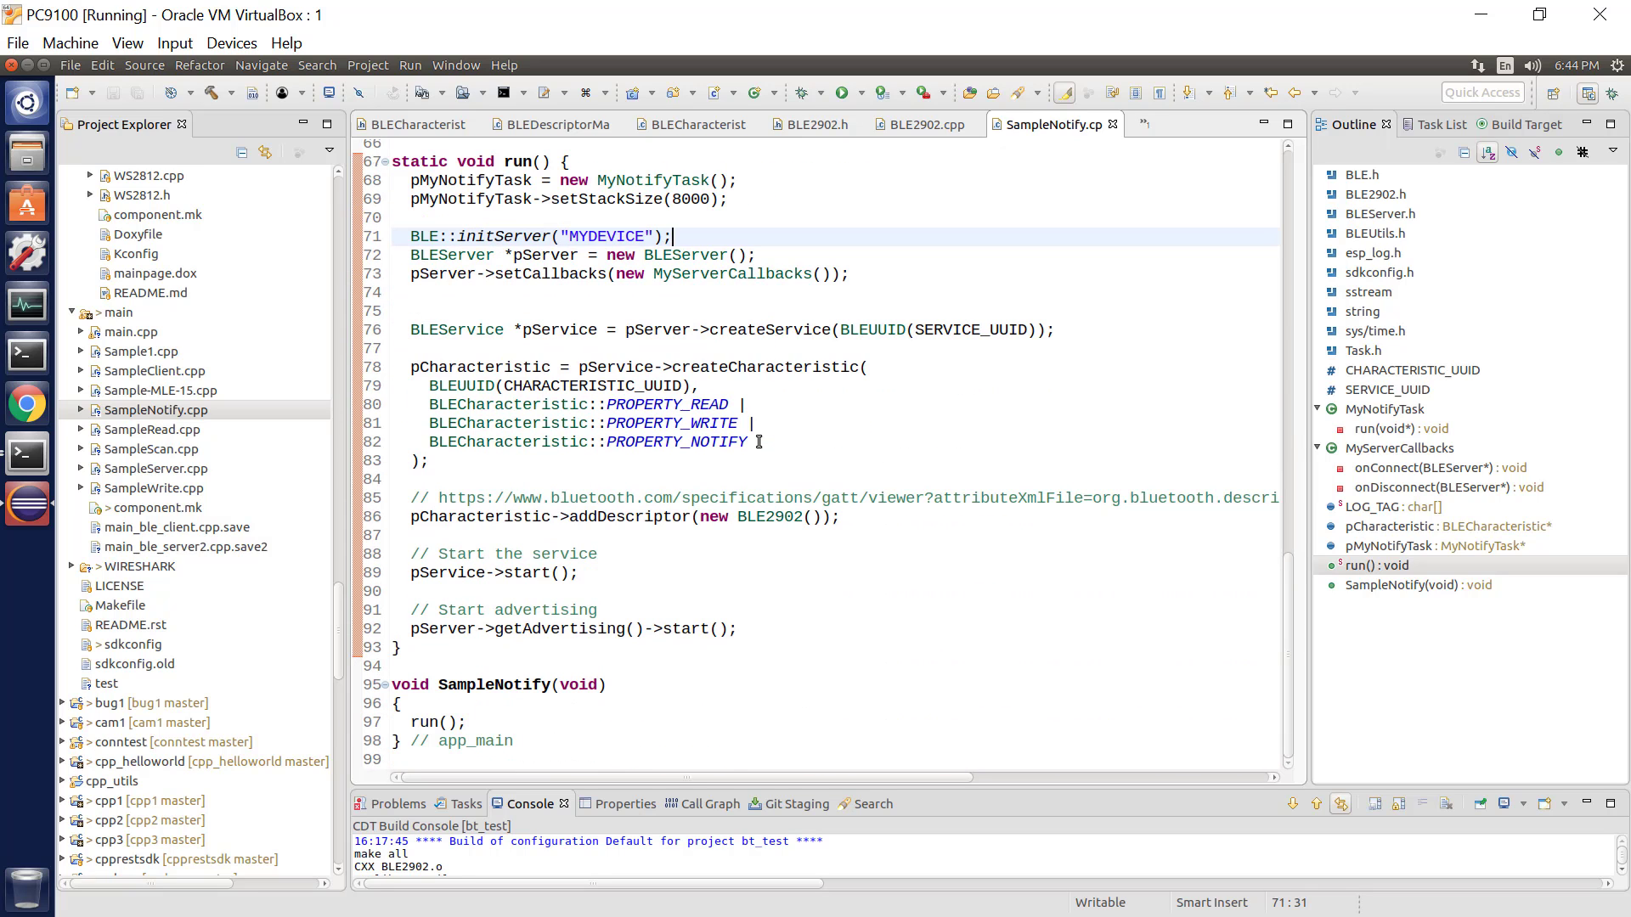
{"action": "scroll", "scroll_direction": "up", "scroll_amount": 3}
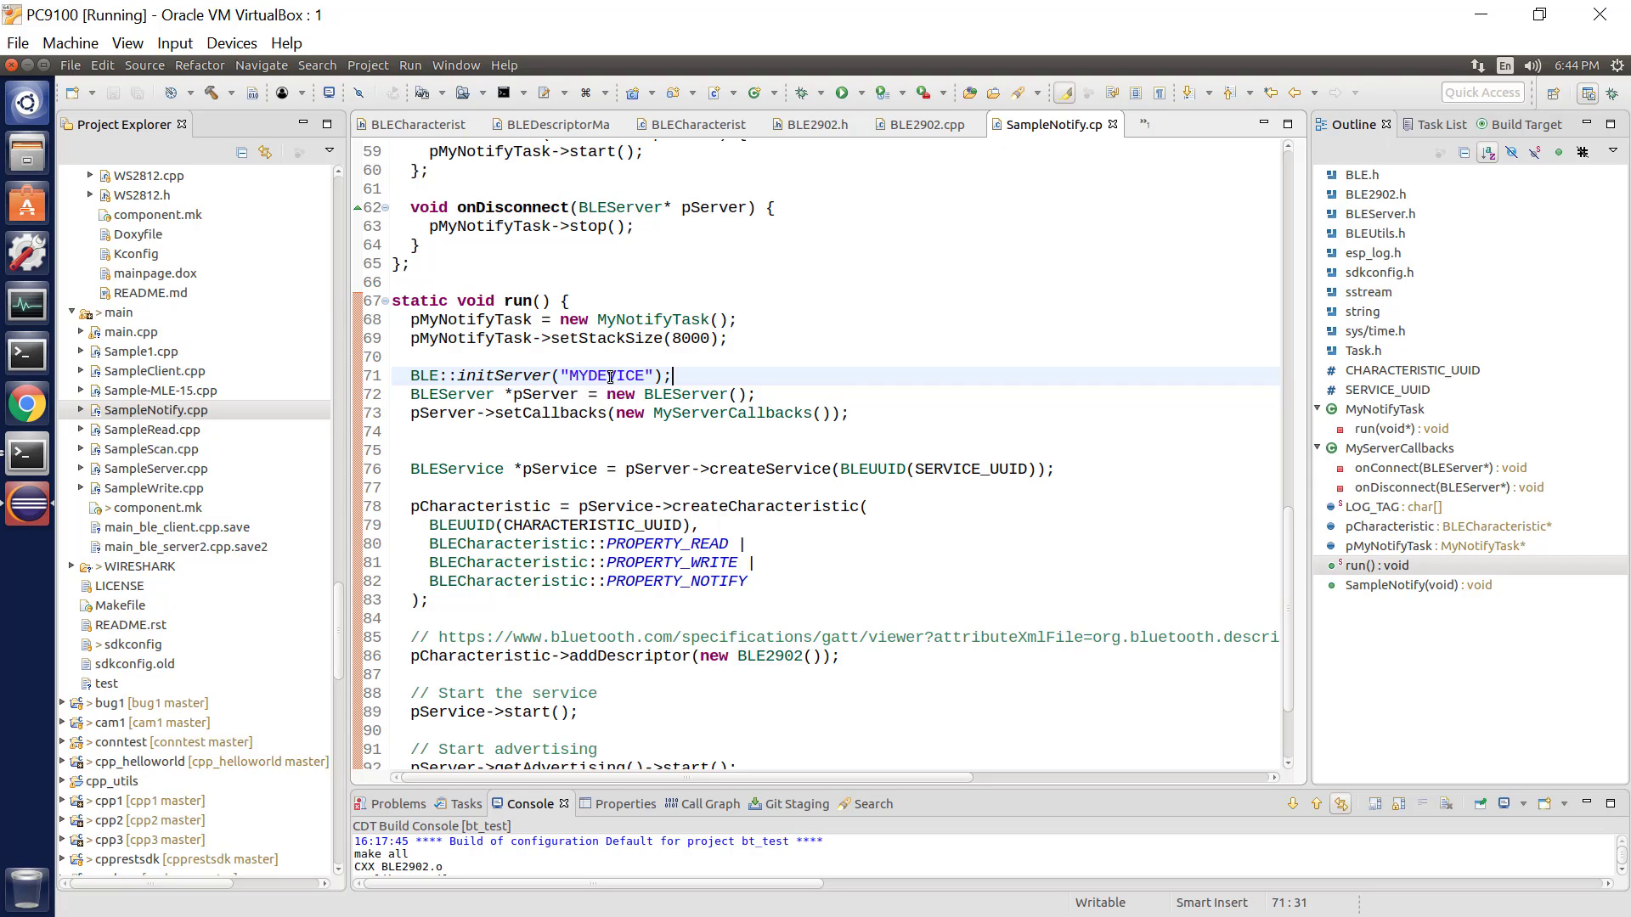
{"action": "mouse_move", "coordinate": [650, 449]}
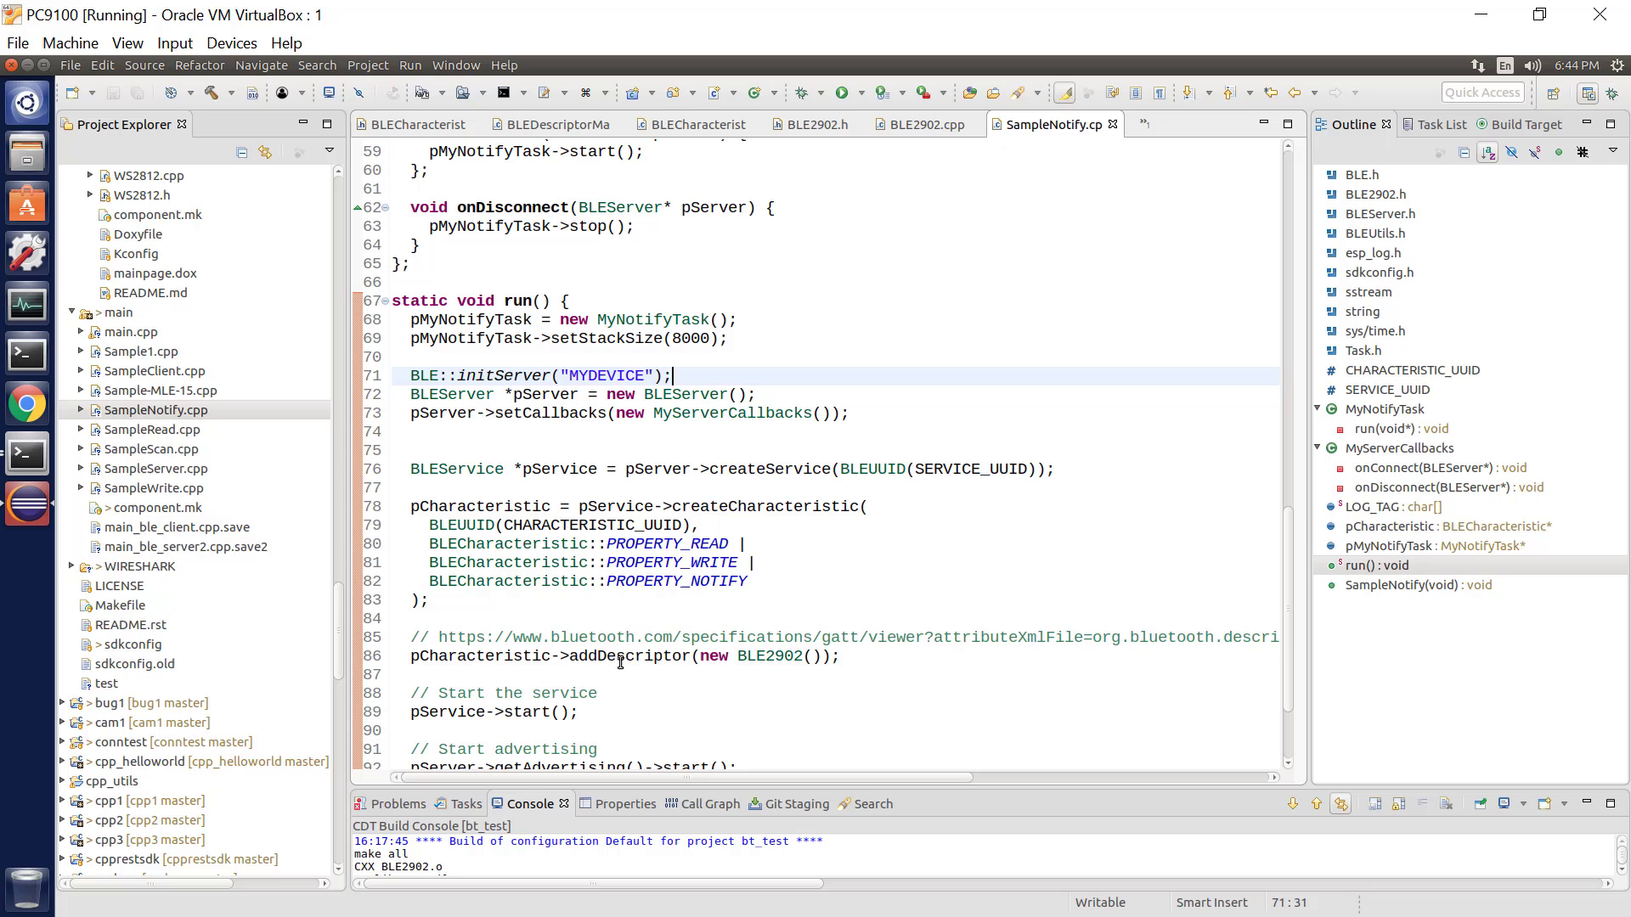
{"action": "mouse_move", "coordinate": [553, 621]}
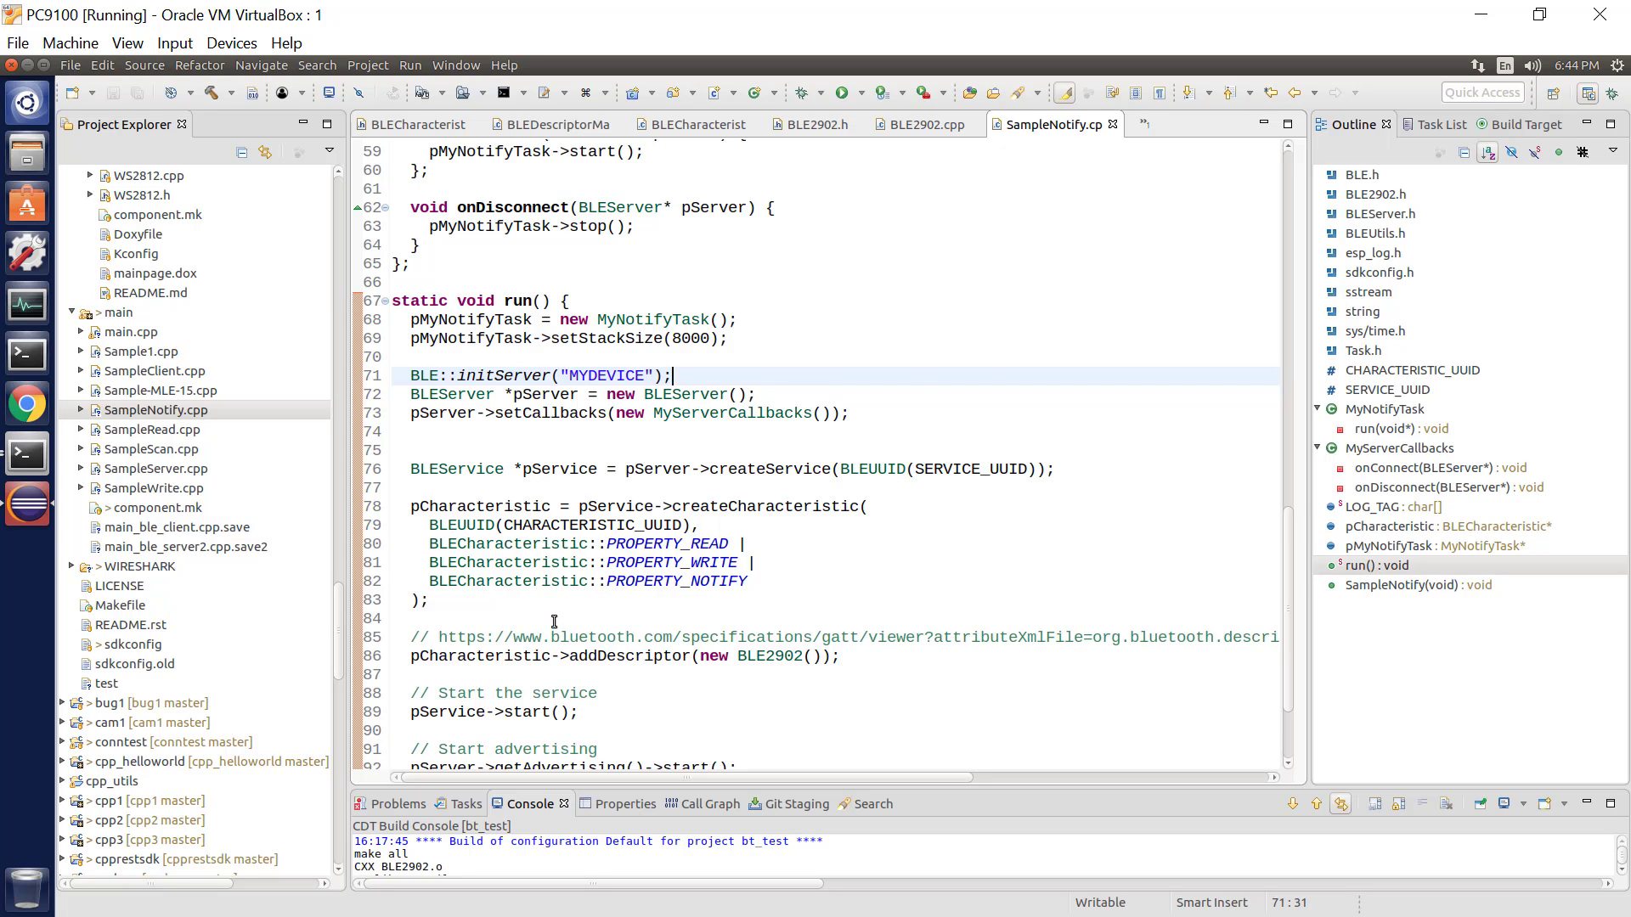
{"action": "scroll", "scroll_direction": "up", "scroll_amount": 3}
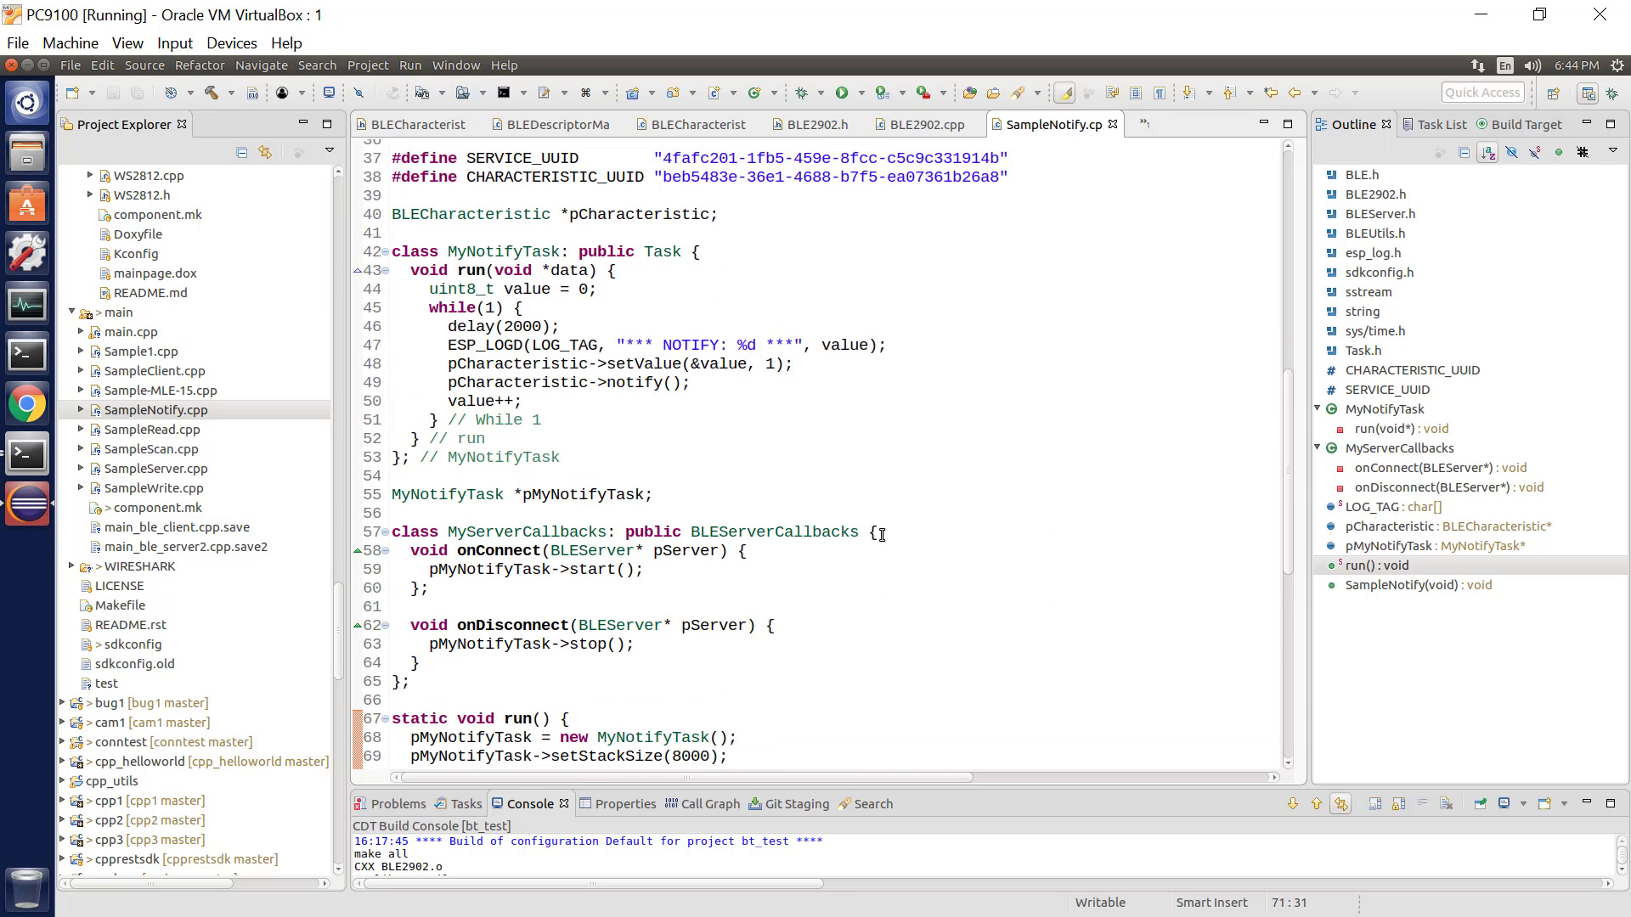
{"action": "mouse_move", "coordinate": [583, 570]}
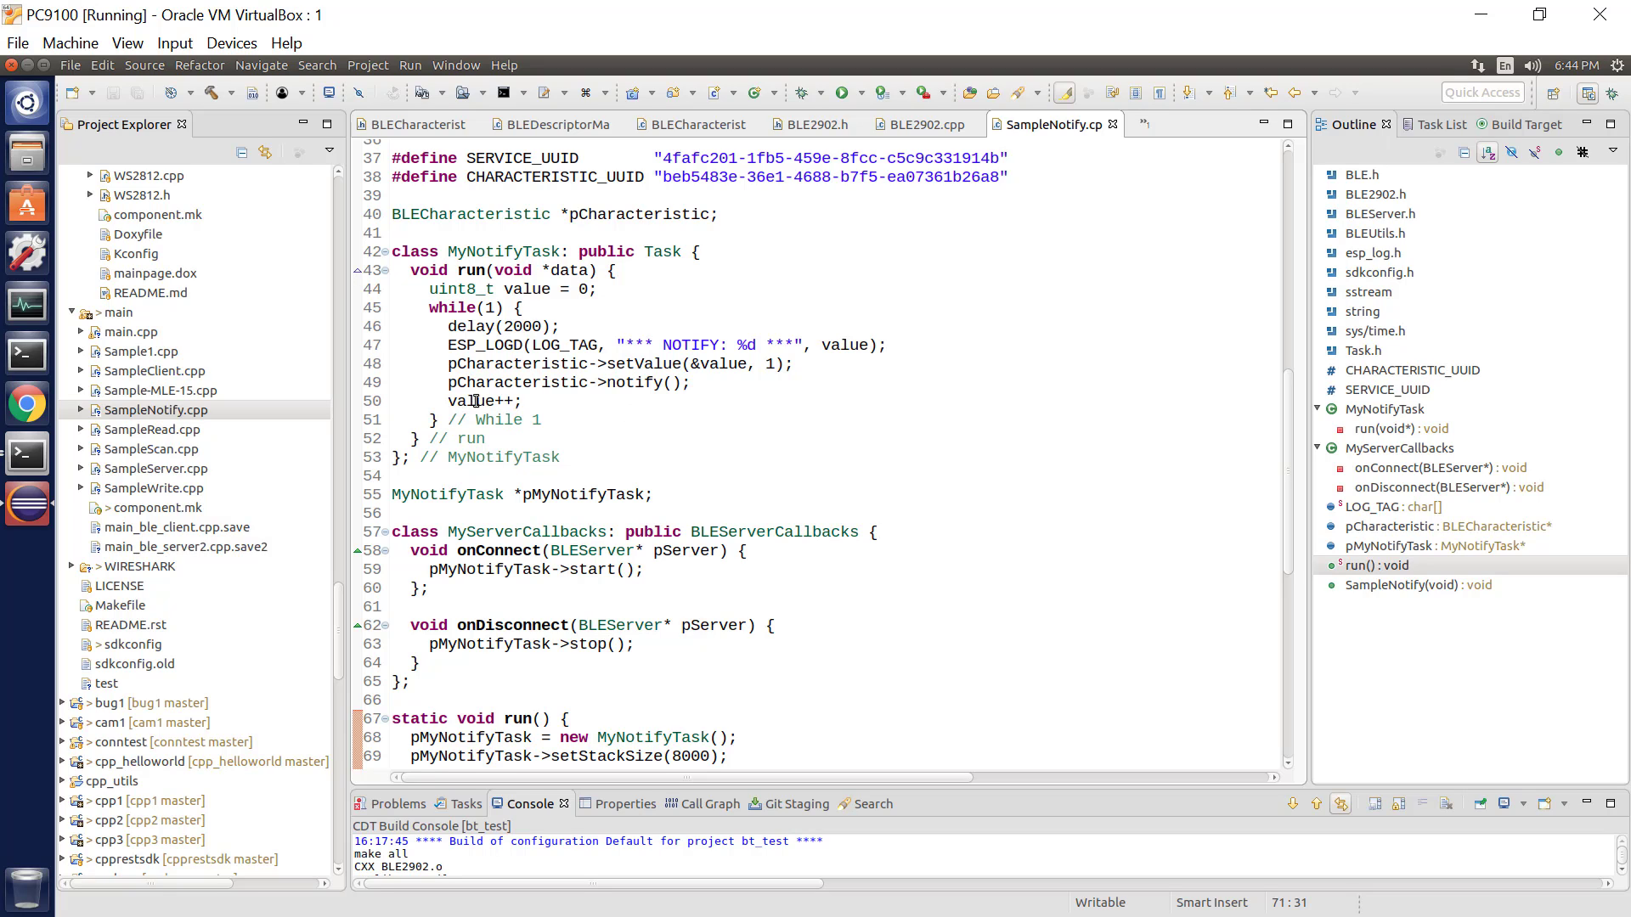
{"action": "mouse_move", "coordinate": [750, 370]}
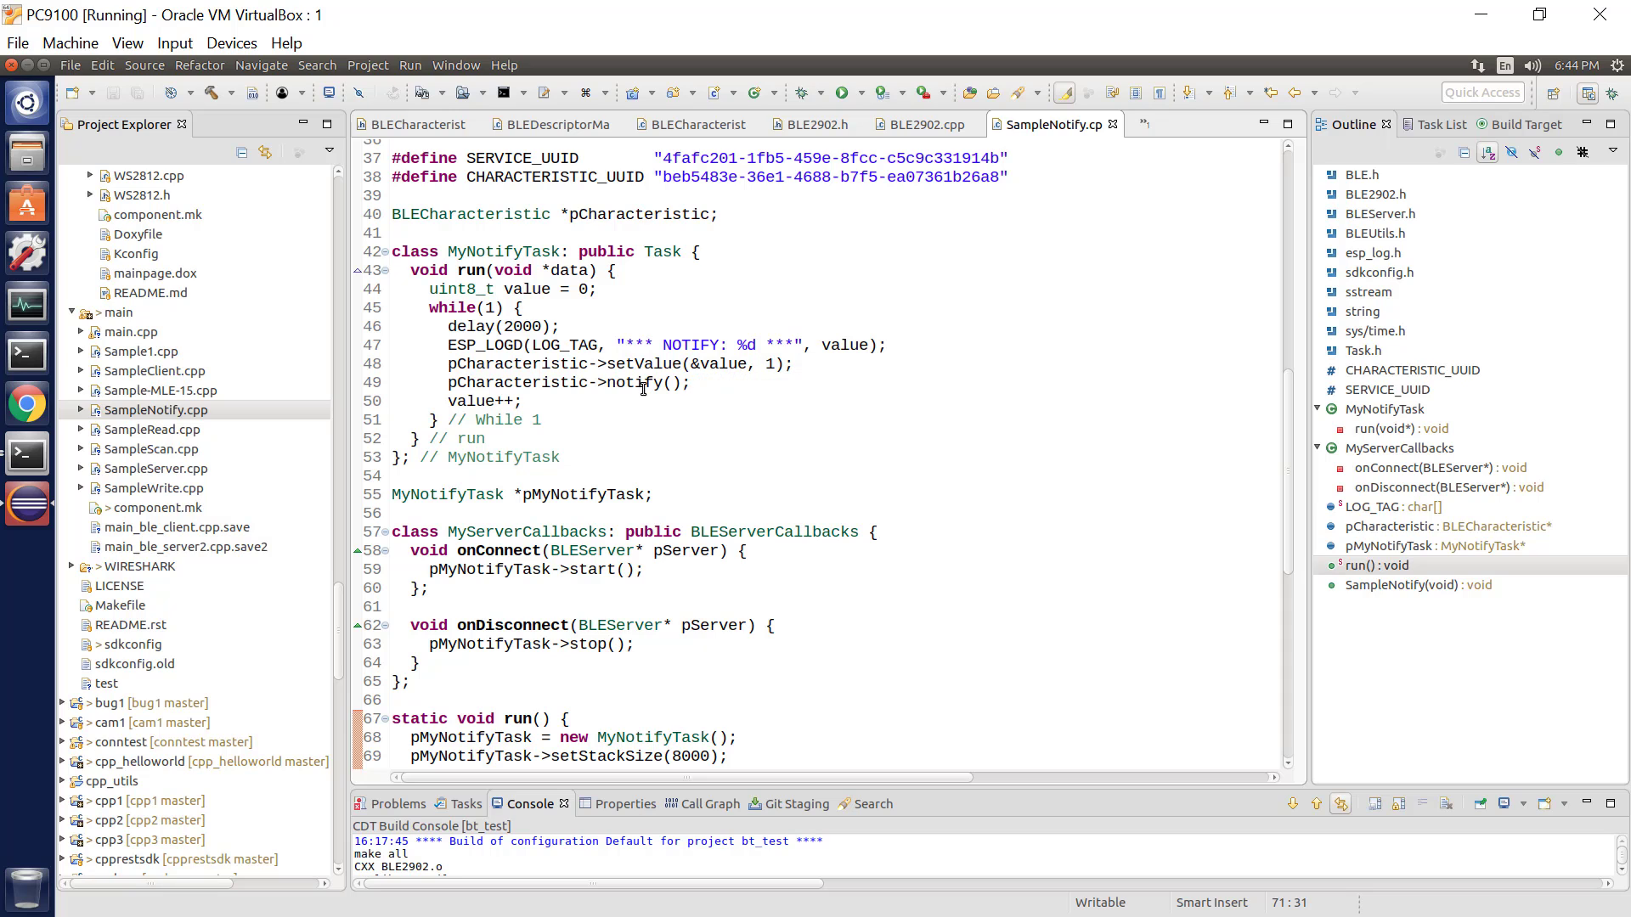
{"action": "mouse_move", "coordinate": [643, 384]}
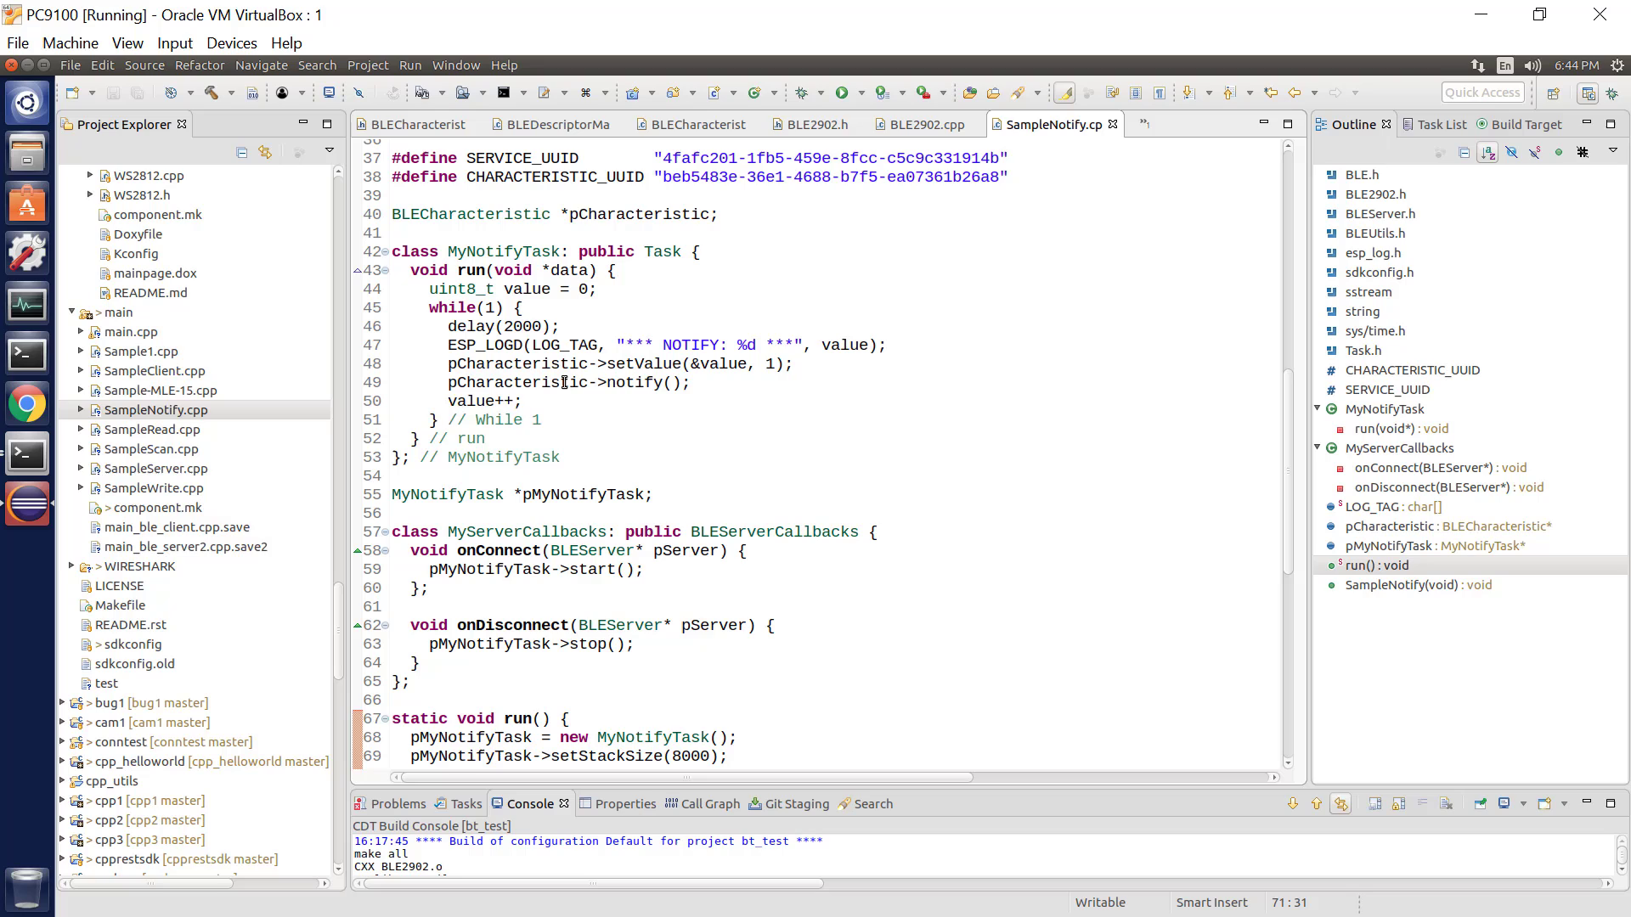
{"action": "mouse_move", "coordinate": [520, 382]}
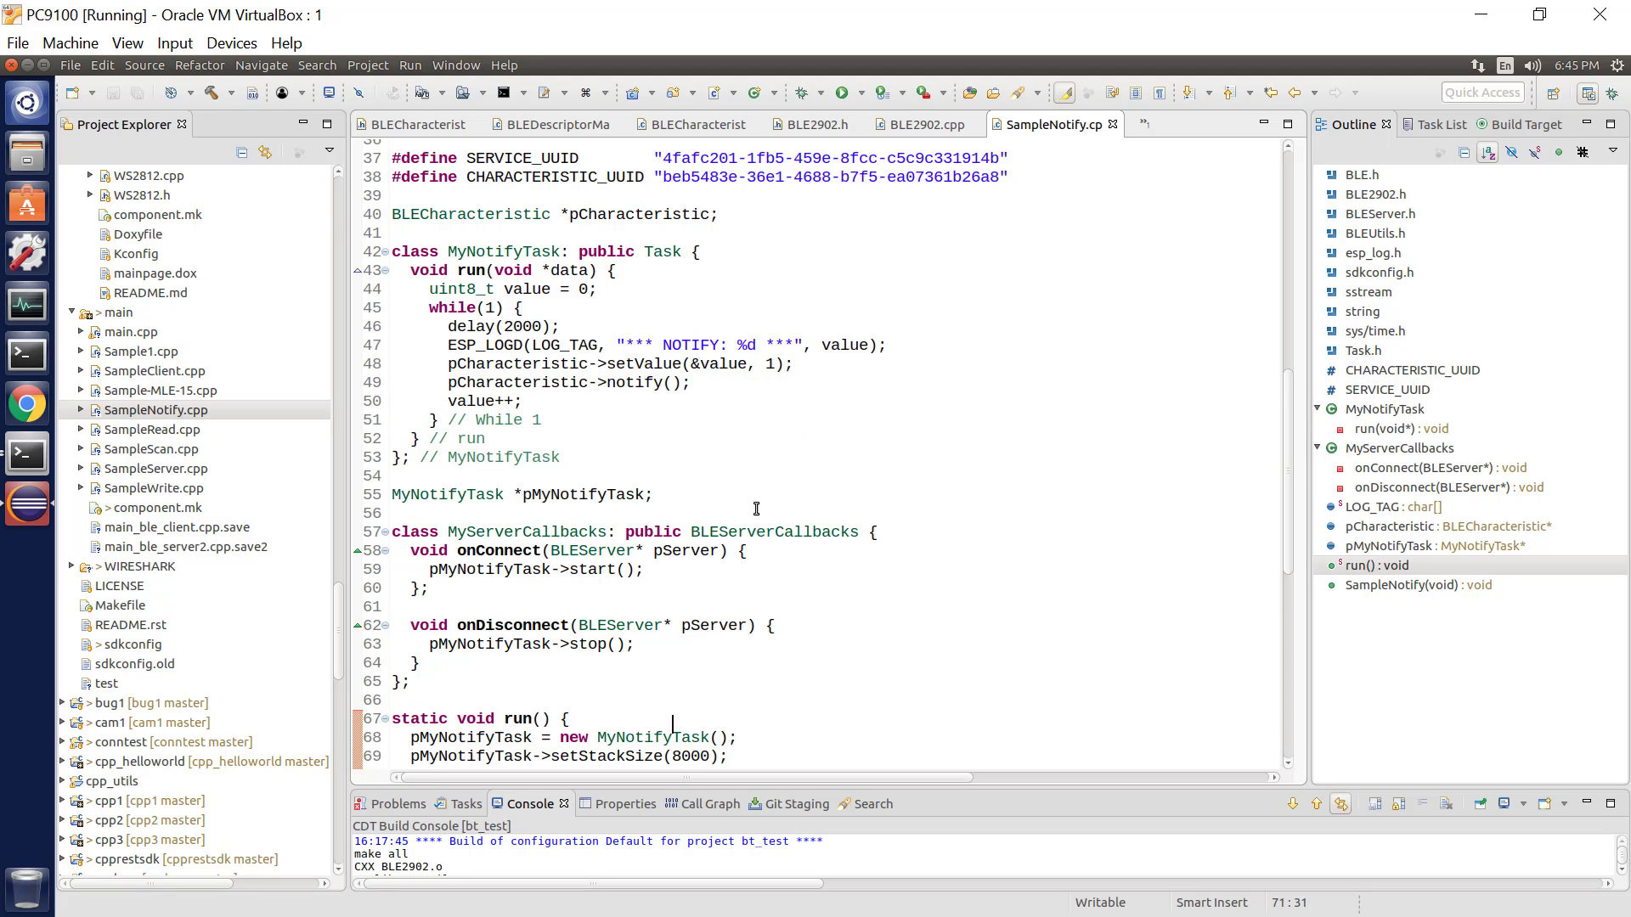
{"action": "scroll", "scroll_direction": "down", "scroll_amount": 3}
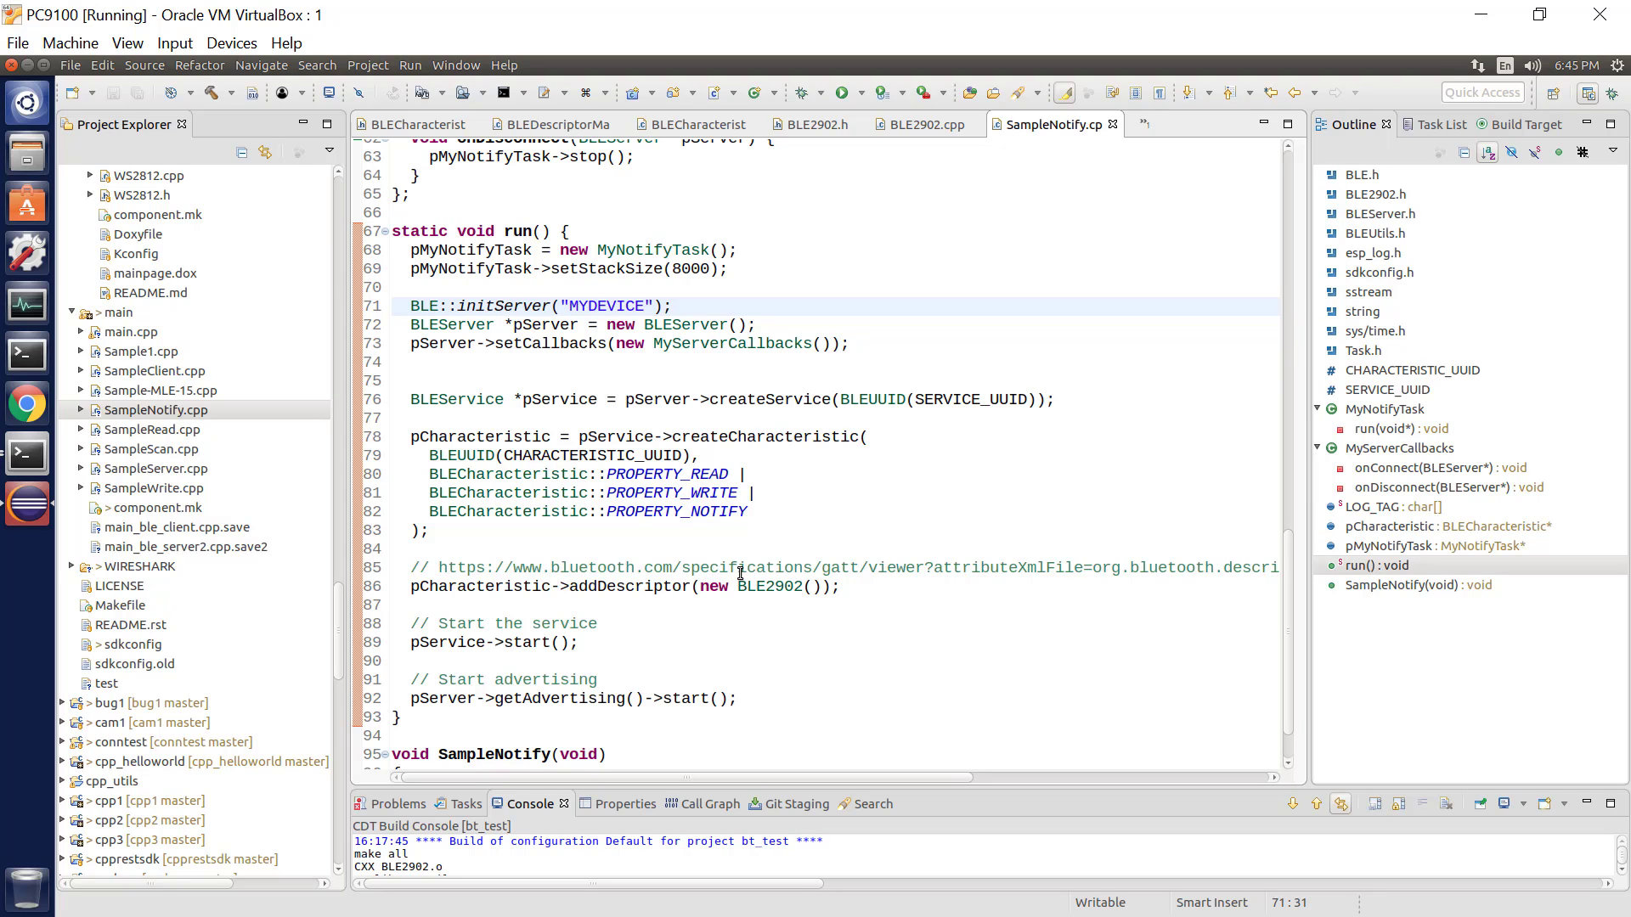
{"action": "scroll", "scroll_direction": "up", "scroll_amount": 3}
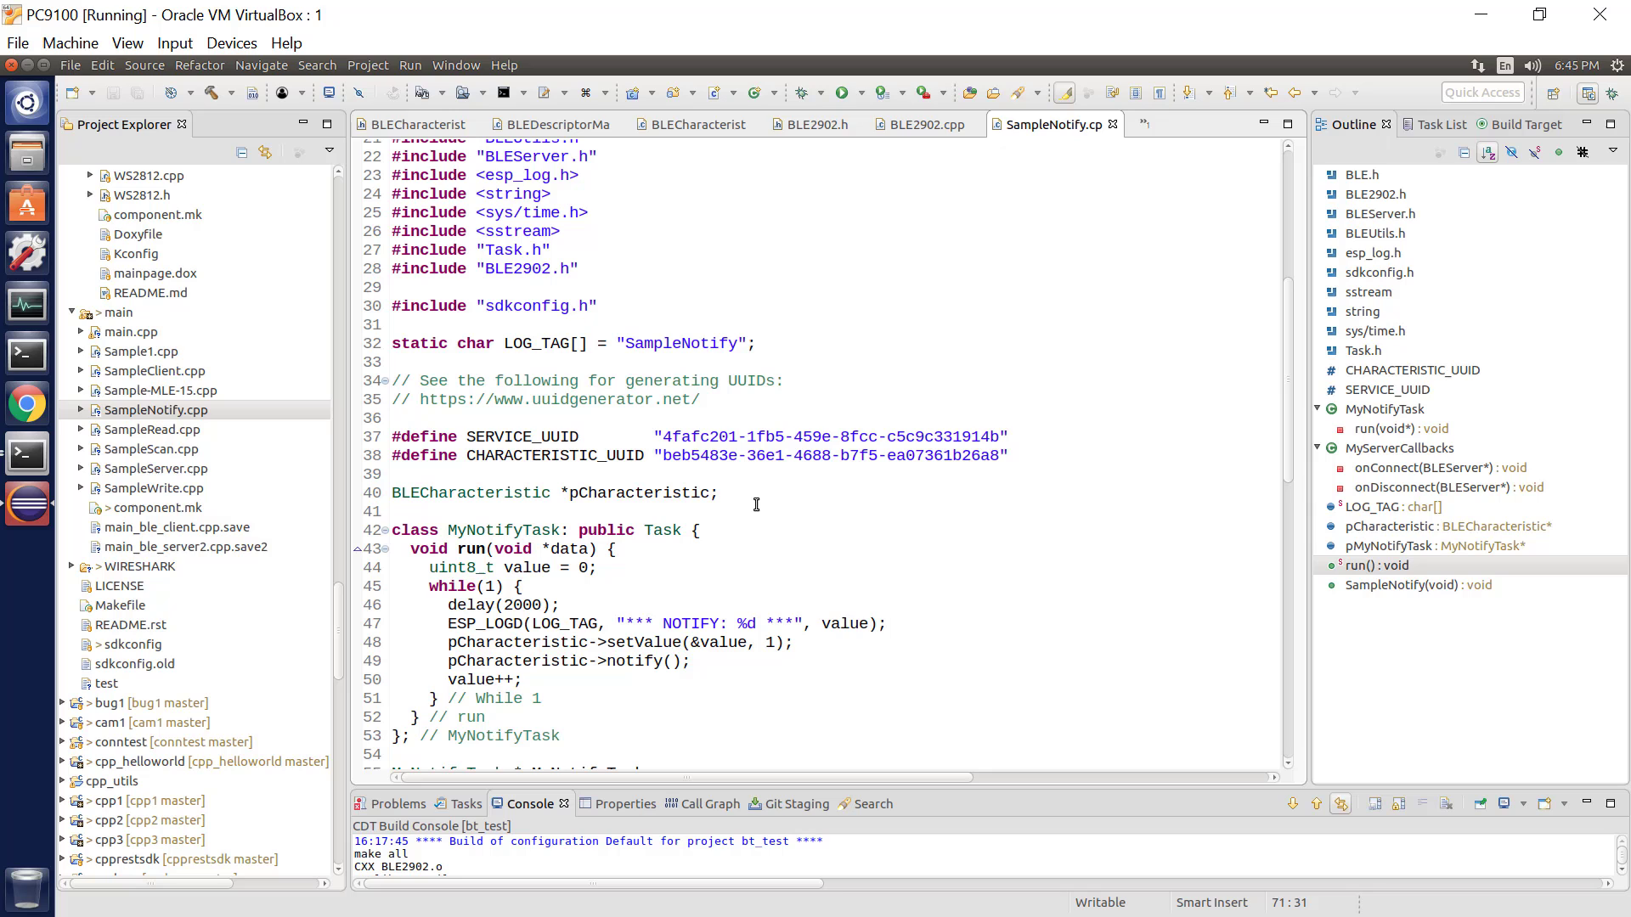
{"action": "scroll", "scroll_direction": "down", "scroll_amount": 3}
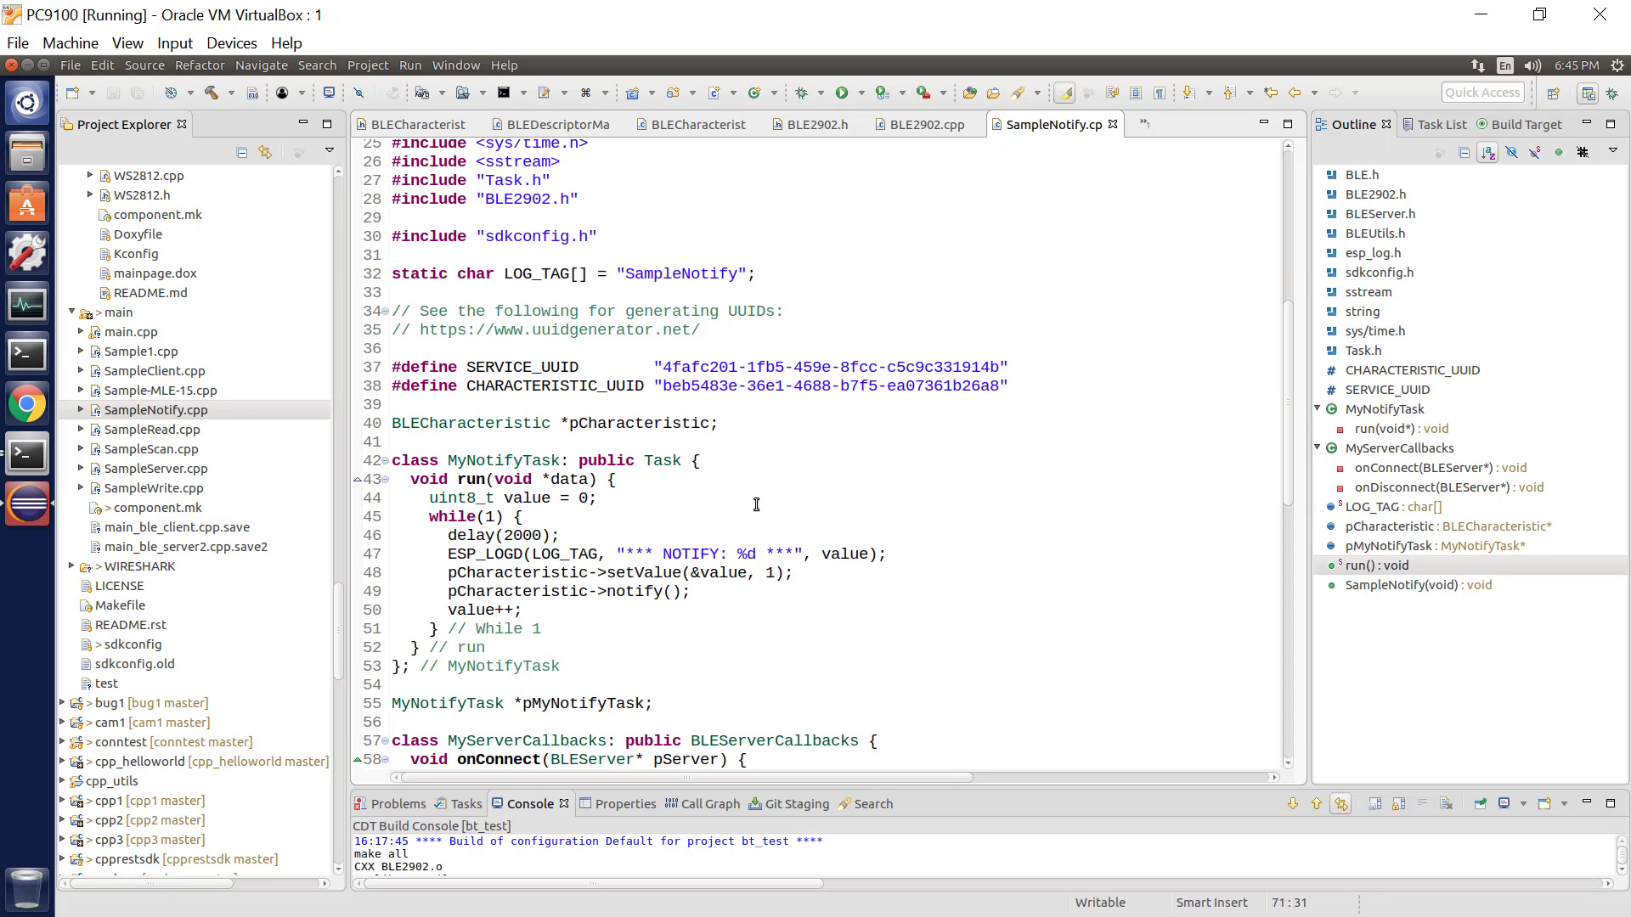
{"action": "scroll", "scroll_direction": "down", "scroll_amount": 3}
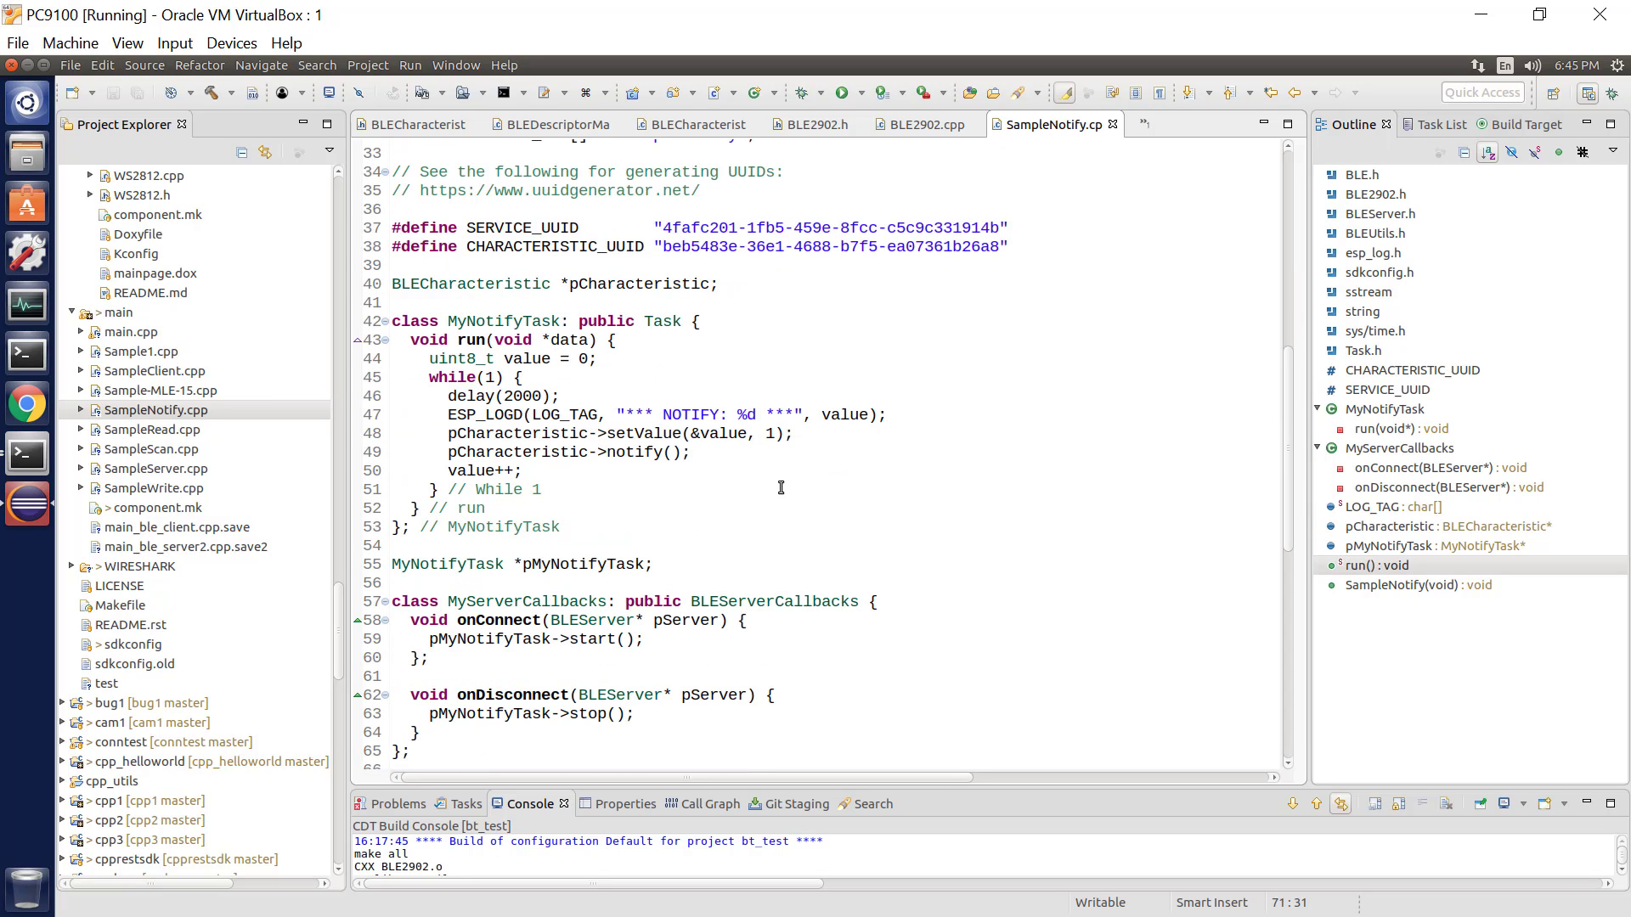
{"action": "mouse_move", "coordinate": [724, 390]}
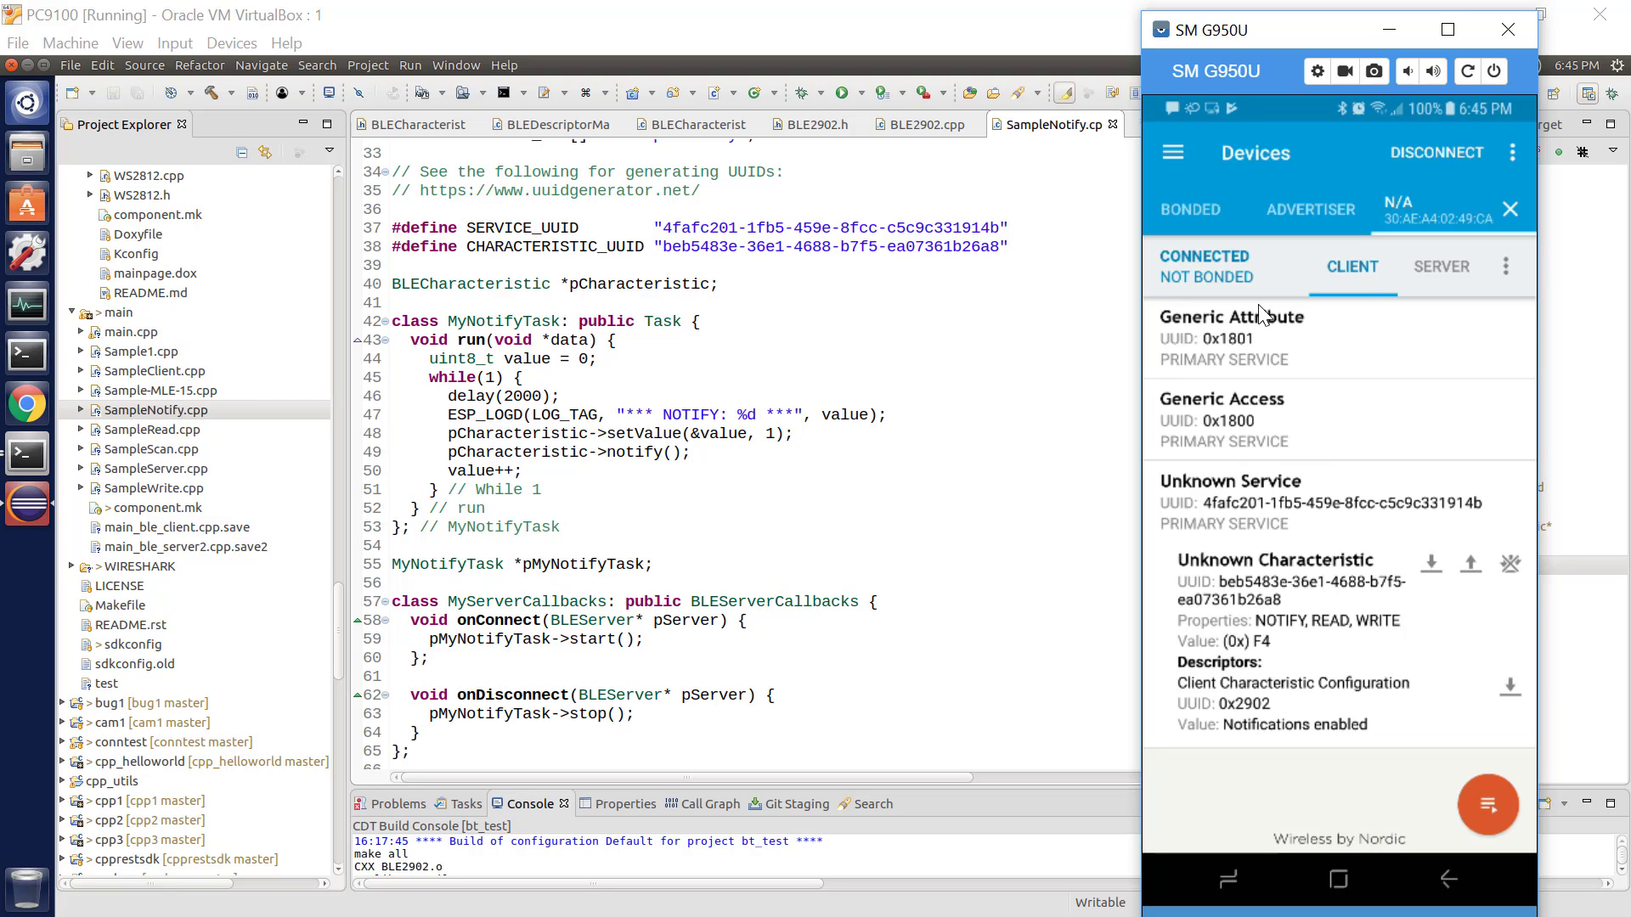
{"action": "mouse_move", "coordinate": [1270, 661]}
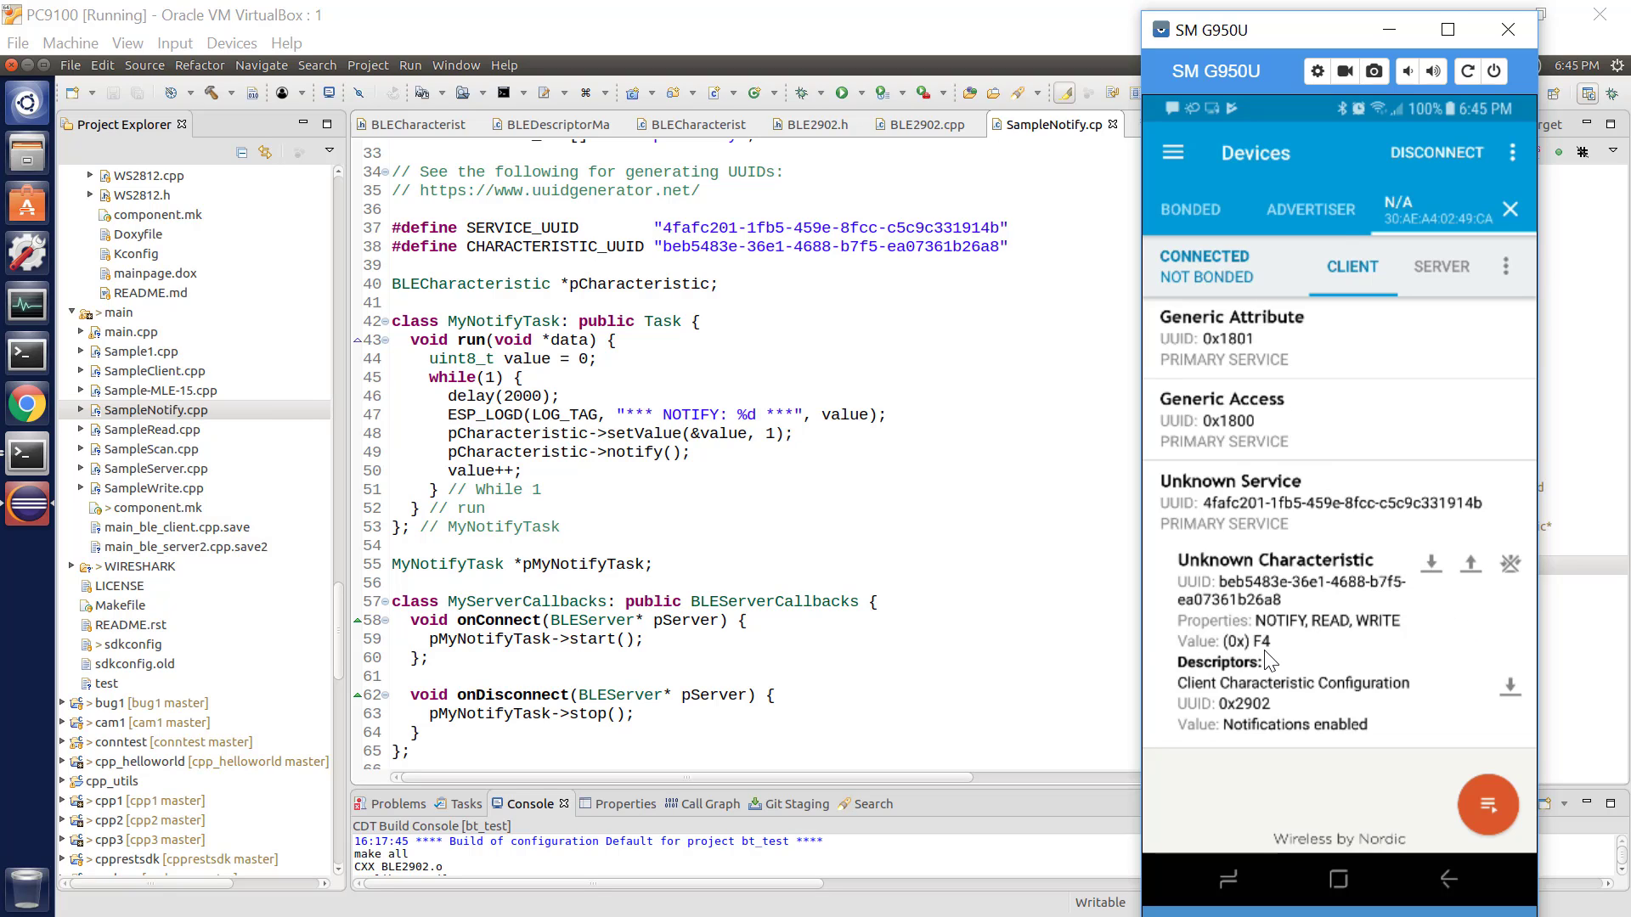
{"action": "mouse_move", "coordinate": [1383, 320]}
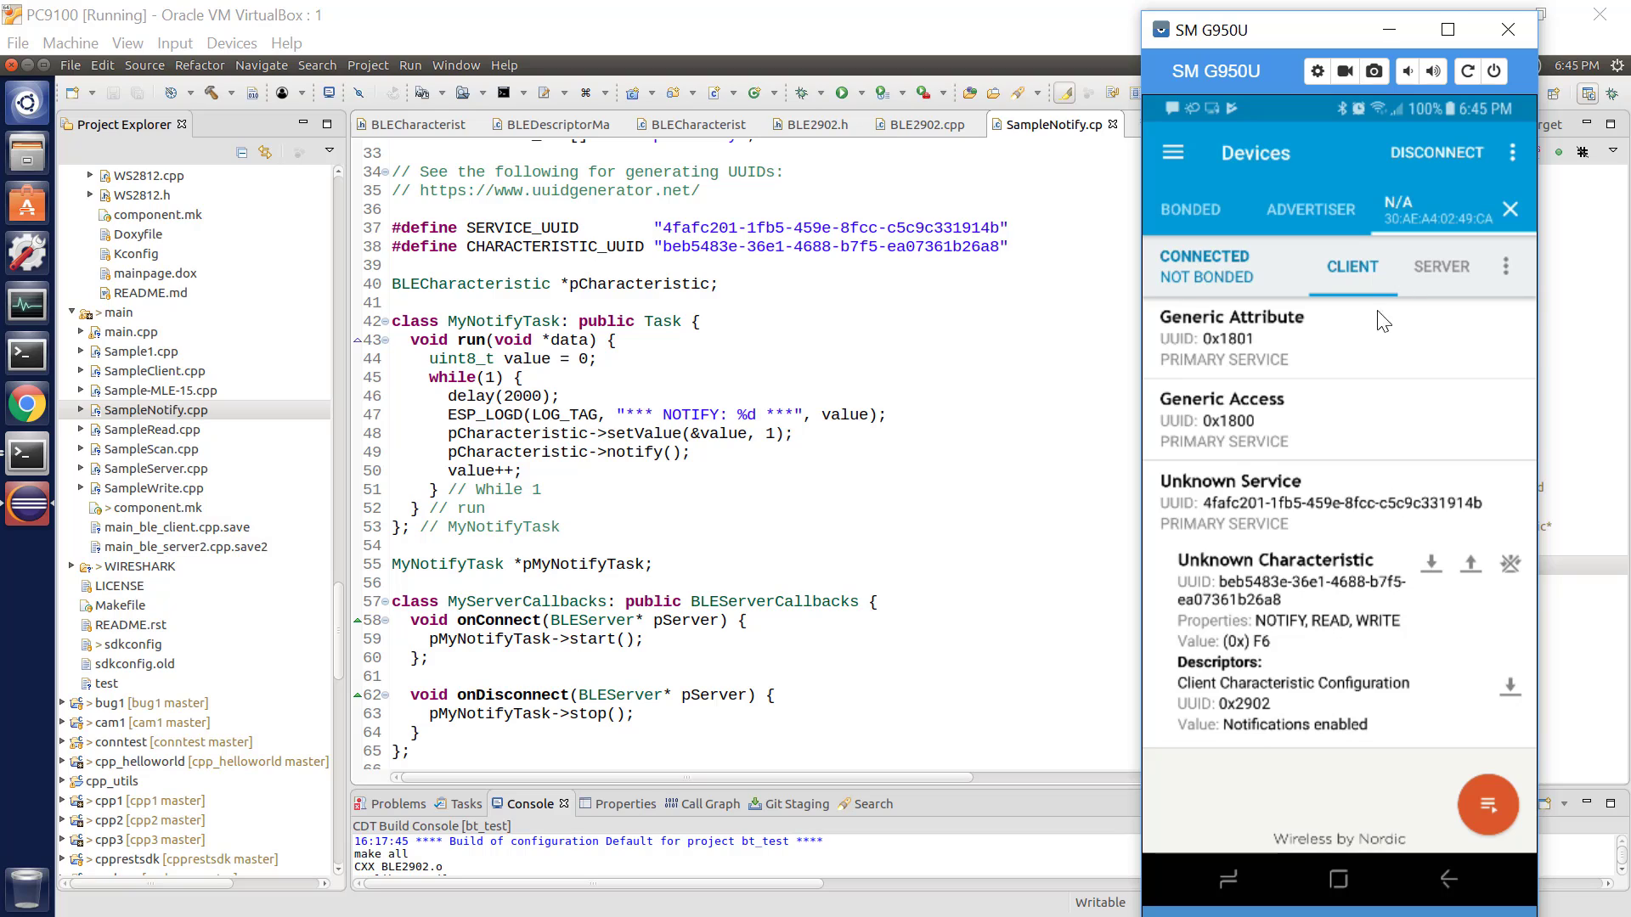
{"action": "mouse_move", "coordinate": [1338, 679]}
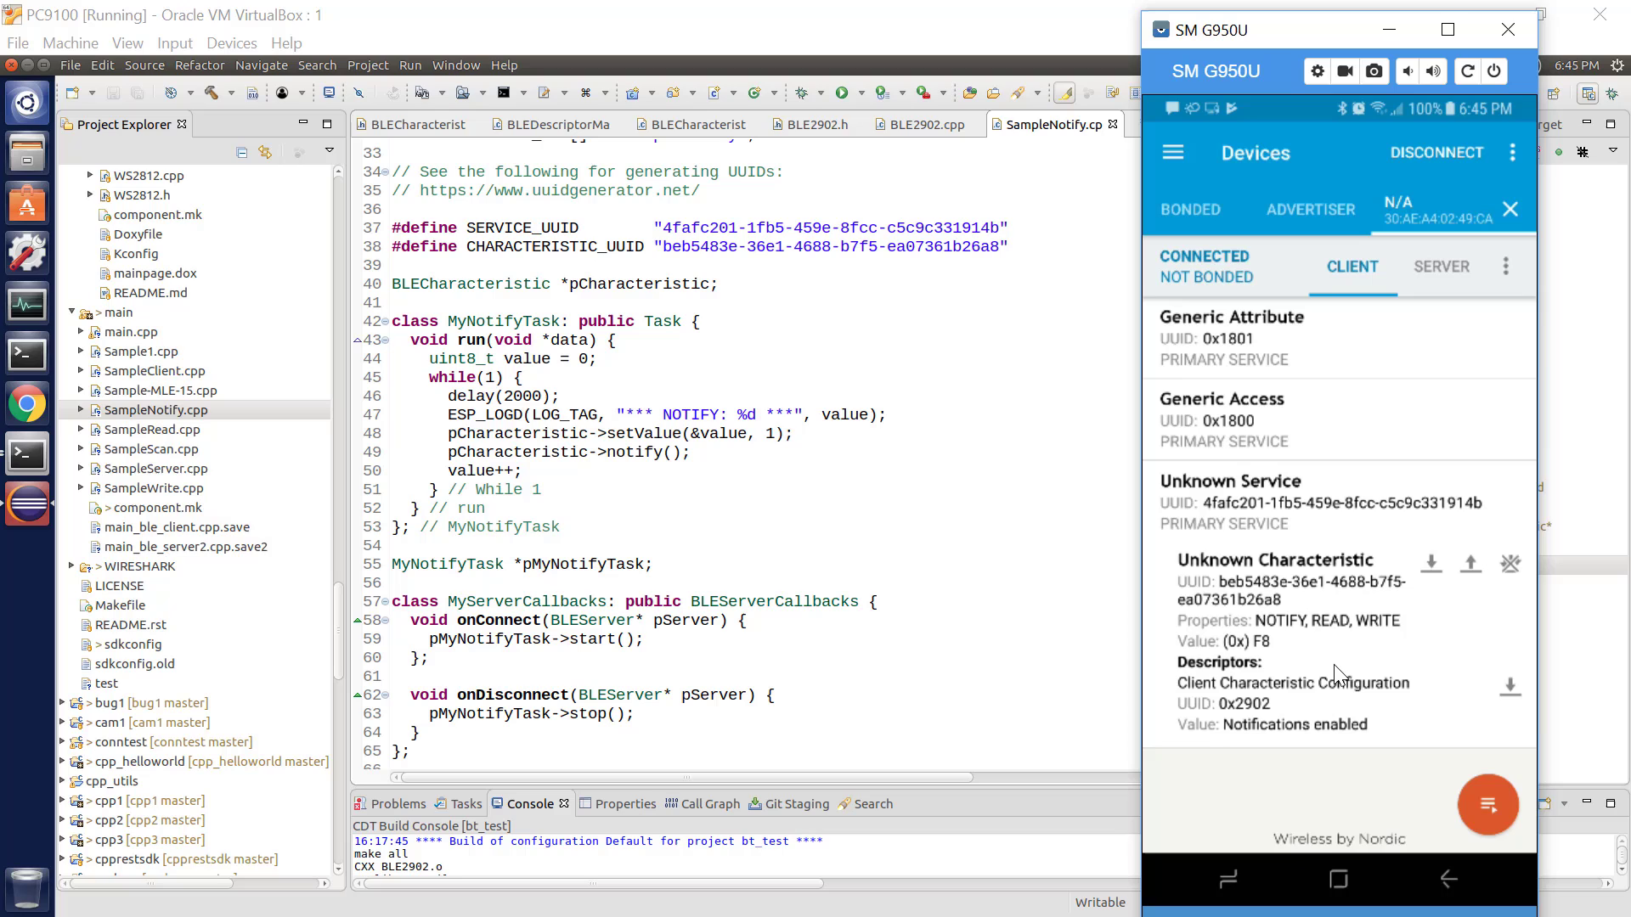
{"action": "mouse_move", "coordinate": [1340, 439]}
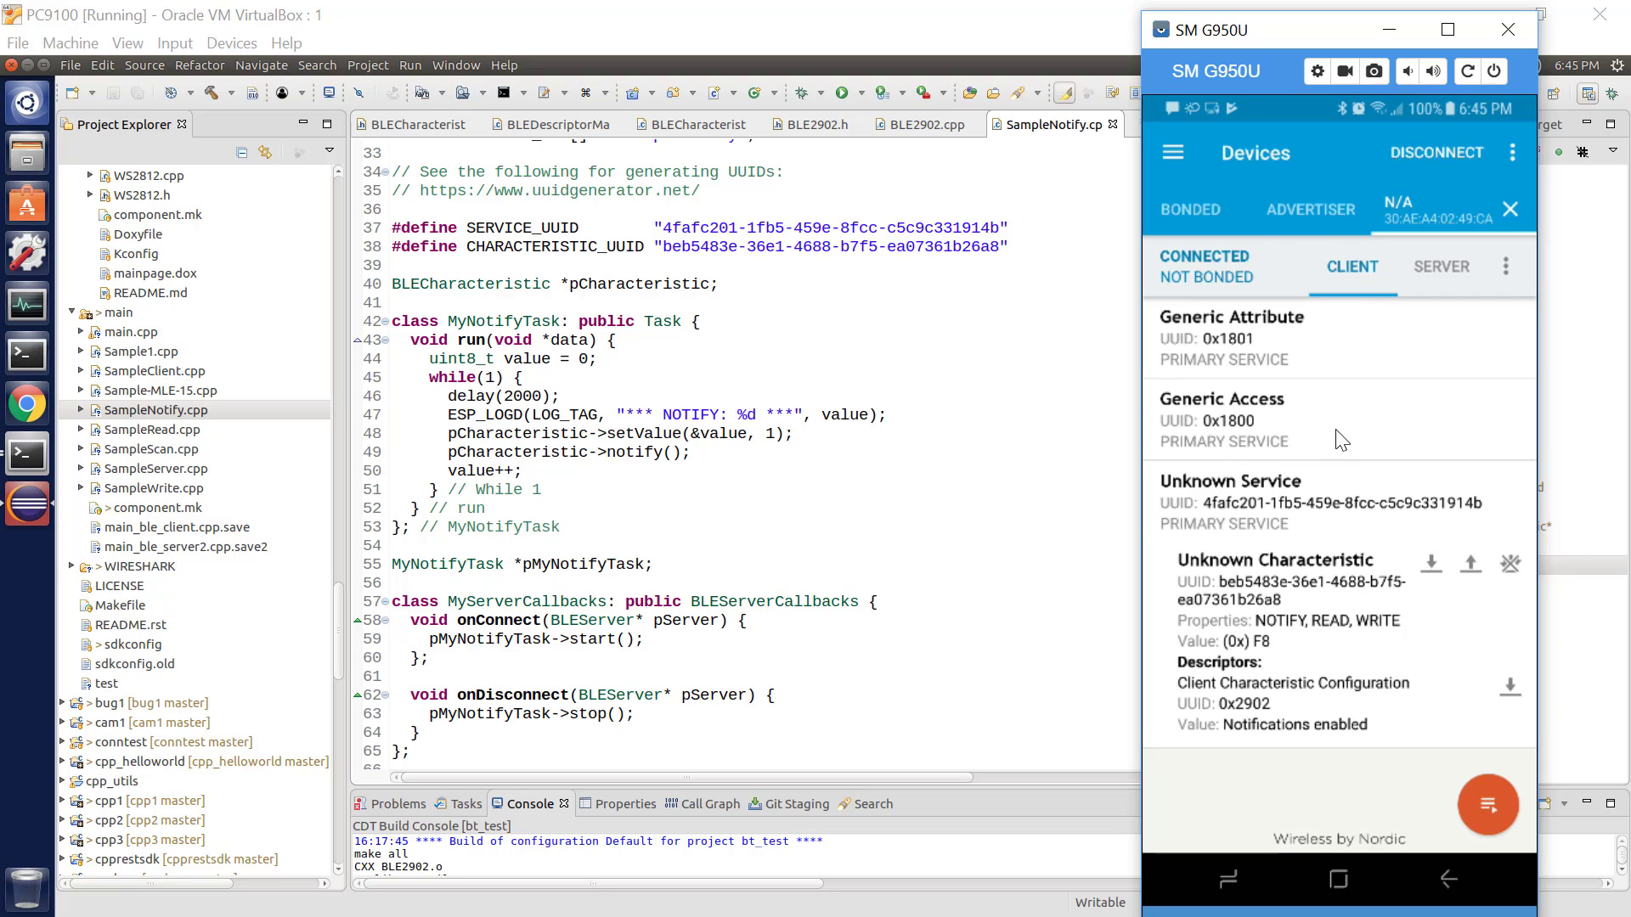